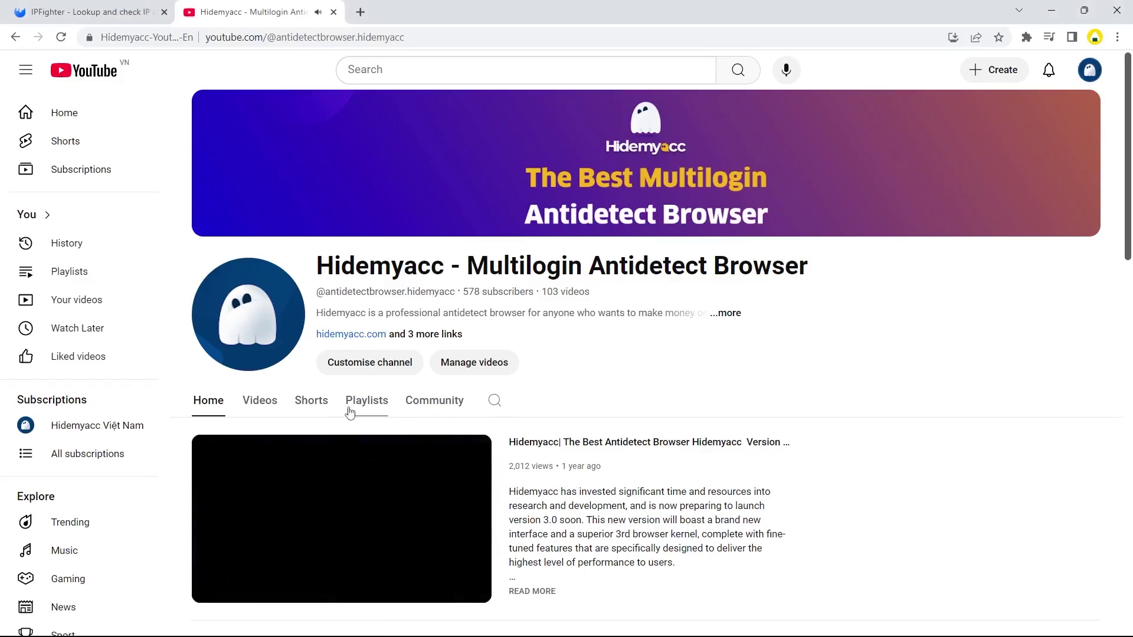
- Show the channel's Playlists and open the Antidetect Browser Hidemyacc Version 3.0 playlist
{"action": "left_click", "coordinate": [367, 401]}
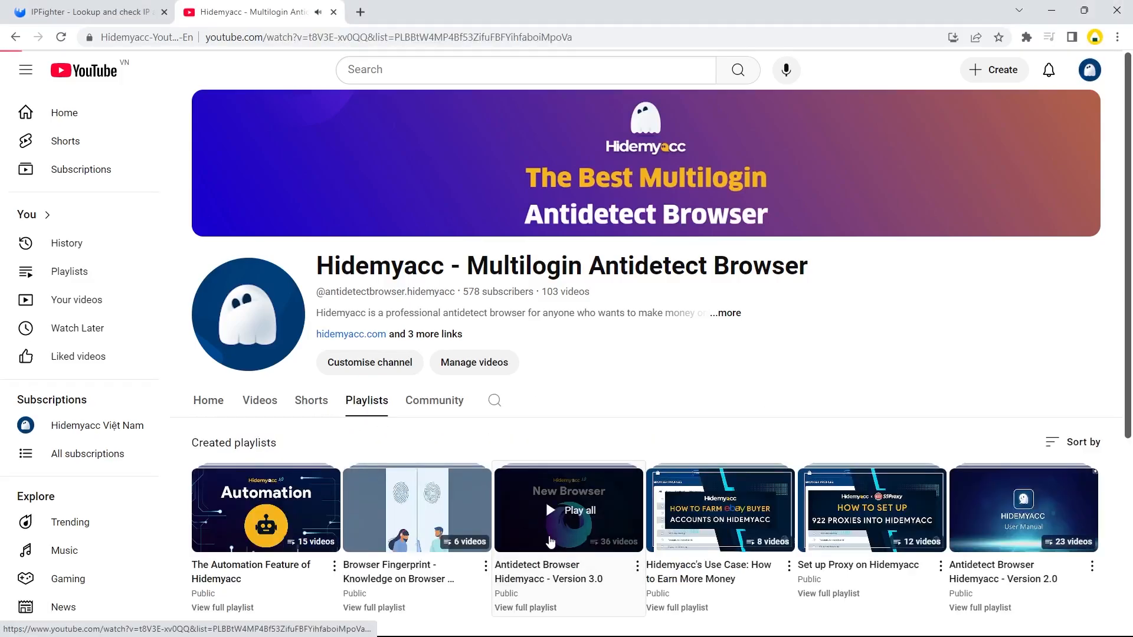
{"action": "left_click", "coordinate": [569, 511]}
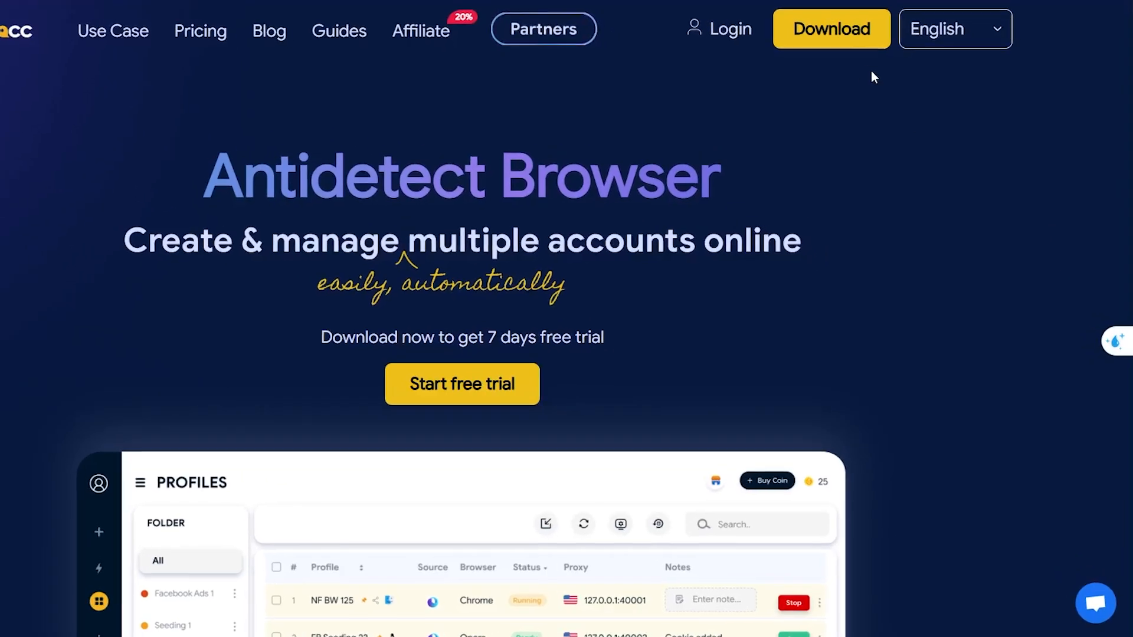
- From the site's Download page, save the DOWNLOAD - VER 3.0 installer to Downloads
{"action": "left_click", "coordinate": [831, 28]}
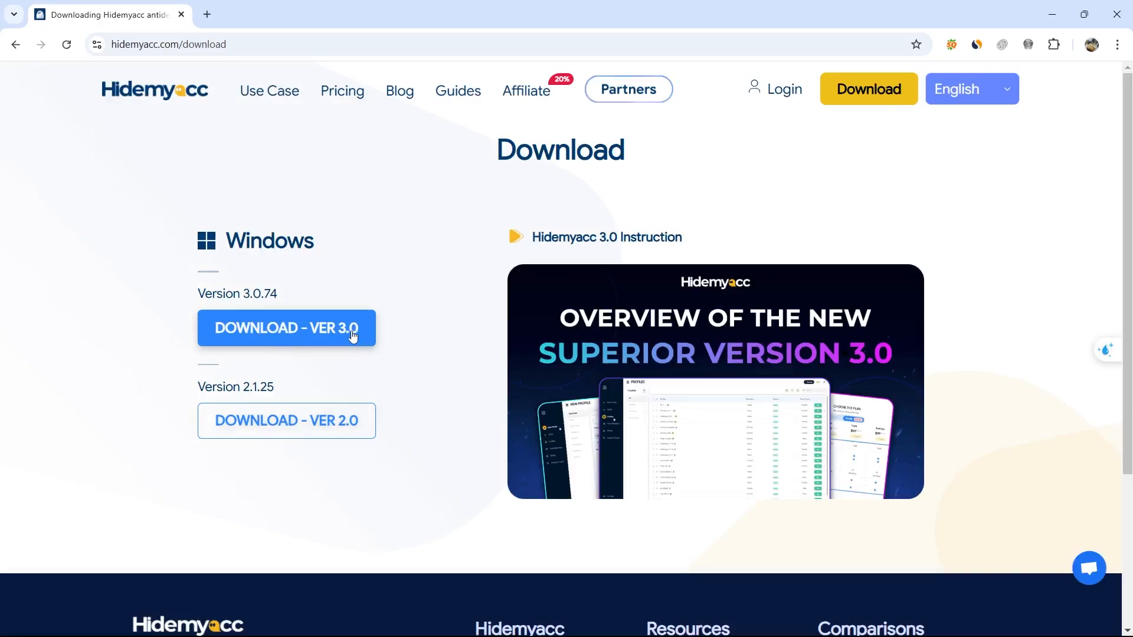
{"action": "left_click", "coordinate": [287, 328]}
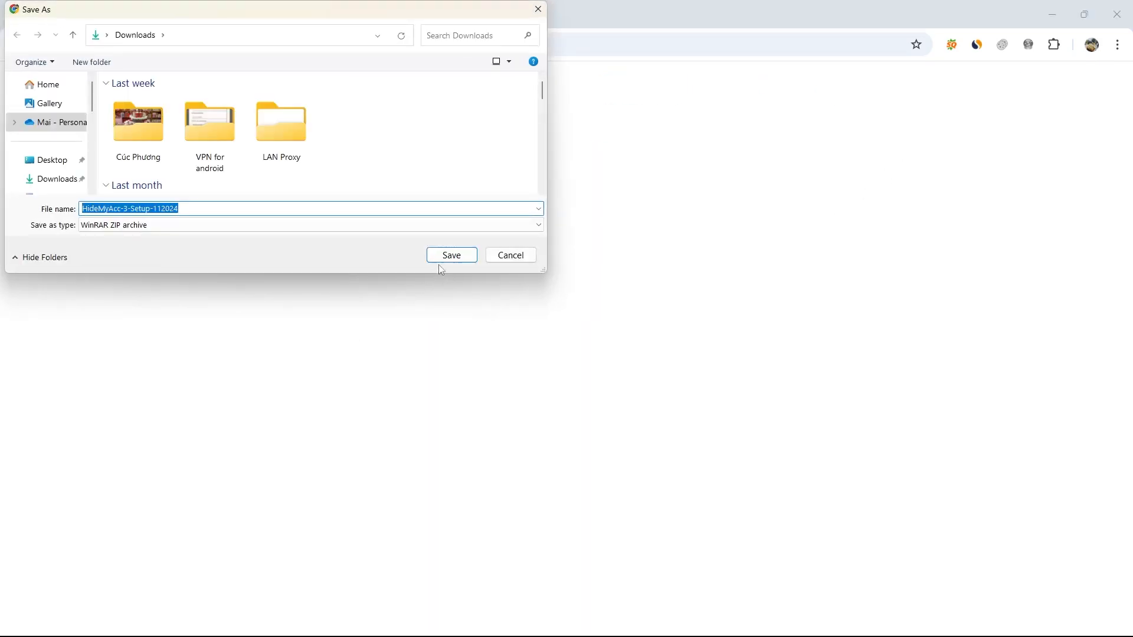
{"action": "left_click", "coordinate": [451, 255]}
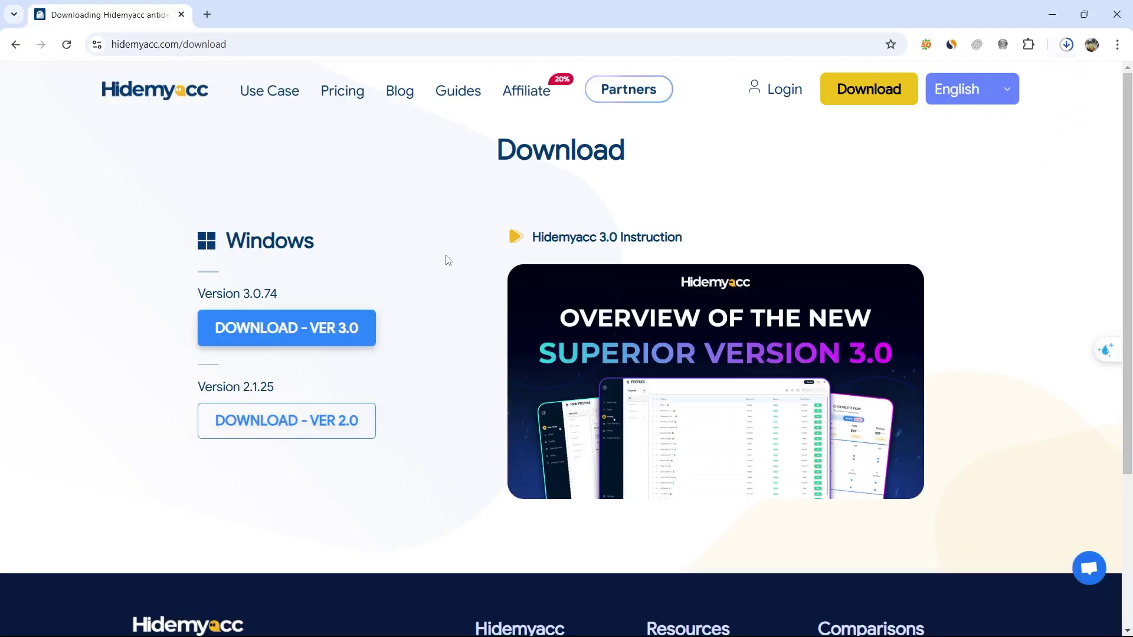
{"action": "mouse_move", "coordinate": [444, 315]}
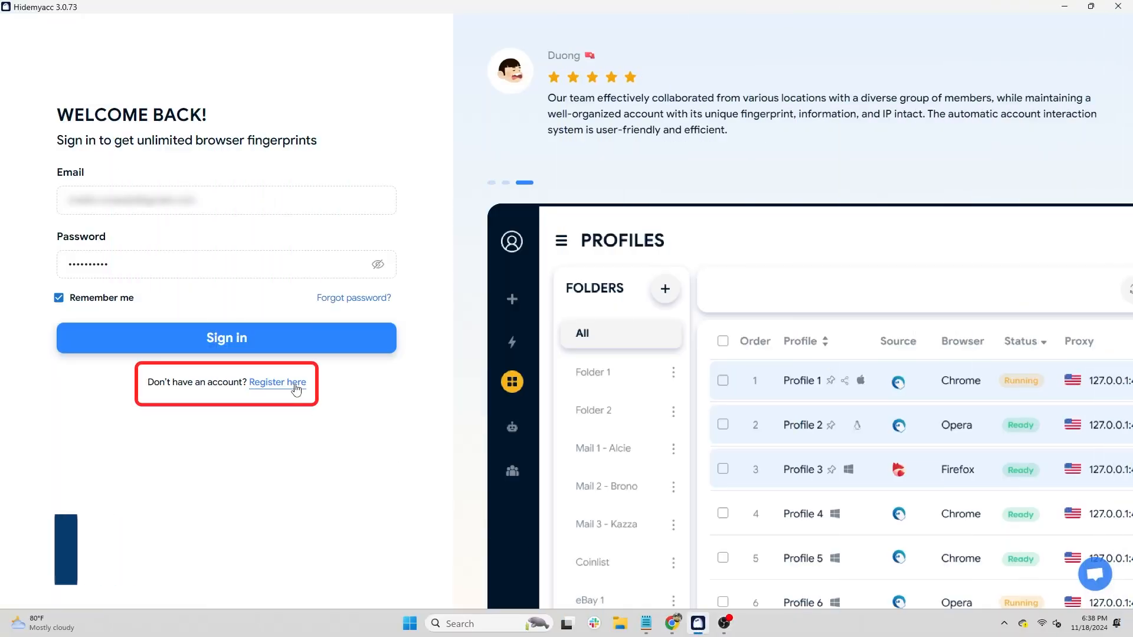
- Sign in, view the Automation and Synchronizer sections, then return to the empty Profiles list
{"action": "left_click", "coordinate": [278, 382]}
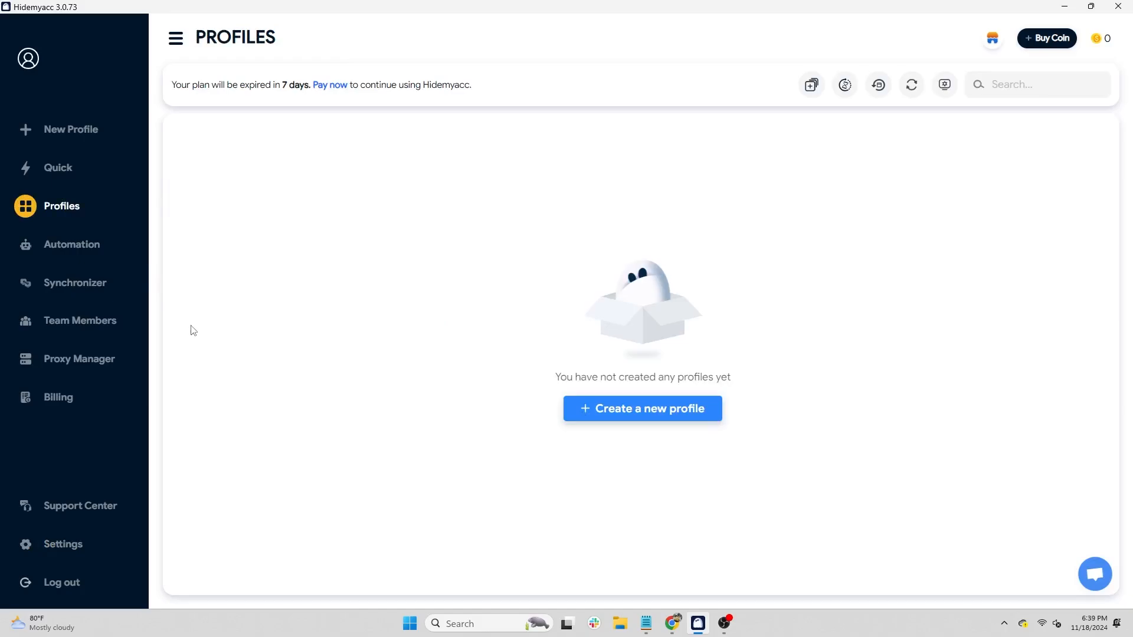
{"action": "left_click", "coordinate": [72, 245]}
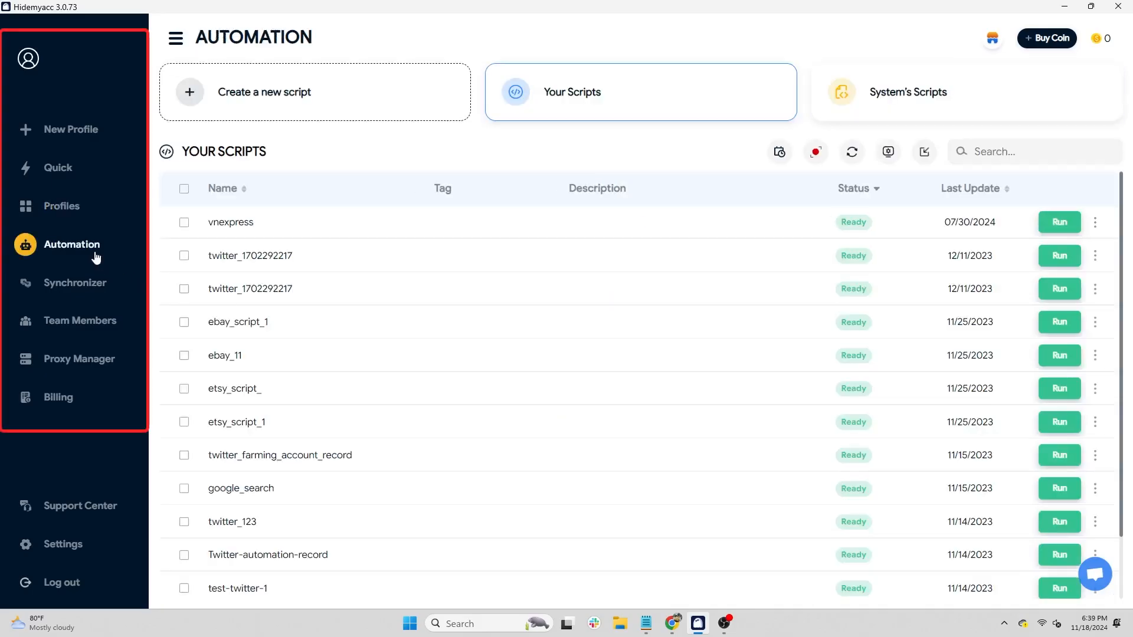
{"action": "left_click", "coordinate": [75, 283]}
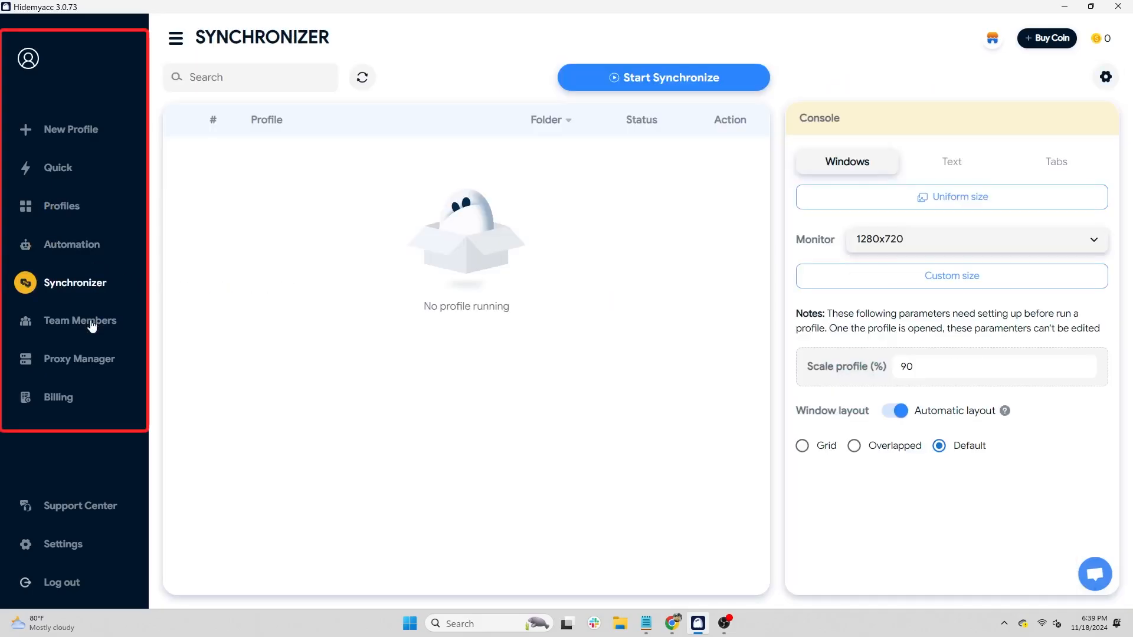
{"action": "mouse_move", "coordinate": [87, 210]}
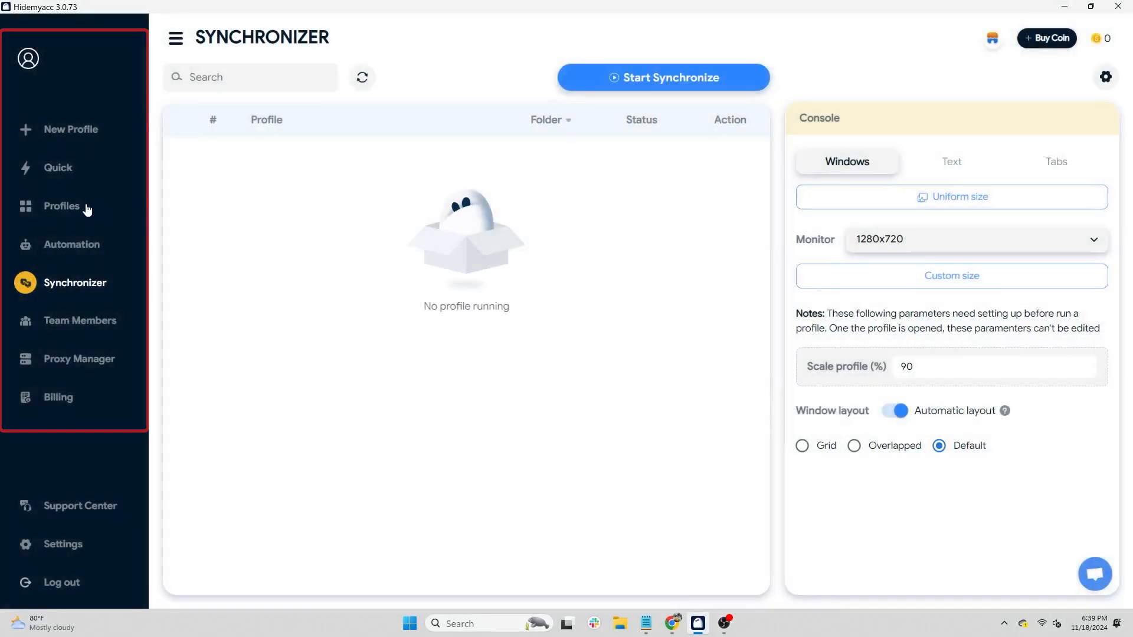
{"action": "left_click", "coordinate": [61, 206]}
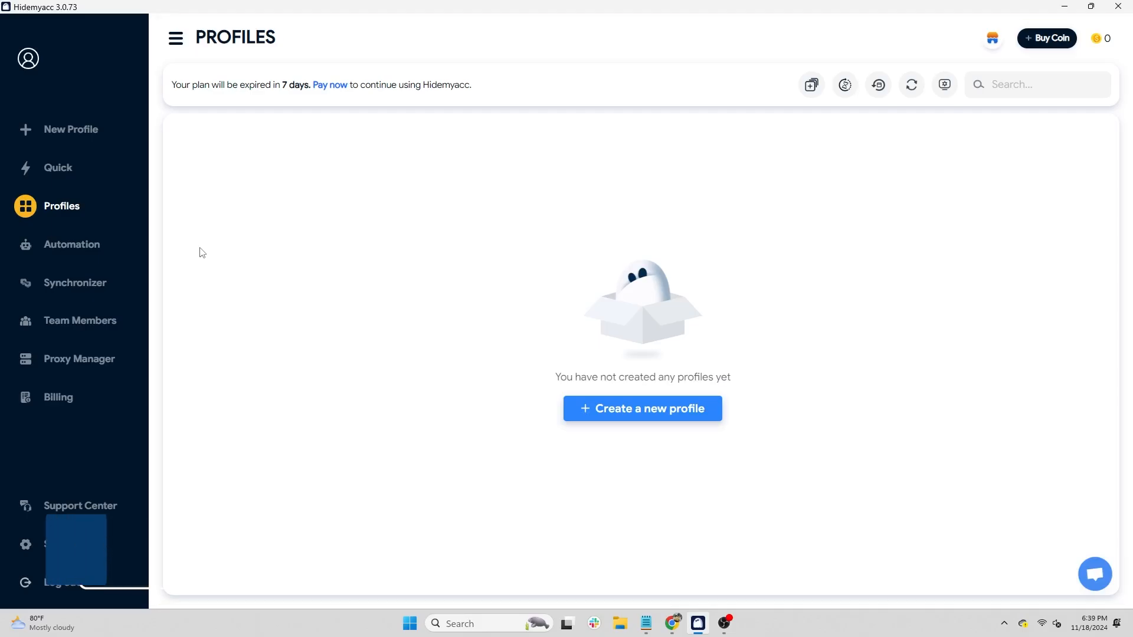
{"action": "left_click", "coordinate": [58, 397]}
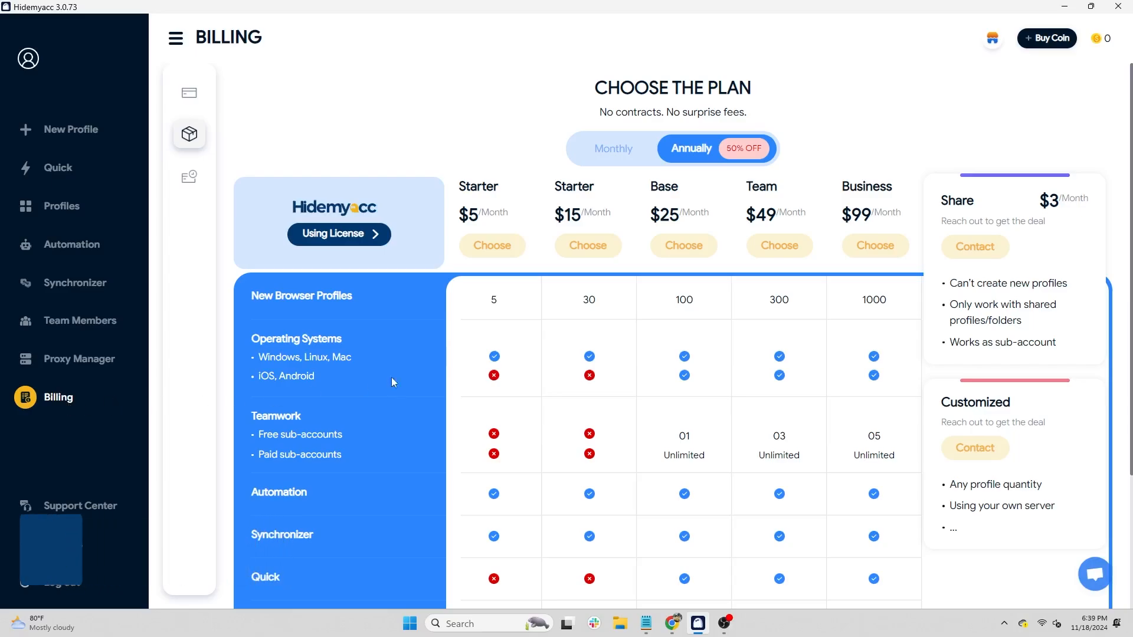
{"action": "left_click", "coordinate": [684, 246]}
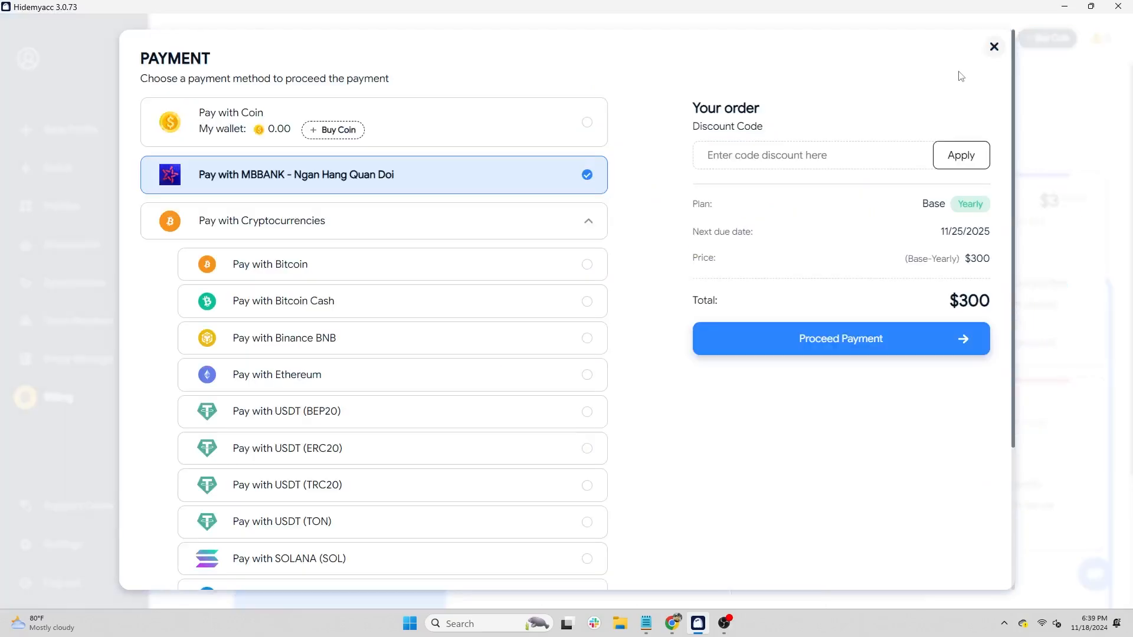
{"action": "left_click", "coordinate": [994, 47]}
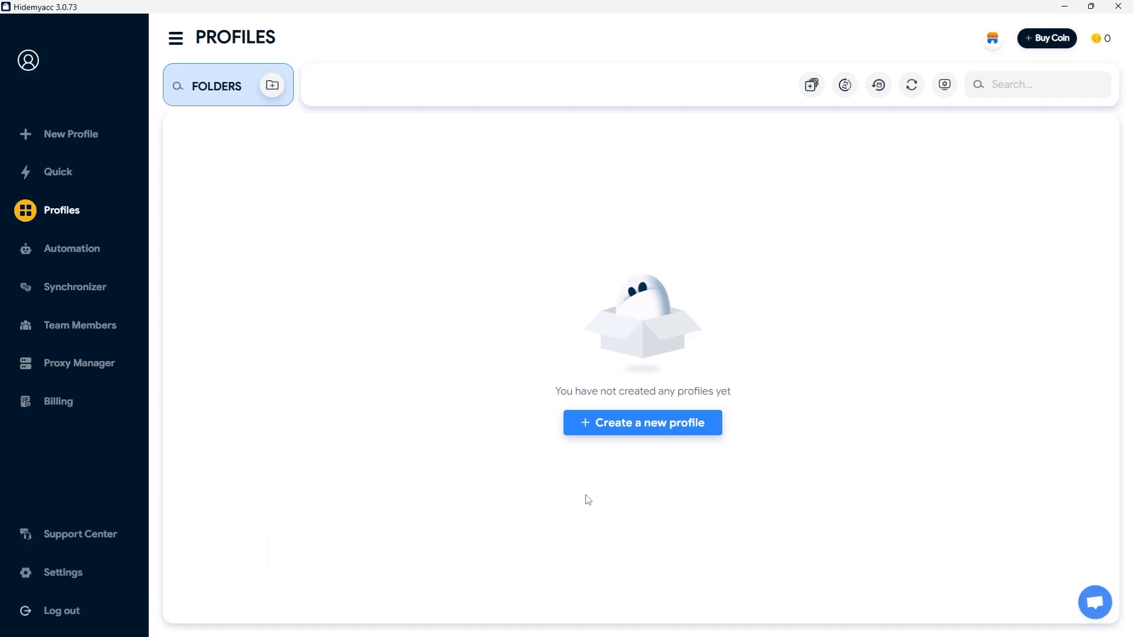
- Create a profile named Facebook, try Linux, Android and iOS, then choose Windows NT 10.0
{"action": "left_click", "coordinate": [642, 423]}
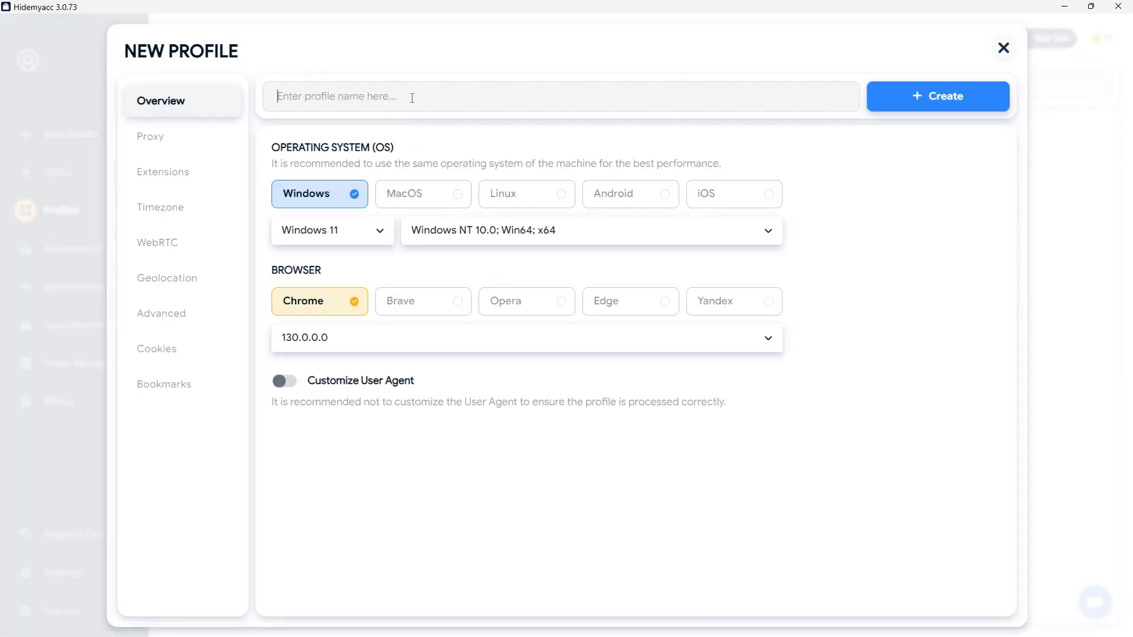
{"action": "type", "text": "Facebook"}
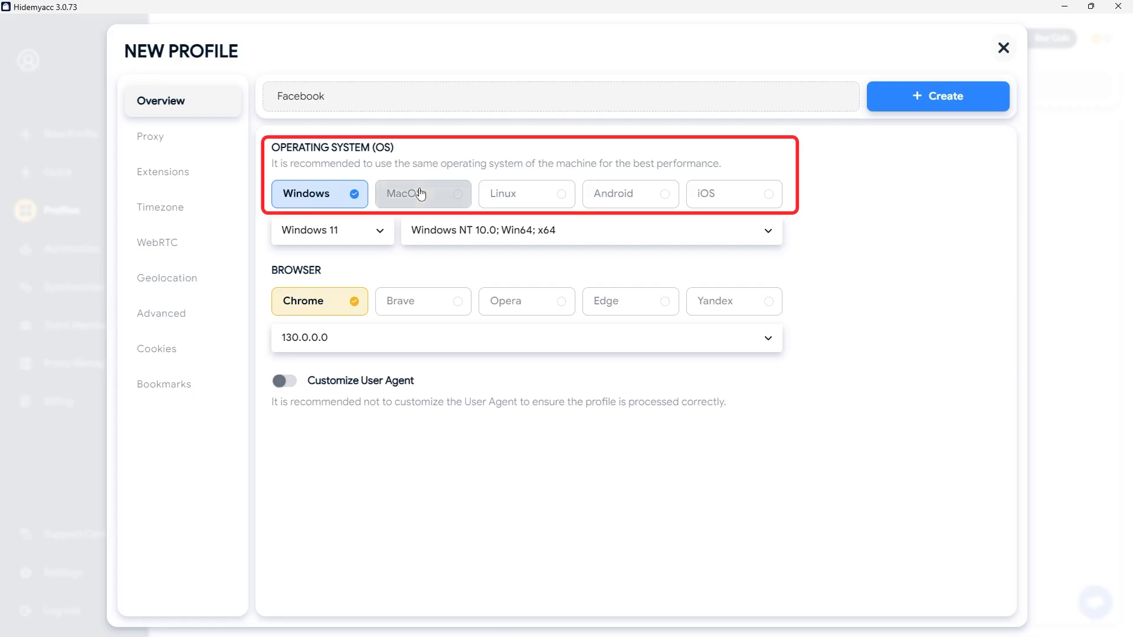
{"action": "left_click", "coordinate": [527, 193]}
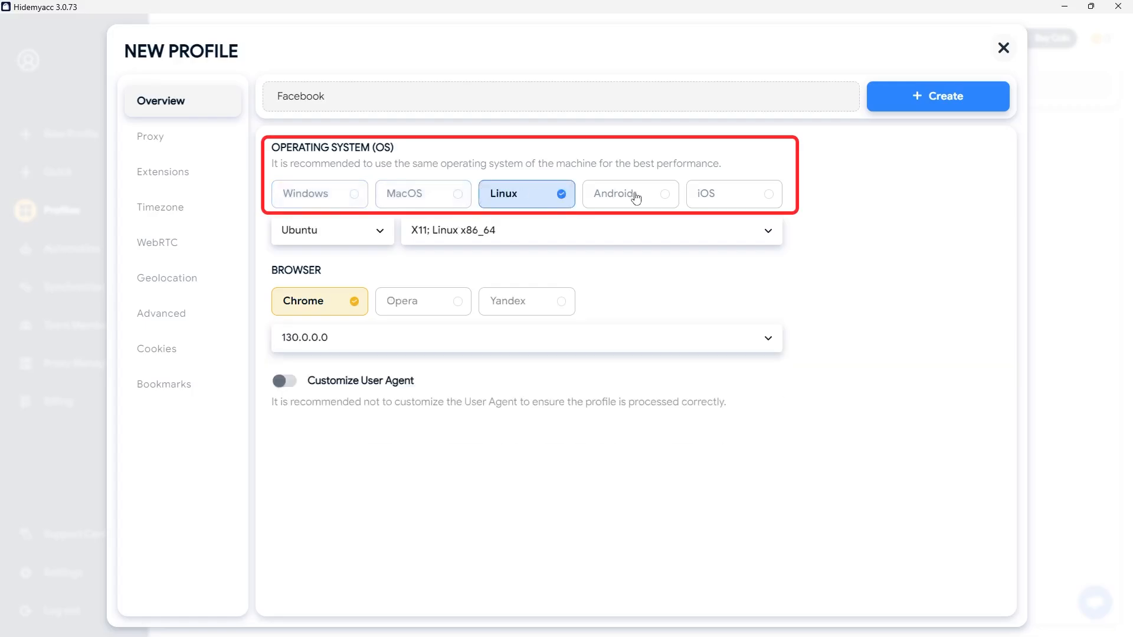
{"action": "left_click", "coordinate": [630, 194]}
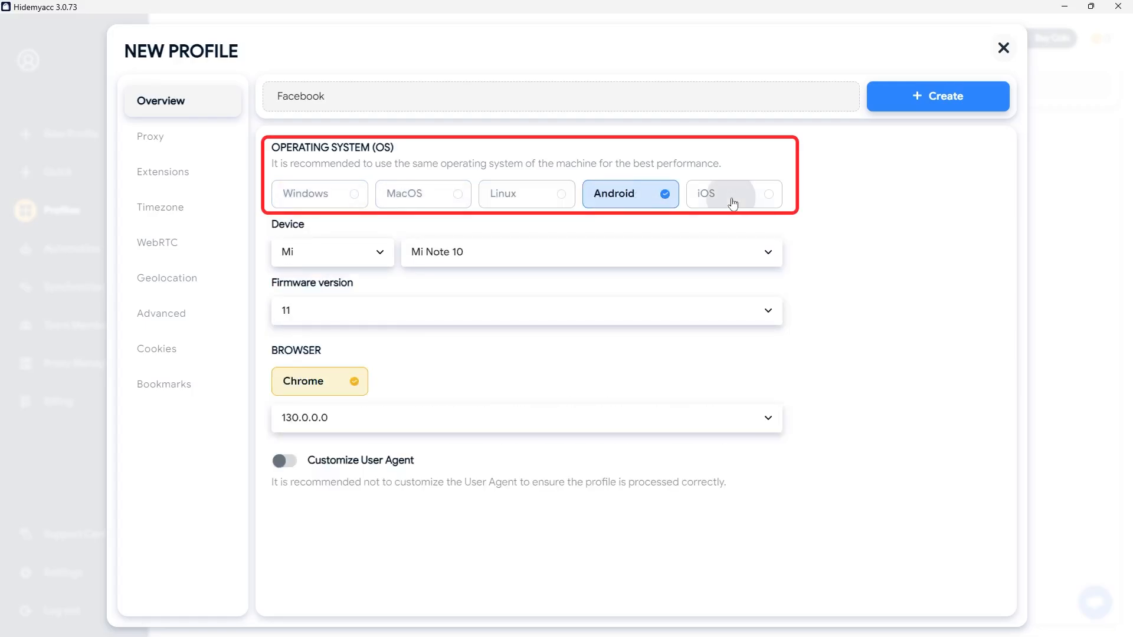
{"action": "left_click", "coordinate": [733, 193]}
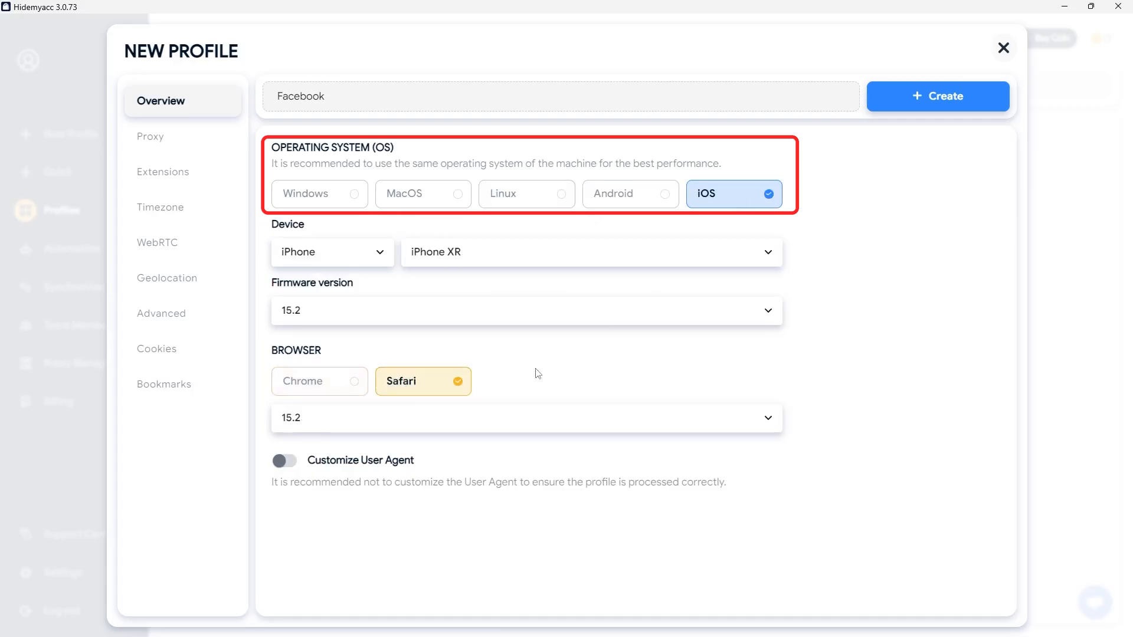
{"action": "left_click", "coordinate": [318, 193]}
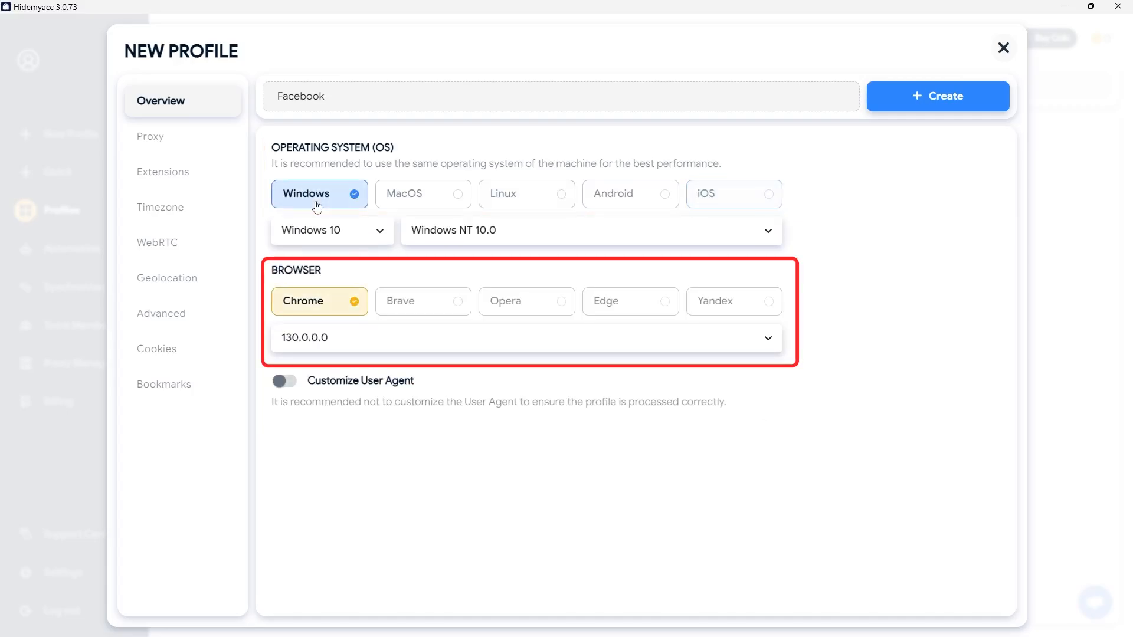
{"action": "left_click", "coordinate": [332, 230]}
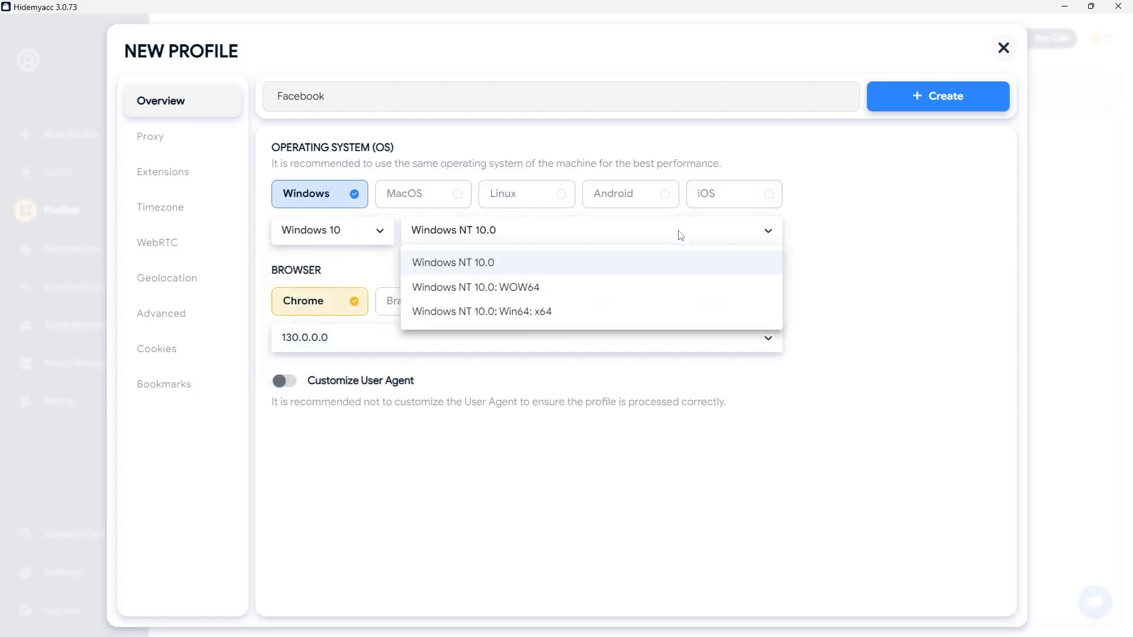
{"action": "left_click", "coordinate": [453, 263]}
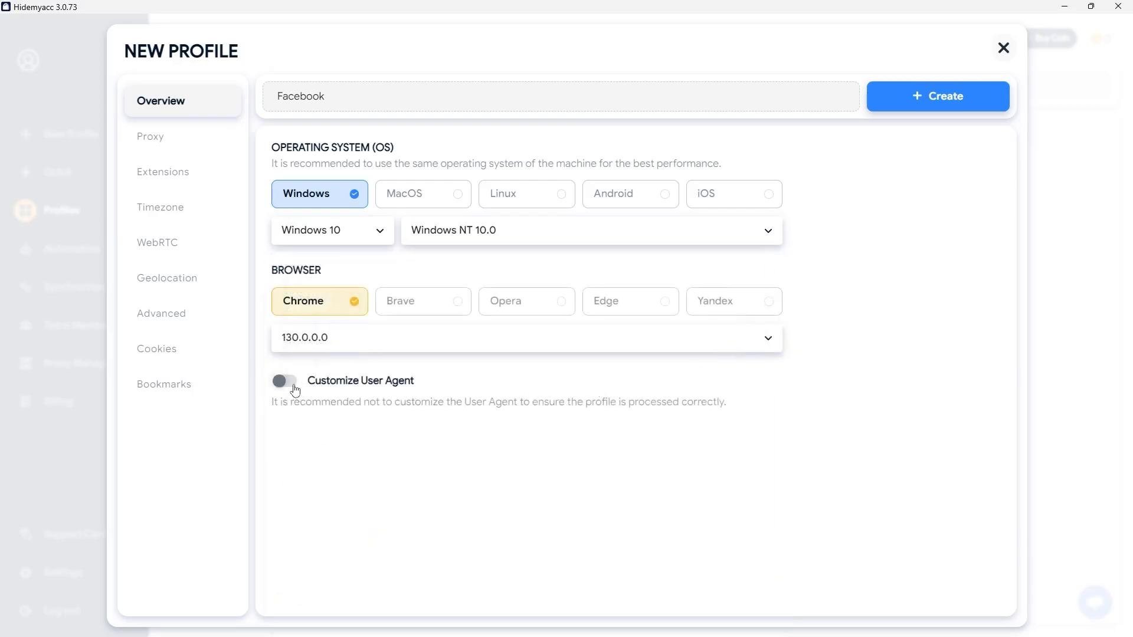
- Try a custom Windows Phone 10.0 user agent, then turn Customize User Agent back off
{"action": "left_click", "coordinate": [284, 381]}
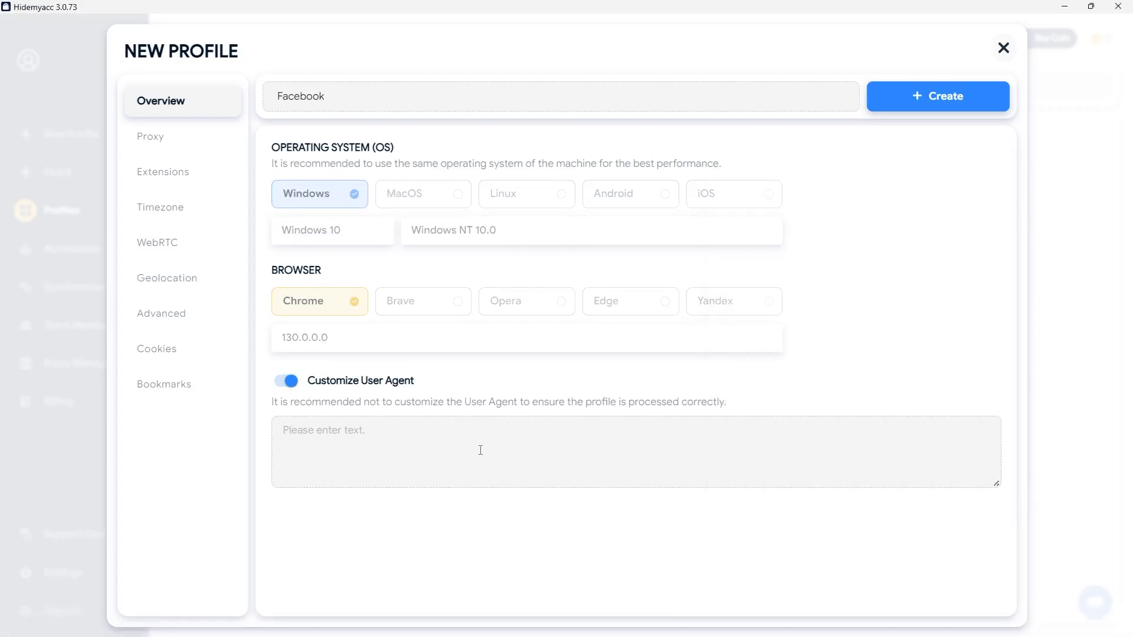
{"action": "type", "text": "Mozilla/5.0 (Windows Phone 10.0; Android 6.0.1; Microsoft; RM-1152) AppleWebKit/537.36 (KHTML, like Gecko) Chrome/52.0.2743.116 Mobile Safari/537.36 Edge/15.15254"}
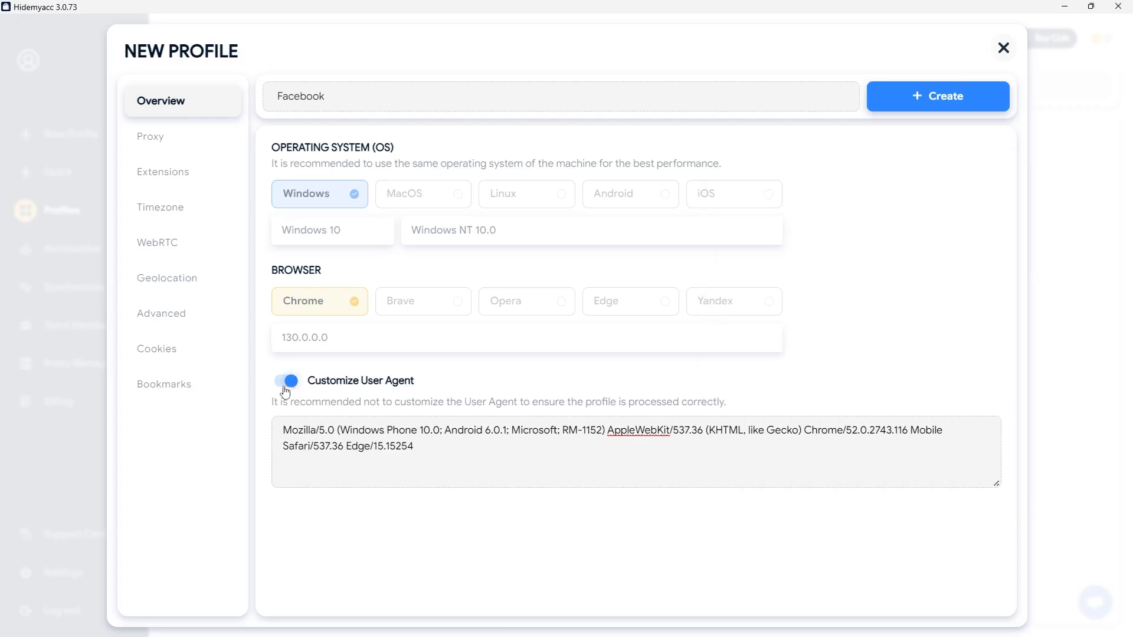
{"action": "left_click", "coordinate": [288, 380]}
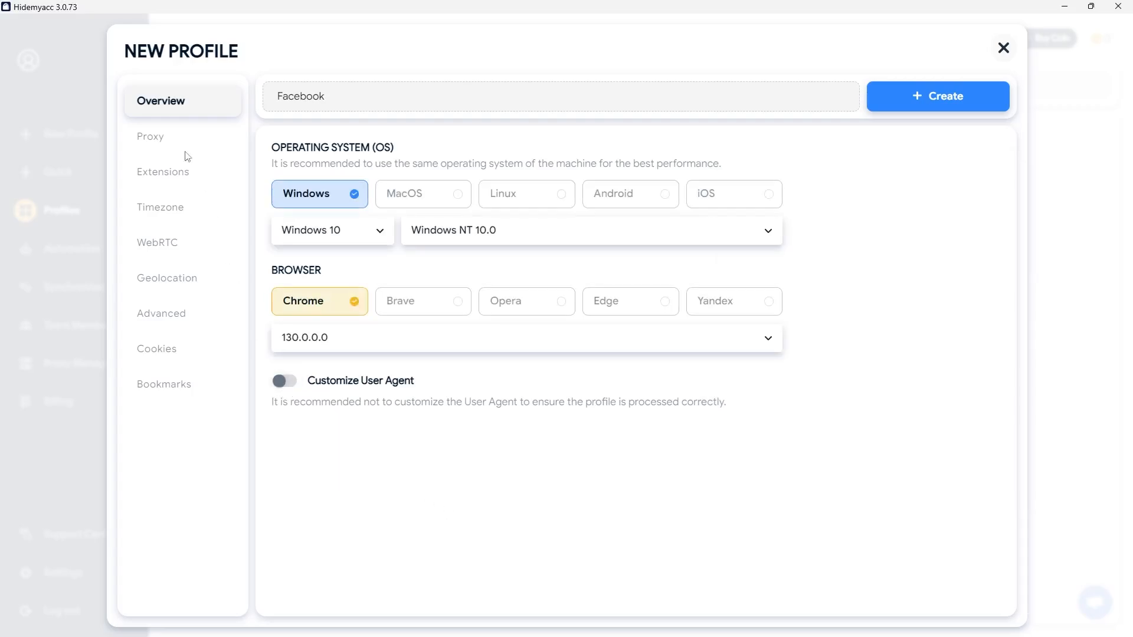
- In the profile's proxy settings, review the free proxy option, then use your own HTTP proxy
{"action": "left_click", "coordinate": [150, 137]}
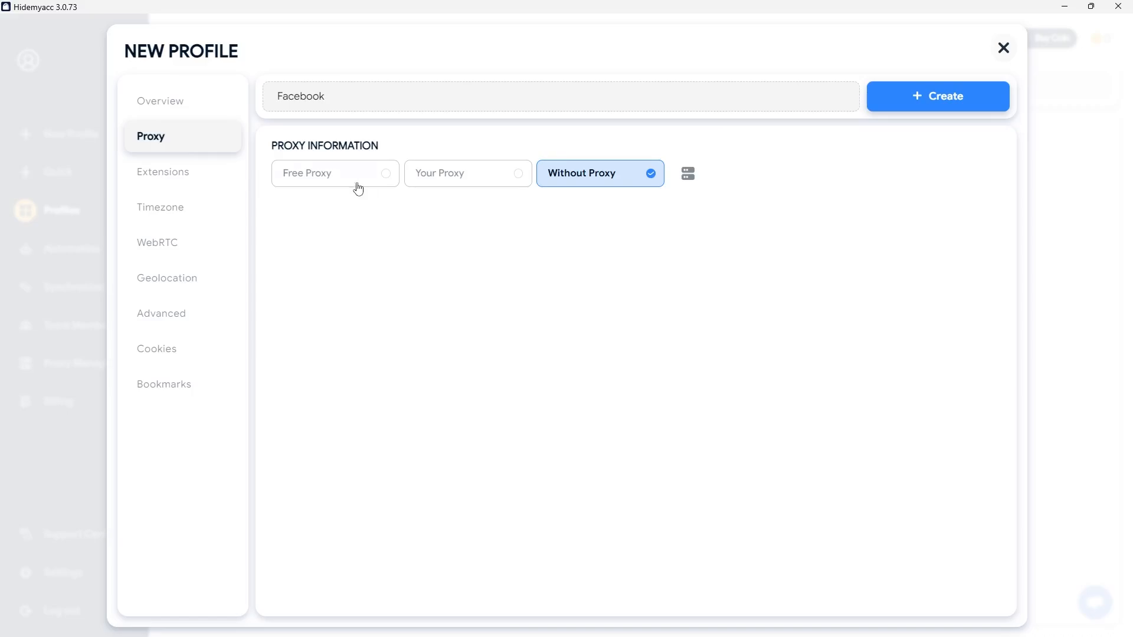
{"action": "left_click", "coordinate": [334, 173]}
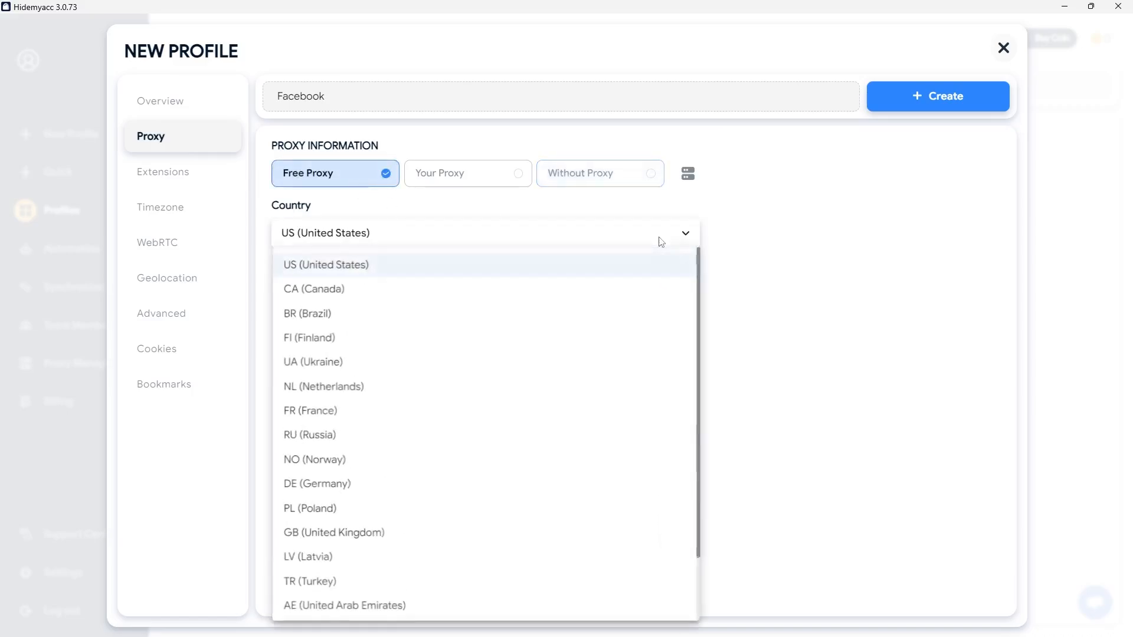
{"action": "scroll", "scroll_direction": "down", "scroll_amount": 3}
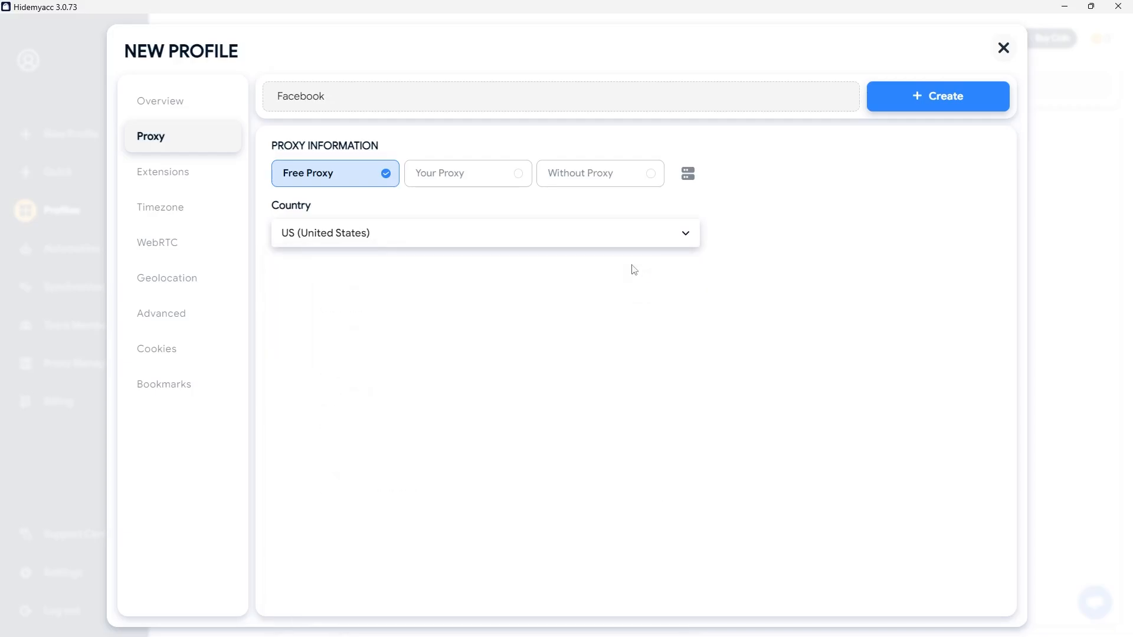
{"action": "left_click", "coordinate": [468, 173]}
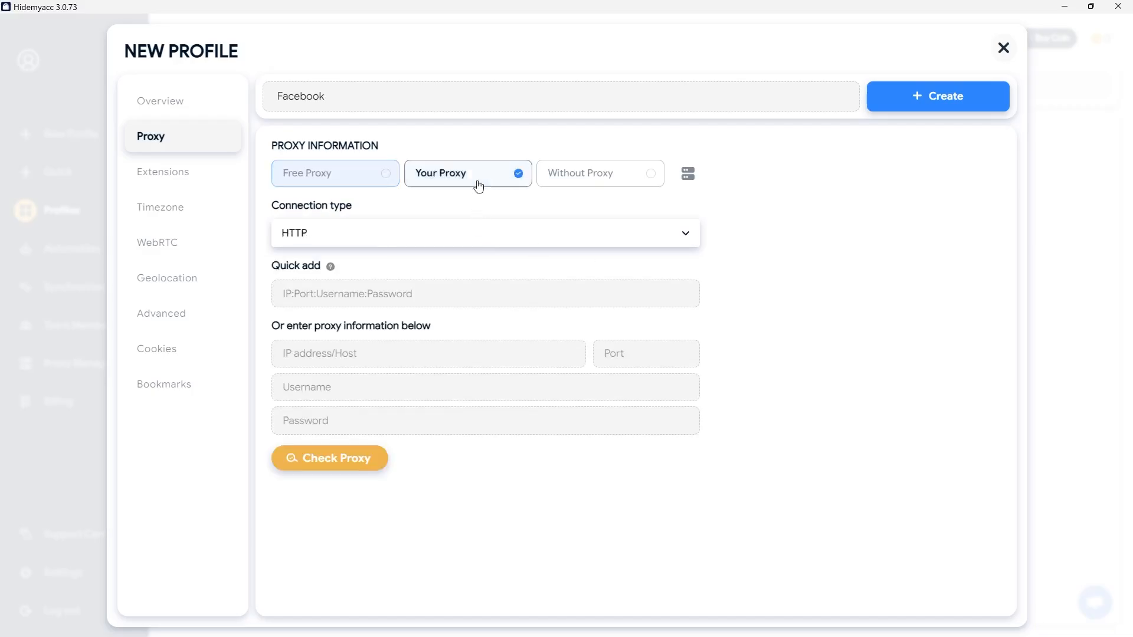
{"action": "left_click", "coordinate": [484, 233]}
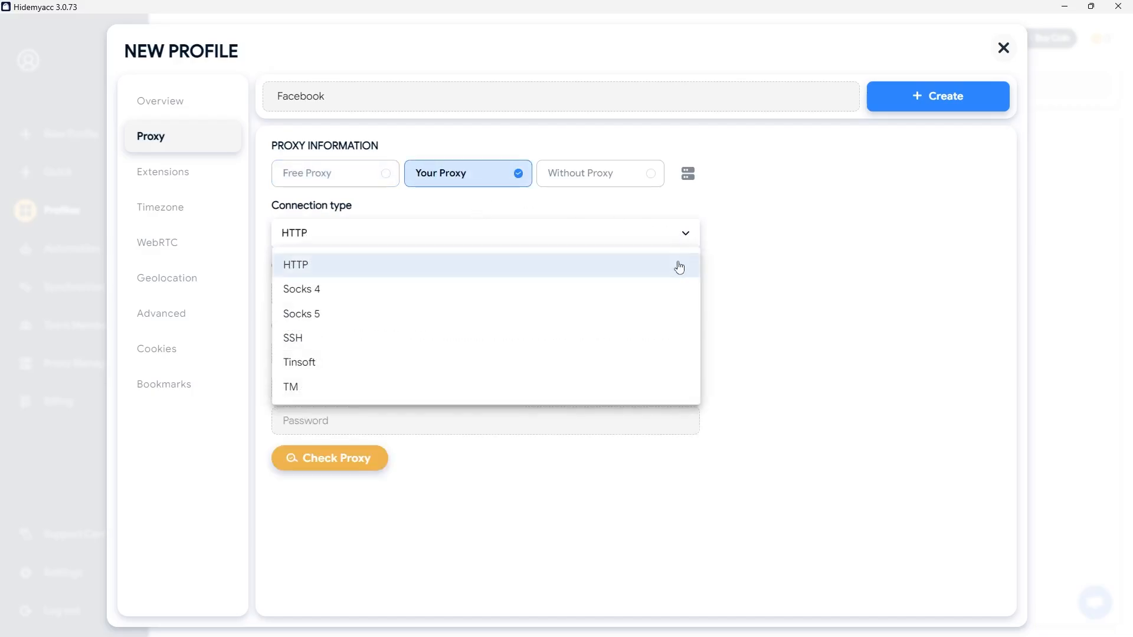
{"action": "left_click", "coordinate": [296, 265]}
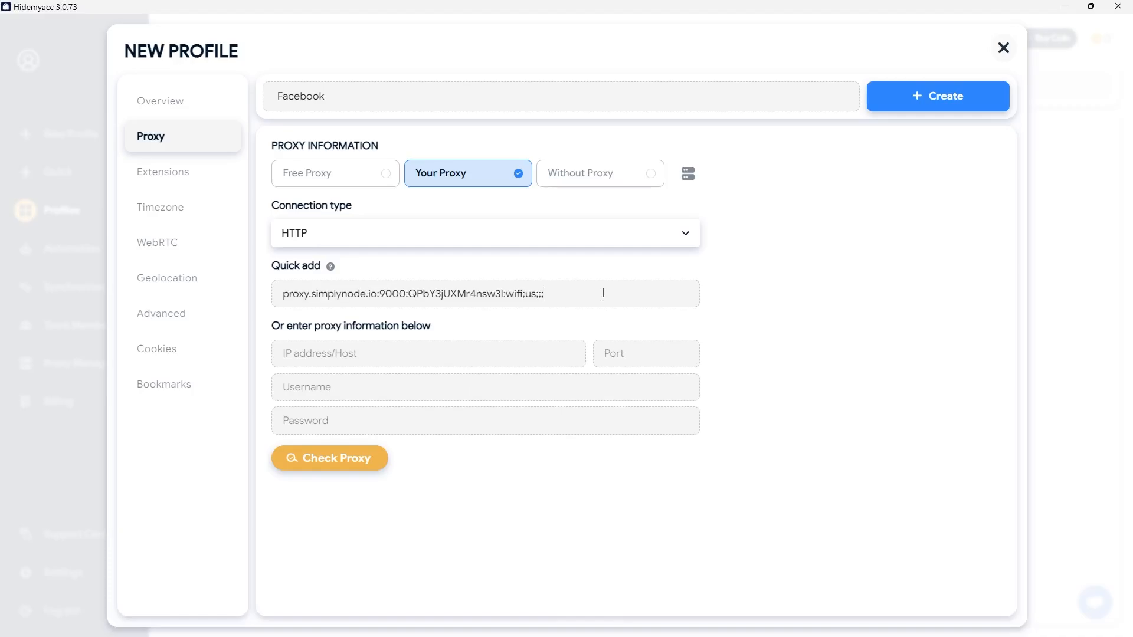
- Check the proxy location, pick a saved proxy, and close the new profile window
{"action": "left_click", "coordinate": [330, 458]}
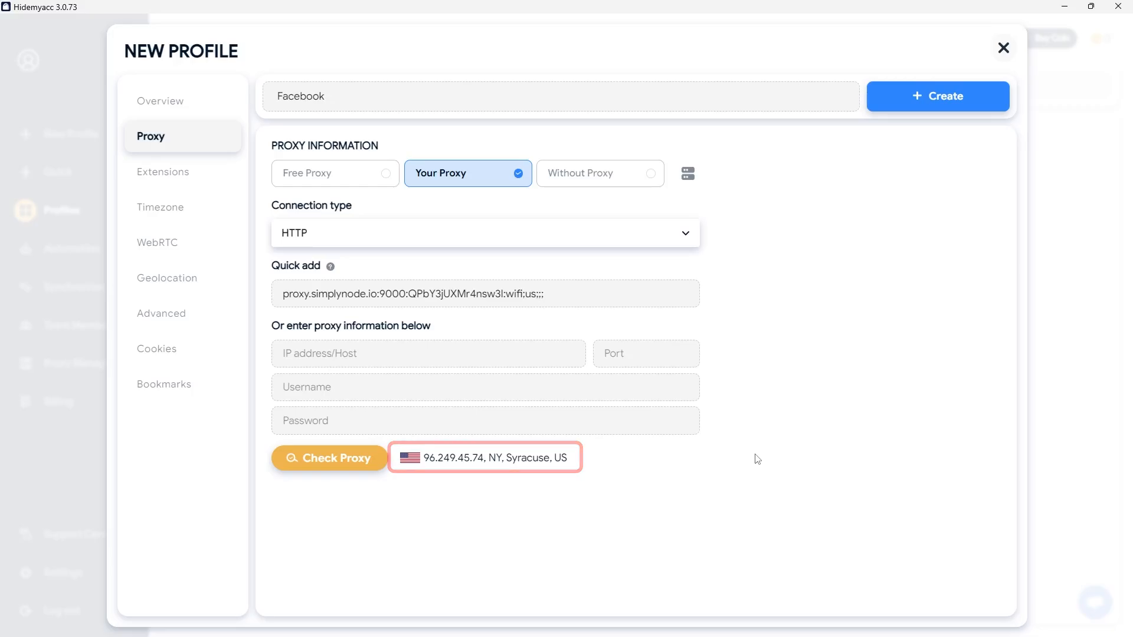
{"action": "left_click", "coordinate": [329, 458]}
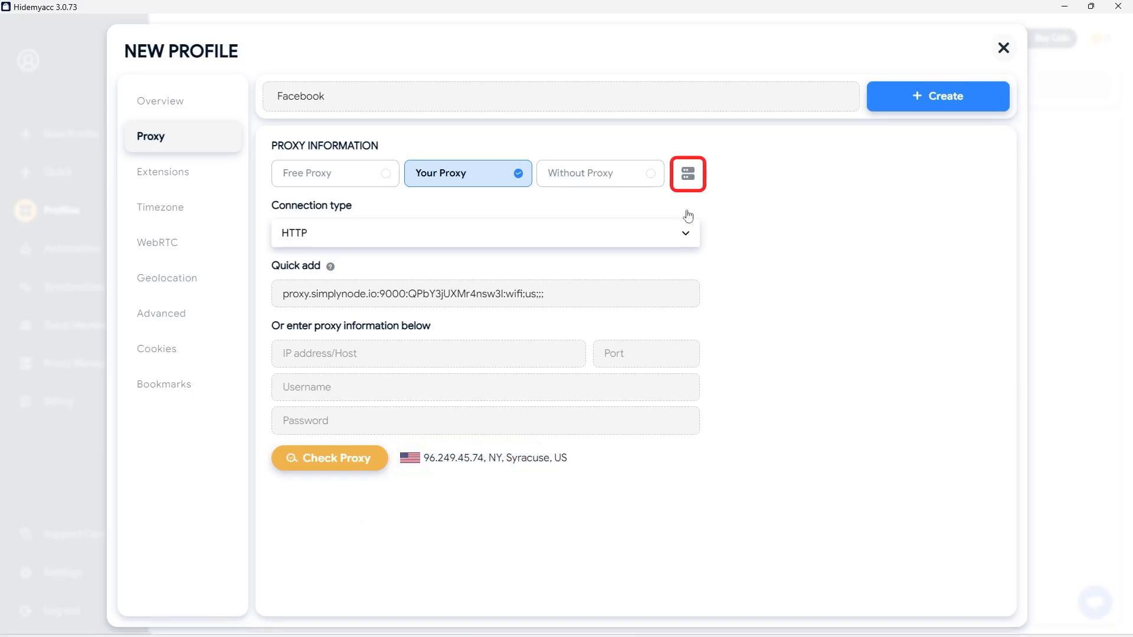
{"action": "left_click", "coordinate": [688, 173]}
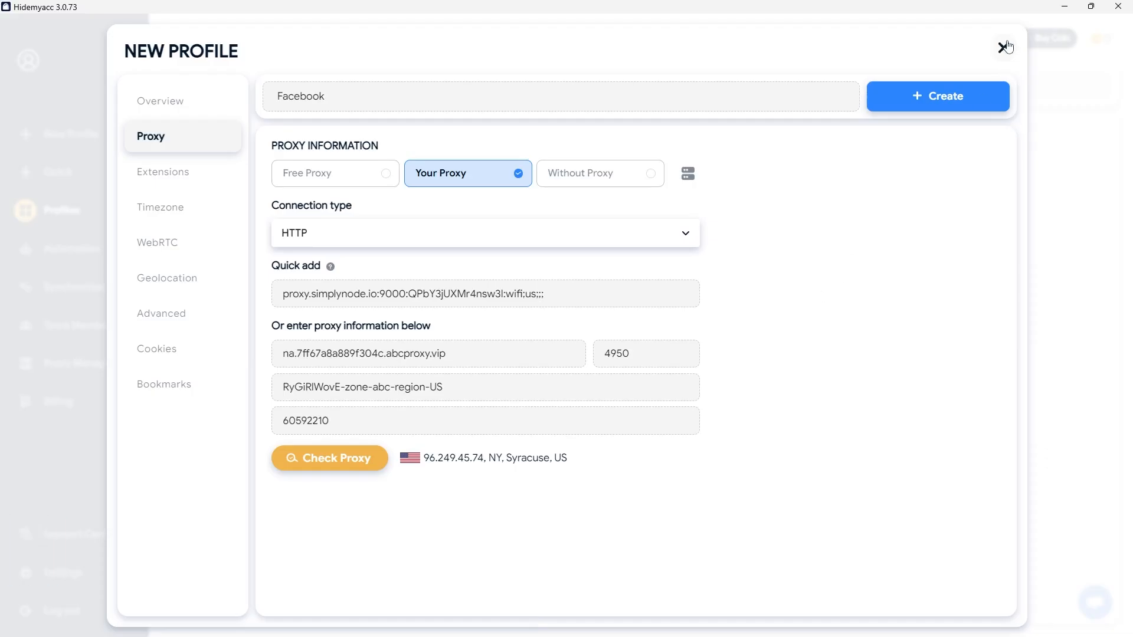
{"action": "left_click", "coordinate": [1002, 47]}
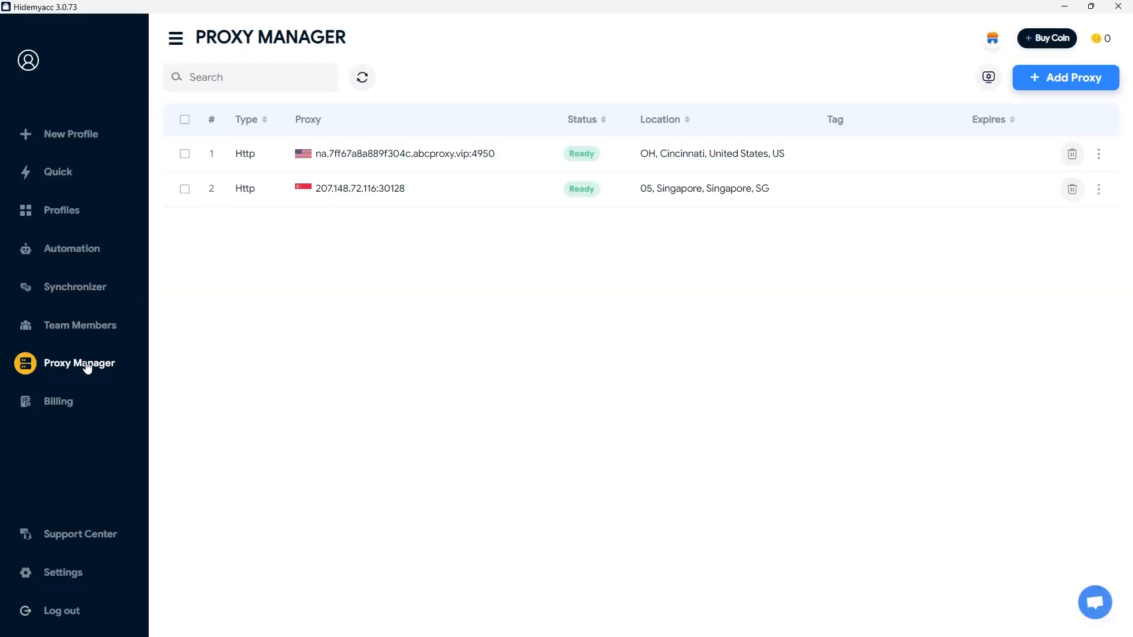
{"action": "mouse_move", "coordinate": [1103, 77]}
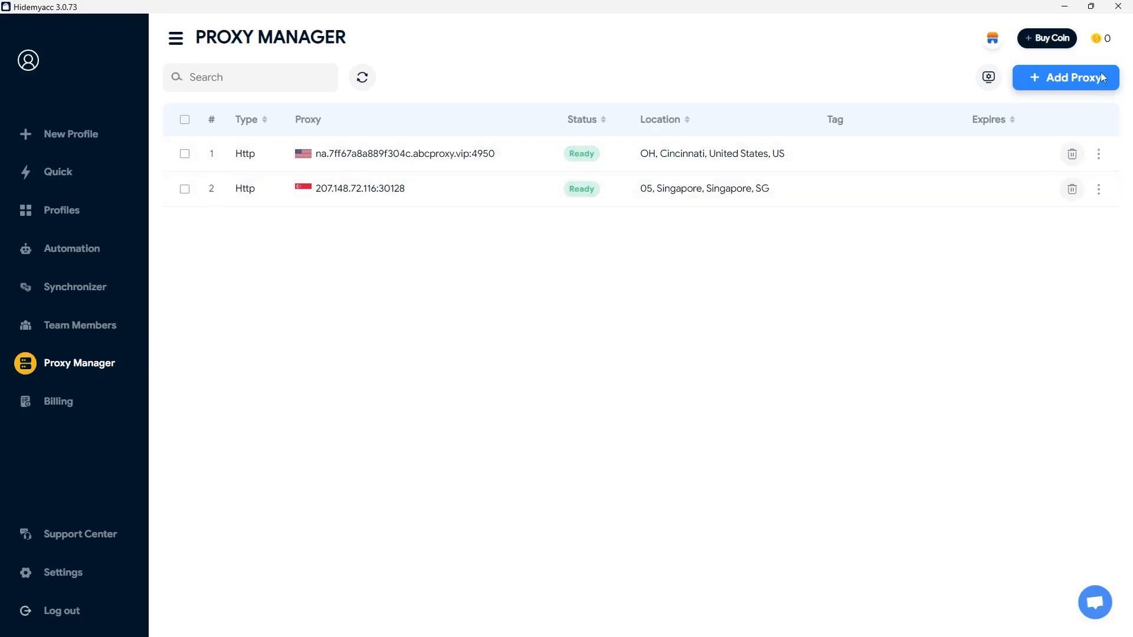
- Paste five proxy.simplynode.io:9000 US wifi proxies into Proxy List and add them
{"action": "left_click", "coordinate": [1066, 77]}
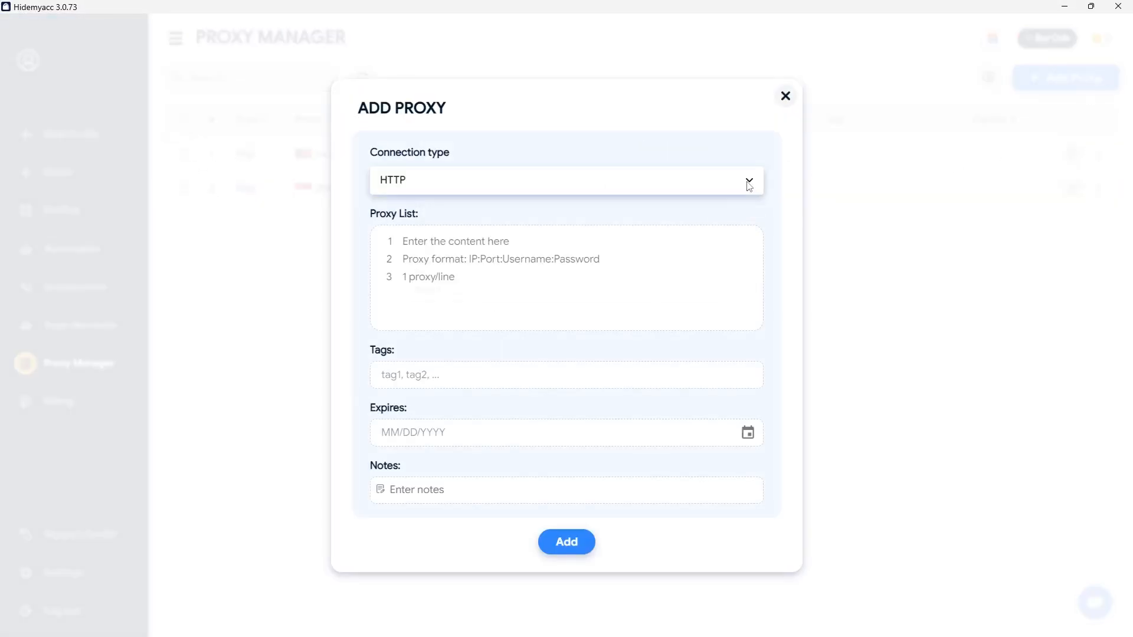
{"action": "mouse_move", "coordinate": [750, 220]}
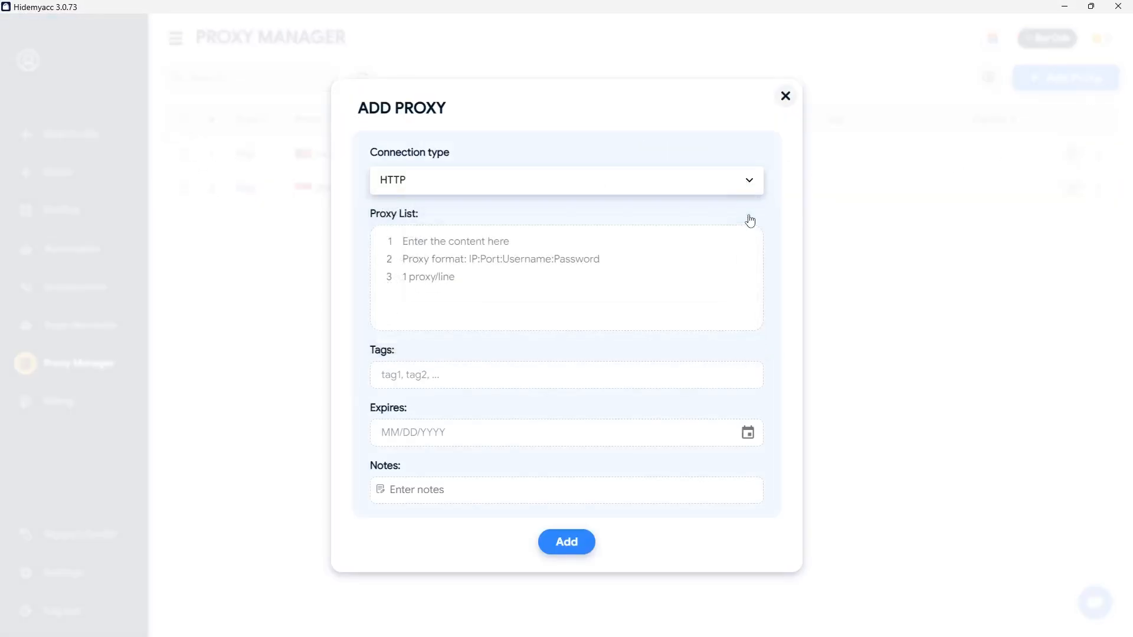
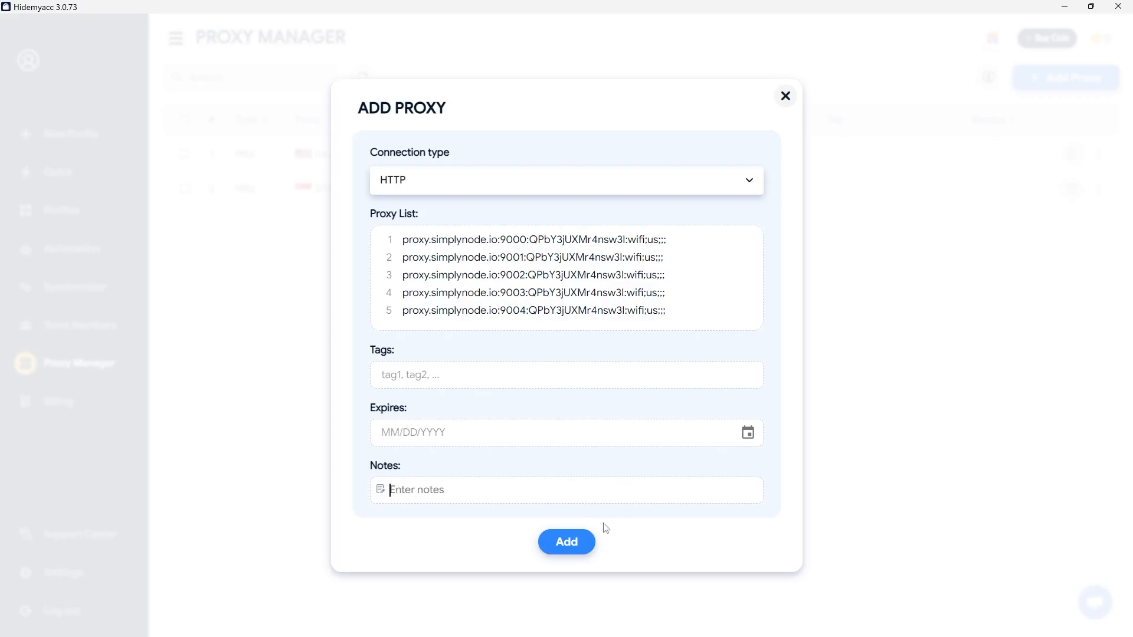
{"action": "left_click", "coordinate": [566, 541]}
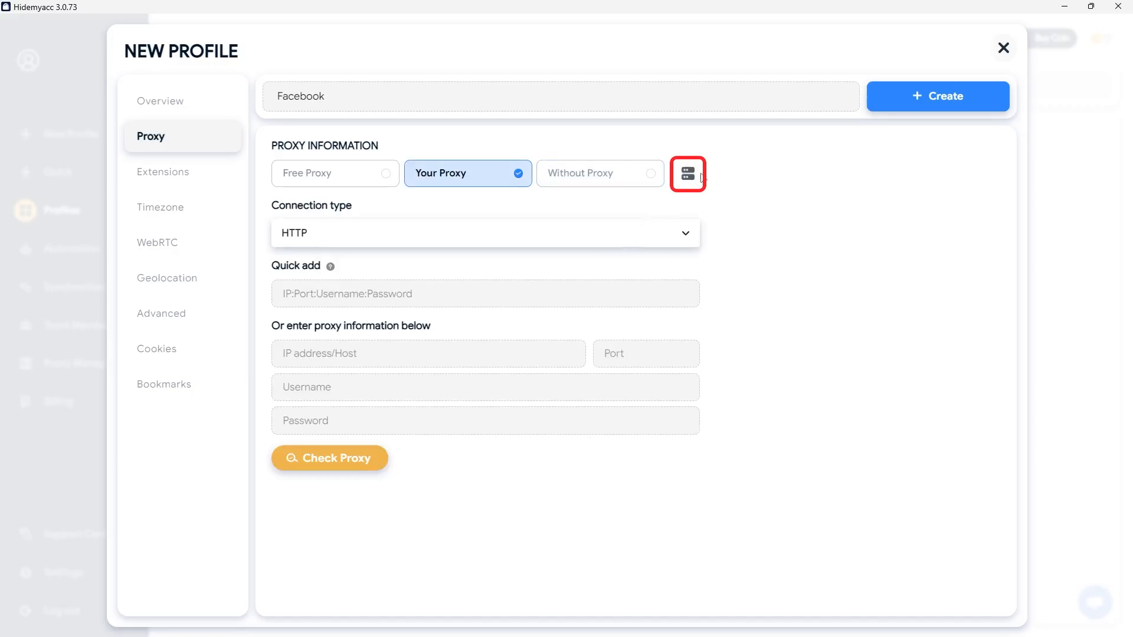
- Load the saved simplynode proxy, confirm it checks as Australian, then close the window
{"action": "left_click", "coordinate": [688, 174]}
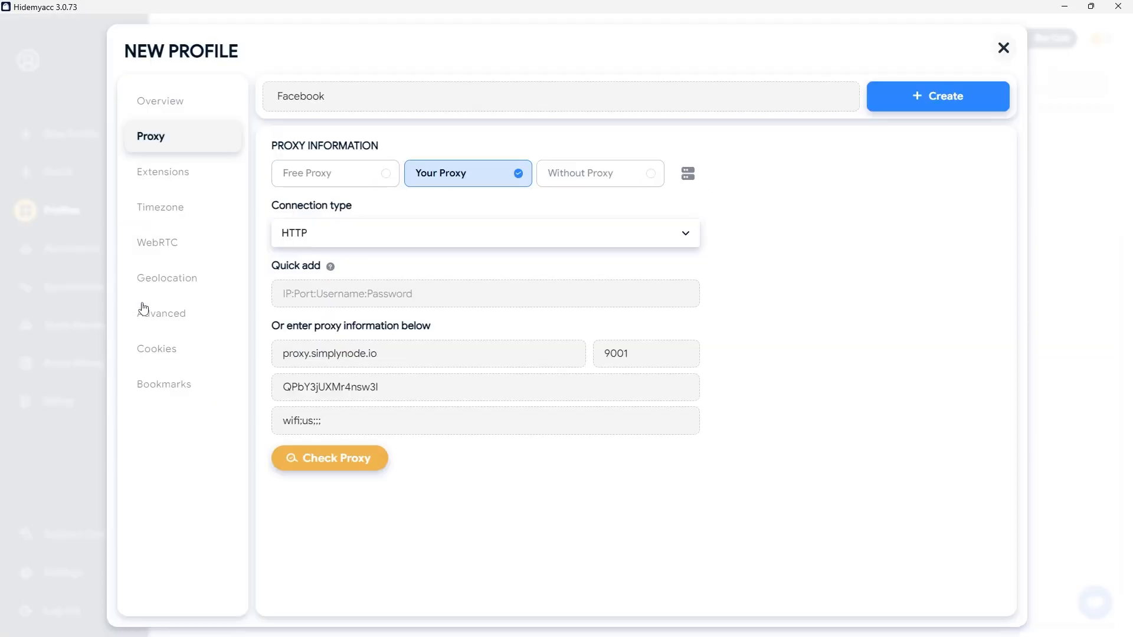
{"action": "left_click", "coordinate": [330, 458]}
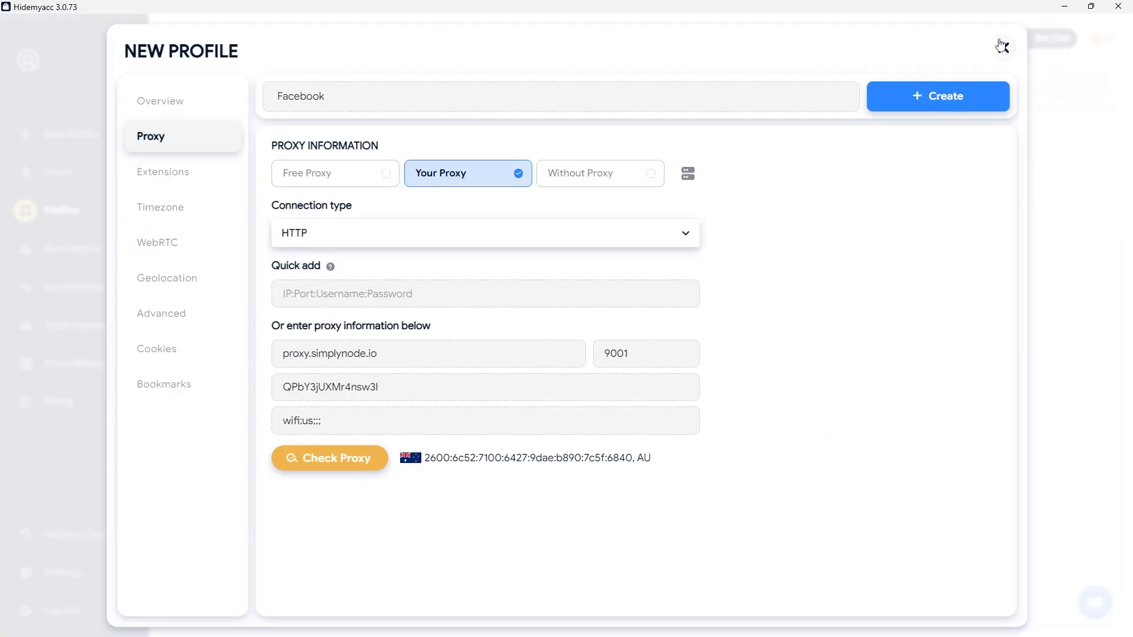
{"action": "left_click", "coordinate": [1003, 46]}
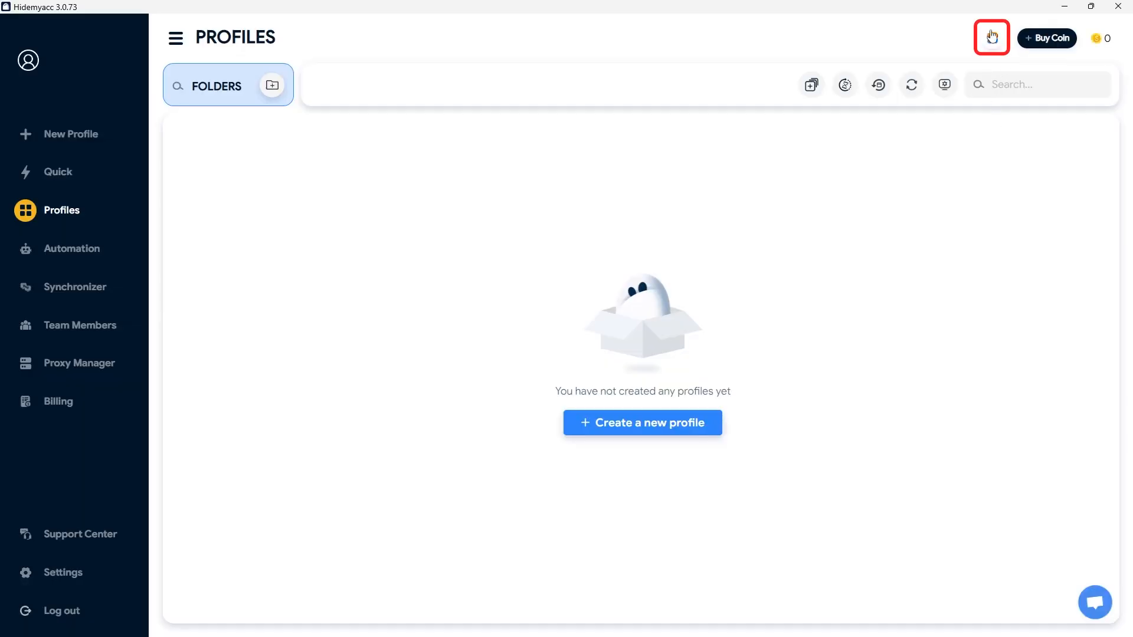
- Open the proxy offers store and scroll through the discounted provider deals
{"action": "left_click", "coordinate": [992, 38]}
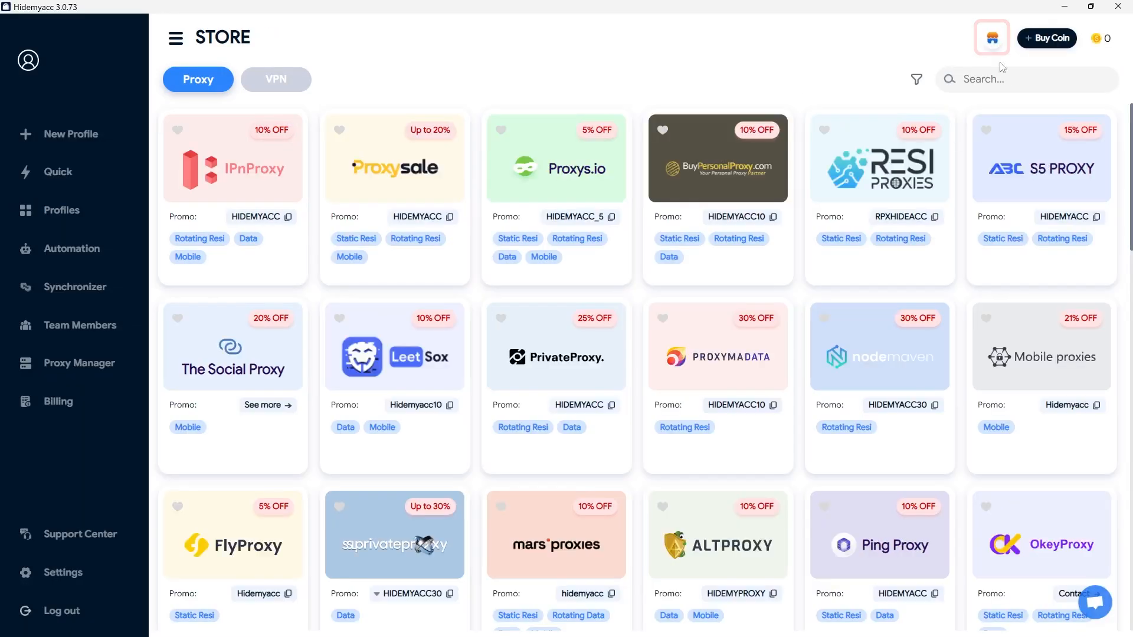
{"action": "scroll", "scroll_direction": "down", "scroll_amount": 3}
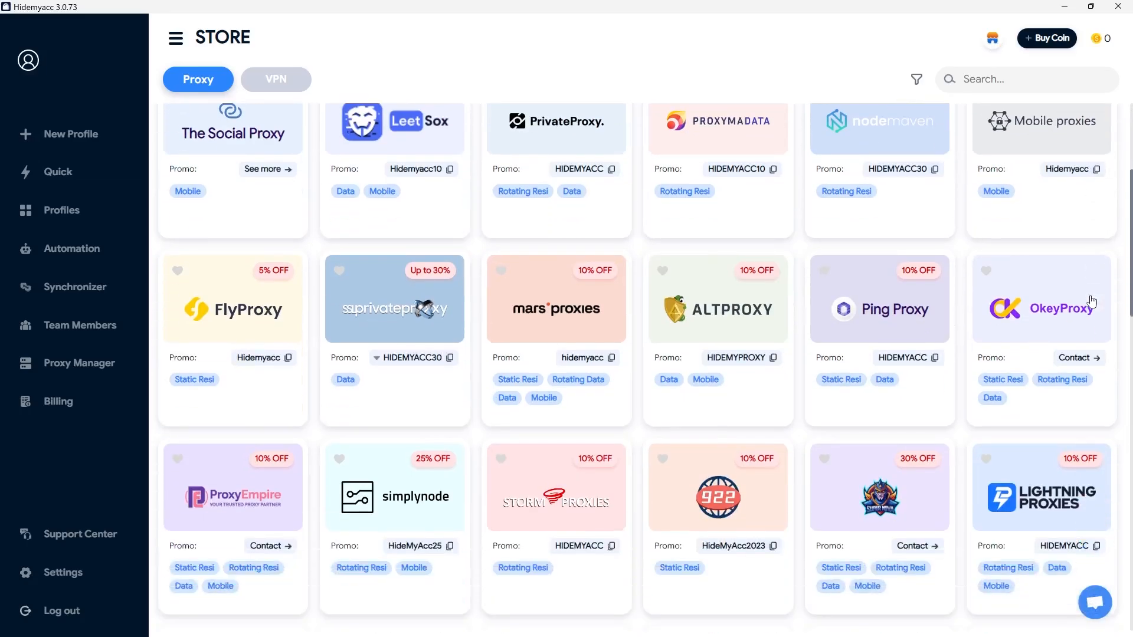
{"action": "scroll", "scroll_direction": "down", "scroll_amount": 3}
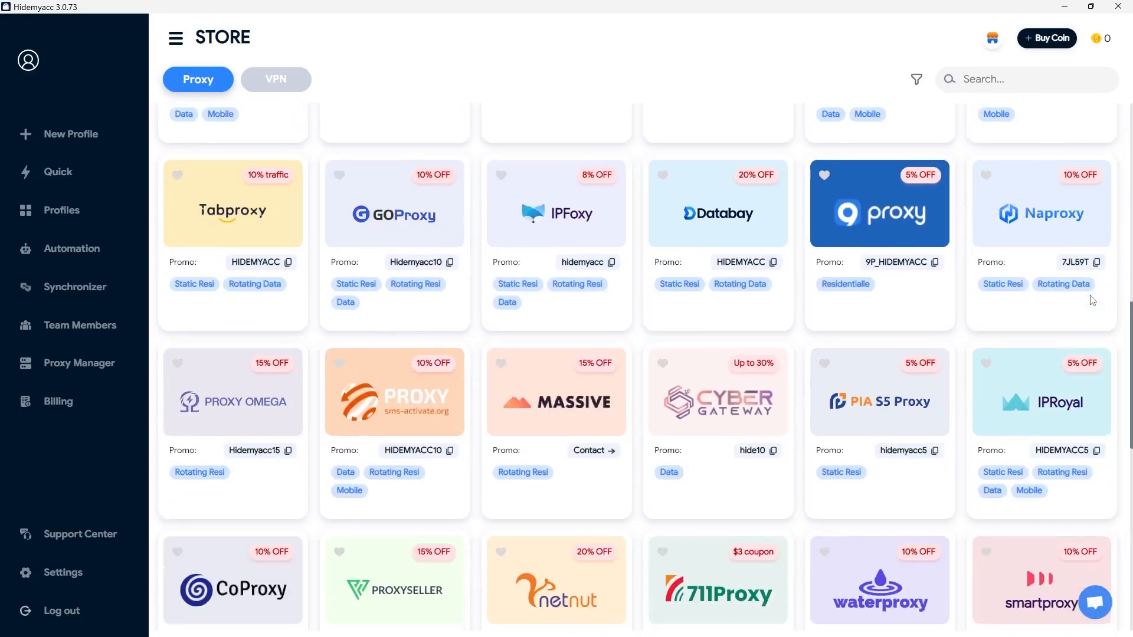
{"action": "scroll", "scroll_direction": "down", "scroll_amount": 3}
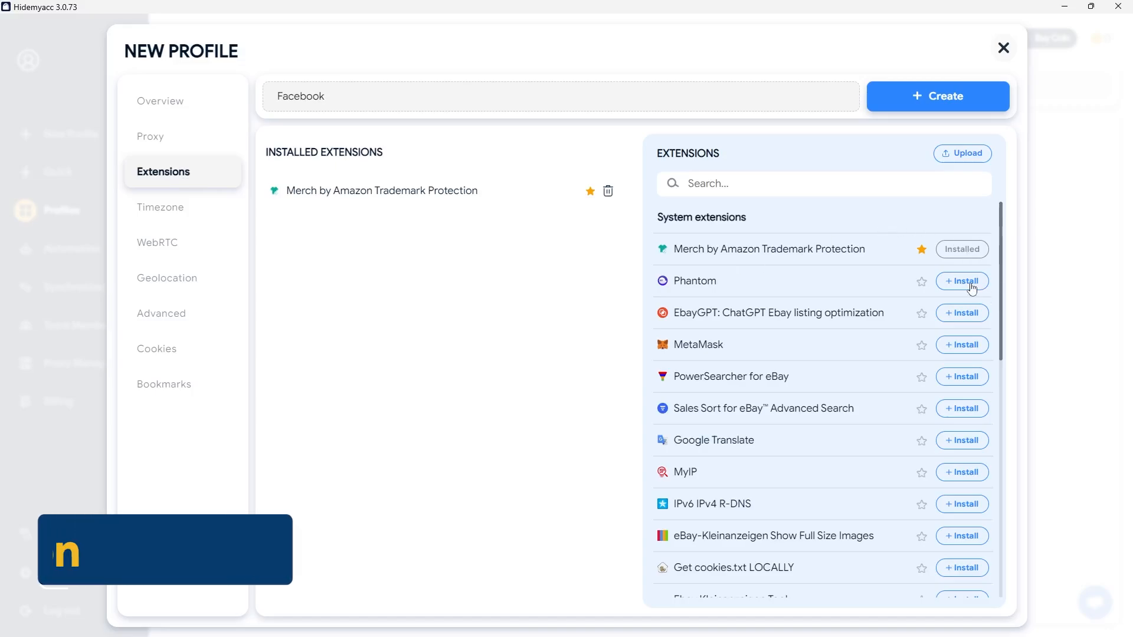
- Install Phantom and EbayGPT, upload the ReachOWL extension folder, then view Timezone settings
{"action": "left_click", "coordinate": [962, 282]}
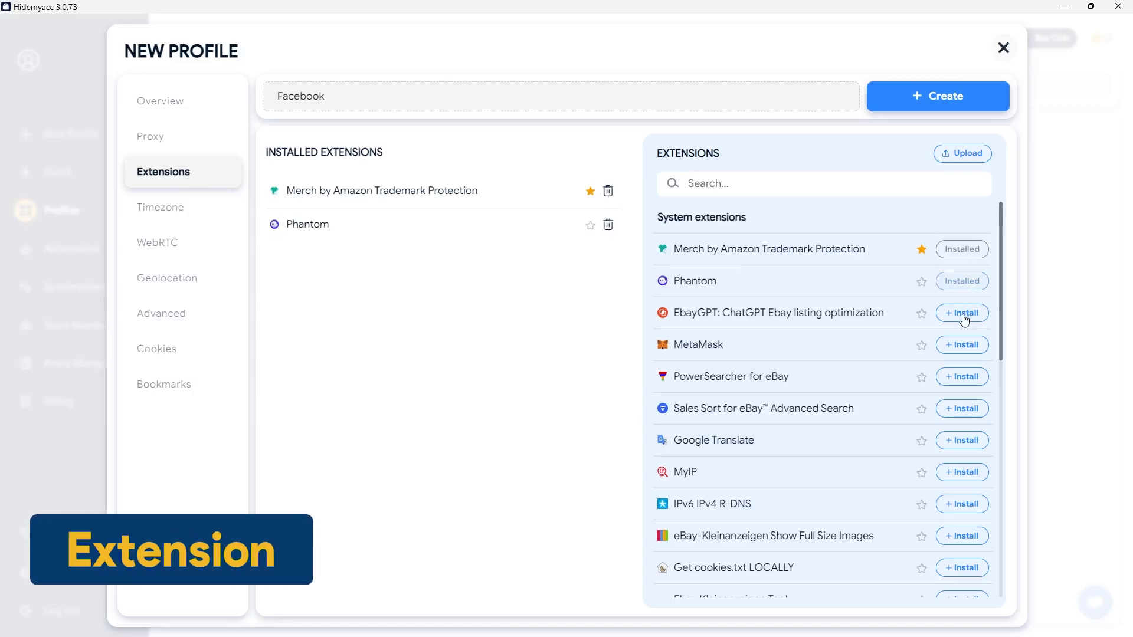
{"action": "left_click", "coordinate": [962, 313]}
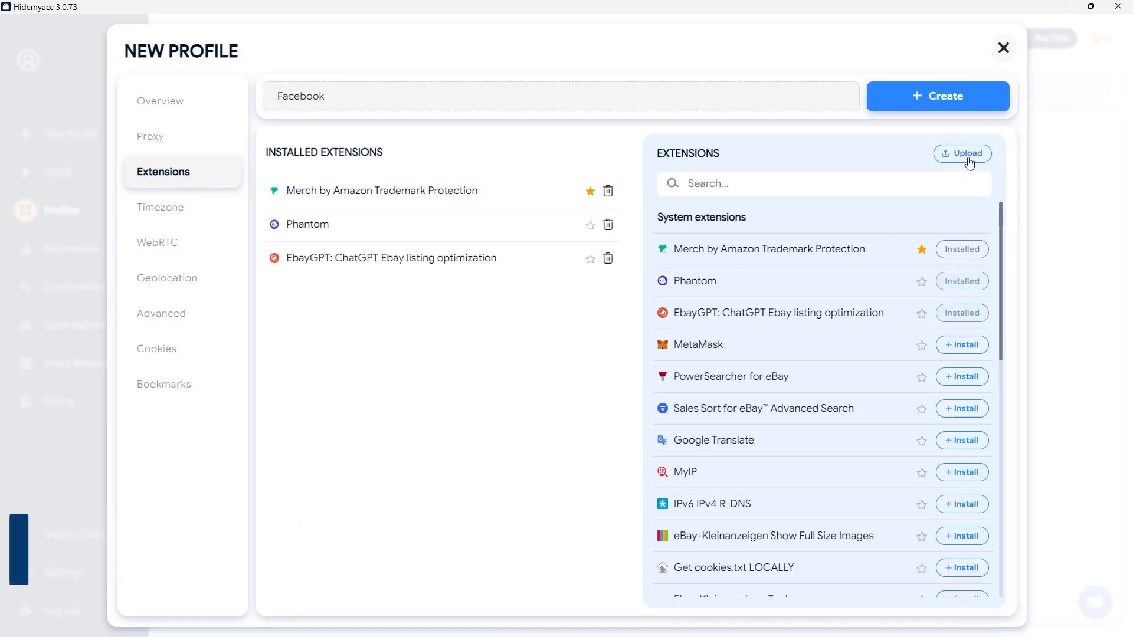
{"action": "left_click", "coordinate": [962, 153]}
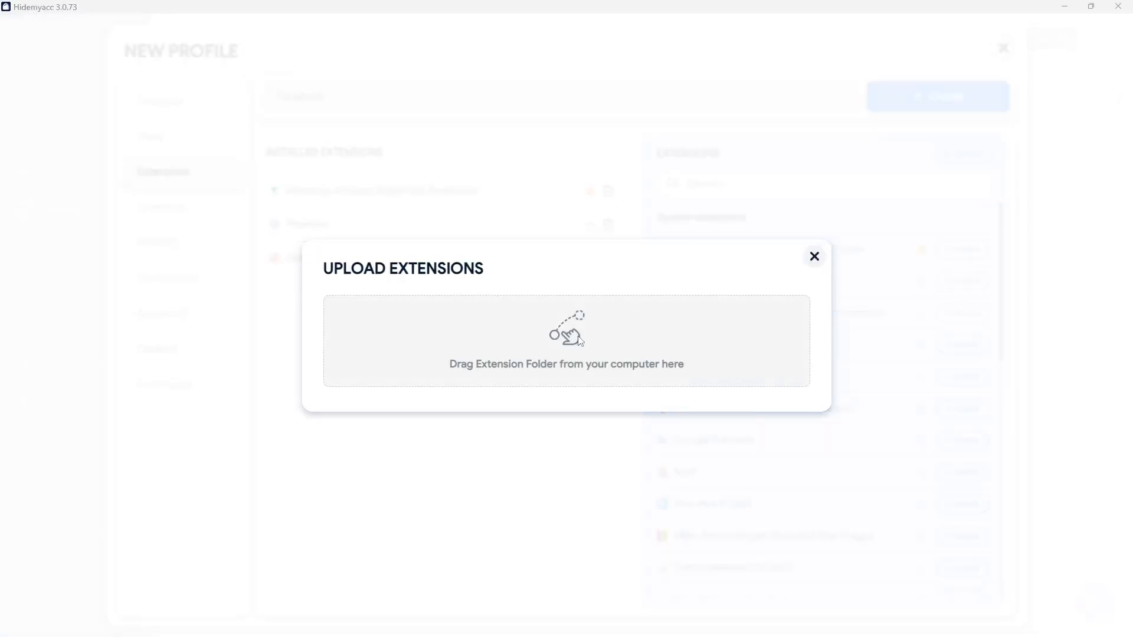
{"action": "left_click", "coordinate": [567, 340]}
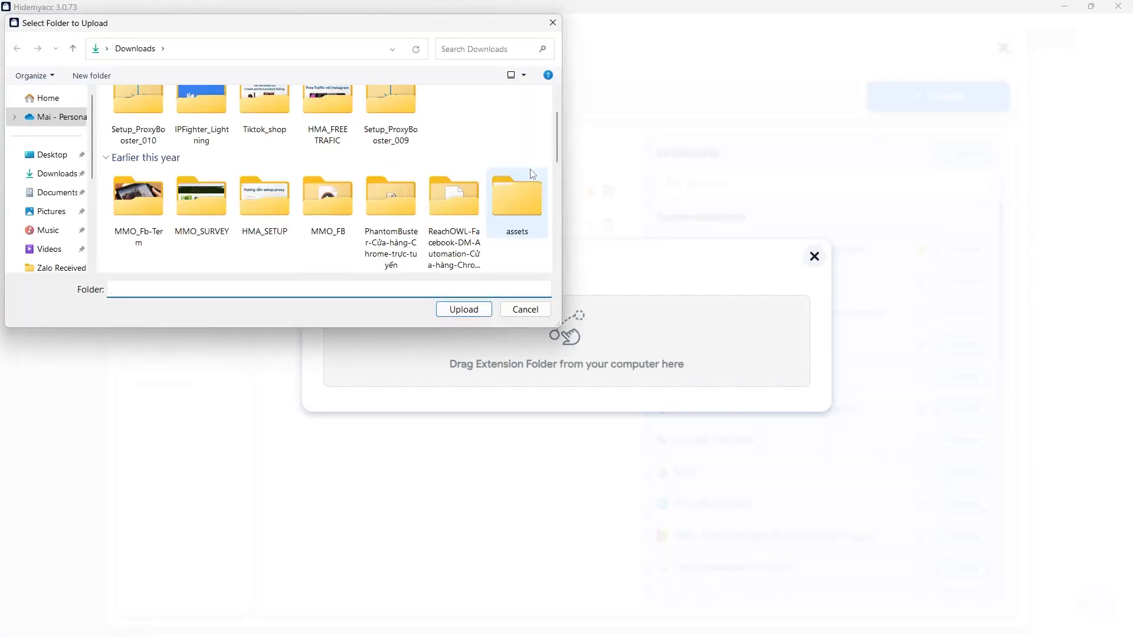
{"action": "left_click", "coordinate": [526, 310]}
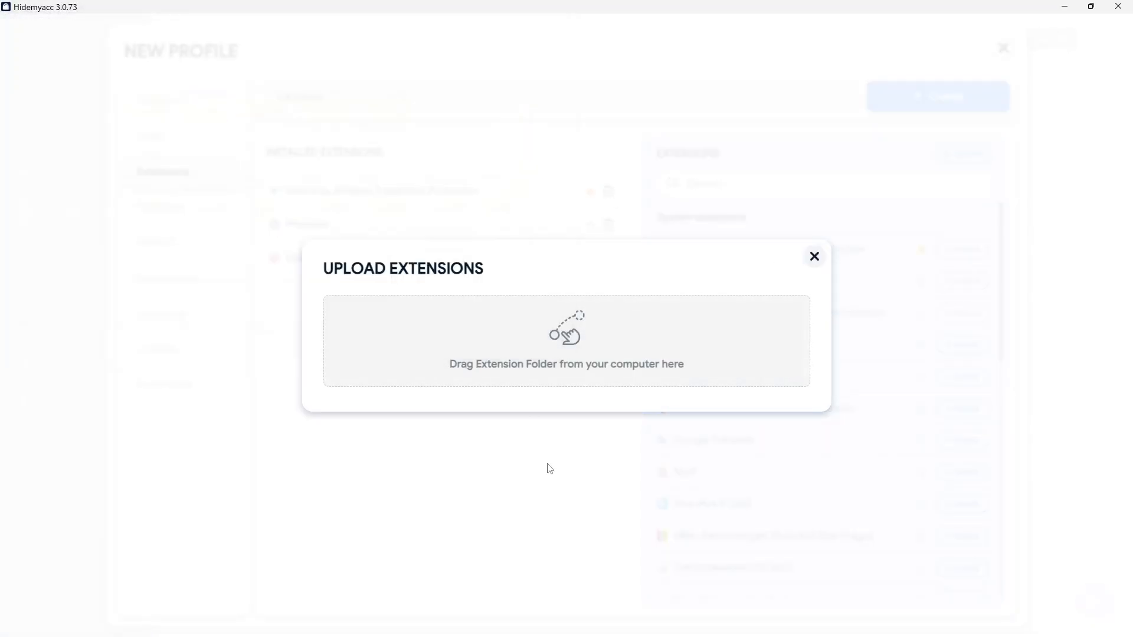
{"action": "left_click", "coordinate": [814, 257]}
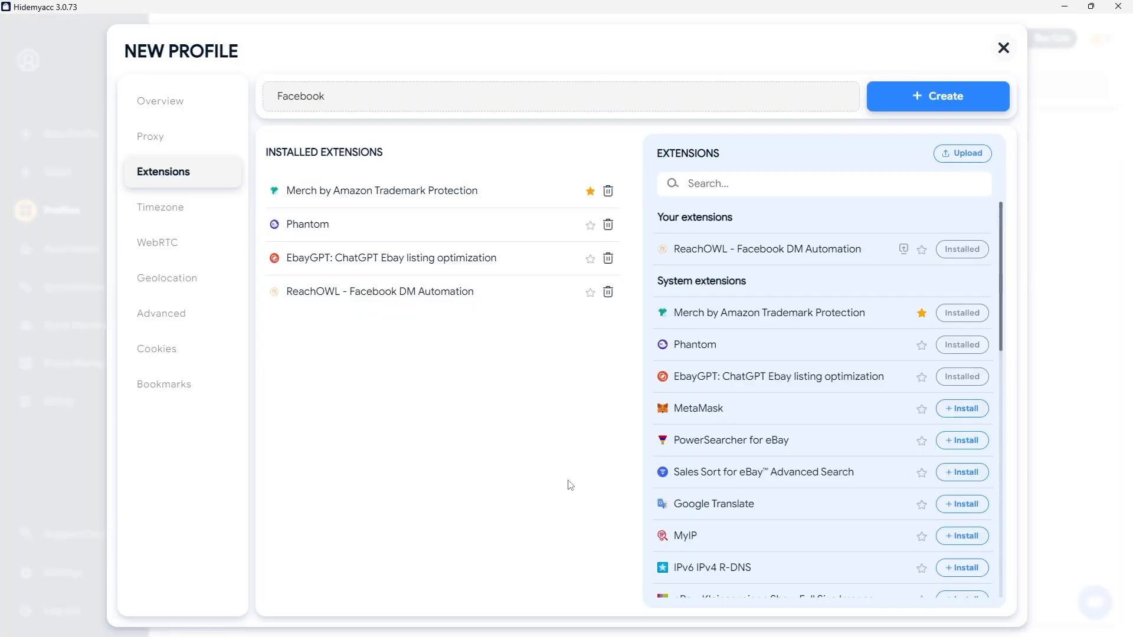
{"action": "mouse_move", "coordinate": [191, 216]}
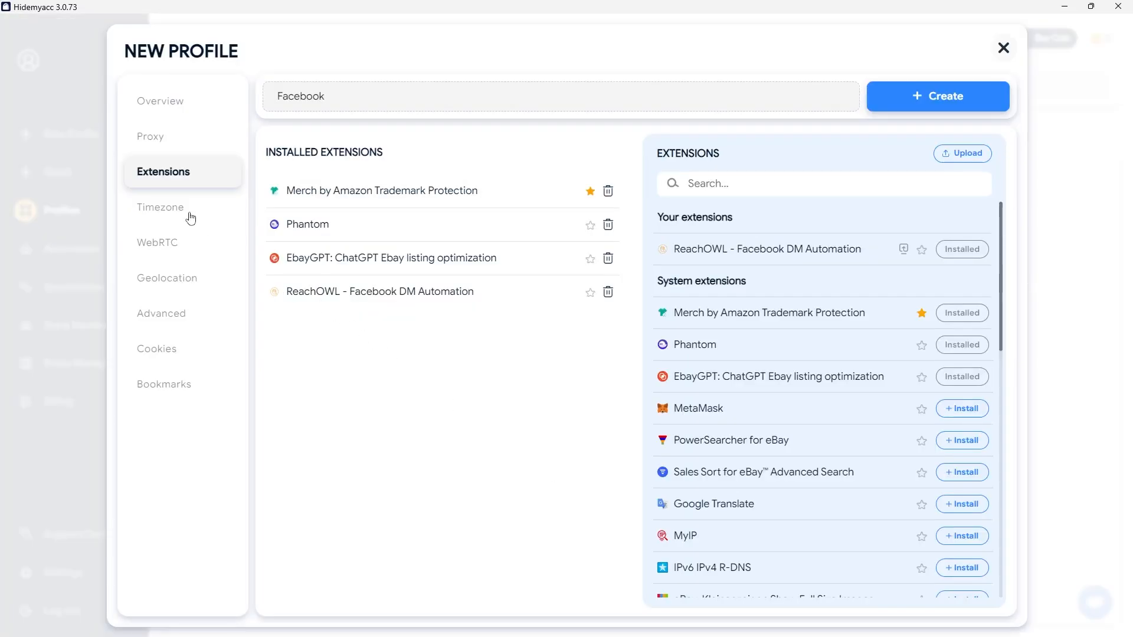
{"action": "left_click", "coordinate": [161, 207]}
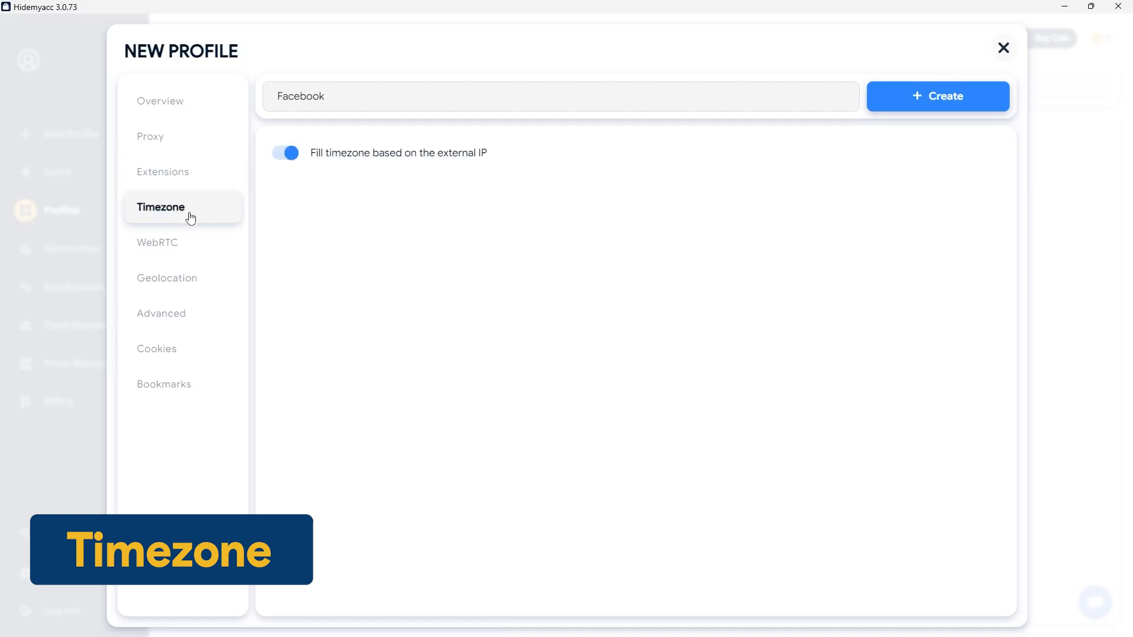
- Browse the manual time zone list, re-enable external-IP timezone filling, and view WebRTC settings
{"action": "left_click", "coordinate": [285, 153]}
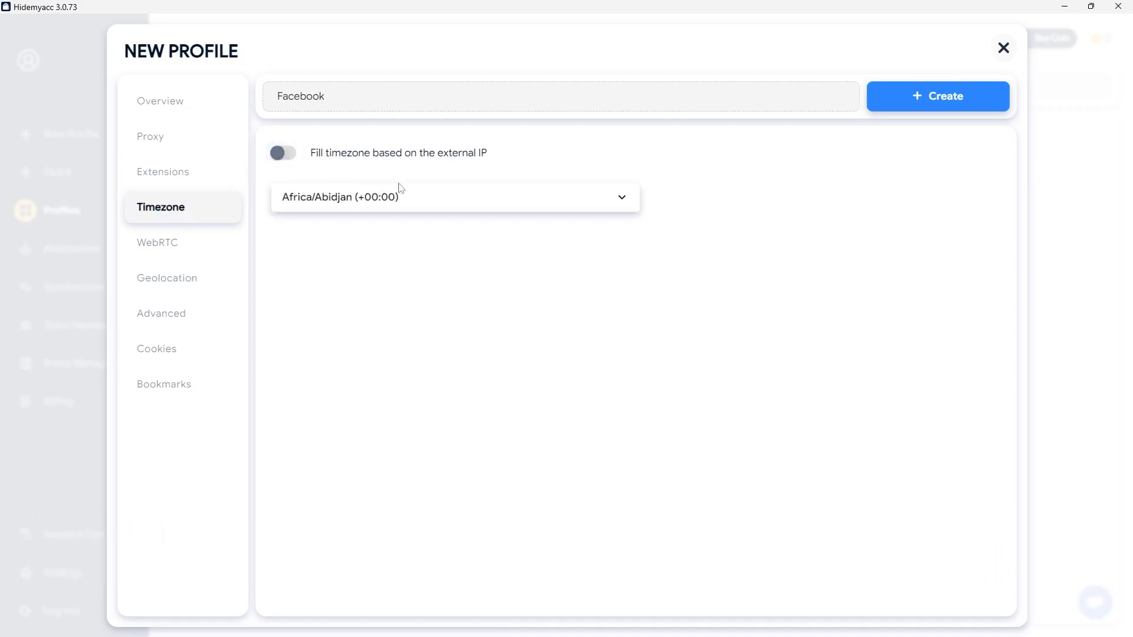
{"action": "left_click", "coordinate": [455, 197]}
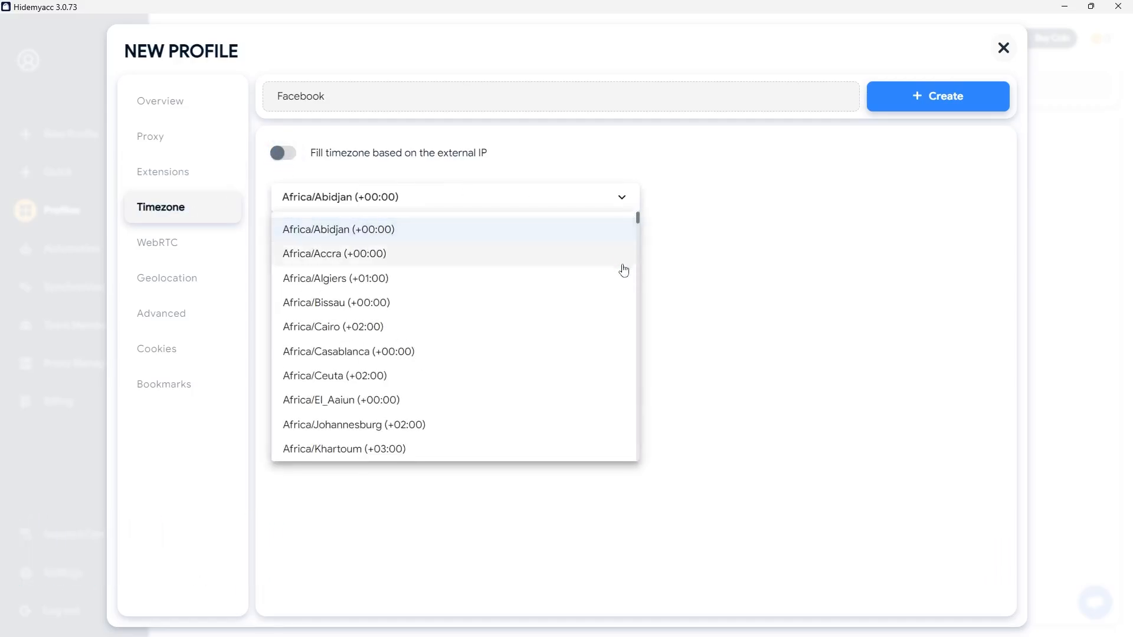
{"action": "scroll", "scroll_direction": "down", "scroll_amount": 3}
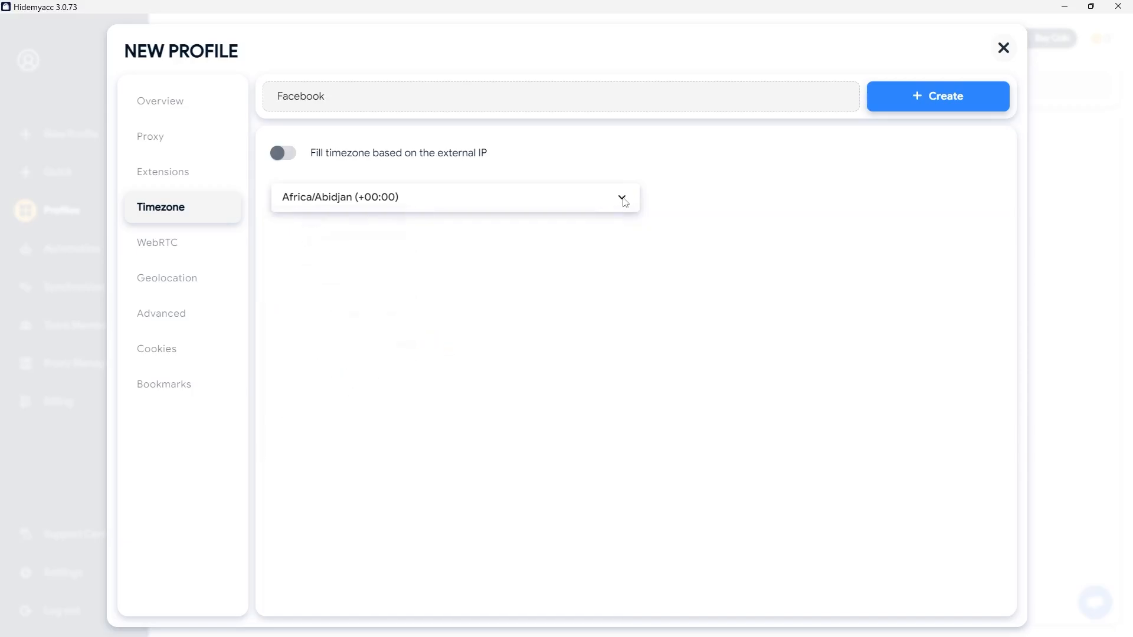
{"action": "left_click", "coordinate": [283, 152]}
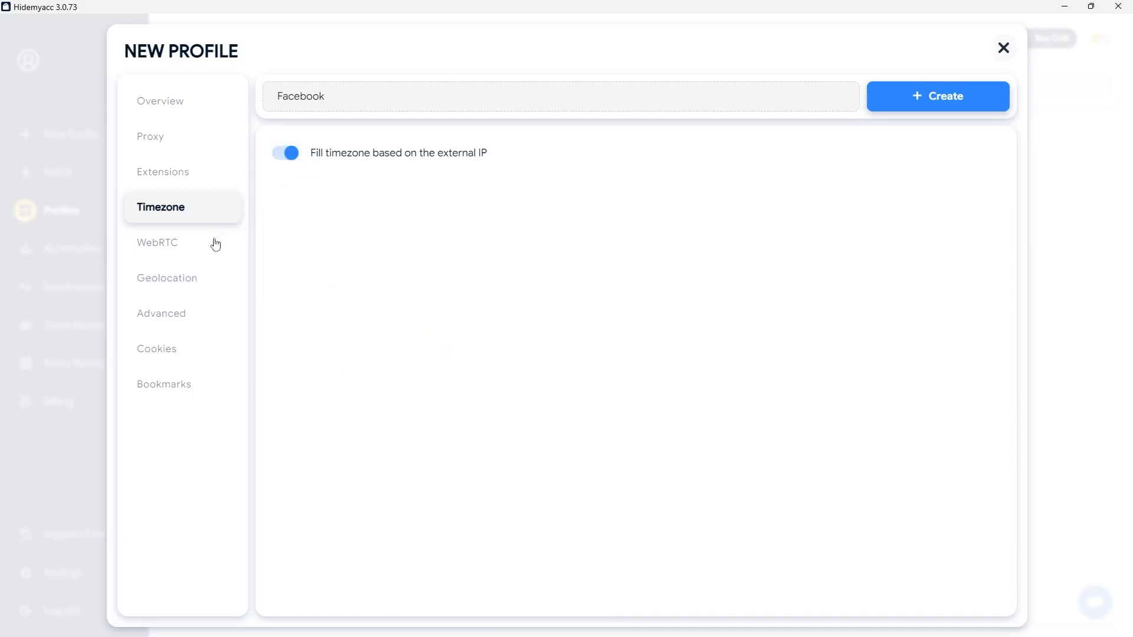
{"action": "left_click", "coordinate": [157, 243]}
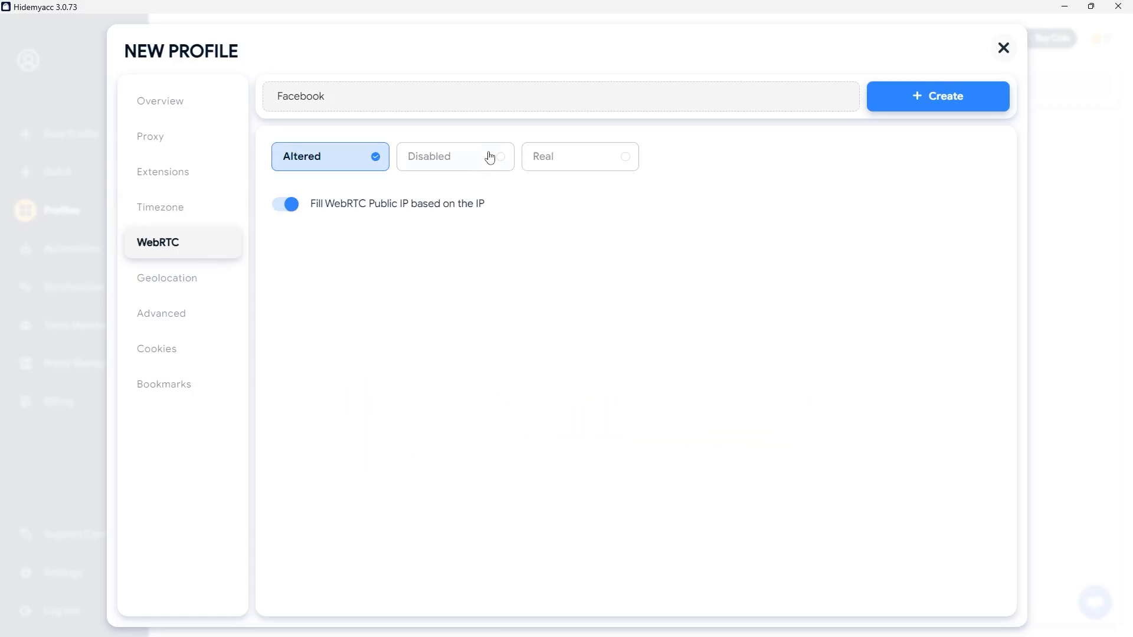
- Cycle the profile's WebRTC mode through Disabled and Real, then back to Altered
{"action": "left_click", "coordinate": [455, 157]}
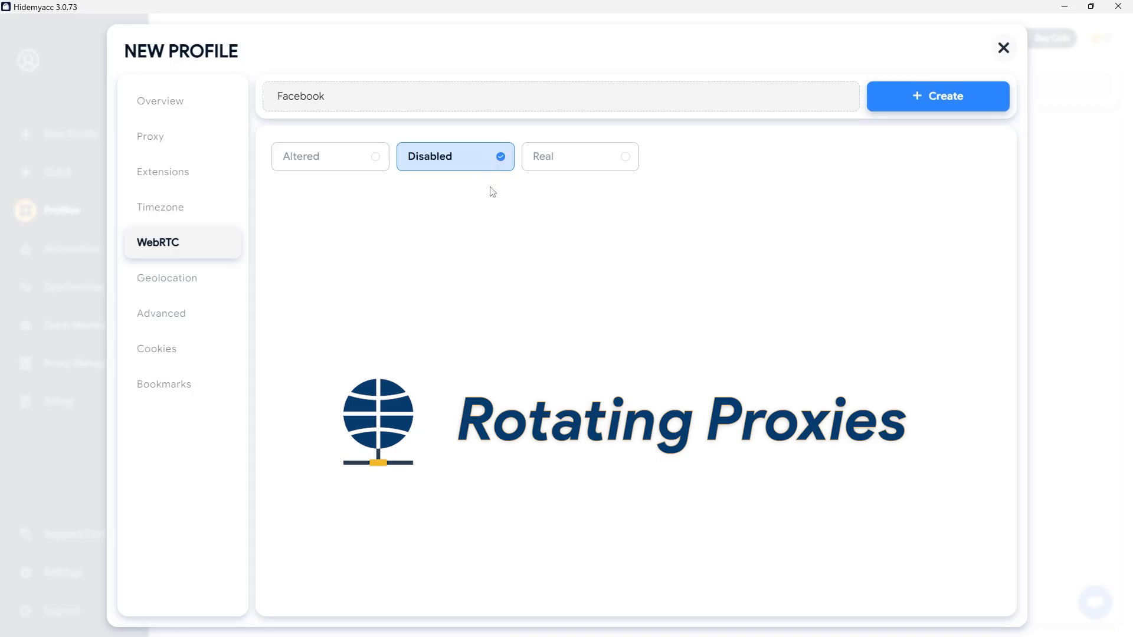
{"action": "left_click", "coordinate": [580, 157]}
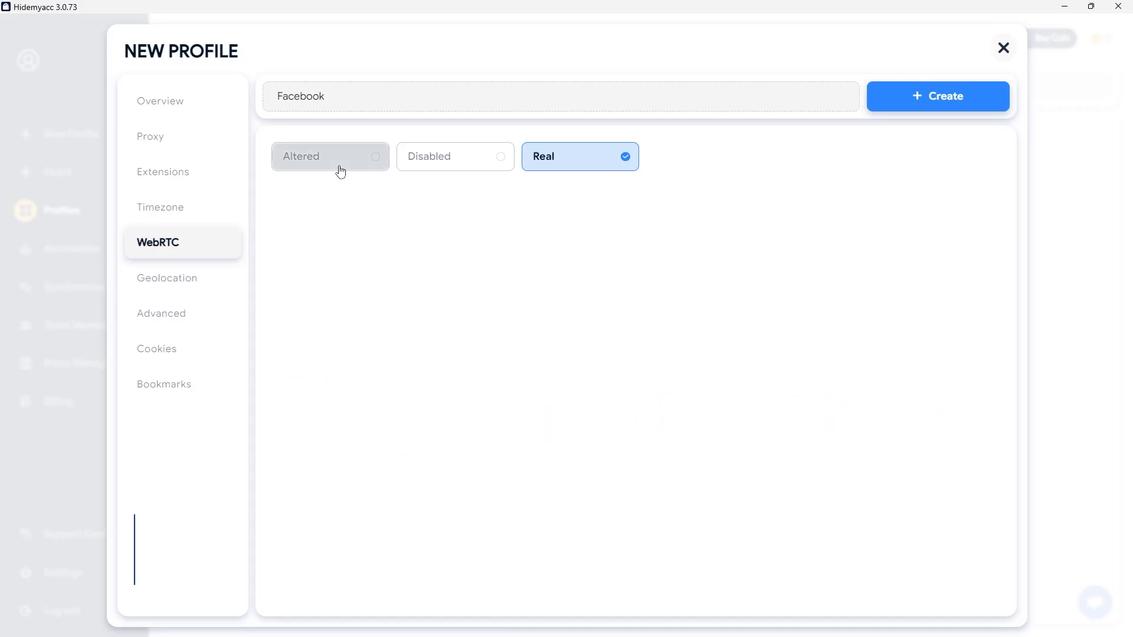
{"action": "left_click", "coordinate": [167, 278]}
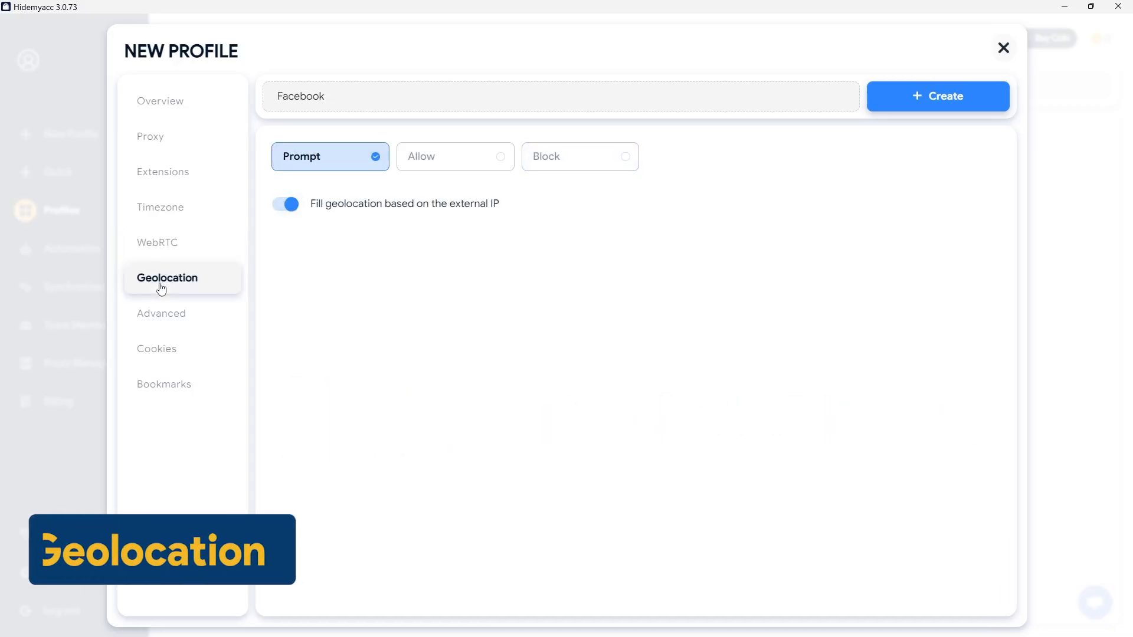
- Fill geolocation from the external IP and set permission to Prompt after trying Allow and Block
{"action": "left_click", "coordinate": [285, 205]}
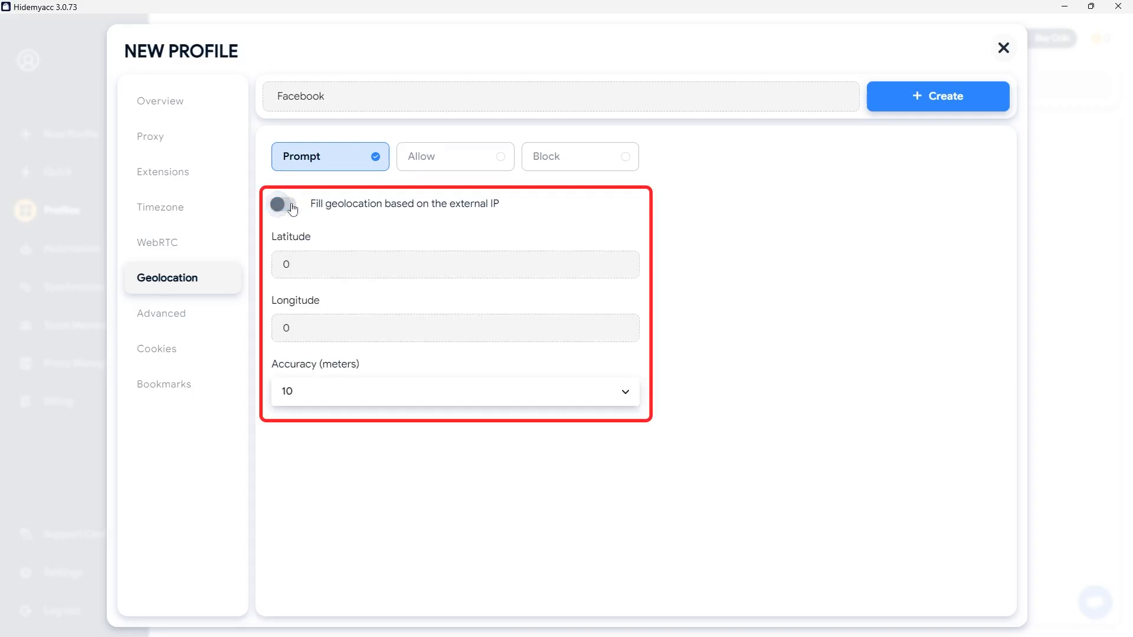
{"action": "left_click", "coordinate": [286, 205]}
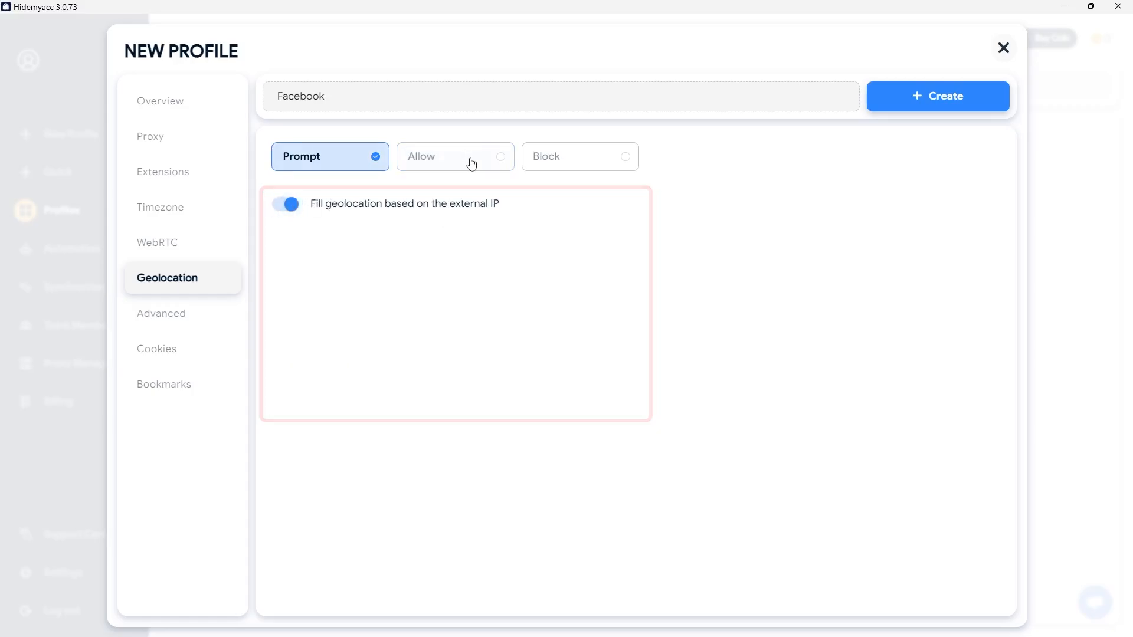
{"action": "left_click", "coordinate": [471, 157]}
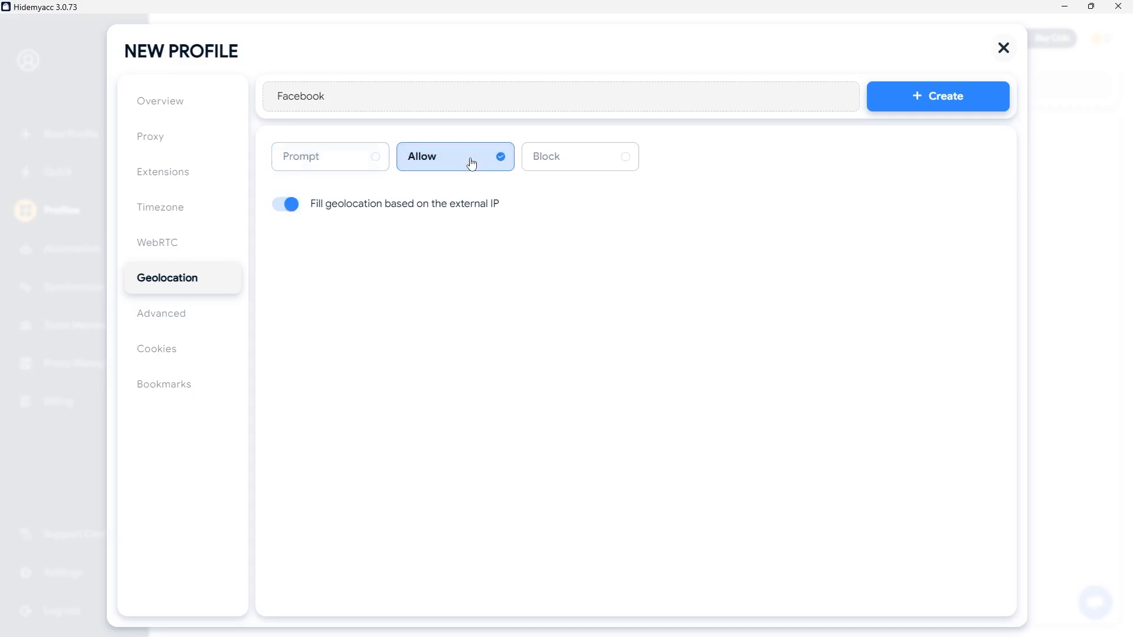
{"action": "mouse_move", "coordinate": [578, 162]}
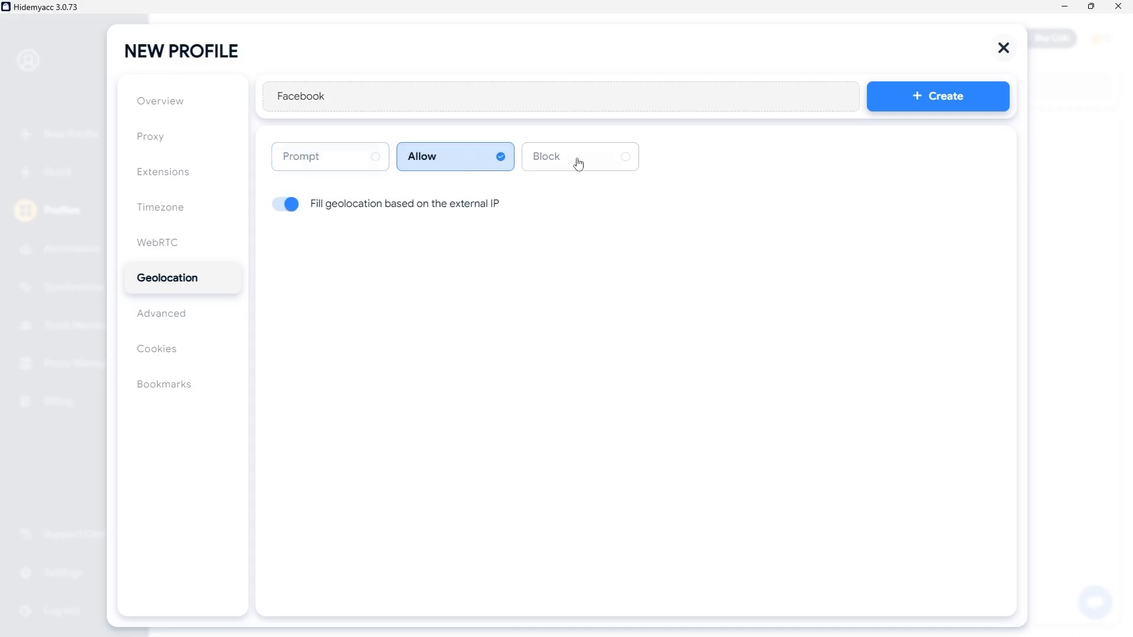
{"action": "left_click", "coordinate": [579, 157]}
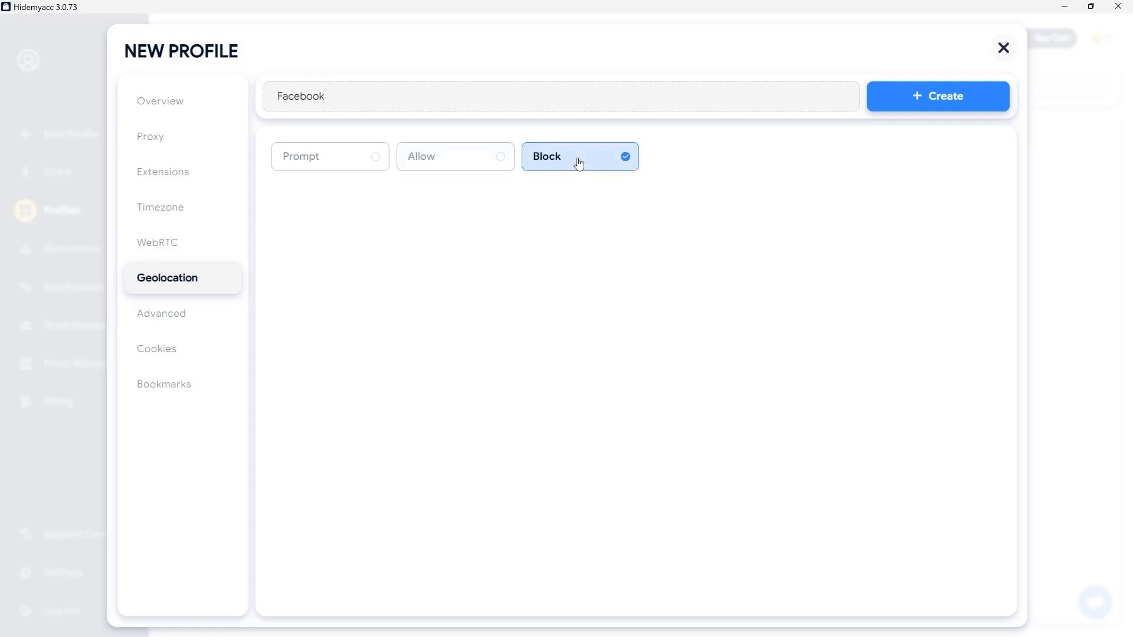
{"action": "left_click", "coordinate": [330, 156]}
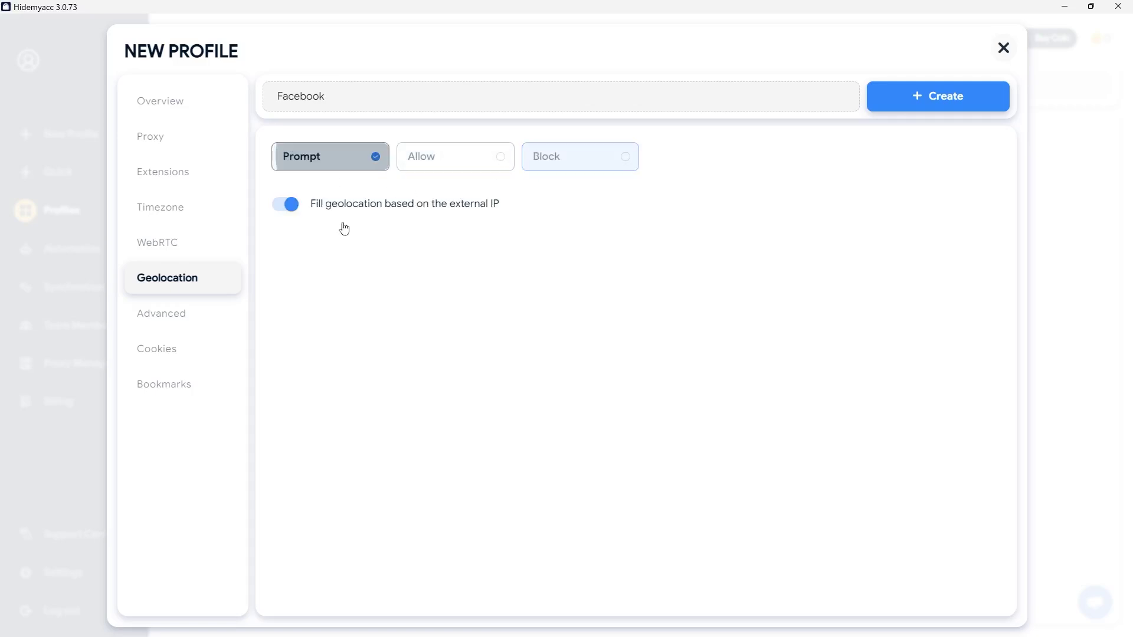
{"action": "left_click", "coordinate": [161, 313]}
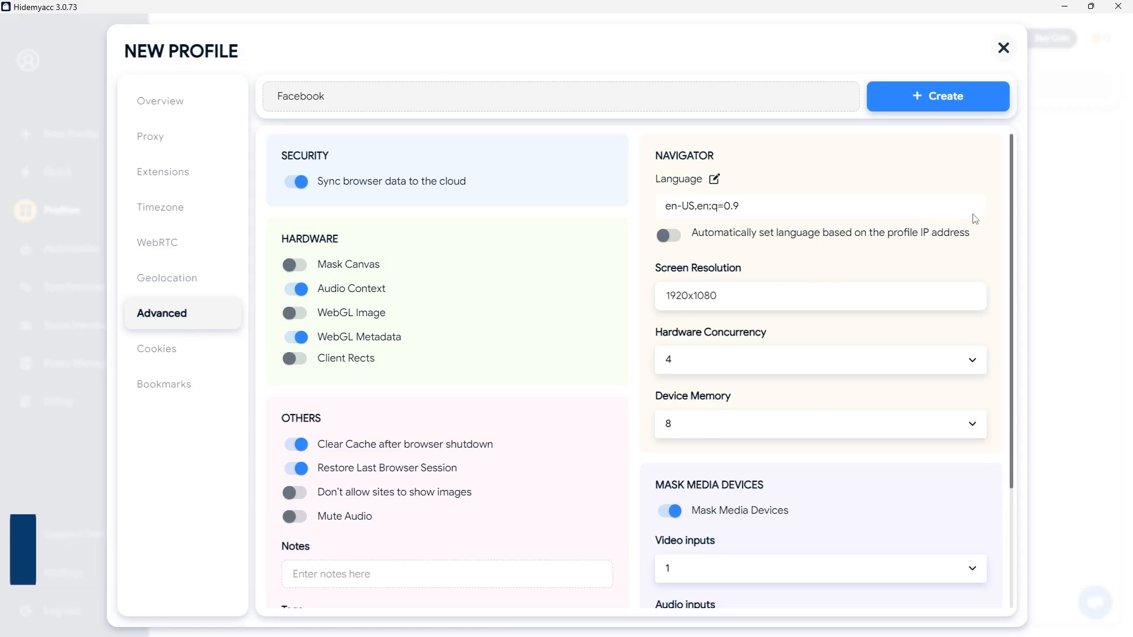
{"action": "mouse_move", "coordinate": [977, 372]}
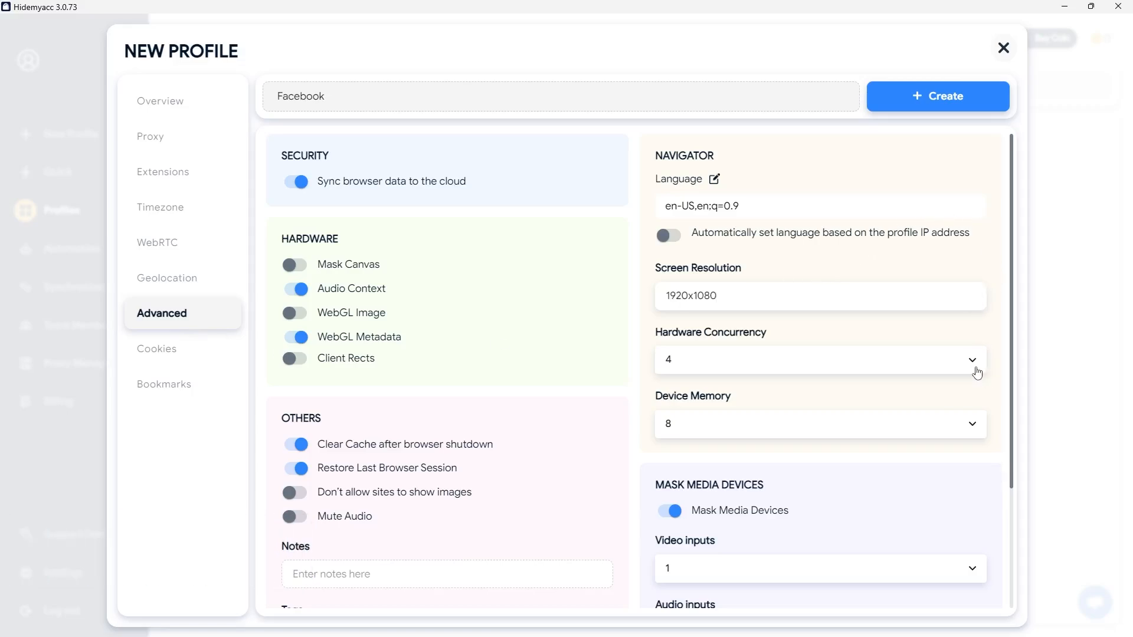
- Scroll through the Advanced fingerprint settings and bring up the Cookies import section
{"action": "scroll", "scroll_direction": "down", "scroll_amount": 3}
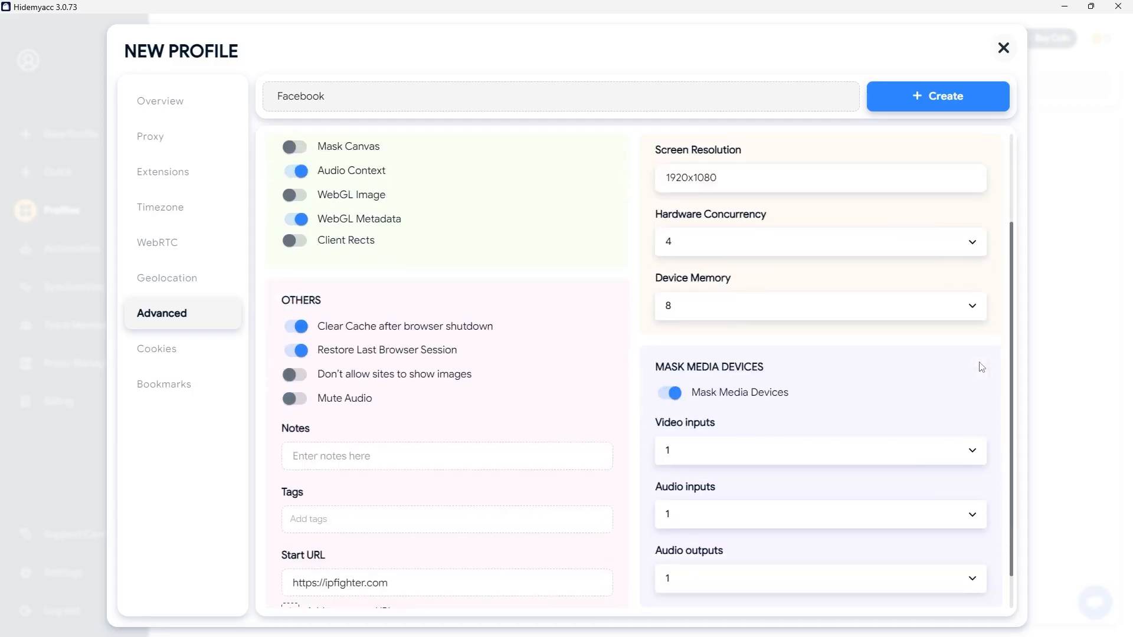
{"action": "scroll", "scroll_direction": "down", "scroll_amount": 3}
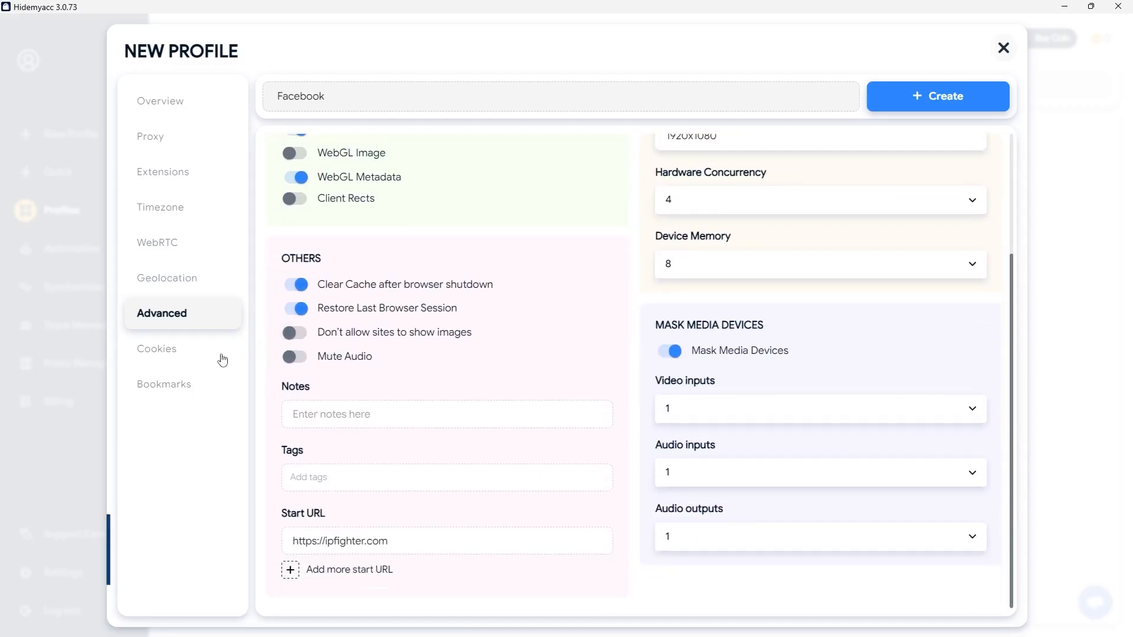
{"action": "left_click", "coordinate": [156, 349]}
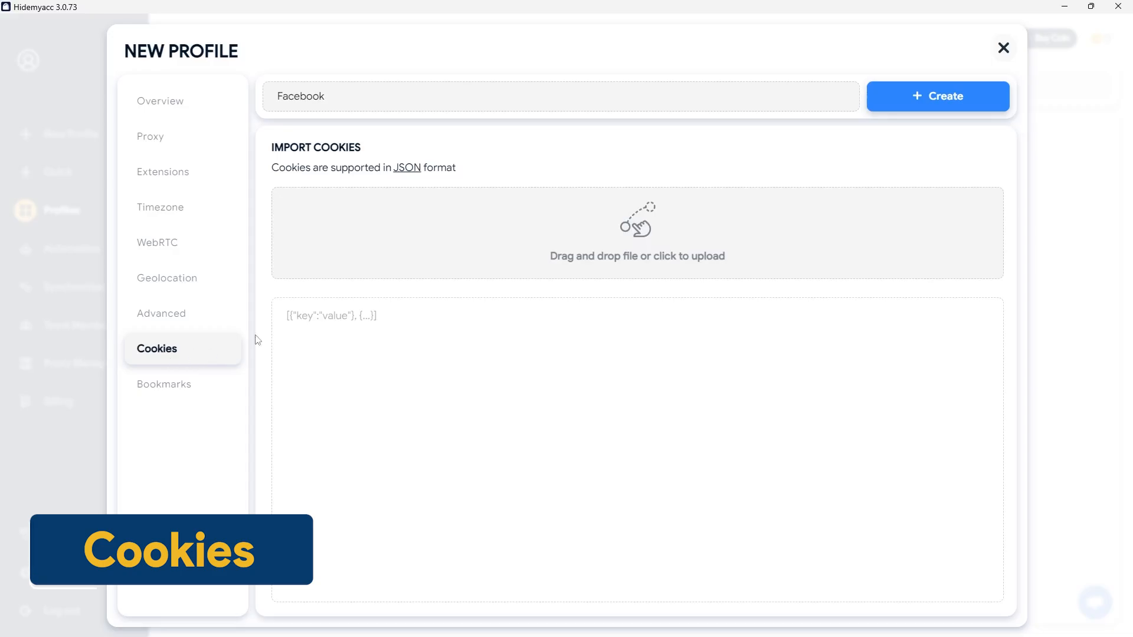
- Load cookiebro-cookies.json from Downloads as the Facebook profile's cookies
{"action": "left_click", "coordinate": [638, 231]}
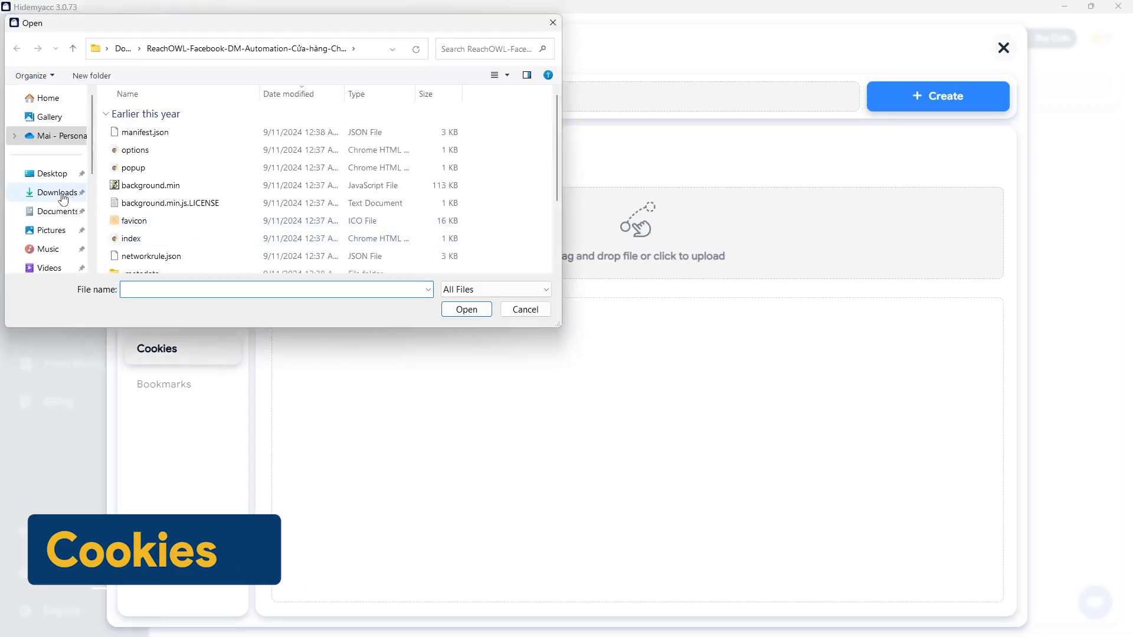
{"action": "left_click", "coordinate": [54, 192]}
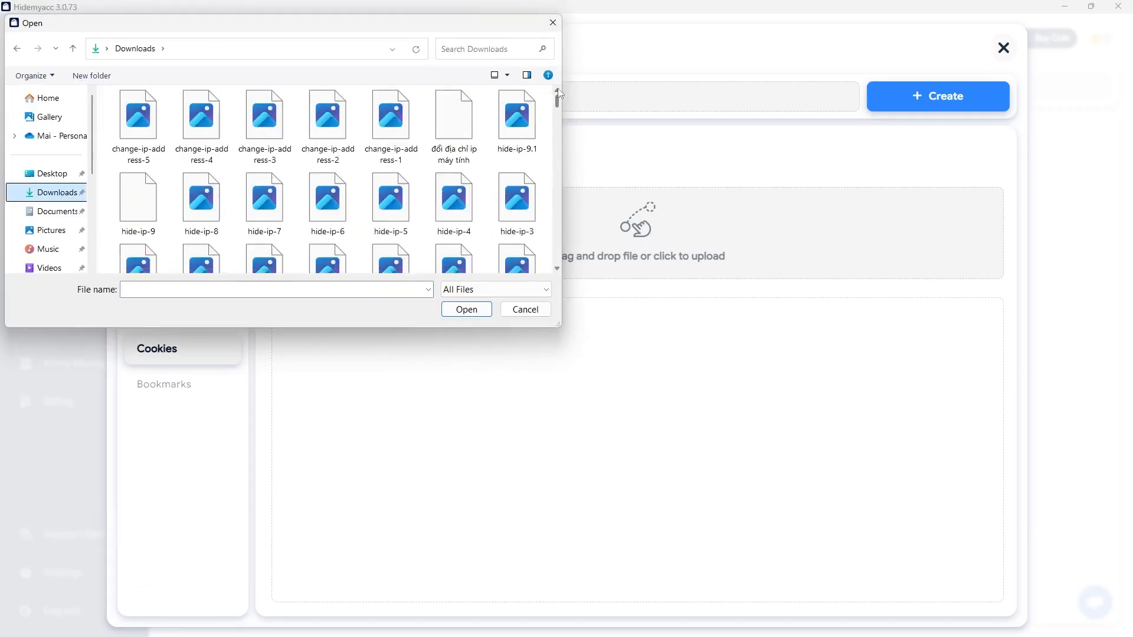
{"action": "left_click", "coordinate": [466, 309]}
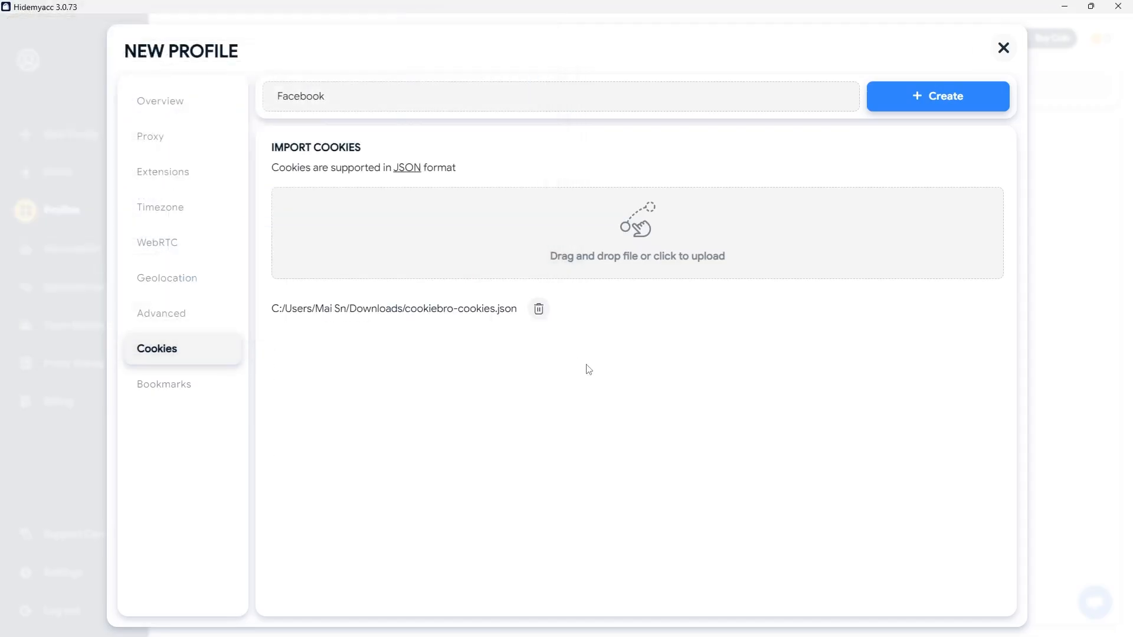
{"action": "left_click", "coordinate": [164, 384]}
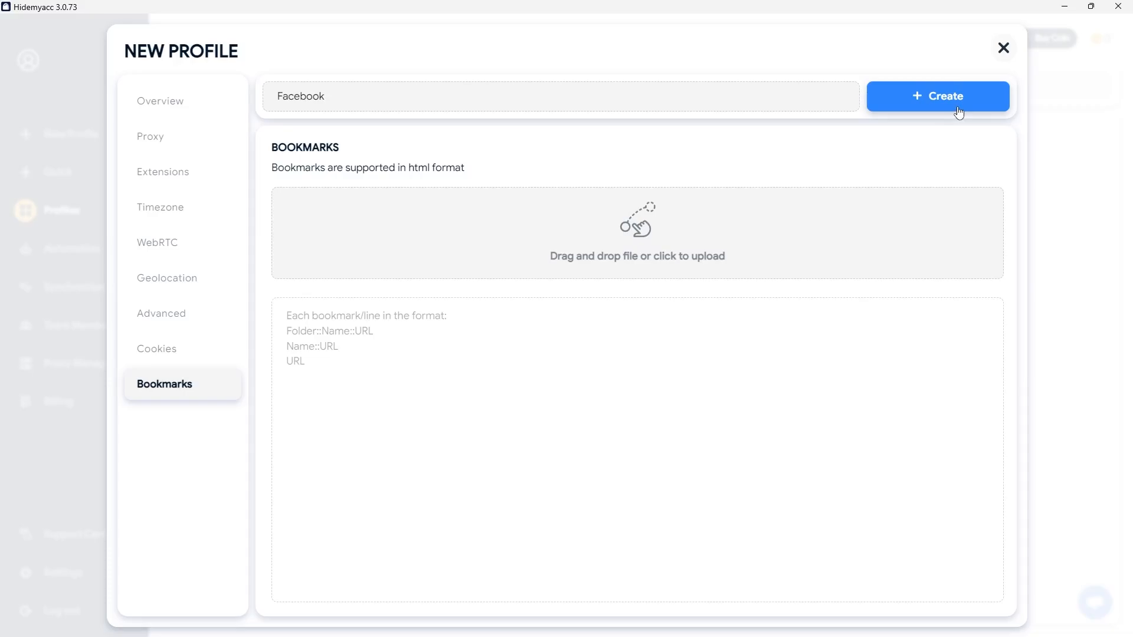
- Create the Facebook profile, listed as Ready with Chrome and an HTTP proxy
{"action": "left_click", "coordinate": [939, 96]}
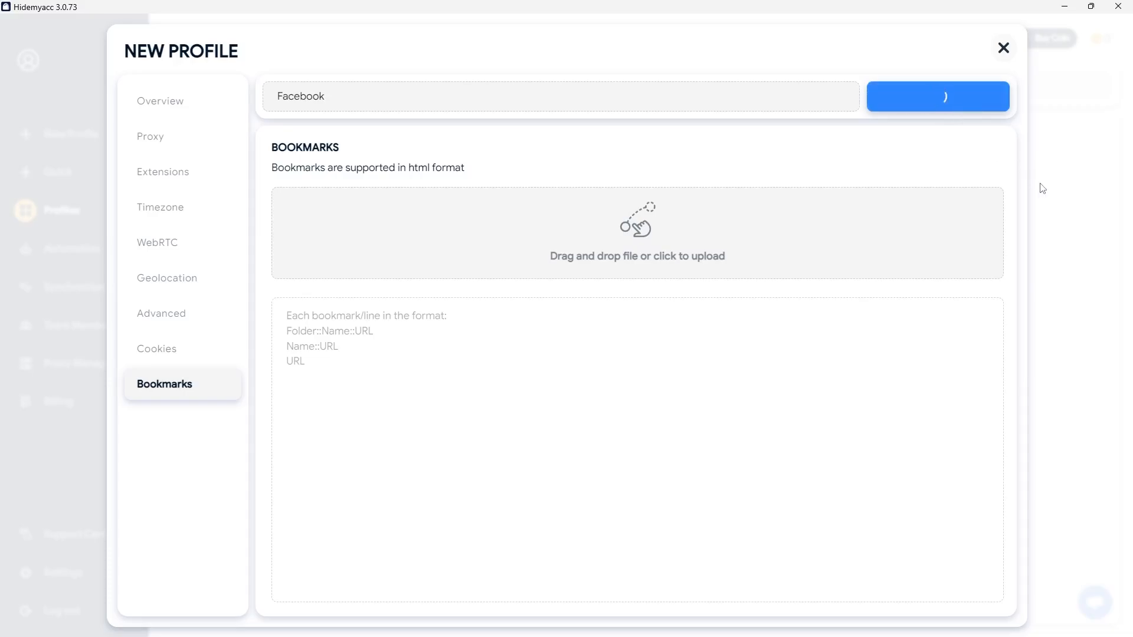
{"action": "left_click", "coordinate": [939, 97]}
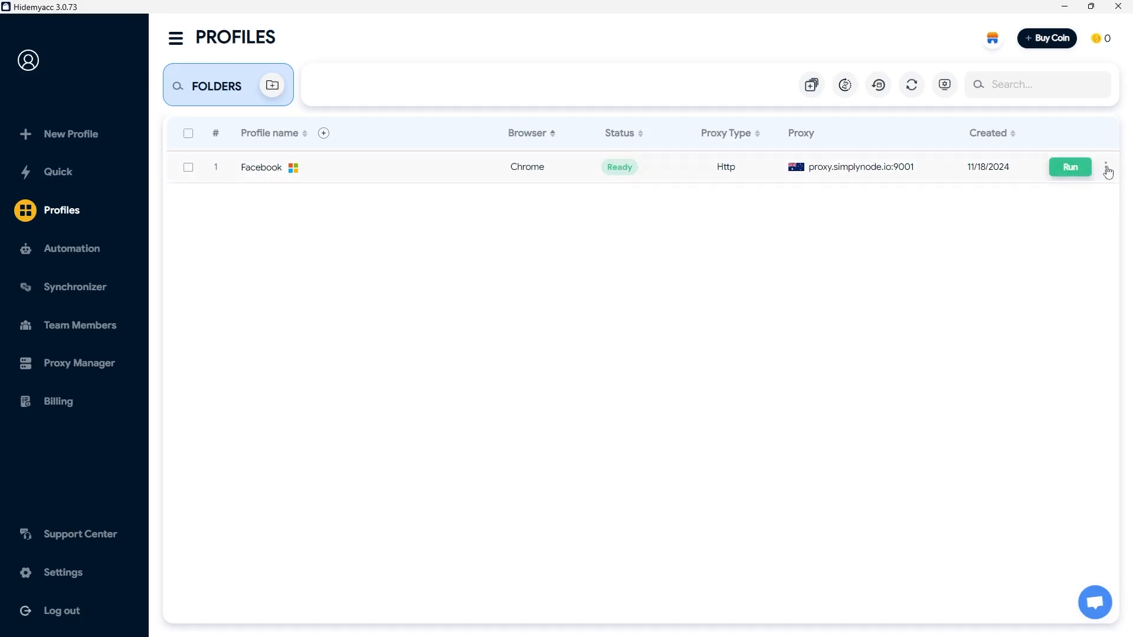
{"action": "left_click", "coordinate": [1107, 170]}
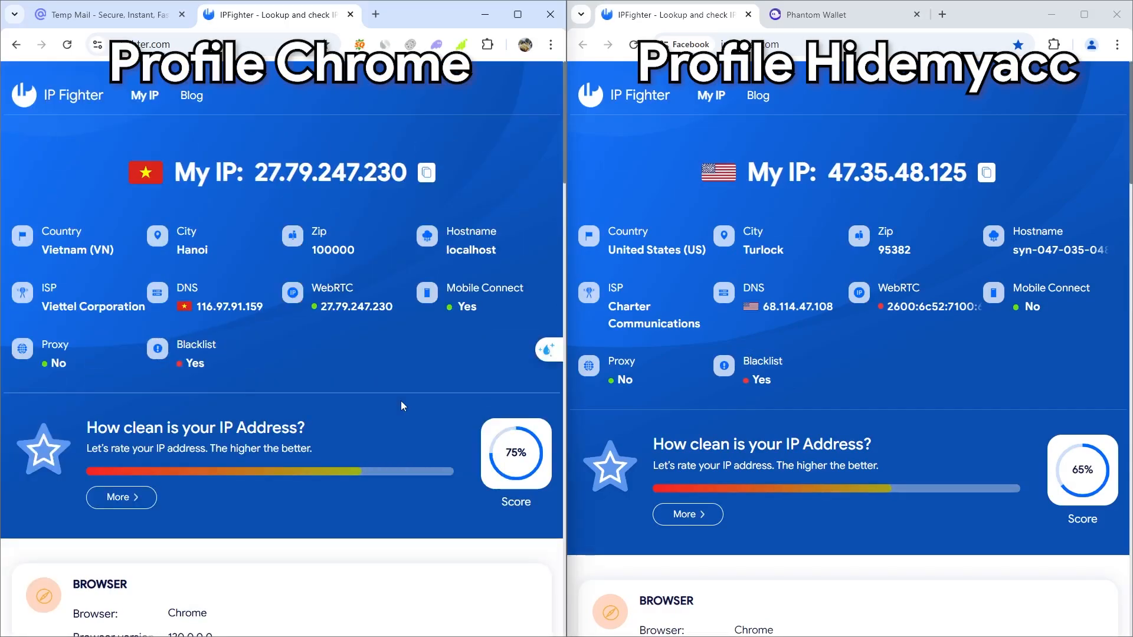
{"action": "scroll", "scroll_direction": "down", "scroll_amount": 3}
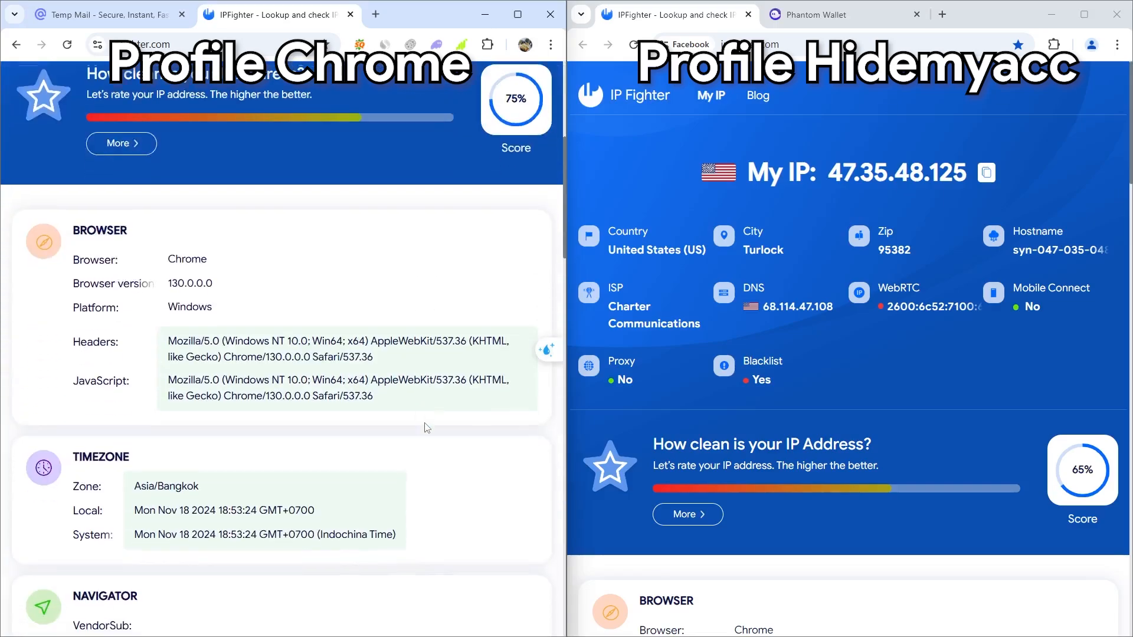
{"action": "scroll", "scroll_direction": "down", "scroll_amount": 3}
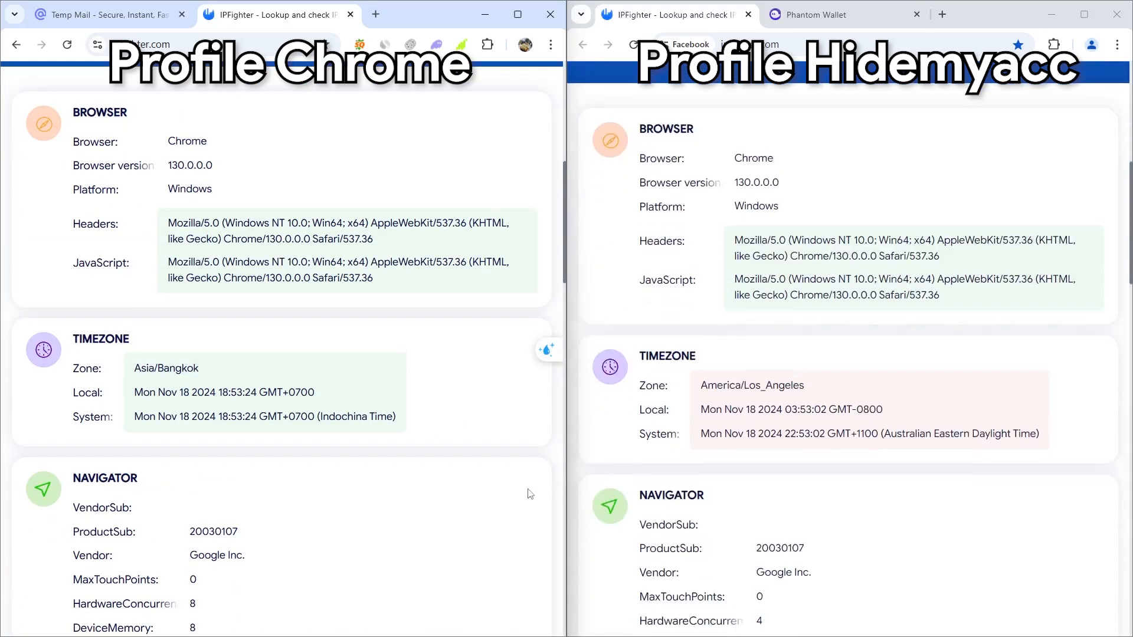
{"action": "scroll", "scroll_direction": "down", "scroll_amount": 3}
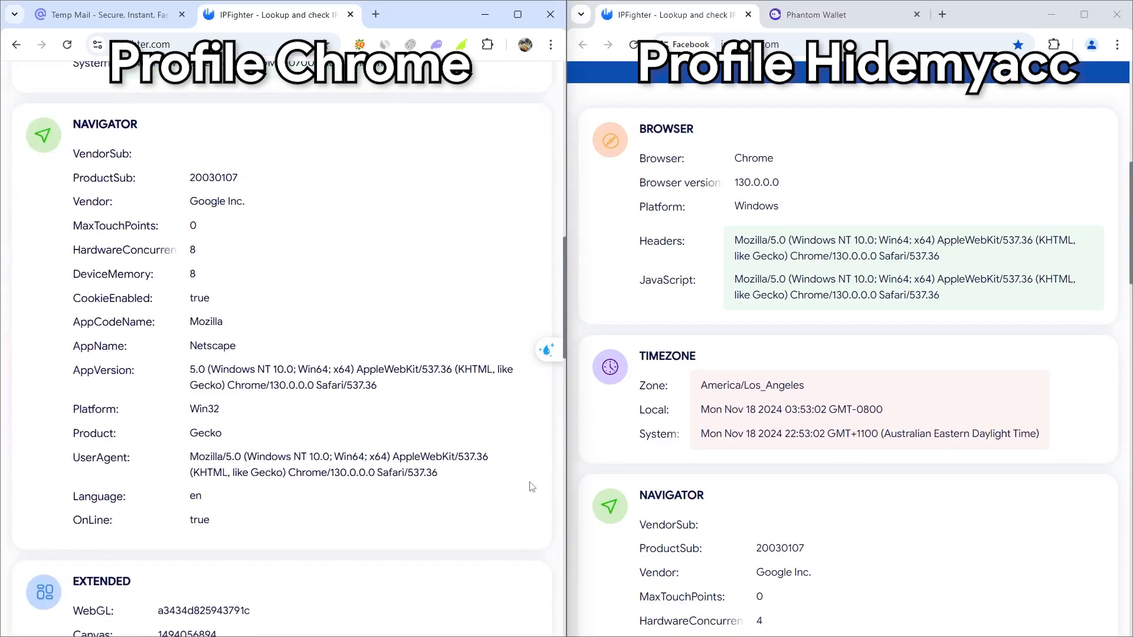
{"action": "scroll", "scroll_direction": "down", "scroll_amount": 3}
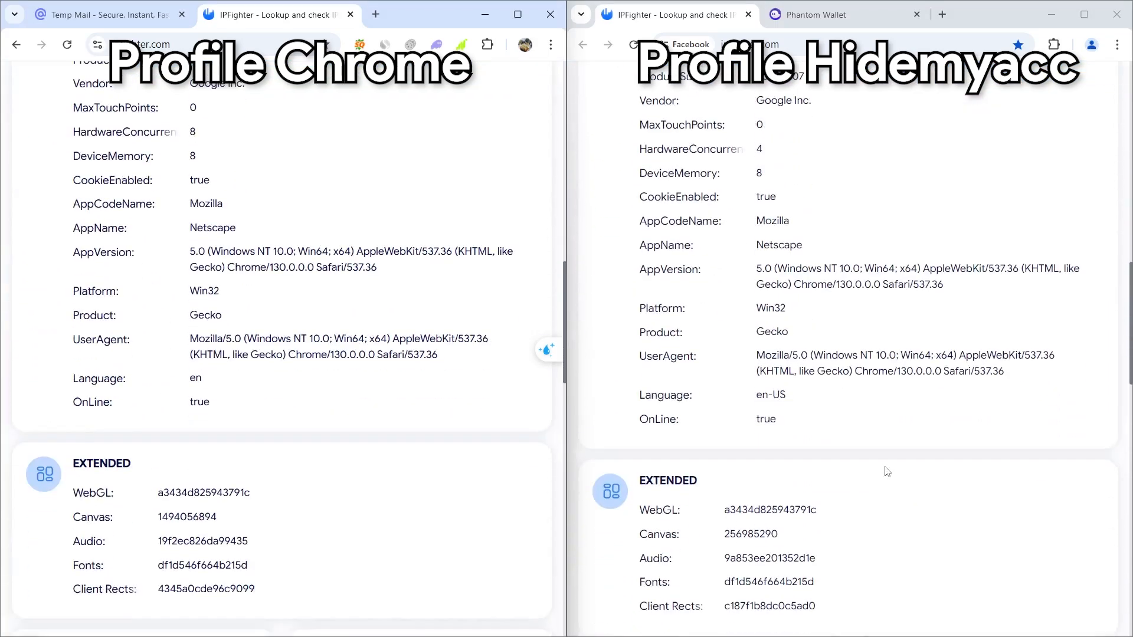
{"action": "mouse_move", "coordinate": [612, 482]}
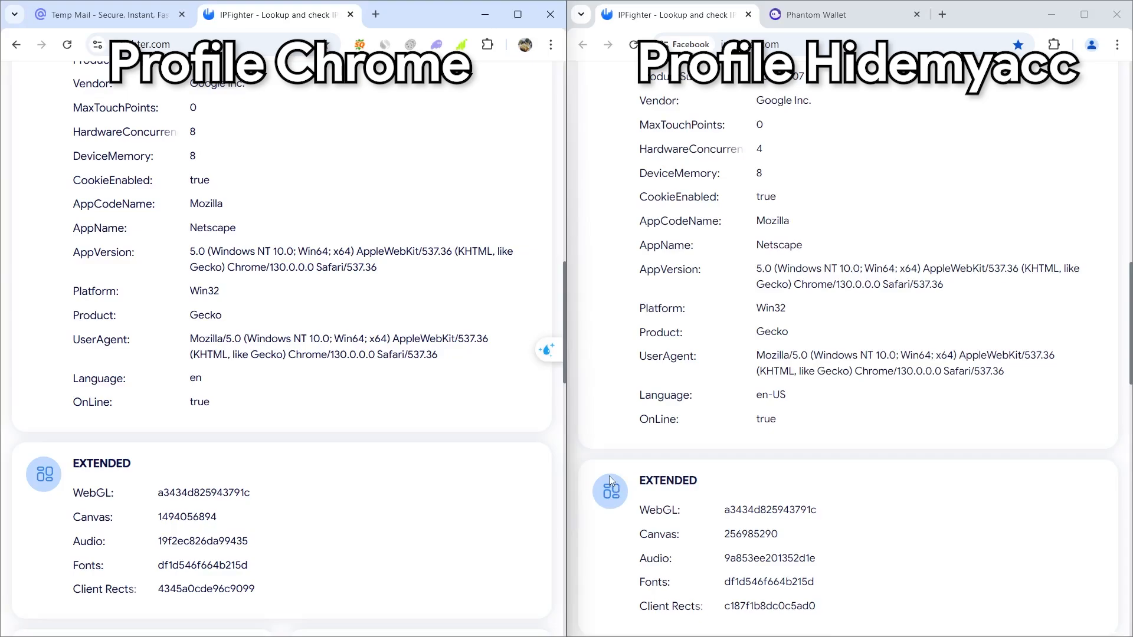
{"action": "scroll", "scroll_direction": "down", "scroll_amount": 3}
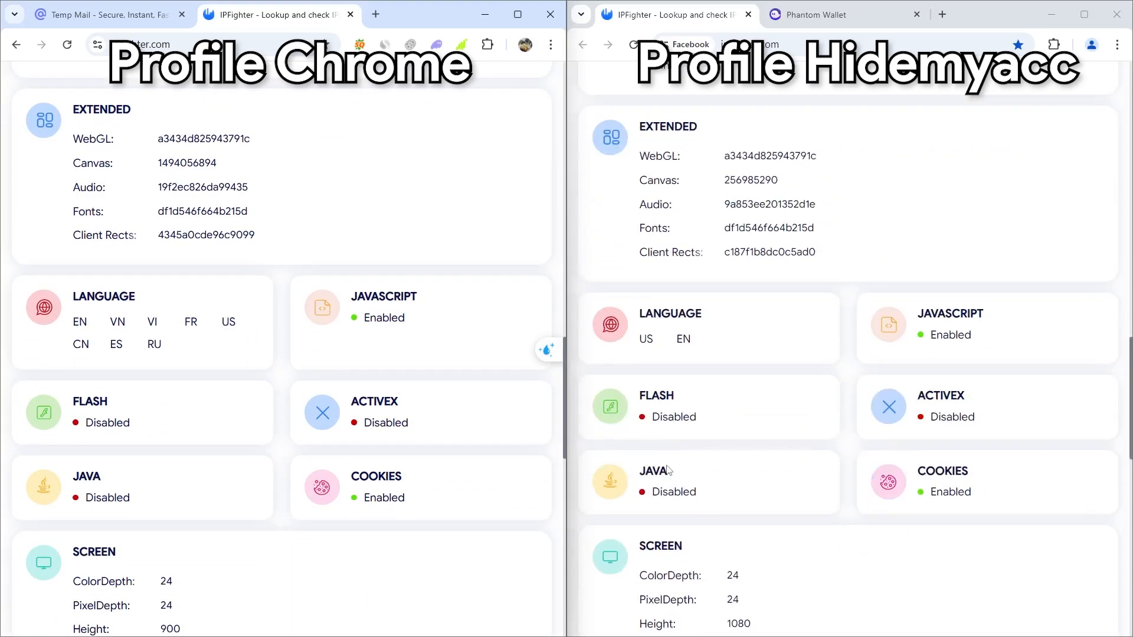
{"action": "scroll", "scroll_direction": "down", "scroll_amount": 3}
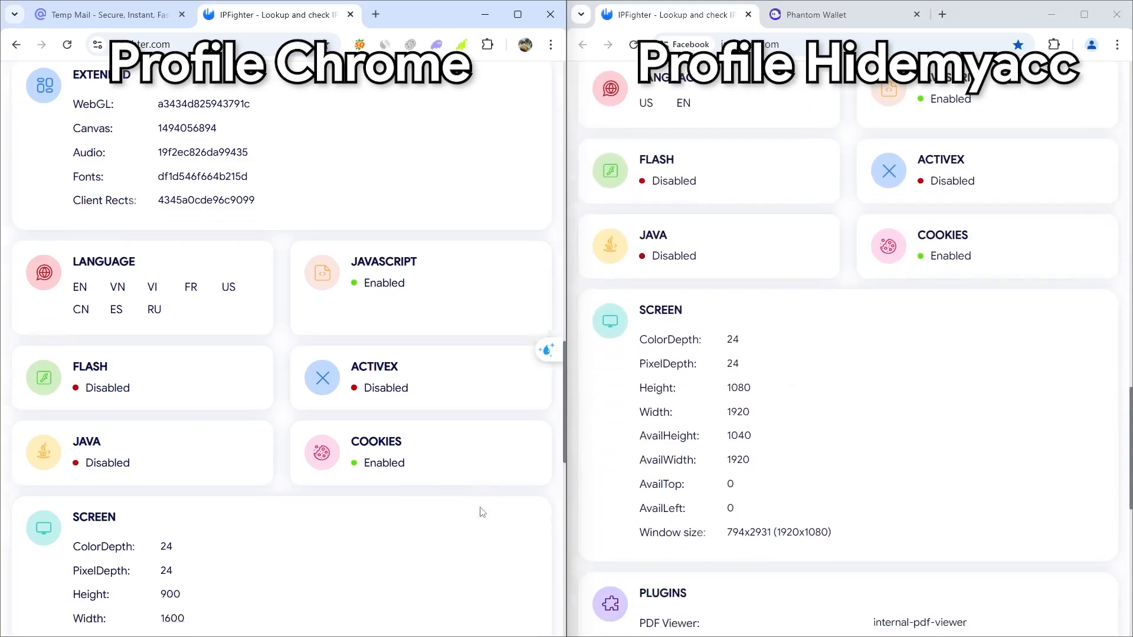
{"action": "scroll", "scroll_direction": "down", "scroll_amount": 3}
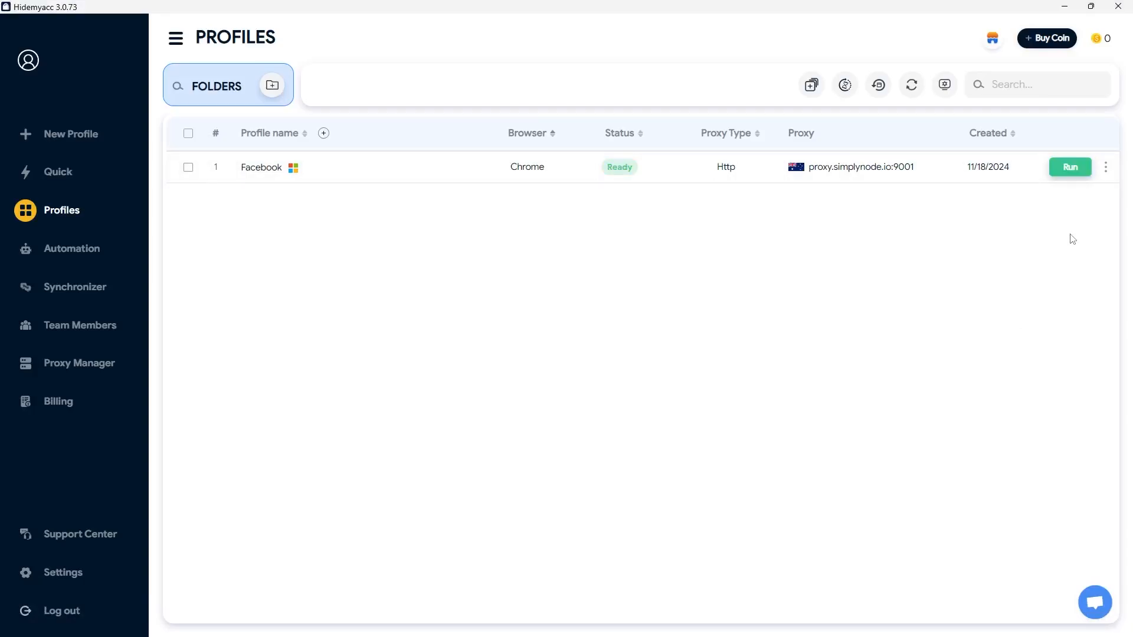
- View the Facebook profile's History showing its one saved session
{"action": "left_click", "coordinate": [1105, 167]}
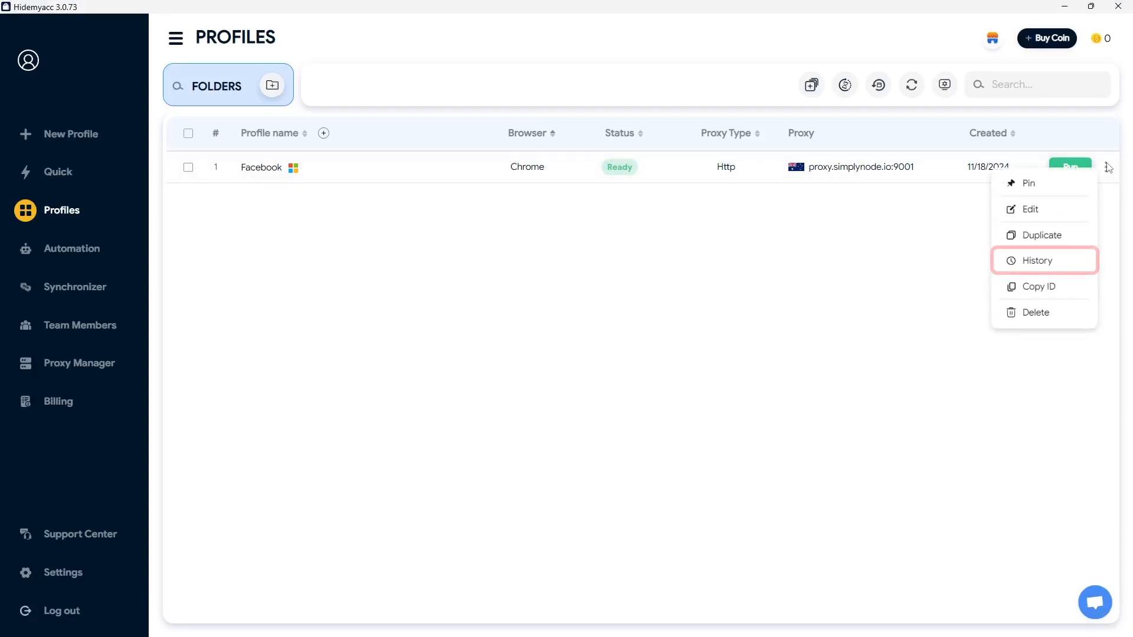
{"action": "left_click", "coordinate": [1037, 261]}
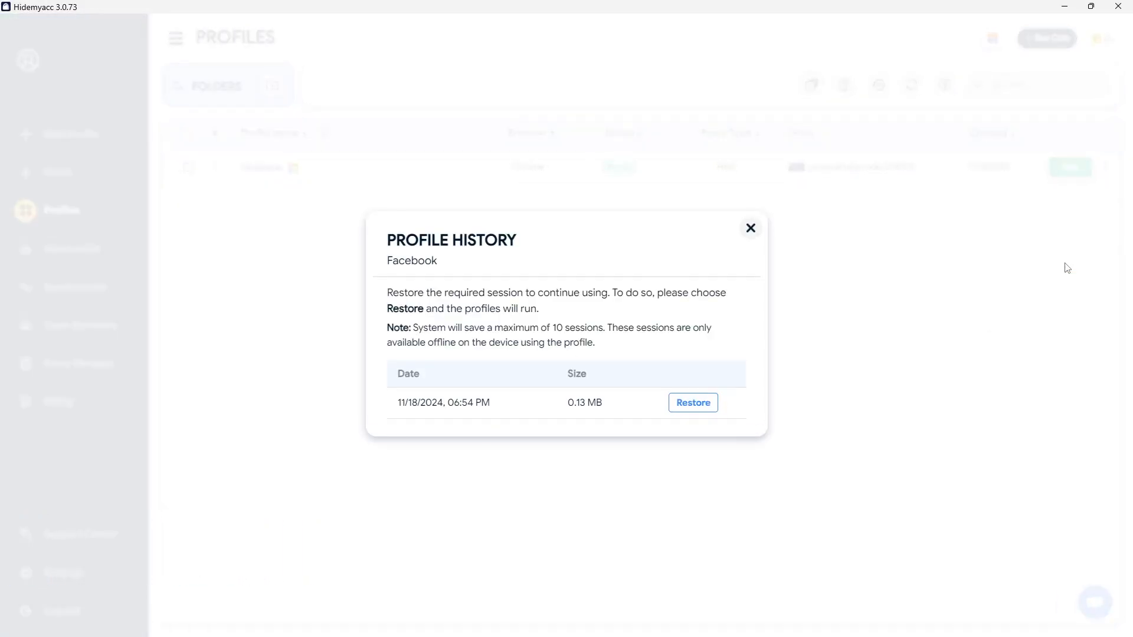
{"action": "left_click", "coordinate": [751, 227]}
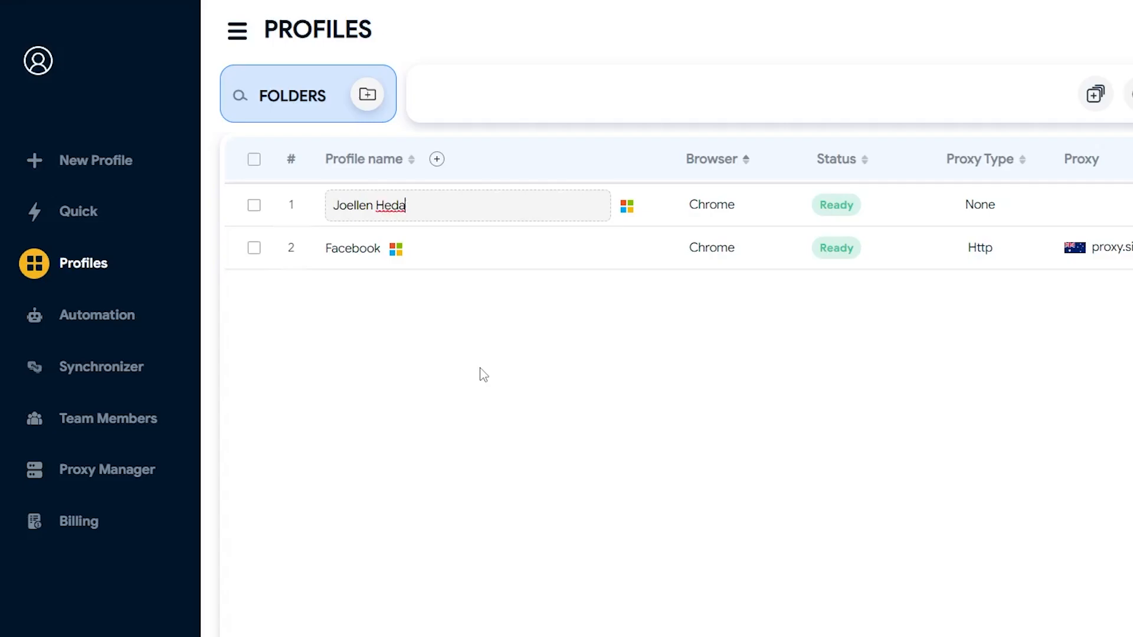
- Name the second Chrome profile Instagram, review new-profile defaults, and return to Profiles
{"action": "type", "text": "Instagram"}
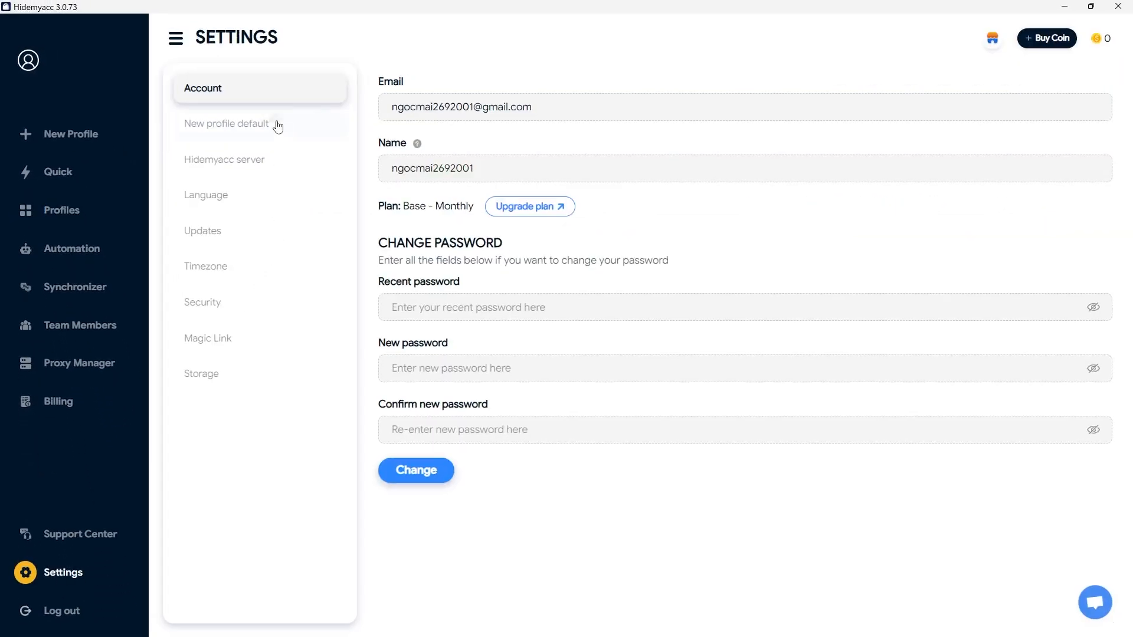
{"action": "left_click", "coordinate": [226, 124]}
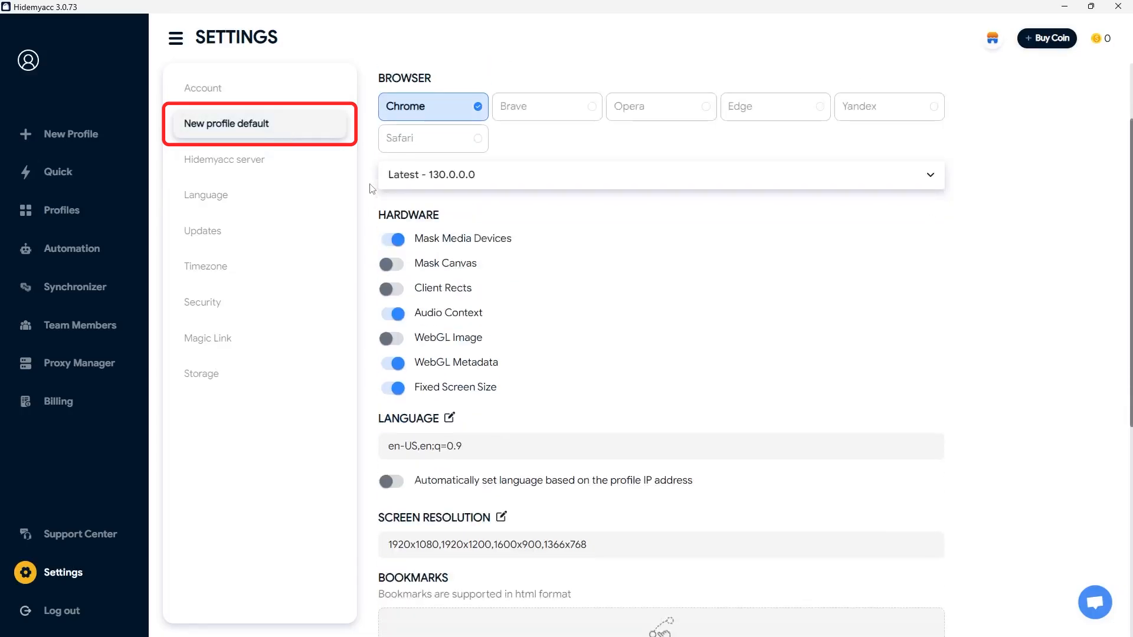
{"action": "scroll", "scroll_direction": "down", "scroll_amount": 3}
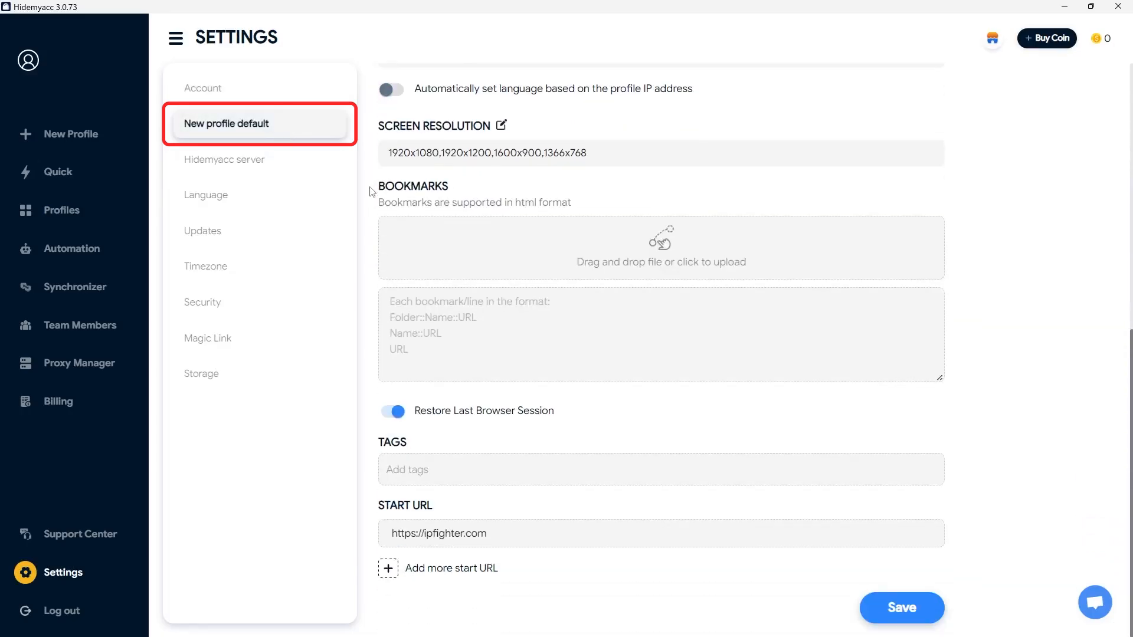
{"action": "left_click", "coordinate": [61, 210]}
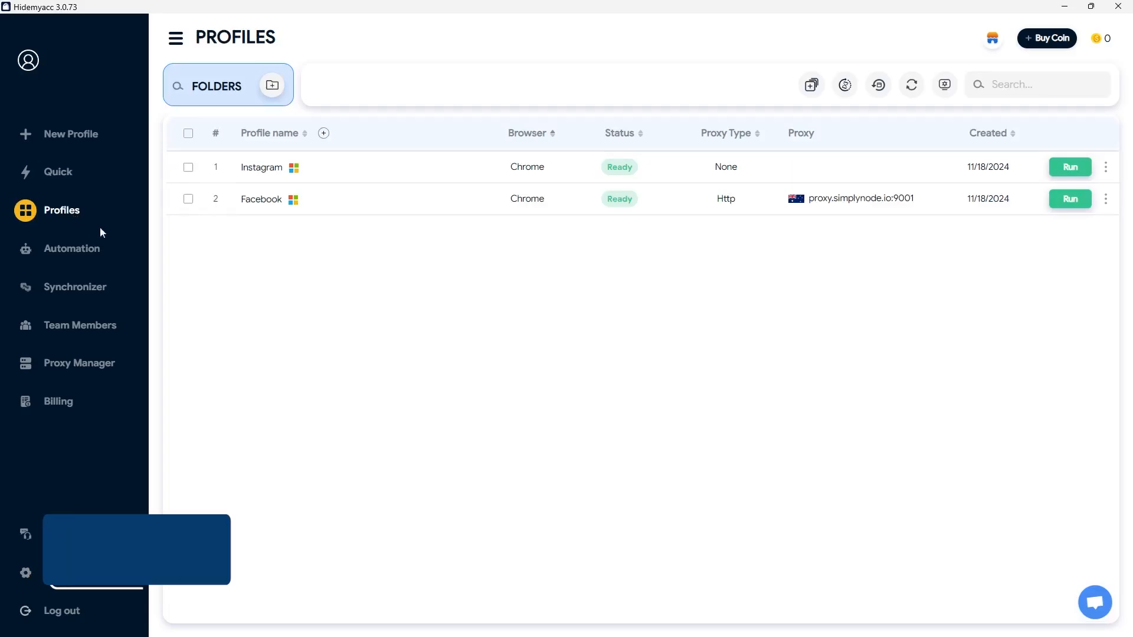
- Duplicate the Facebook profile three times as FB ADS, copying hardware, user agent, WebRTC, geolocation and proxy
{"action": "left_click", "coordinate": [1105, 198]}
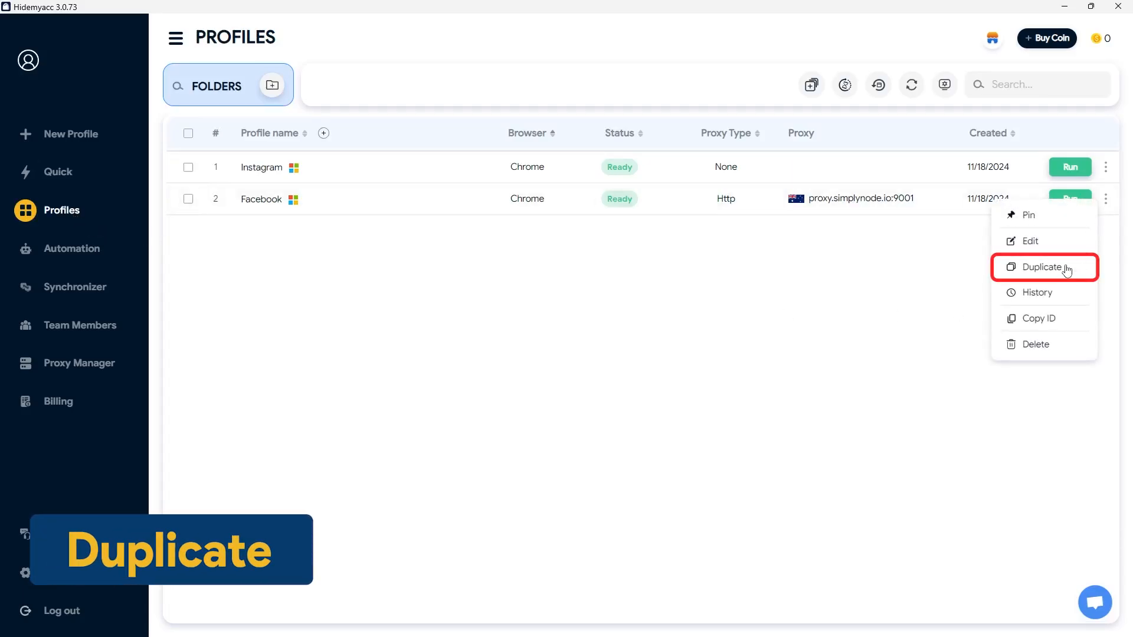
{"action": "left_click", "coordinate": [1039, 267]}
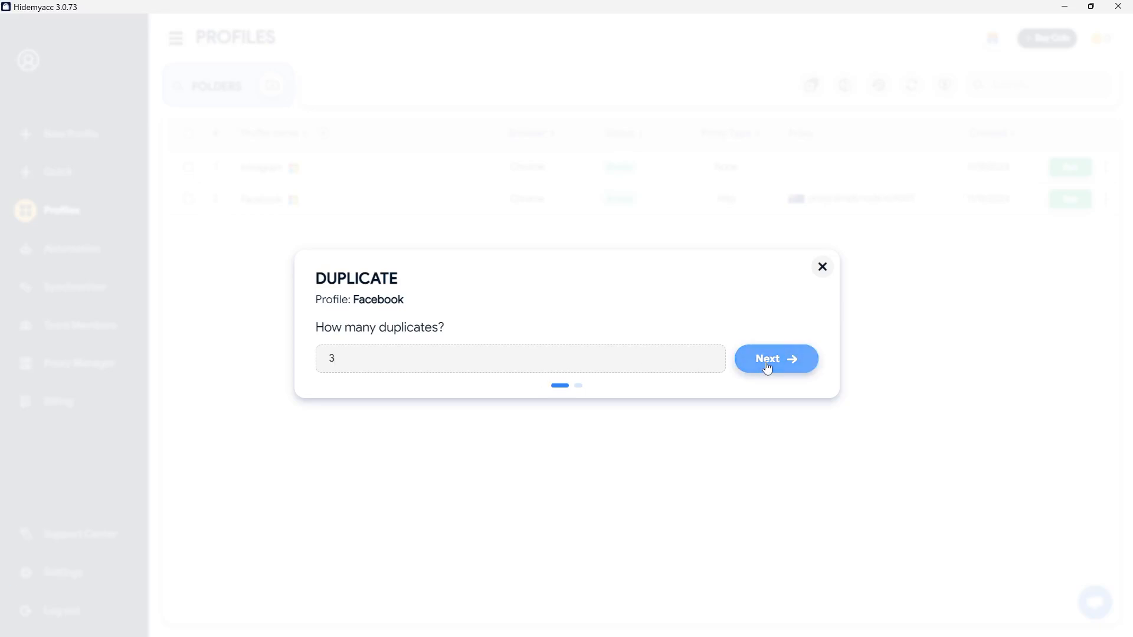
{"action": "left_click", "coordinate": [776, 359]}
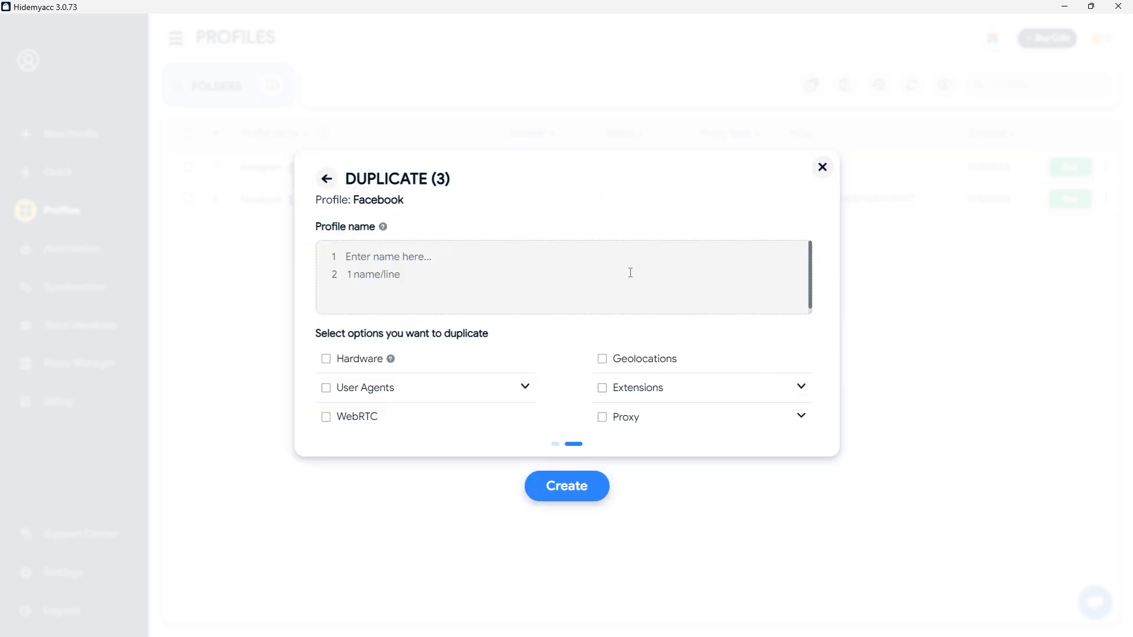
{"action": "type", "text": "FB ADS"}
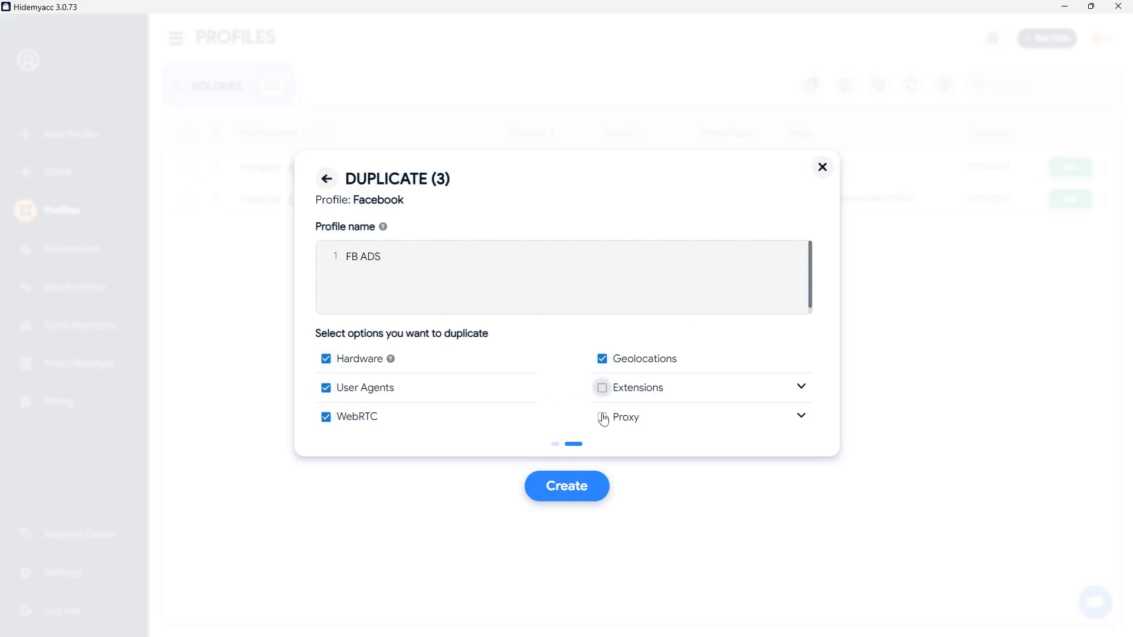
{"action": "left_click", "coordinate": [567, 486]}
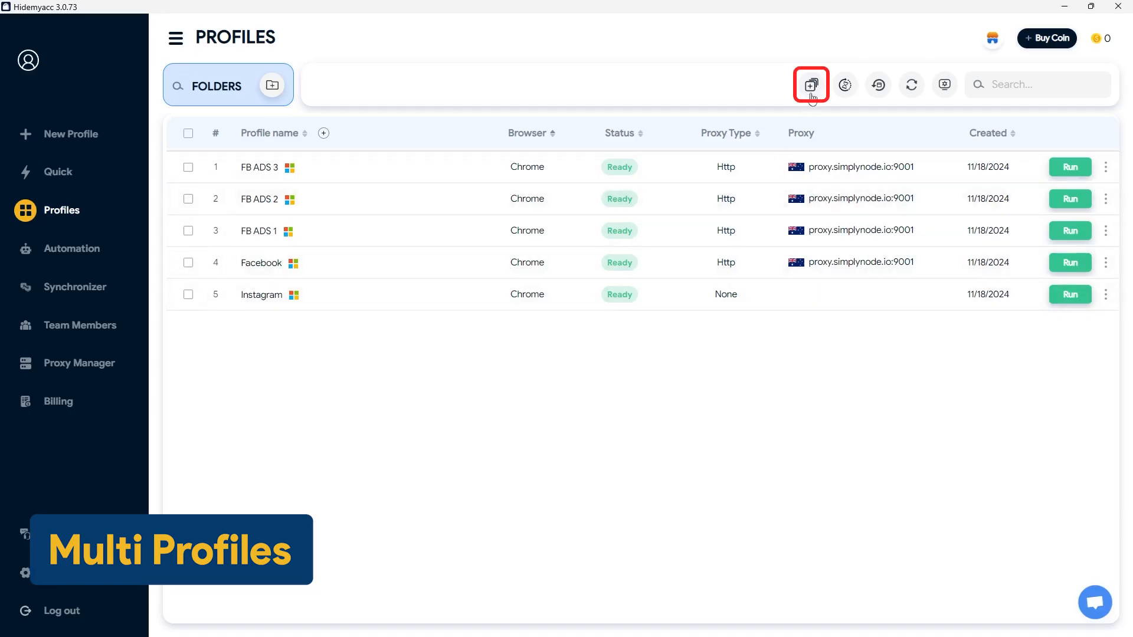
- Start a bulk creation of 5 profiles named Facebook ADS
{"action": "left_click", "coordinate": [811, 85]}
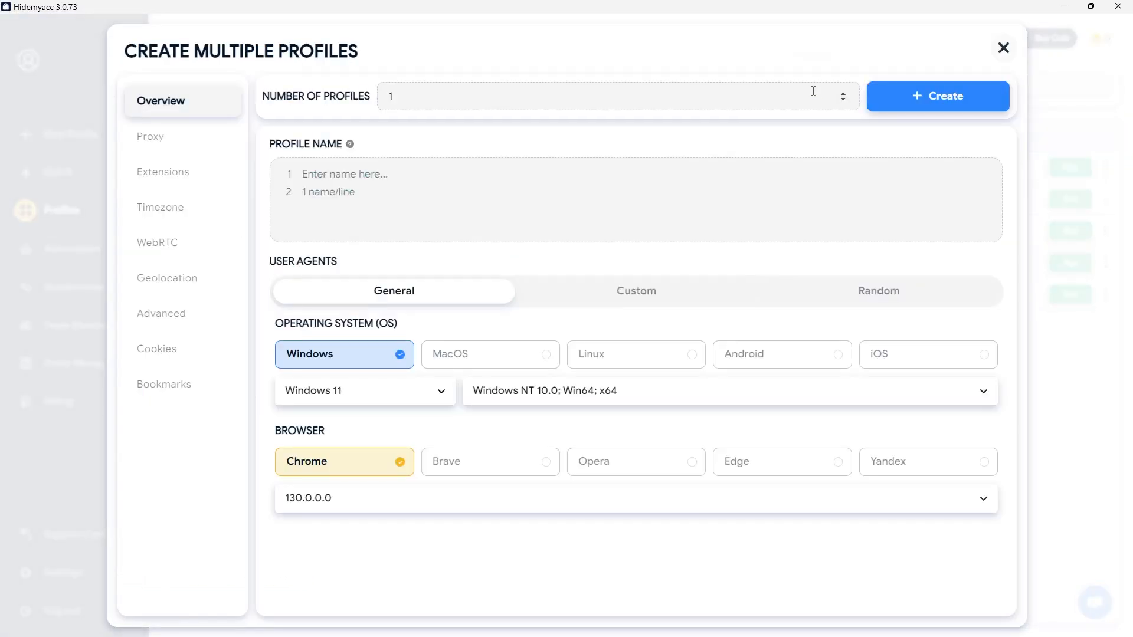
{"action": "mouse_move", "coordinate": [778, 92]}
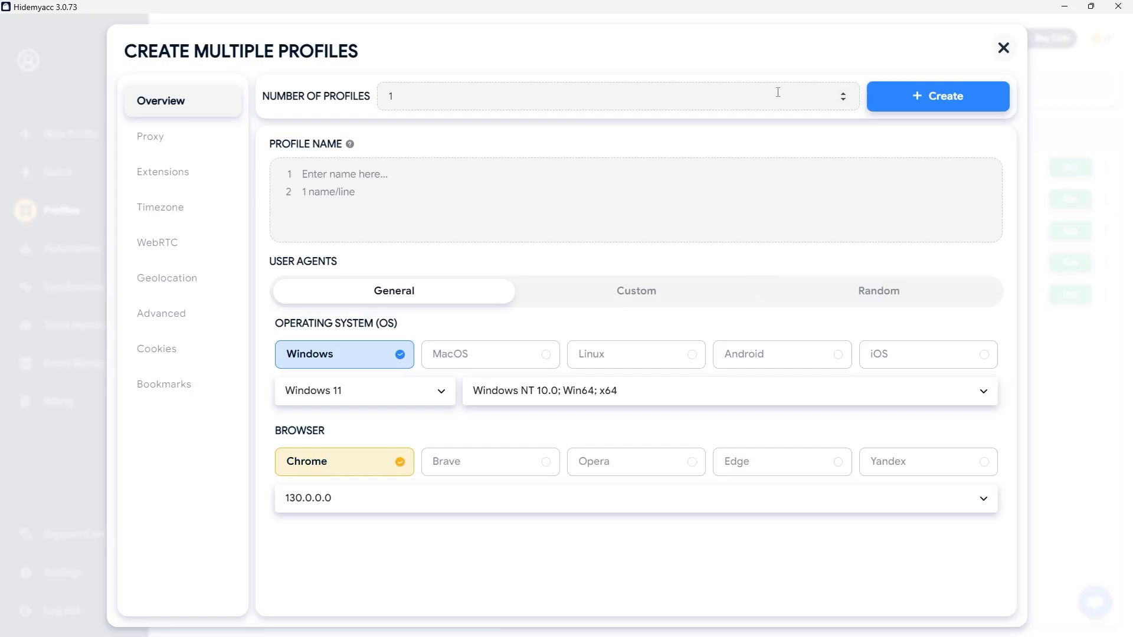
{"action": "type", "text": "5"}
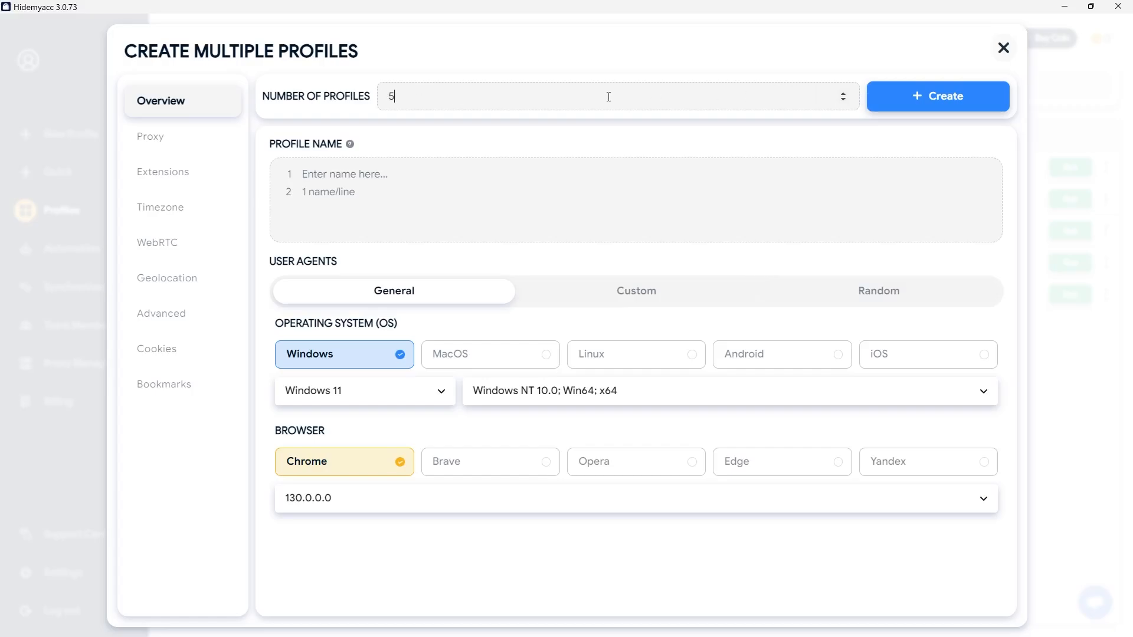
{"action": "type", "text": "Faceb"}
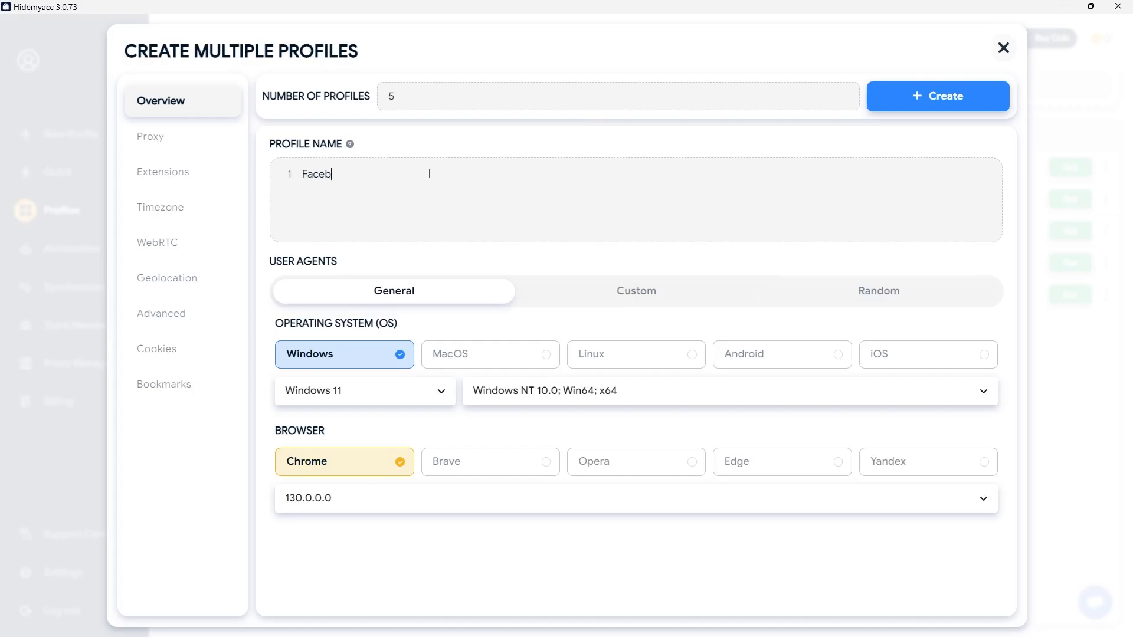
{"action": "type", "text": "ook ADS"}
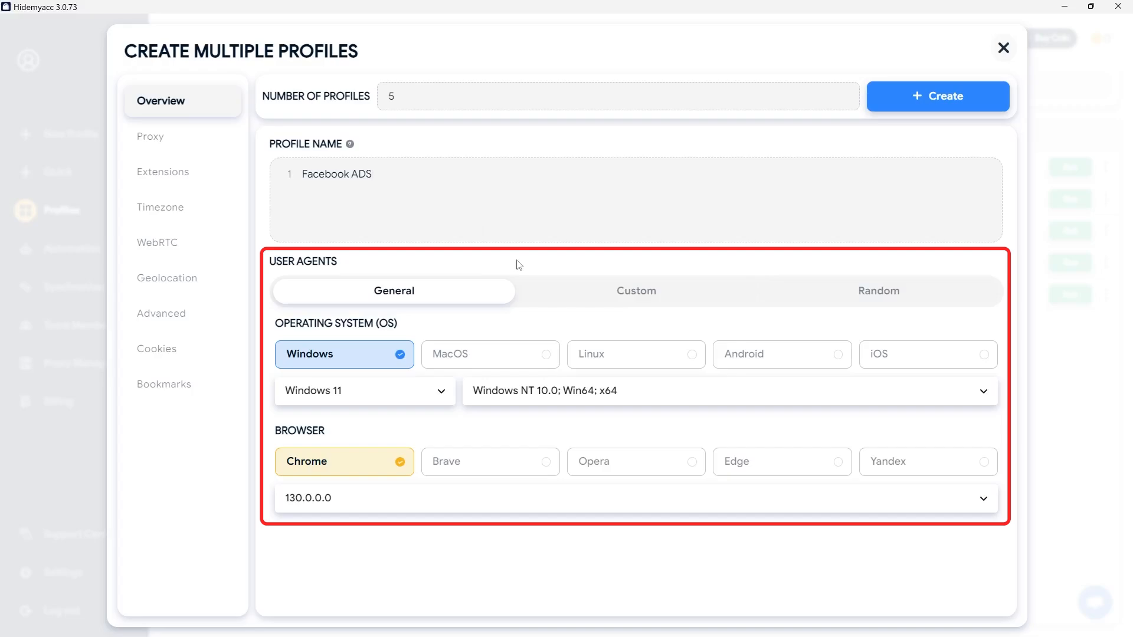
- Randomize user agents across Windows/MacOS/Linux and Chrome/Brave/Opera, review timezone and cookies, and create
{"action": "left_click", "coordinate": [637, 291]}
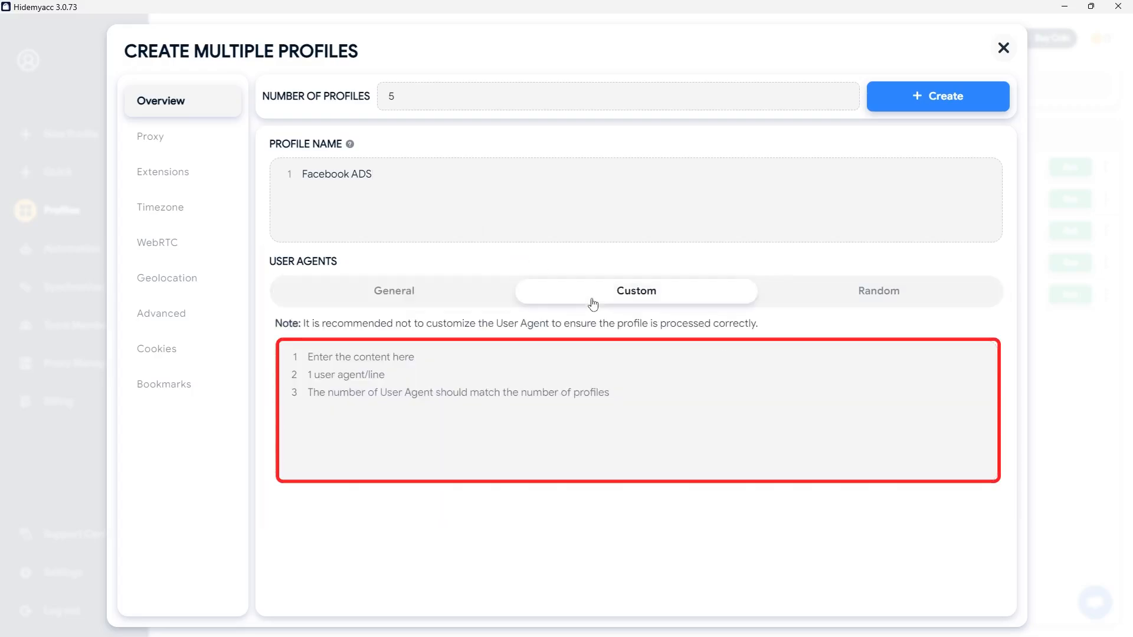
{"action": "left_click", "coordinate": [879, 291]}
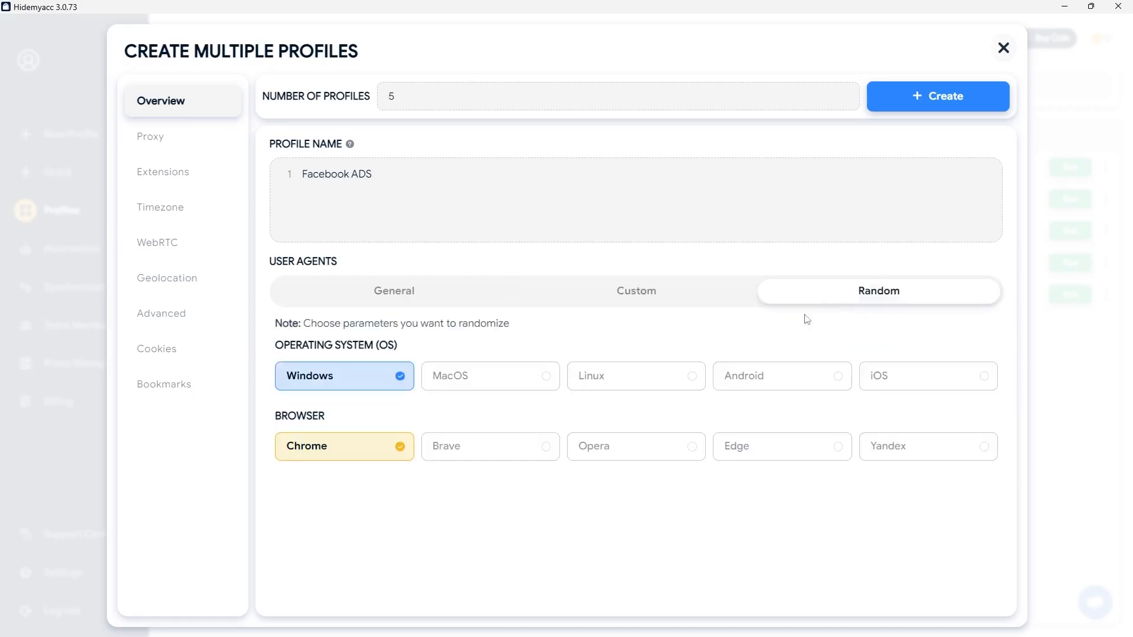
{"action": "left_click", "coordinate": [491, 376]}
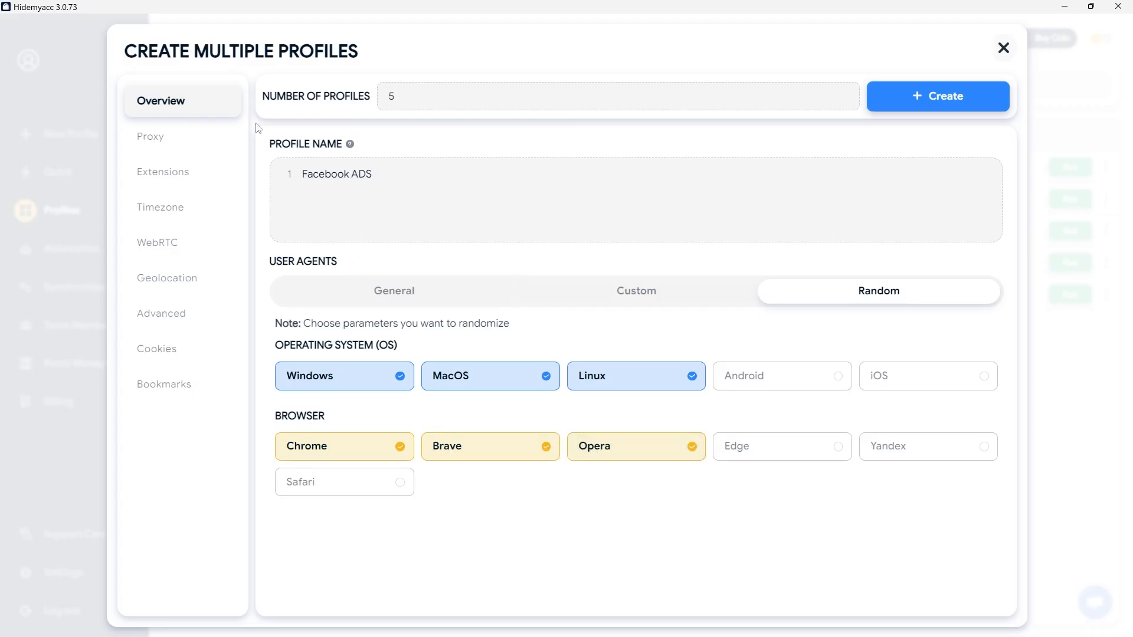
{"action": "left_click", "coordinate": [159, 207]}
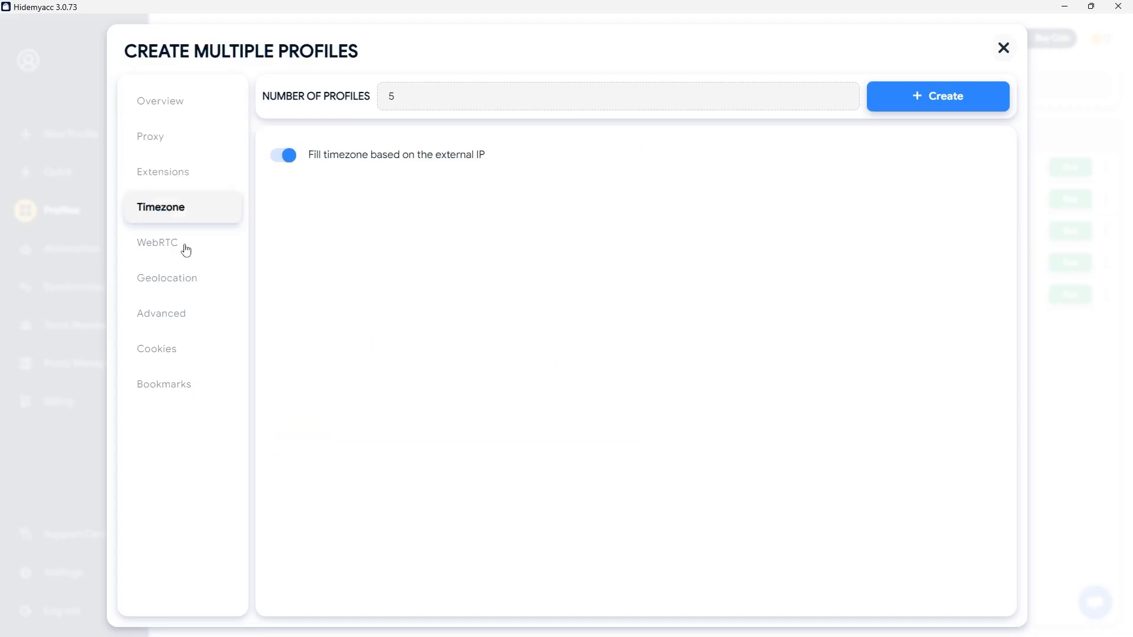
{"action": "left_click", "coordinate": [157, 349]}
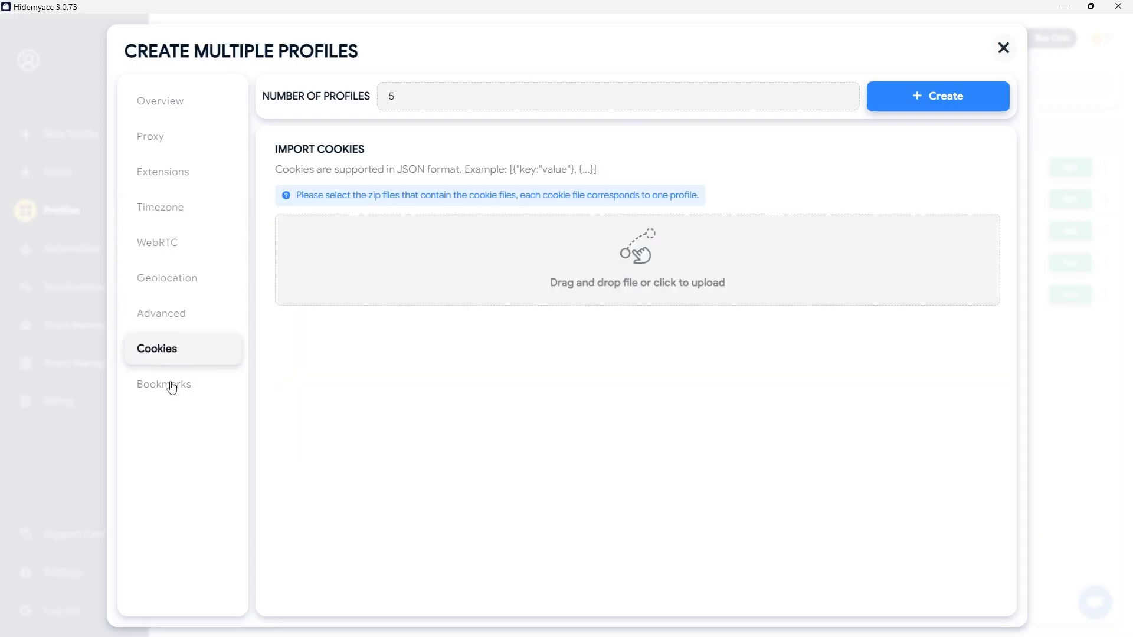
{"action": "left_click", "coordinate": [164, 385]}
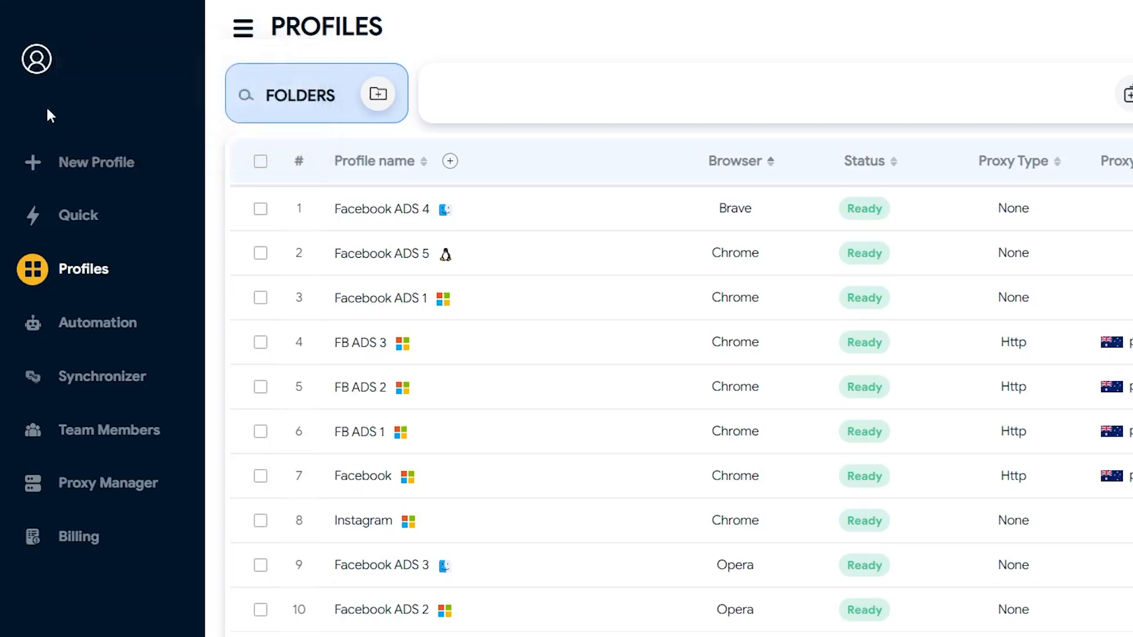
- Open the Quick profile page, preset to Windows 11, Chrome 130 and IPFighter
{"action": "left_click", "coordinate": [77, 216]}
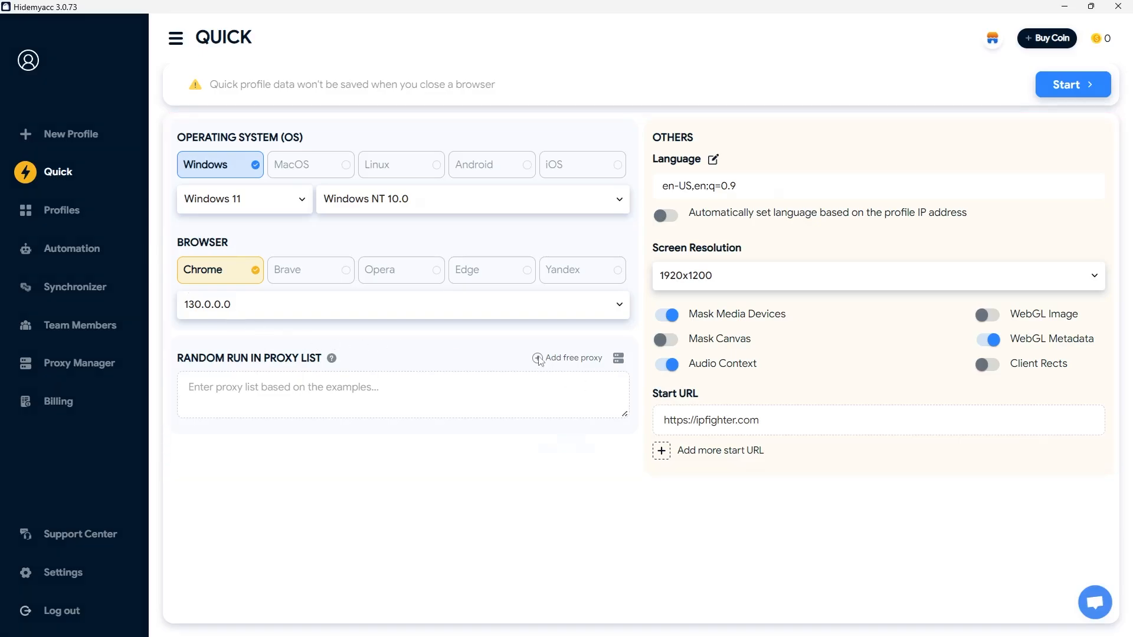
- Add free US, Canada and Brazil proxies to the quick proxy list
{"action": "left_click", "coordinate": [567, 358]}
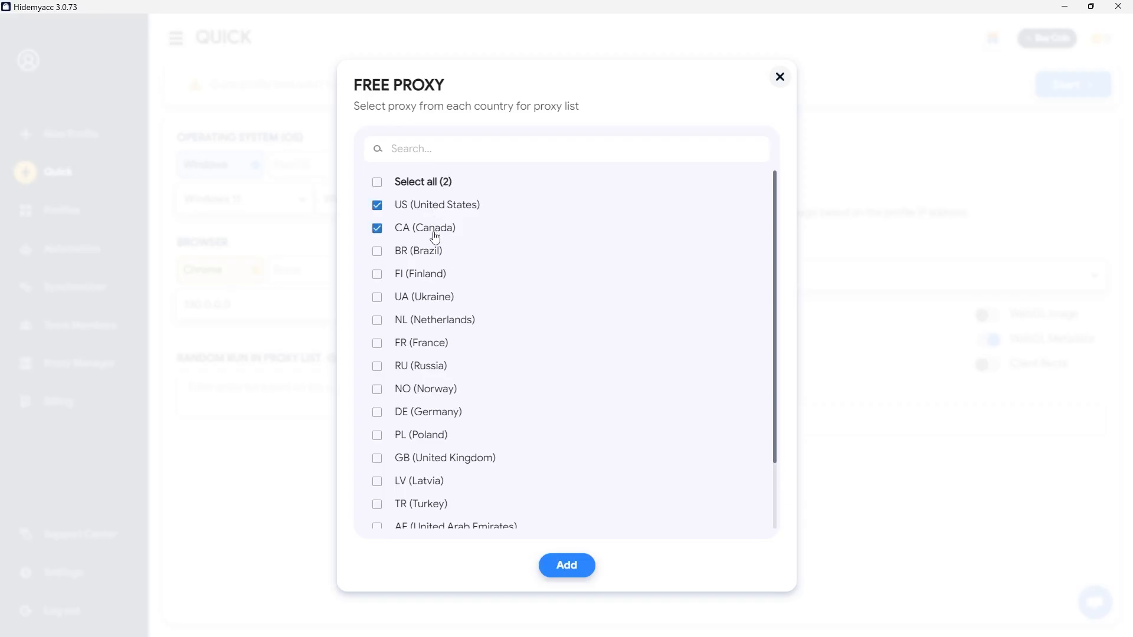
{"action": "left_click", "coordinate": [567, 565]}
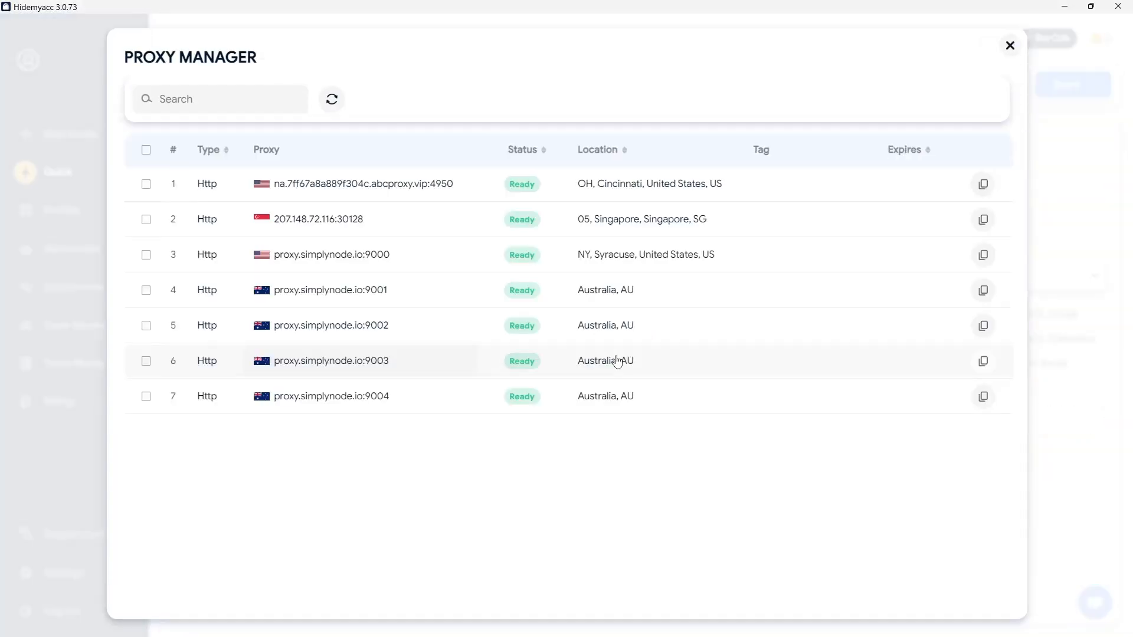
{"action": "left_click", "coordinate": [1010, 45]}
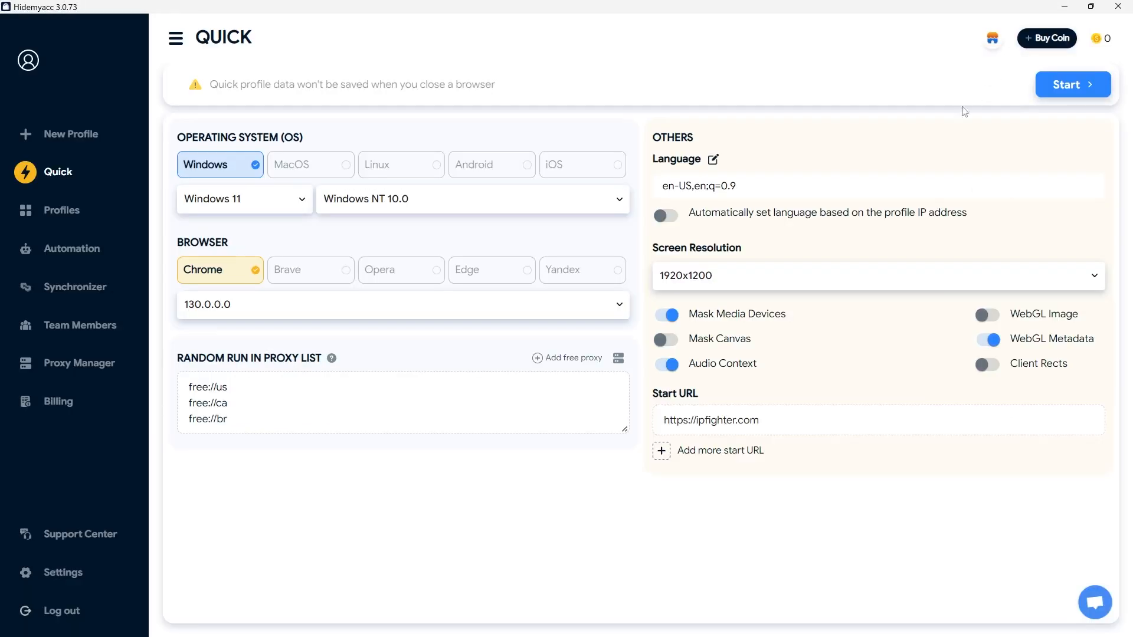
- Launch a quick browser, verify its Brazilian IP on IPFighter, and open Settings
{"action": "left_click", "coordinate": [1073, 85]}
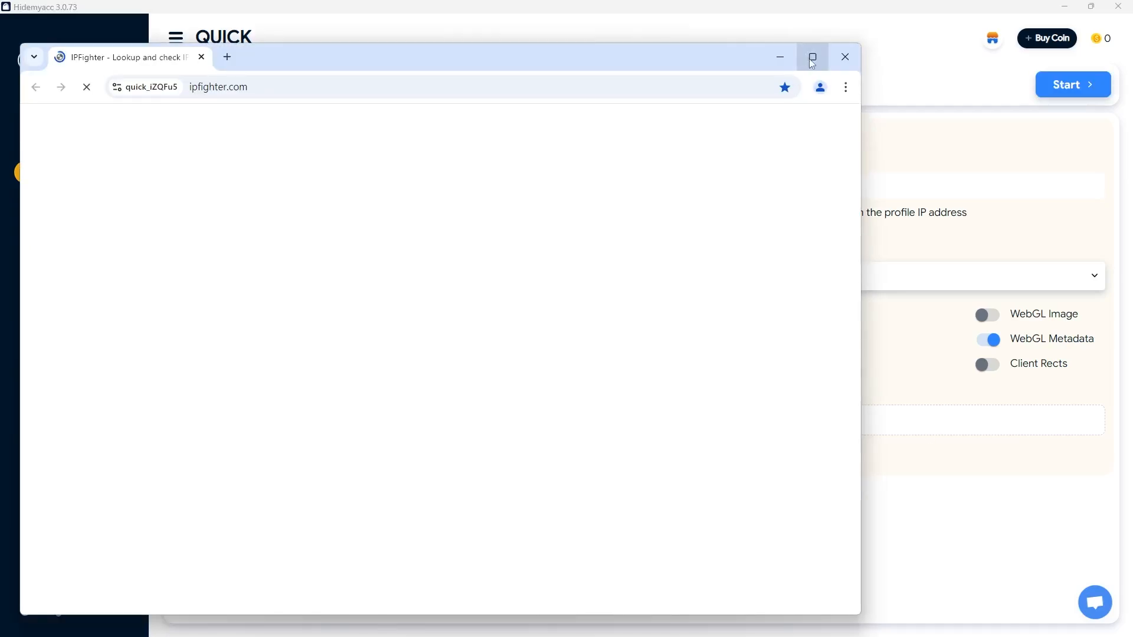
{"action": "left_click", "coordinate": [812, 57]}
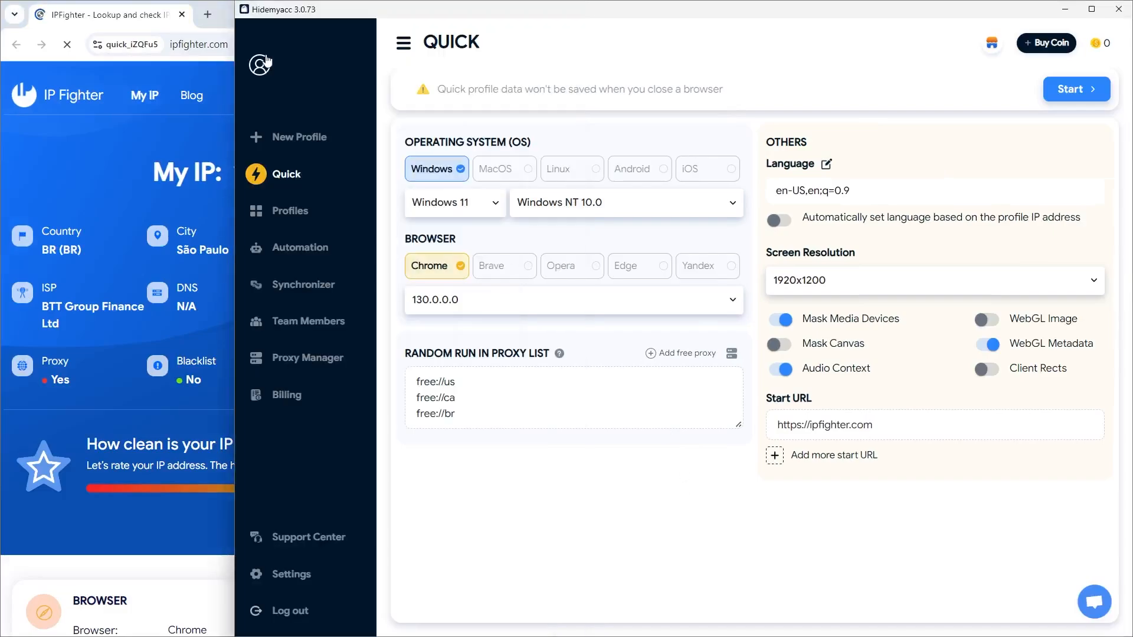
{"action": "left_click", "coordinate": [260, 63]}
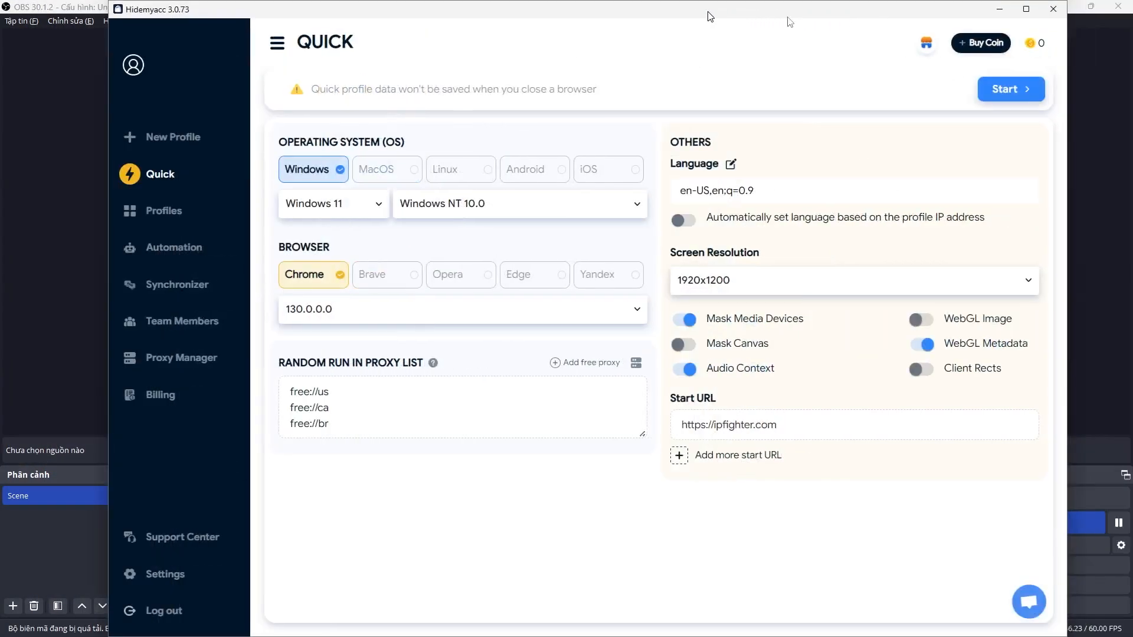
{"action": "left_click", "coordinate": [1026, 9]}
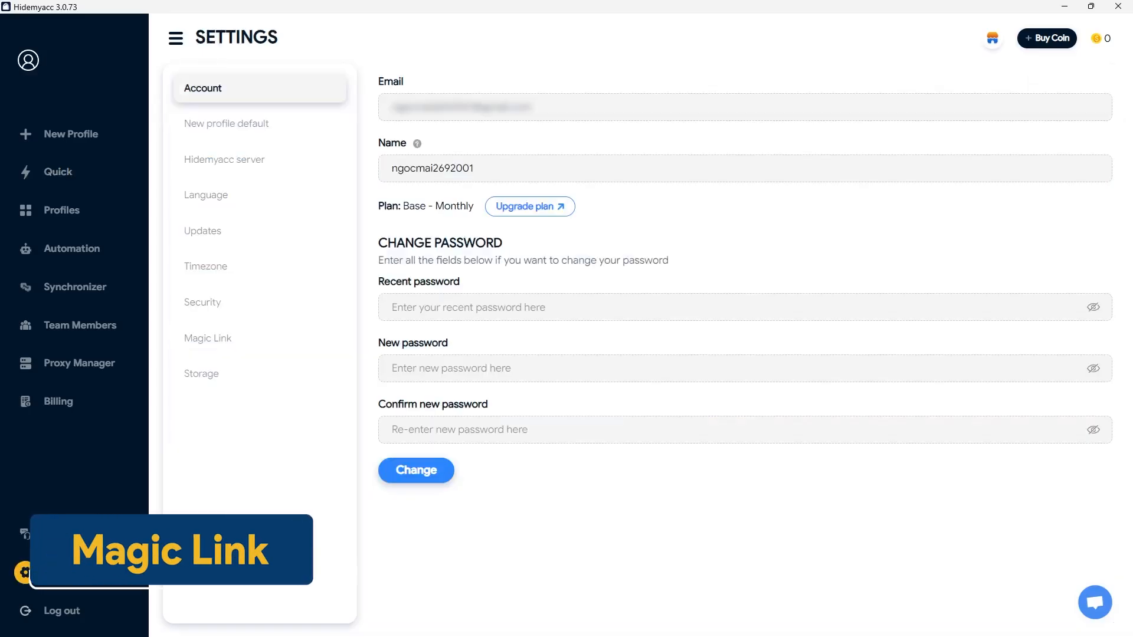
- Generate a new URL in the Magic Link settings
{"action": "left_click", "coordinate": [207, 338]}
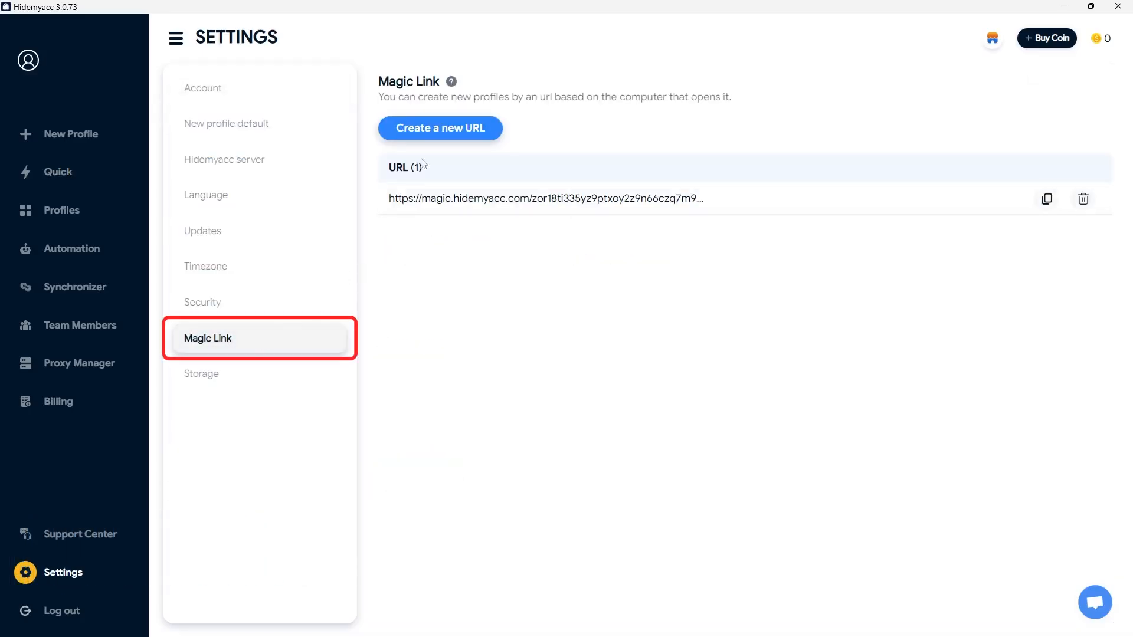
{"action": "left_click", "coordinate": [440, 128]}
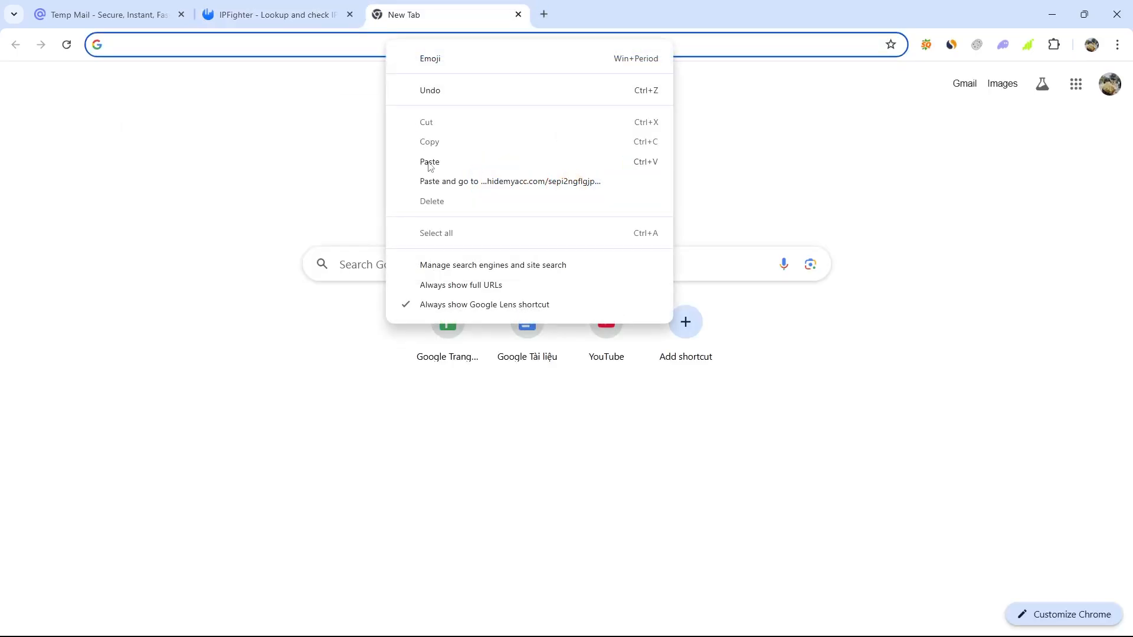
- Open the magic link and fill in a TikTok Shop profile with Cookiebro and no proxy
{"action": "left_click", "coordinate": [501, 181]}
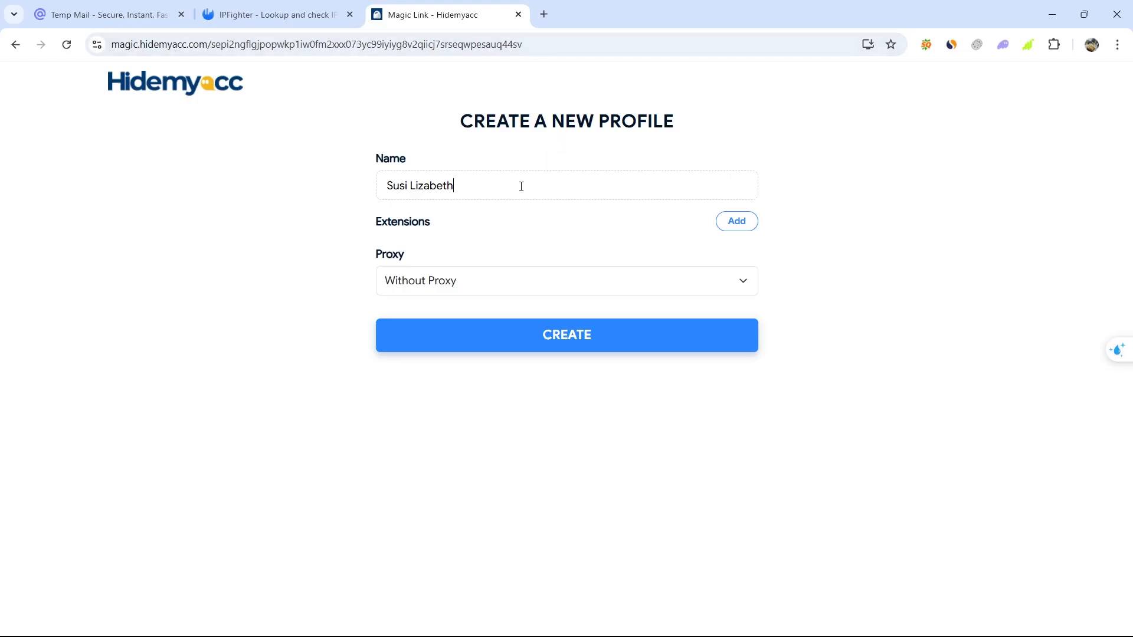
{"action": "type", "text": "TikTok Shop"}
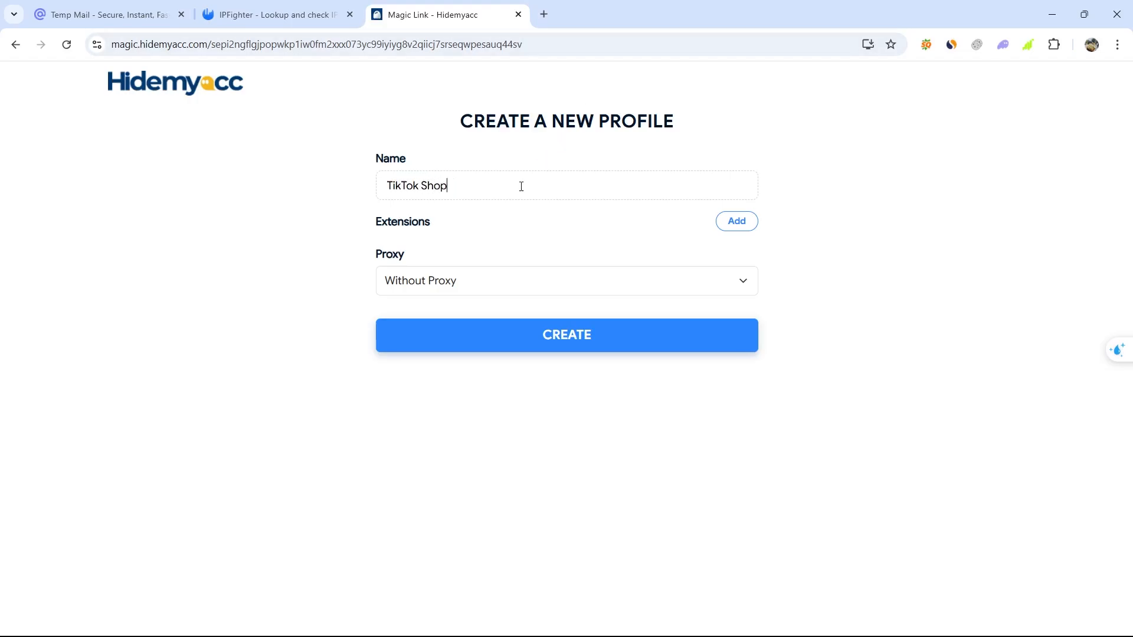
{"action": "left_click", "coordinate": [736, 221]}
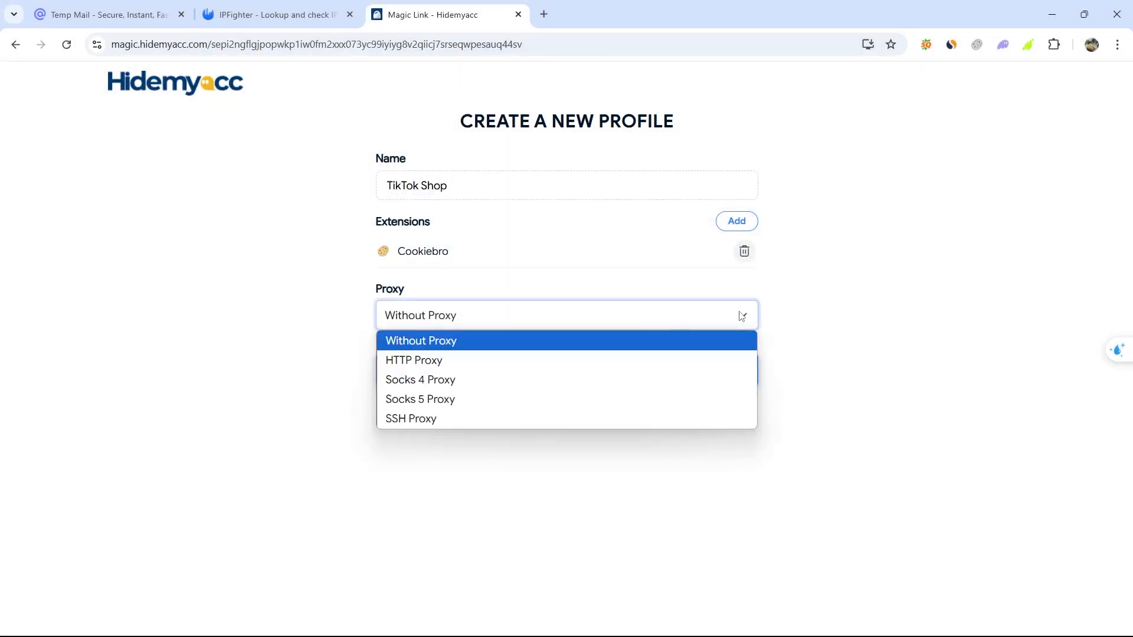
{"action": "left_click", "coordinate": [421, 341]}
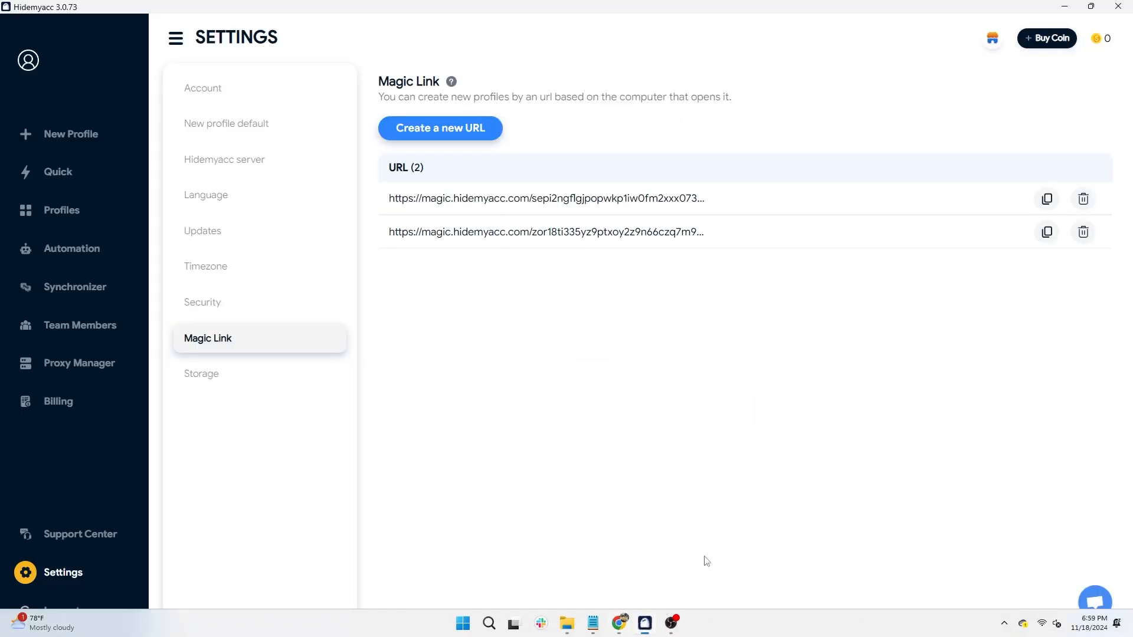
- Check TikTok Shop in the profile list, then tick Notes and Folder in Display Settings
{"action": "left_click", "coordinate": [61, 210]}
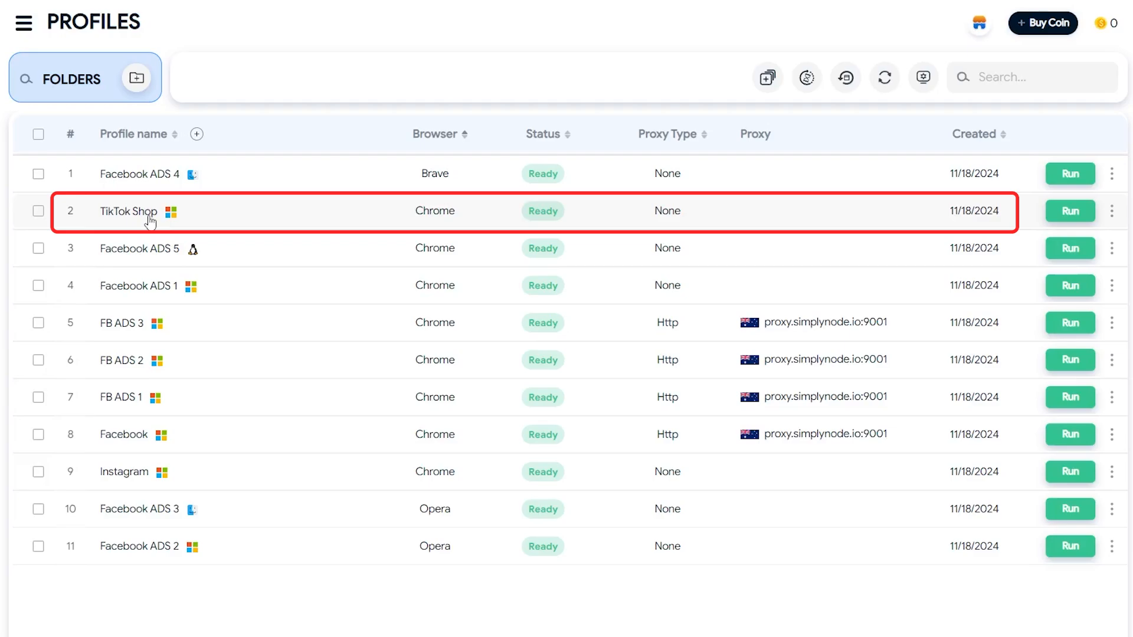
{"action": "left_click", "coordinate": [22, 25]}
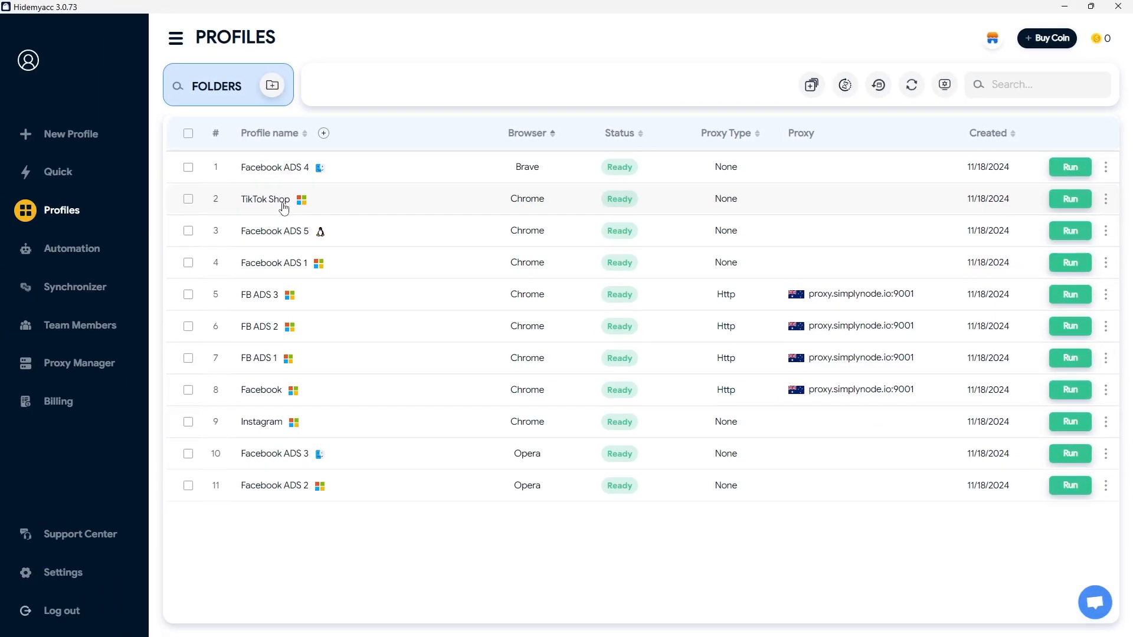
{"action": "mouse_move", "coordinate": [944, 85]}
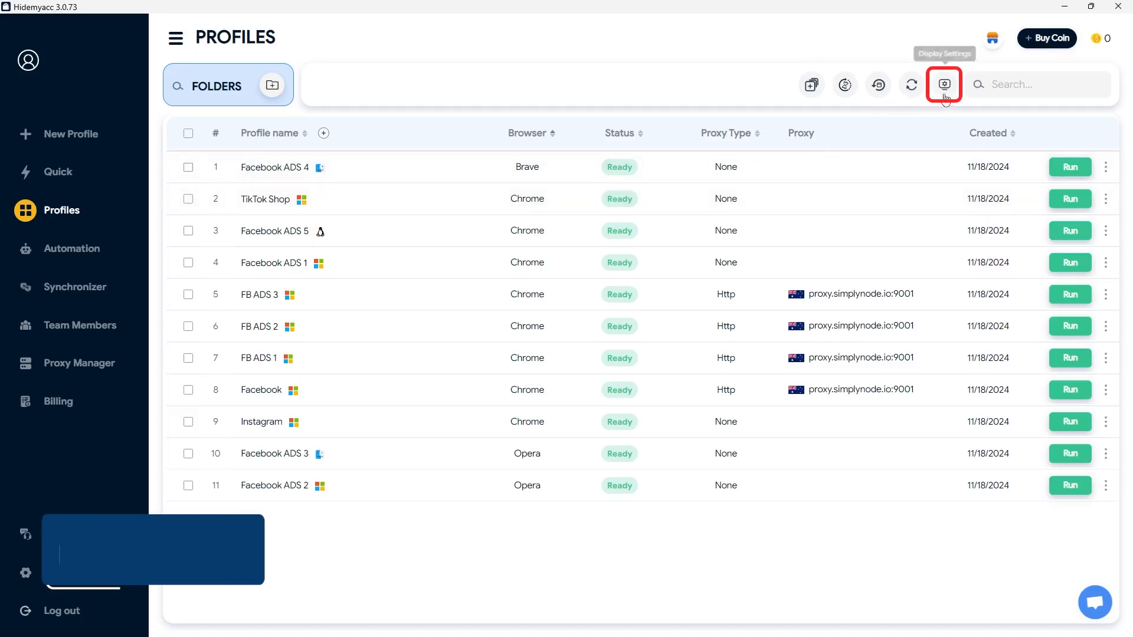
{"action": "left_click", "coordinate": [944, 84]}
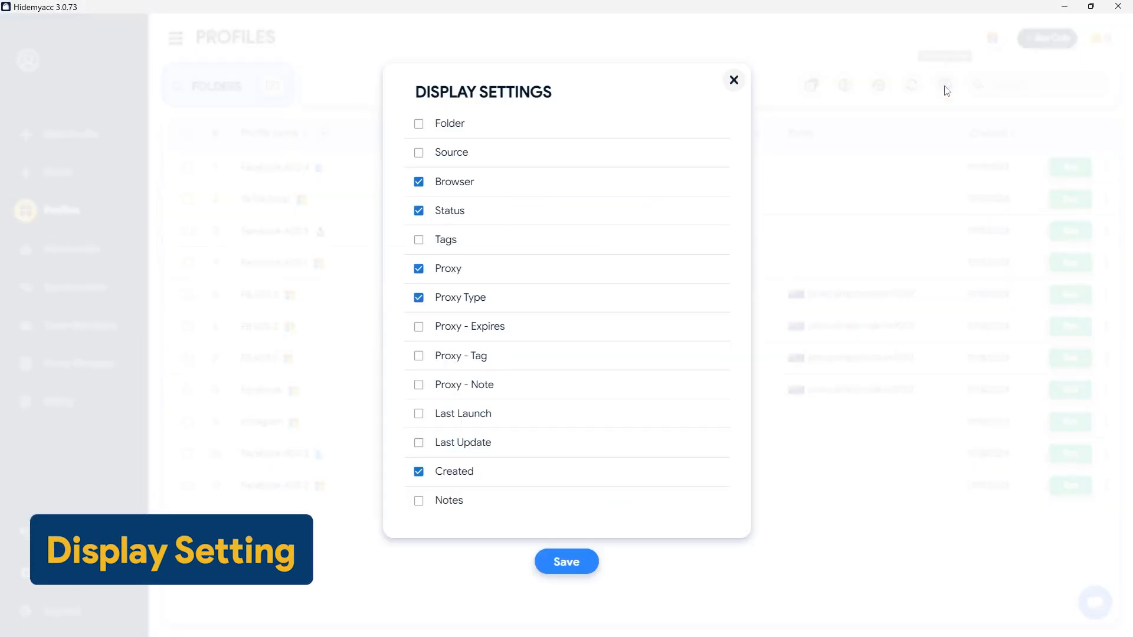
{"action": "left_click", "coordinate": [418, 501]}
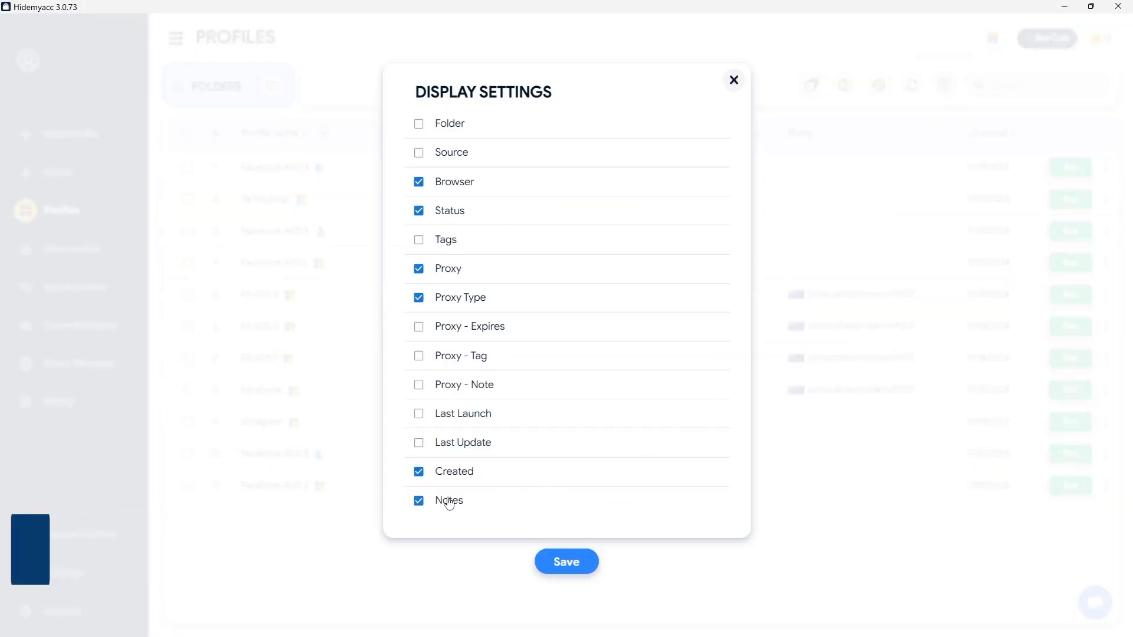
{"action": "left_click", "coordinate": [419, 124]}
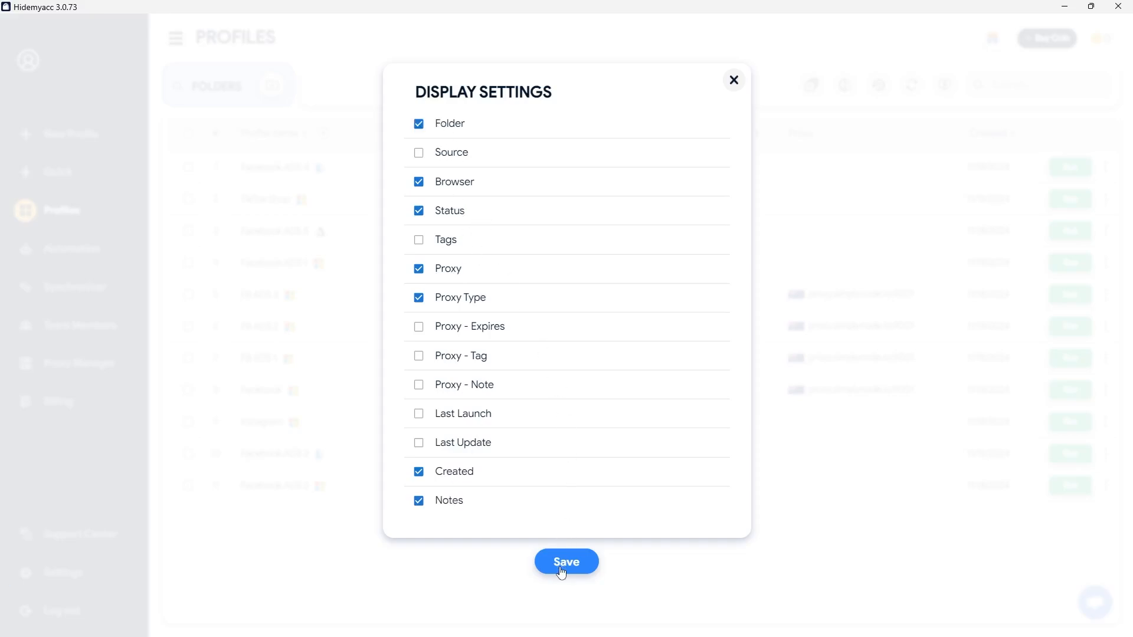
- Save the new columns, note 'add payment' on Facebook ADS 4, and pin Facebook ADS 2
{"action": "left_click", "coordinate": [566, 561]}
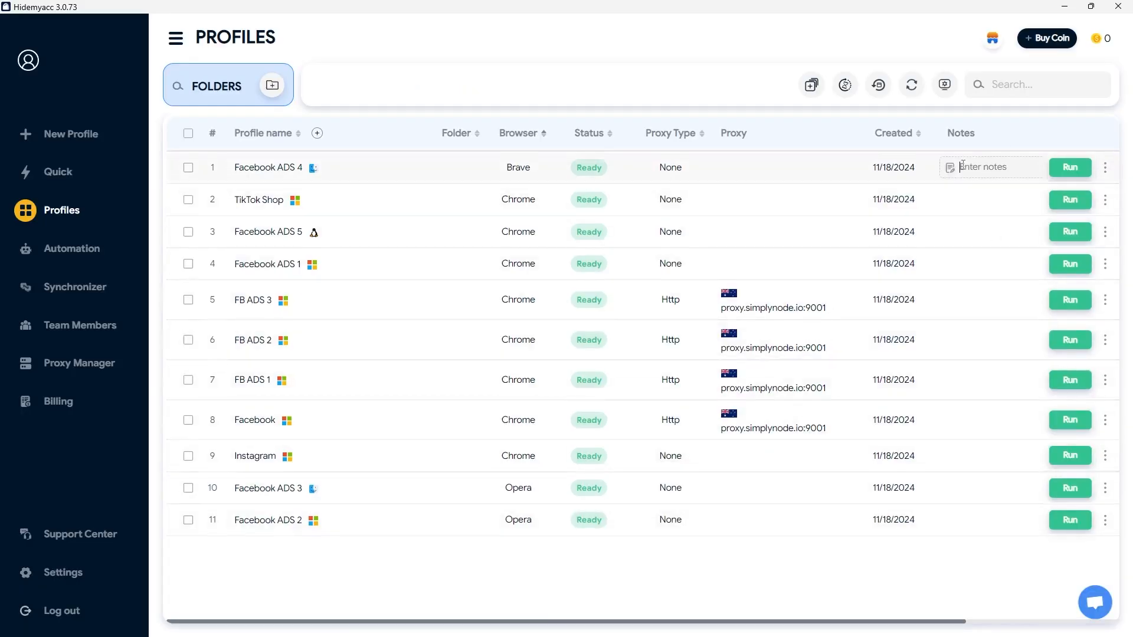
{"action": "type", "text": "add payment"}
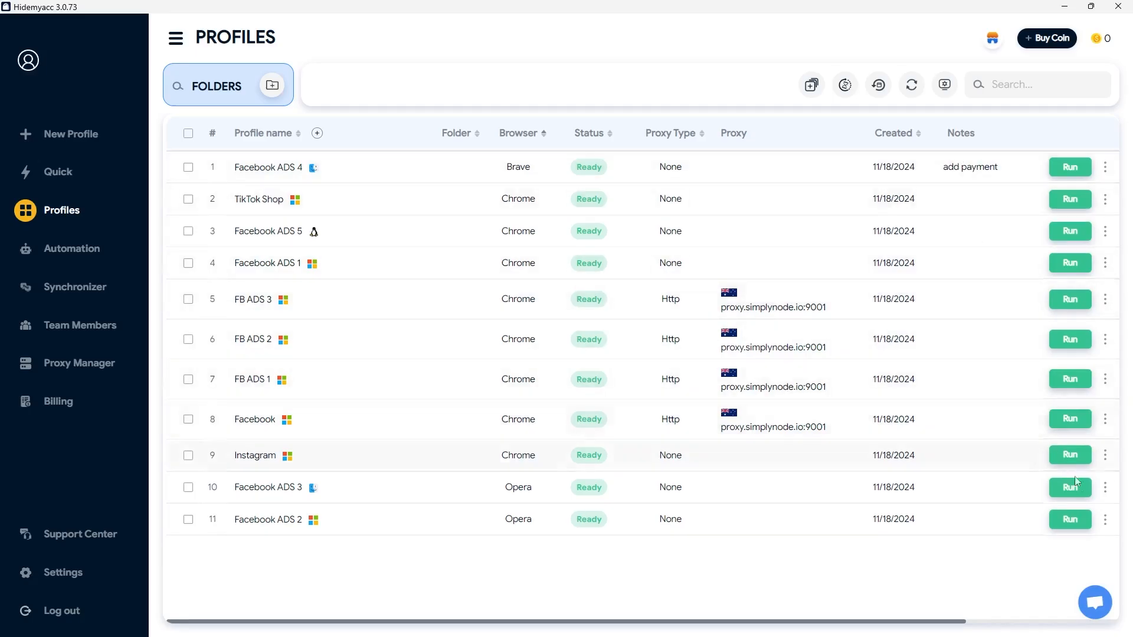
{"action": "left_click", "coordinate": [1105, 454]}
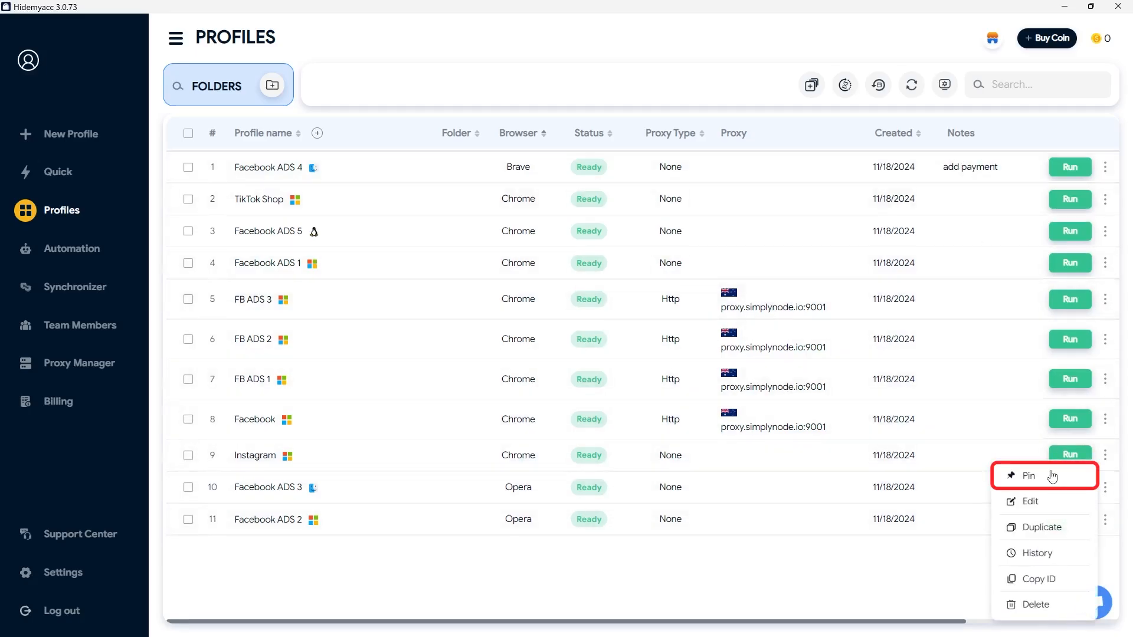
{"action": "left_click", "coordinate": [1028, 475]}
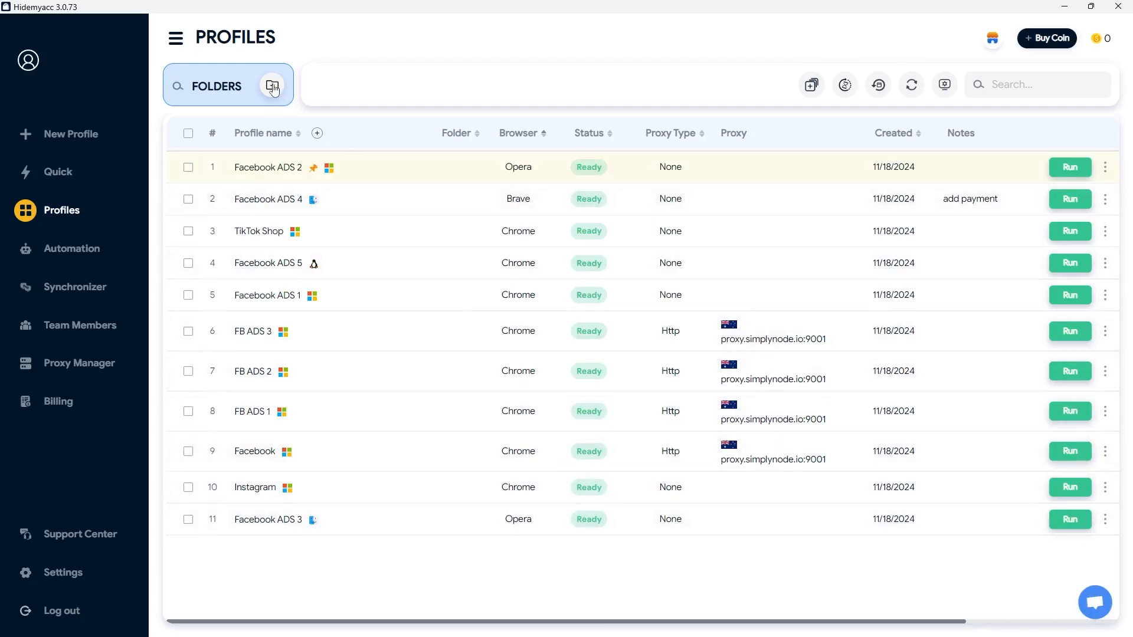
- Create a blue folder named Facebook
{"action": "left_click", "coordinate": [272, 85]}
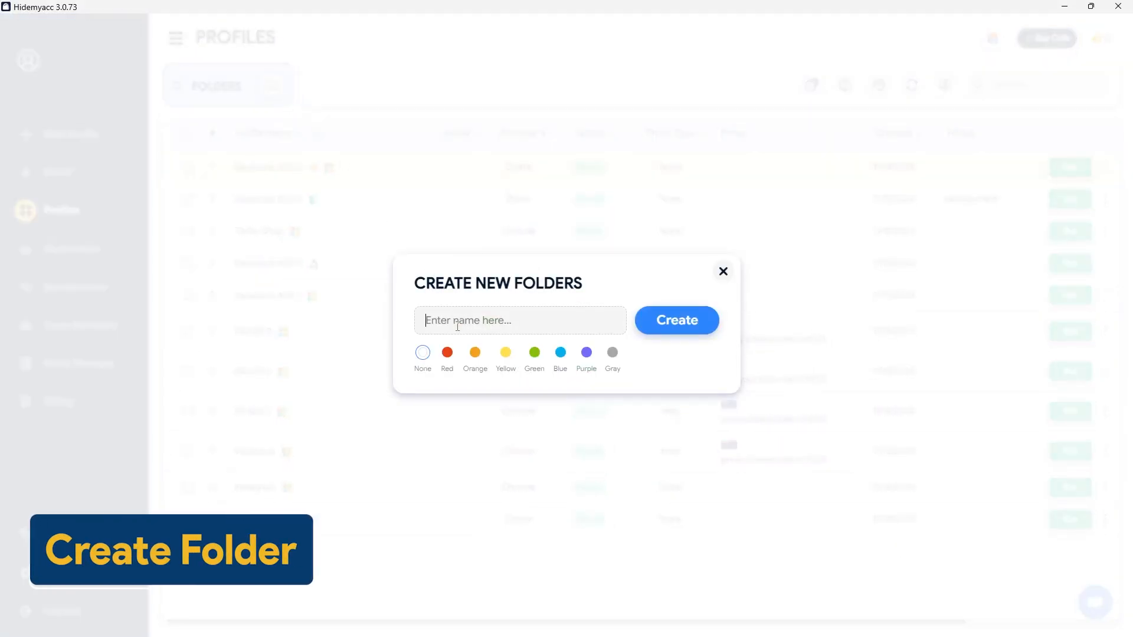
{"action": "type", "text": "Facebook"}
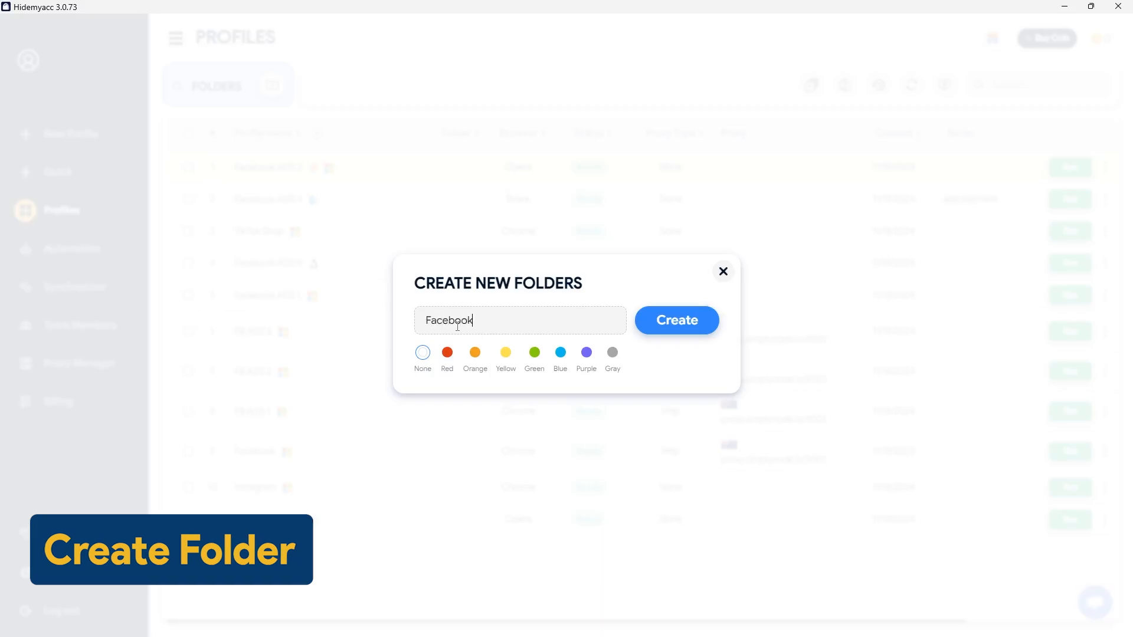
{"action": "left_click", "coordinate": [560, 352]}
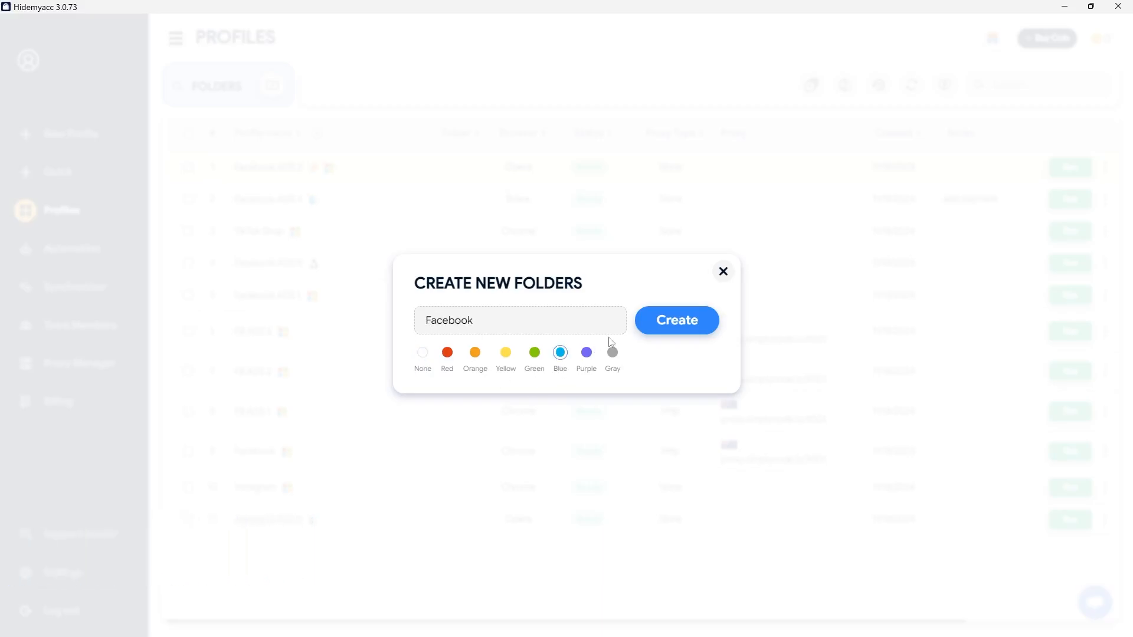
{"action": "left_click", "coordinate": [677, 320]}
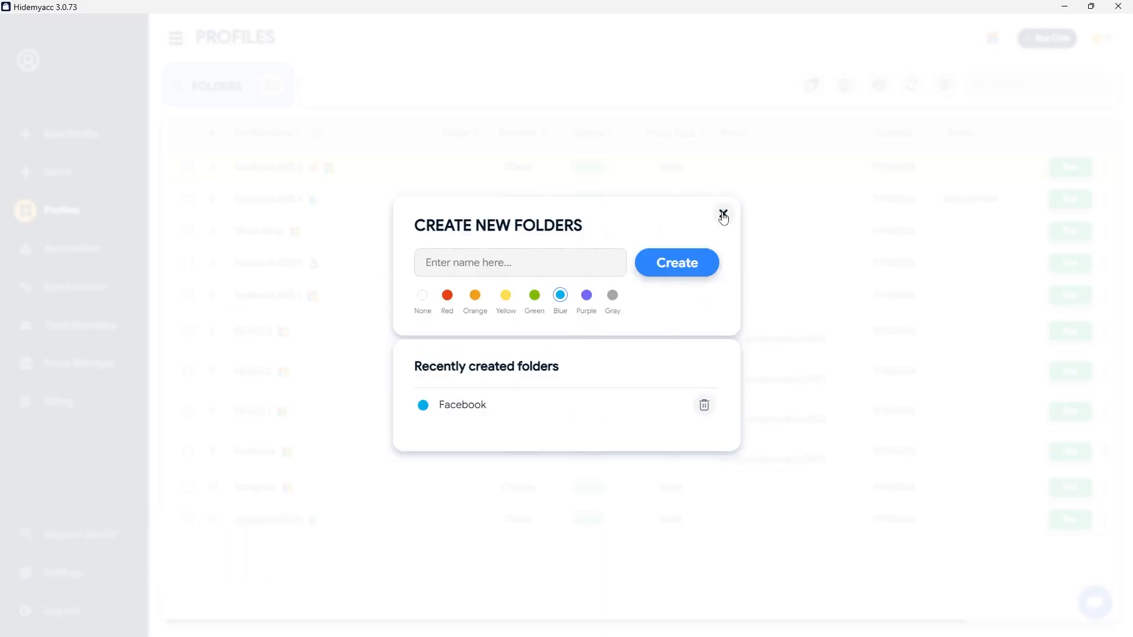
{"action": "left_click", "coordinate": [723, 215]}
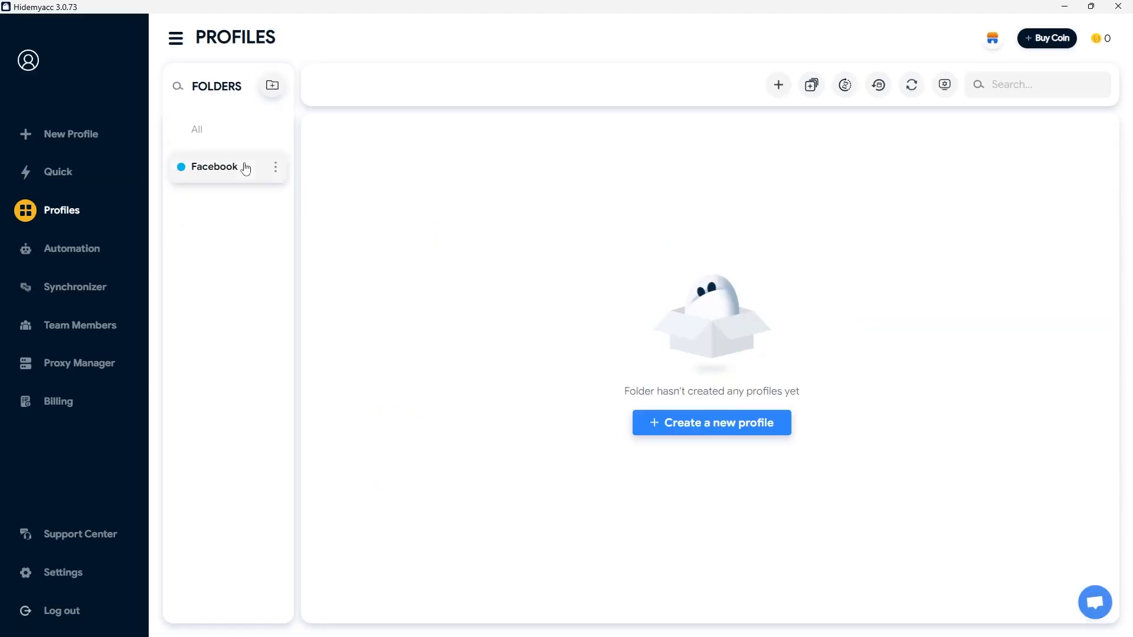
- Create the Chrome profile FB1_1 inside the Facebook folder
{"action": "left_click", "coordinate": [712, 423]}
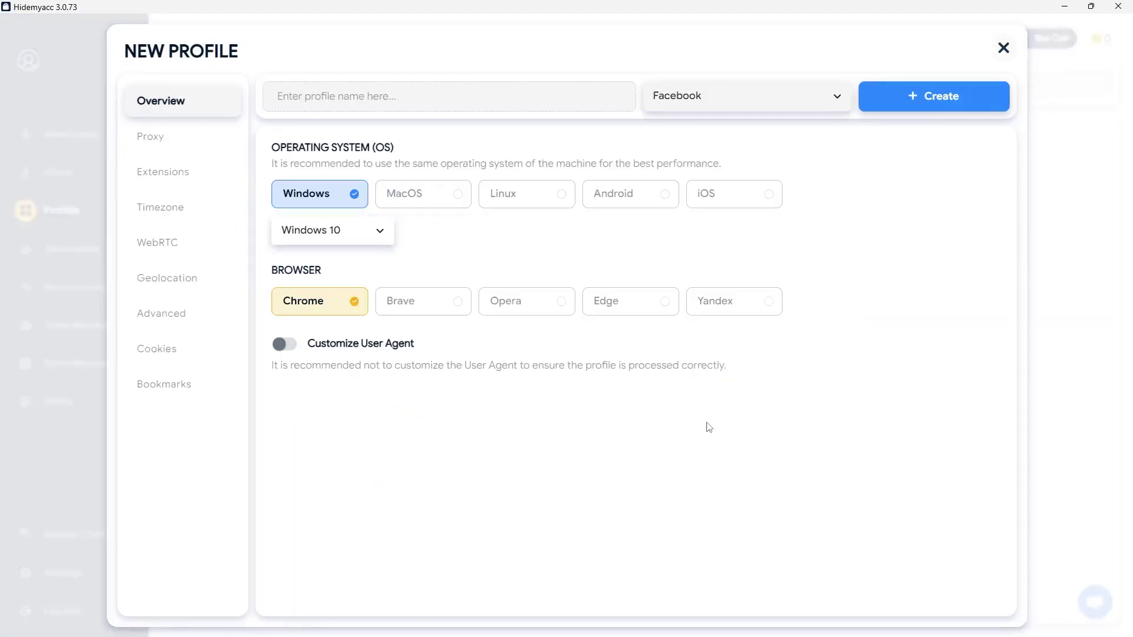
{"action": "type", "text": "FB"}
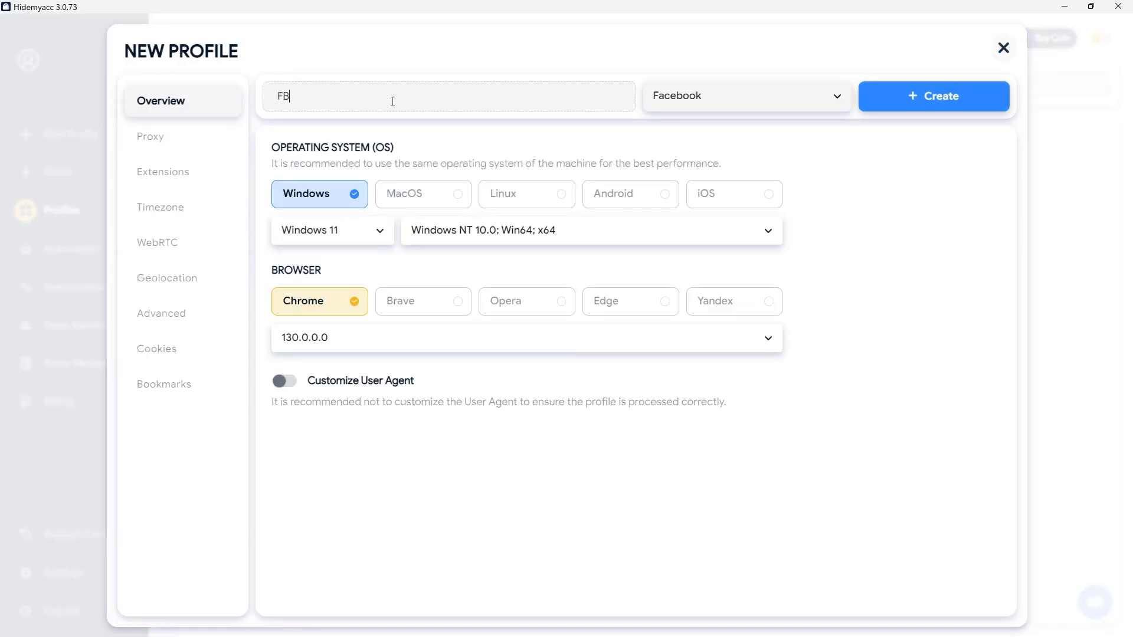
{"action": "left_click", "coordinate": [935, 96]}
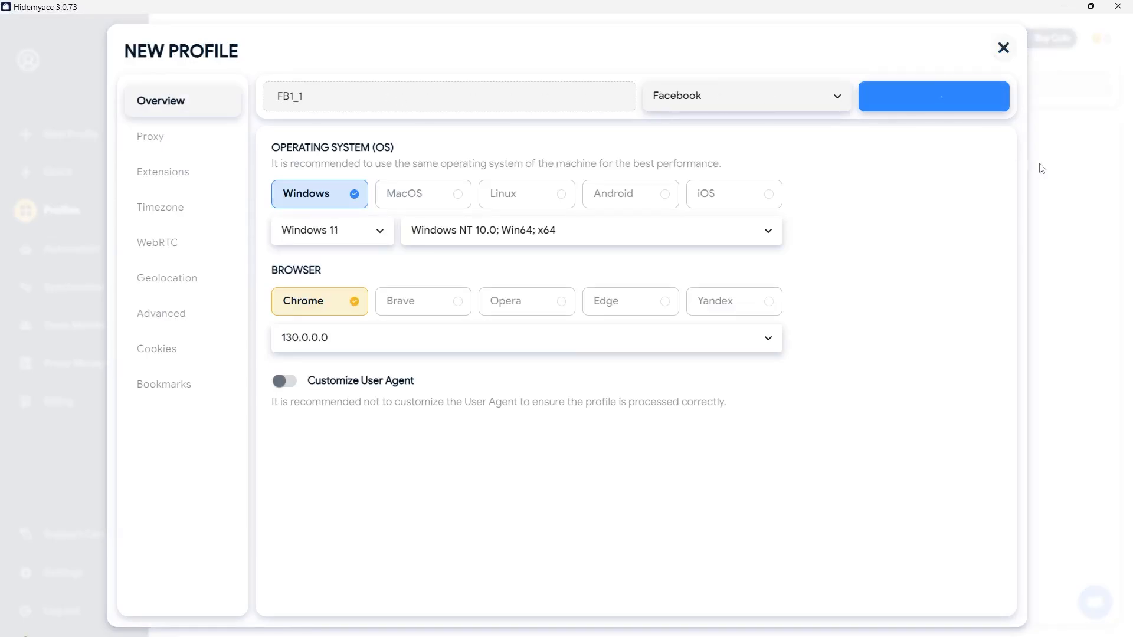
{"action": "left_click", "coordinate": [933, 96]}
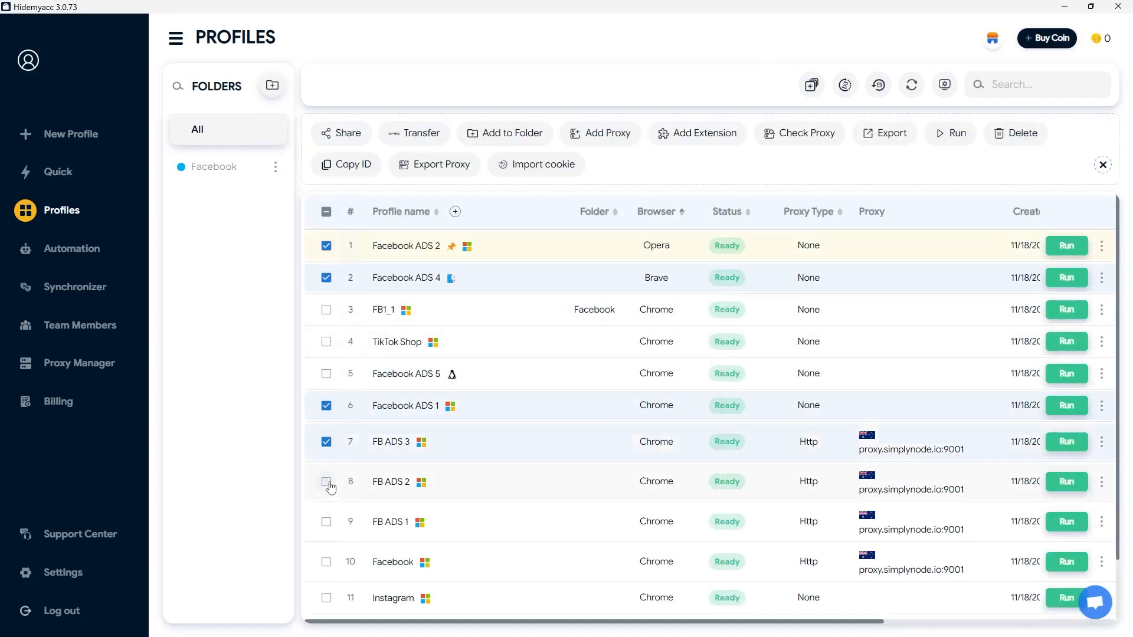
- Move the seven selected Facebook profiles, including FB ADS 2, into the Facebook folder
{"action": "left_click", "coordinate": [326, 482]}
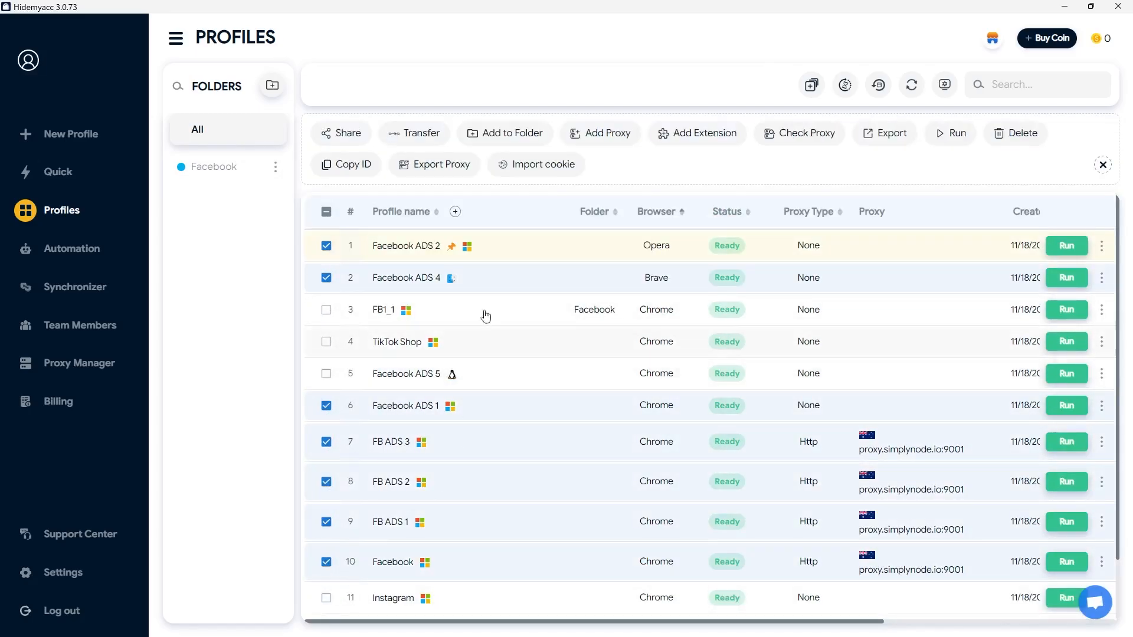
{"action": "left_click", "coordinate": [505, 133]}
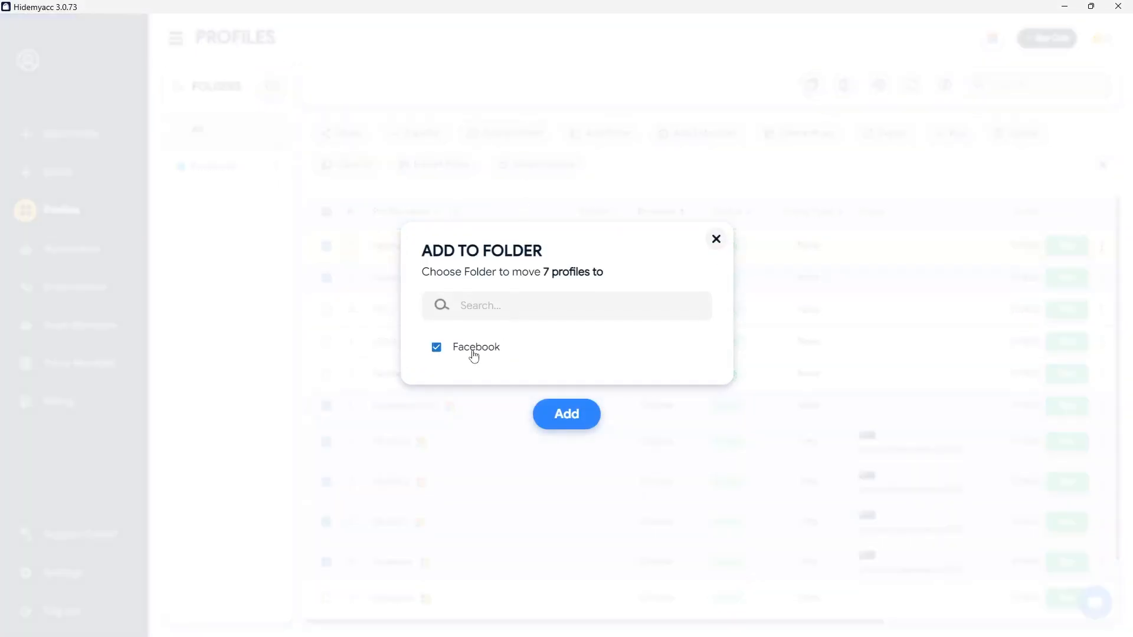
{"action": "left_click", "coordinate": [567, 414]}
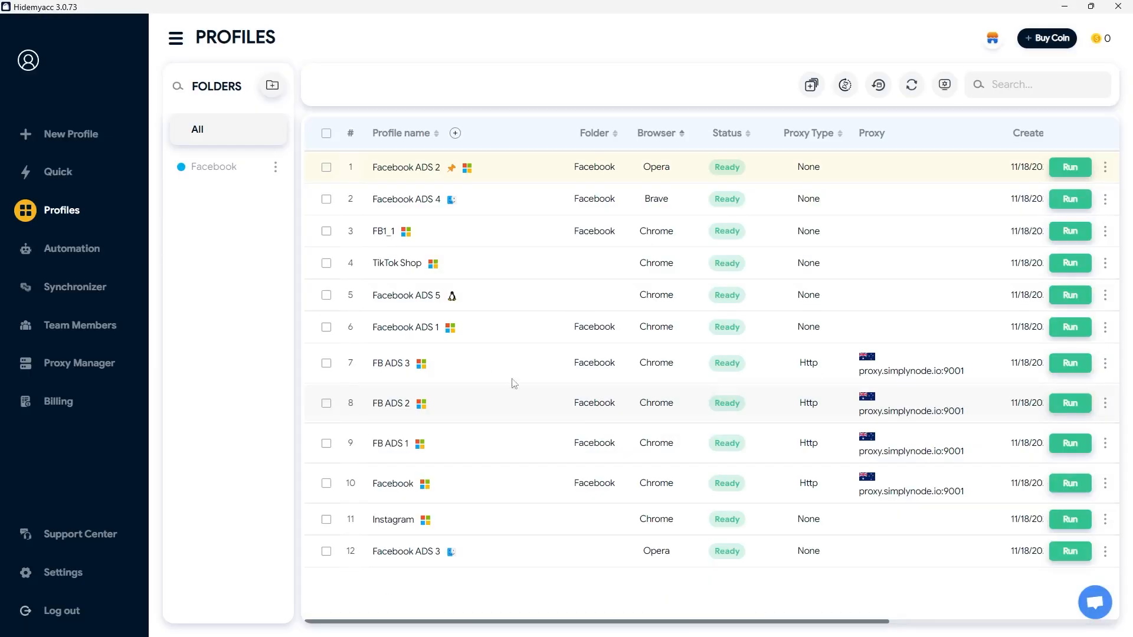
{"action": "left_click", "coordinate": [214, 166]}
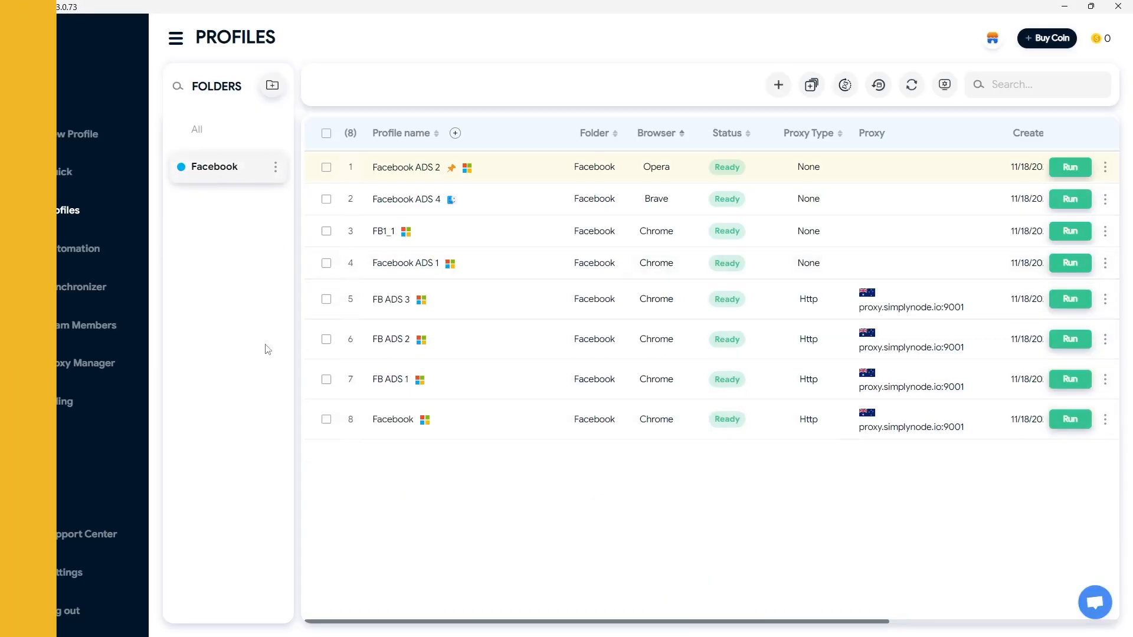
{"action": "left_click", "coordinate": [197, 130]}
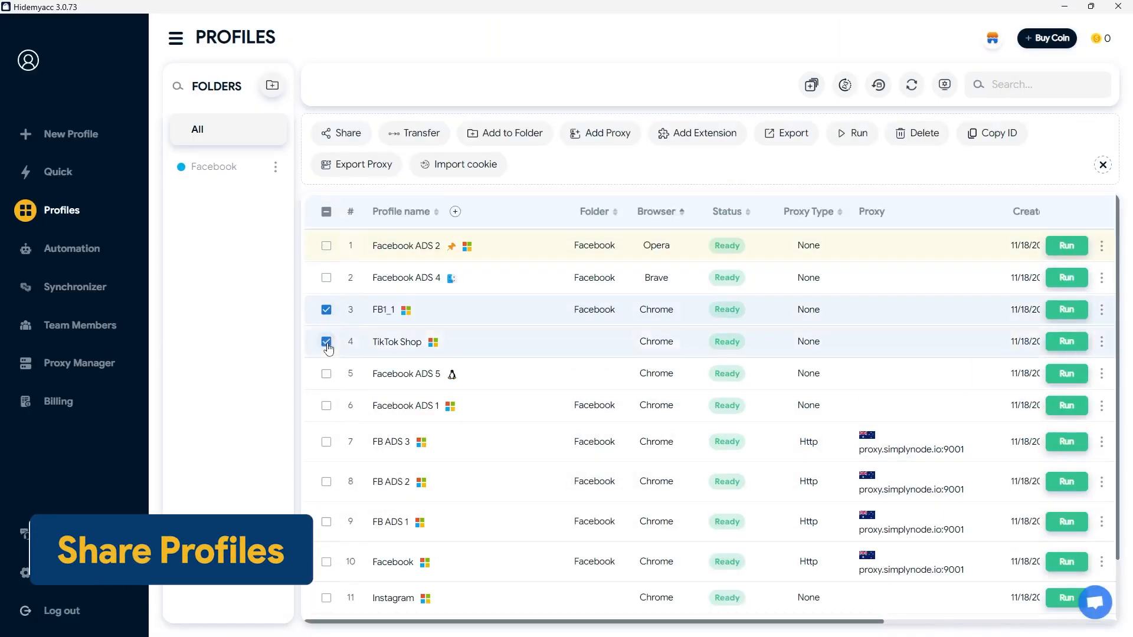
- Share FB1_1 and TikTok Shop with the recipient's email, granting Admin permission
{"action": "left_click", "coordinate": [341, 133]}
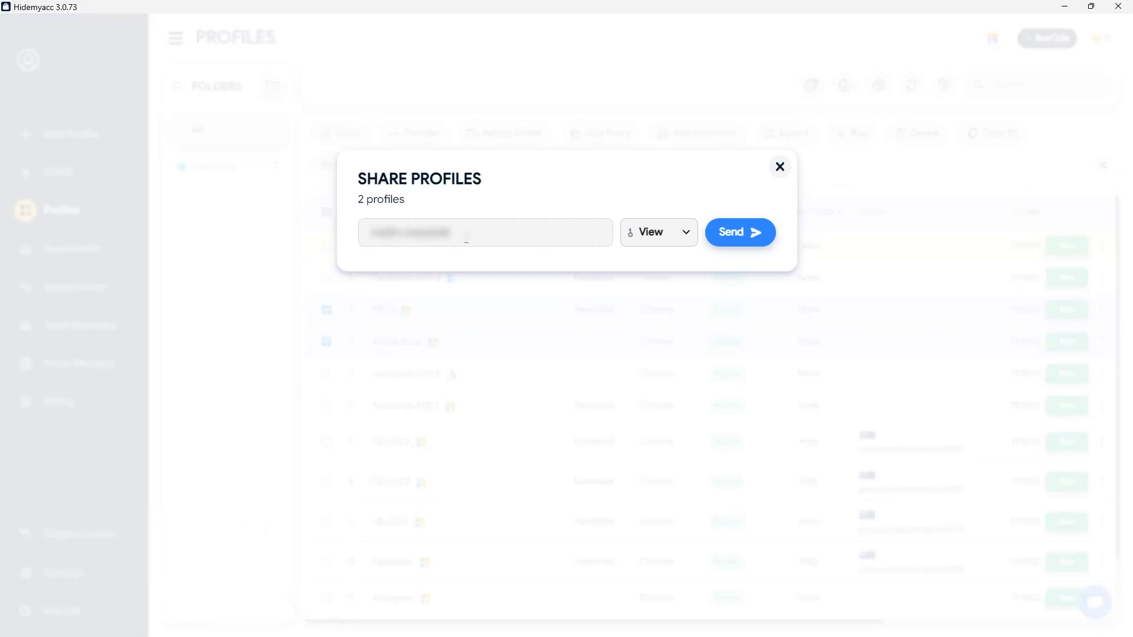
{"action": "left_click", "coordinate": [658, 232]}
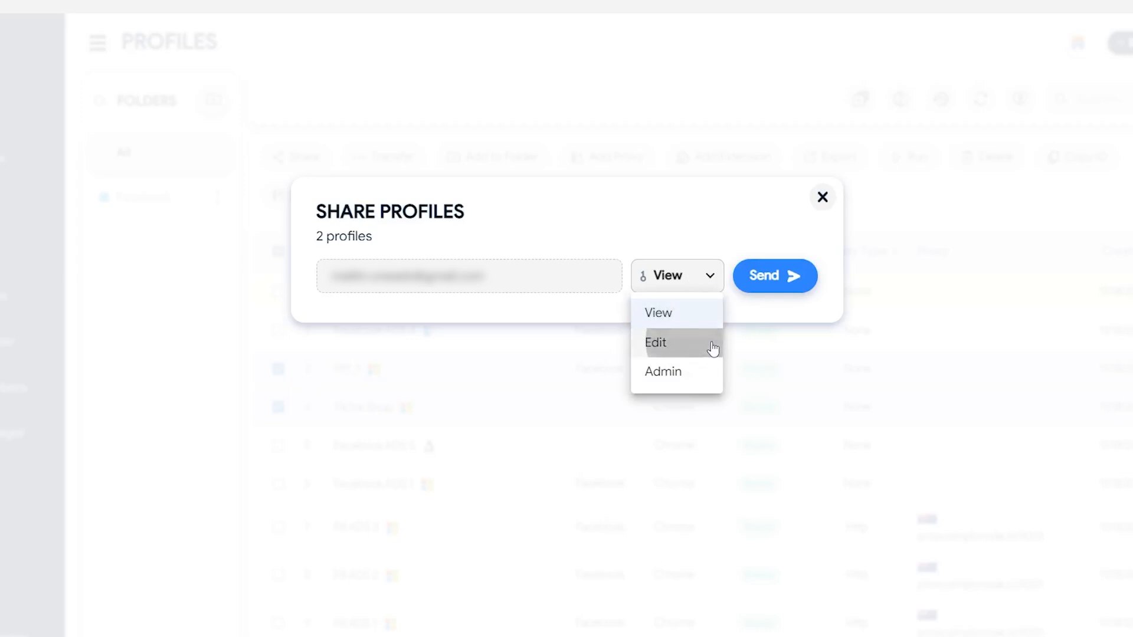
{"action": "left_click", "coordinate": [655, 343]}
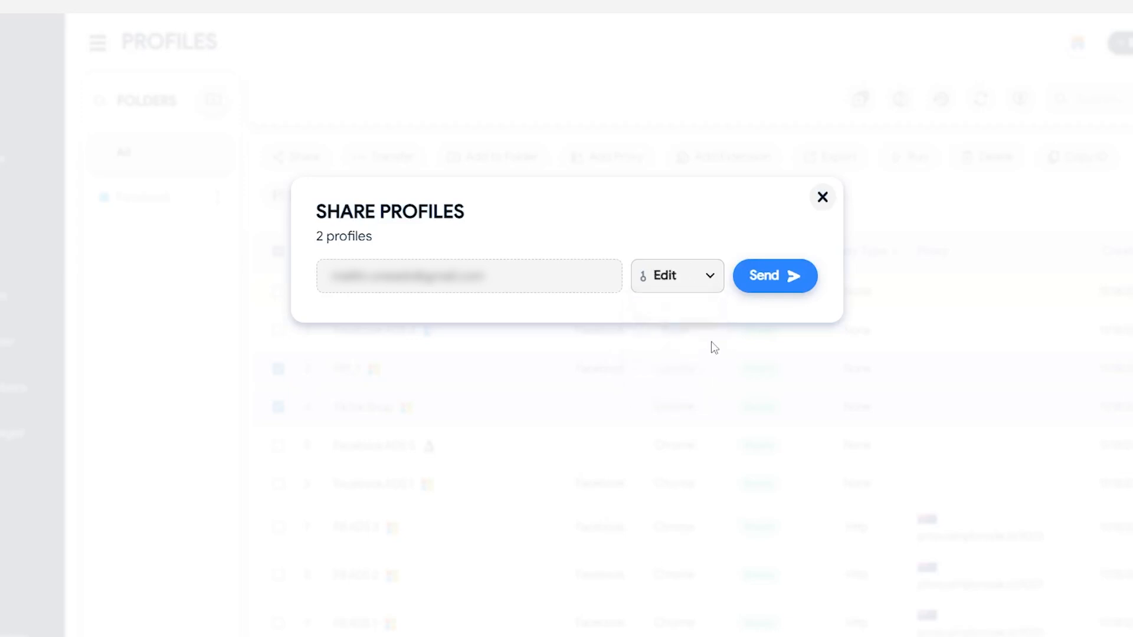
{"action": "left_click", "coordinate": [677, 276]}
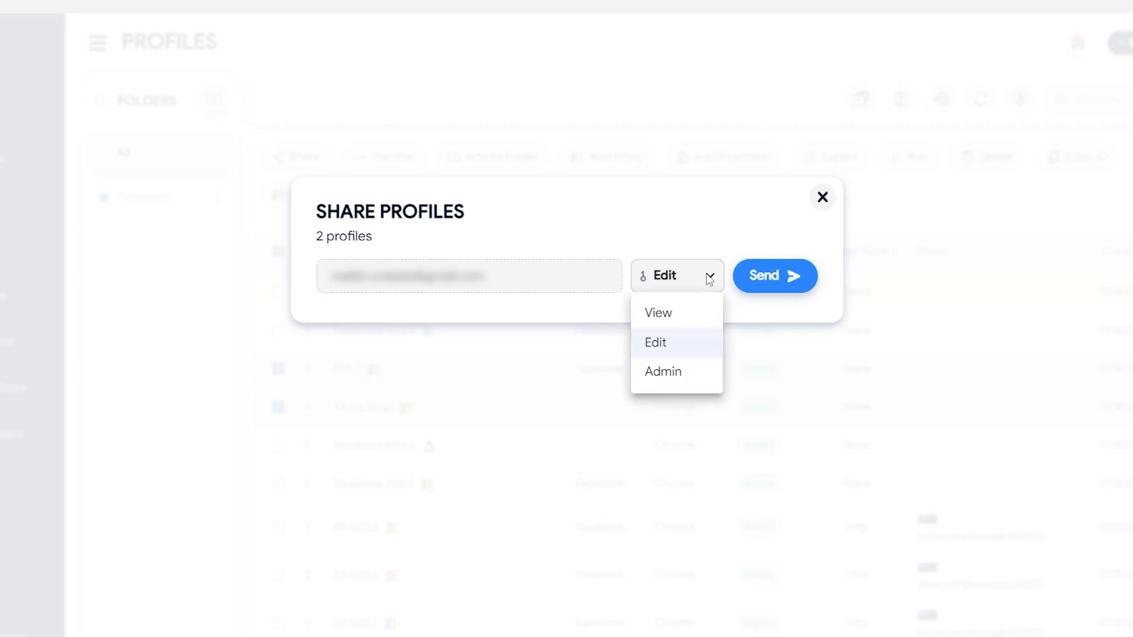
{"action": "left_click", "coordinate": [663, 372]}
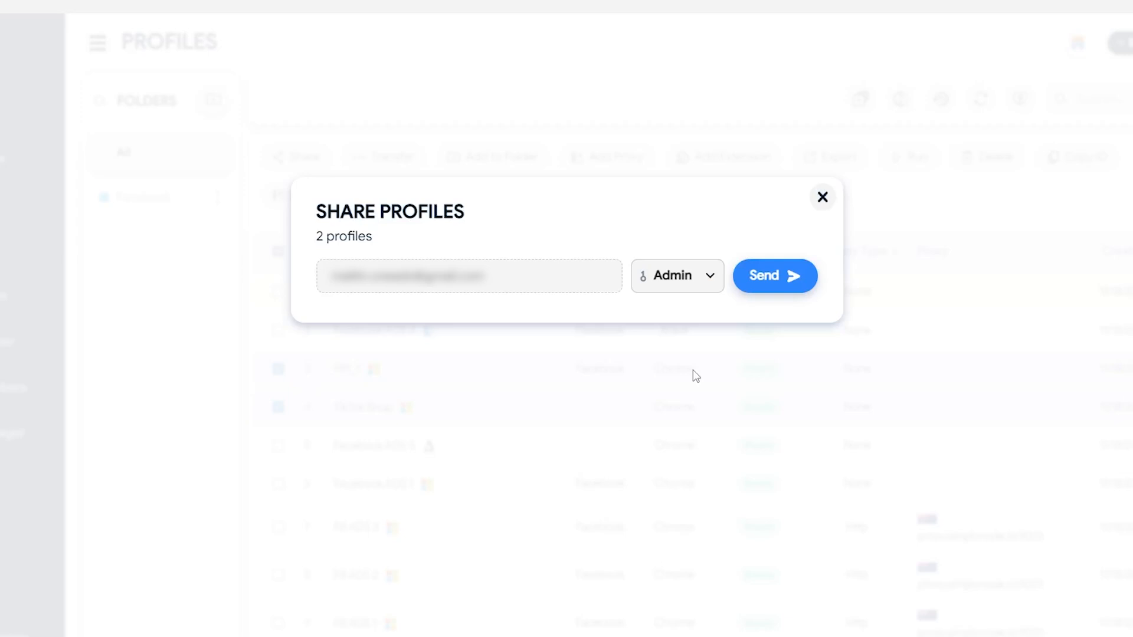
{"action": "left_click", "coordinate": [768, 269]}
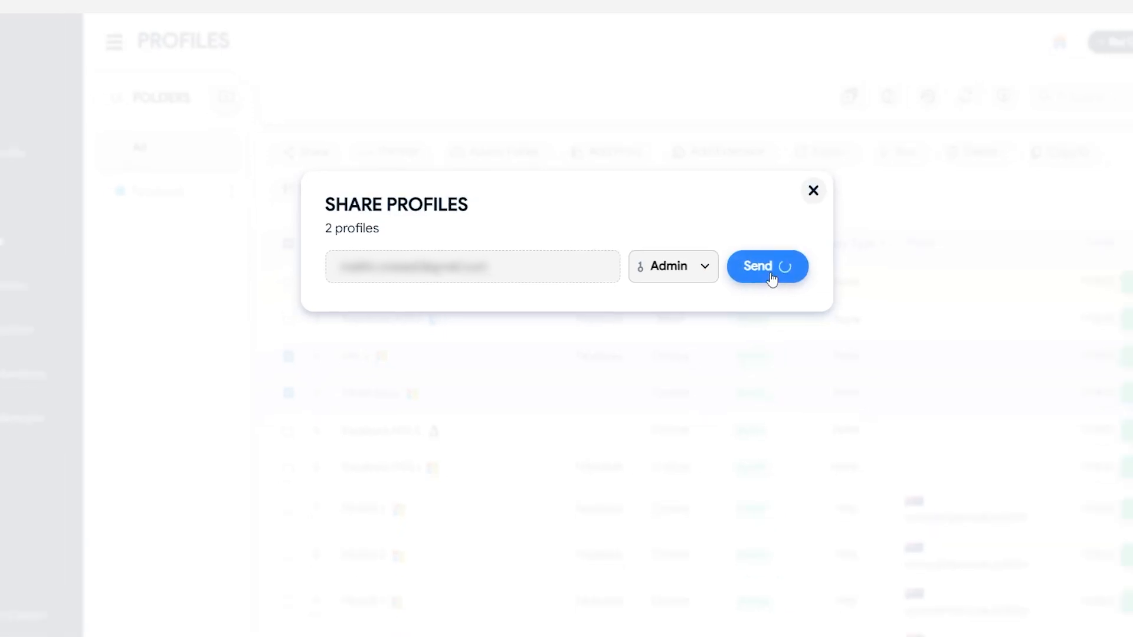
{"action": "left_click", "coordinate": [767, 266]}
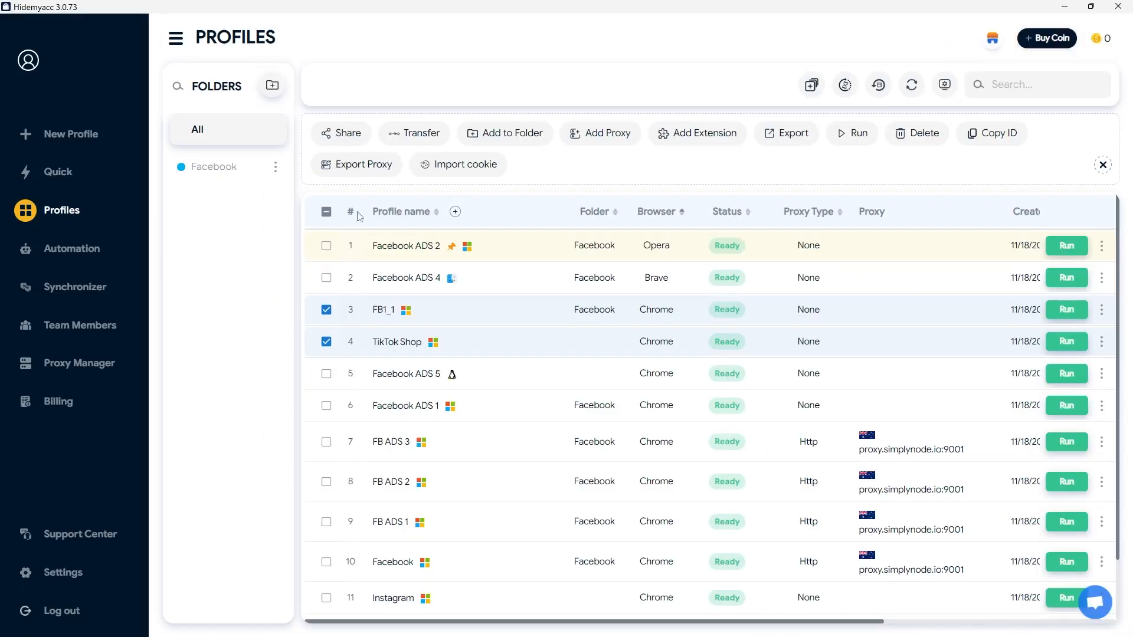
{"action": "left_click", "coordinate": [342, 132]}
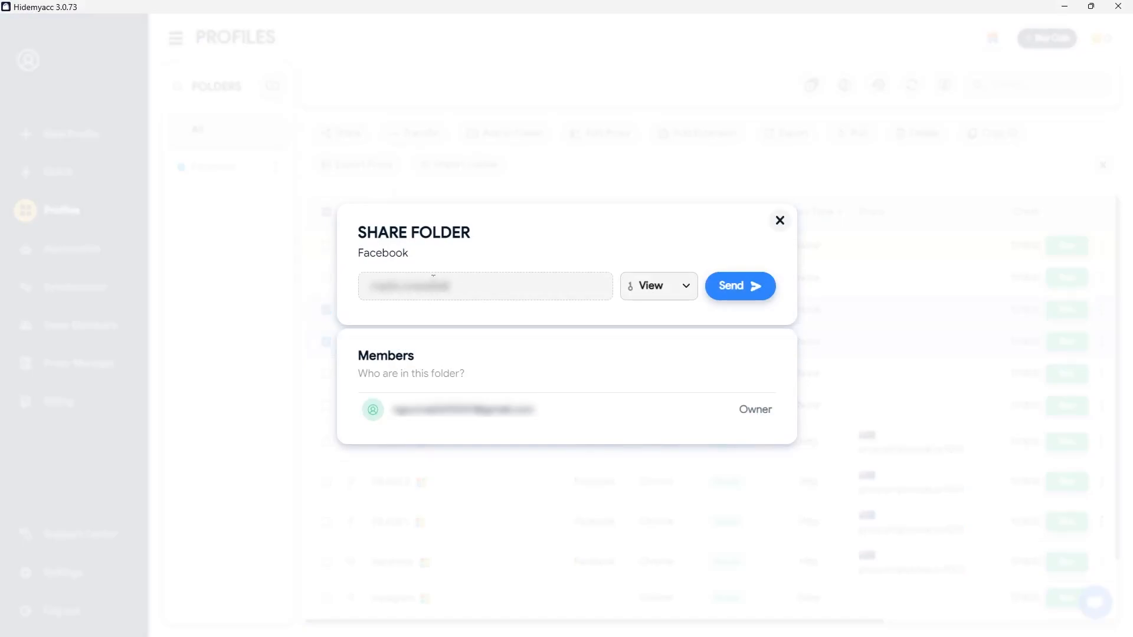
- Send the Facebook folder share with the Admin role, then close the dialog
{"action": "left_click", "coordinate": [658, 286]}
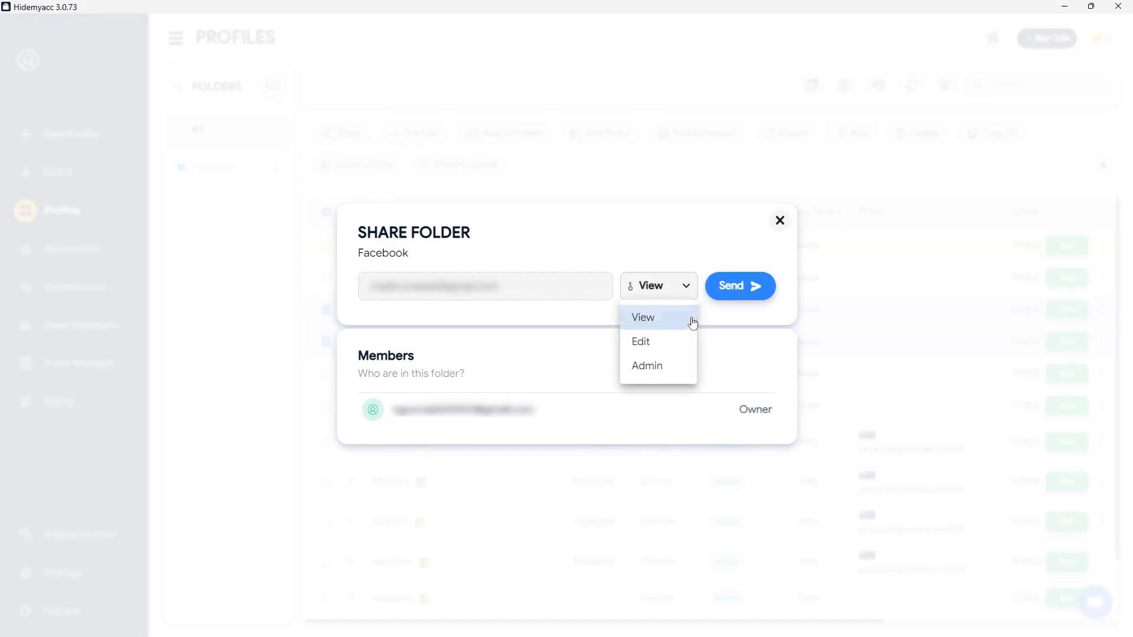
{"action": "left_click", "coordinate": [647, 366]}
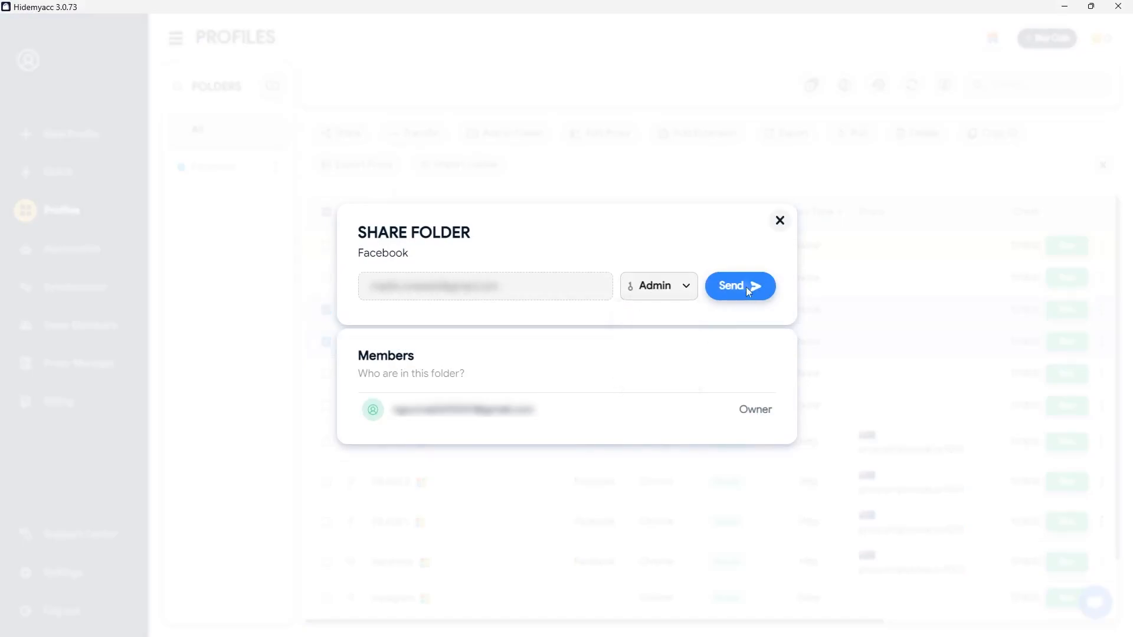
{"action": "left_click", "coordinate": [740, 286]}
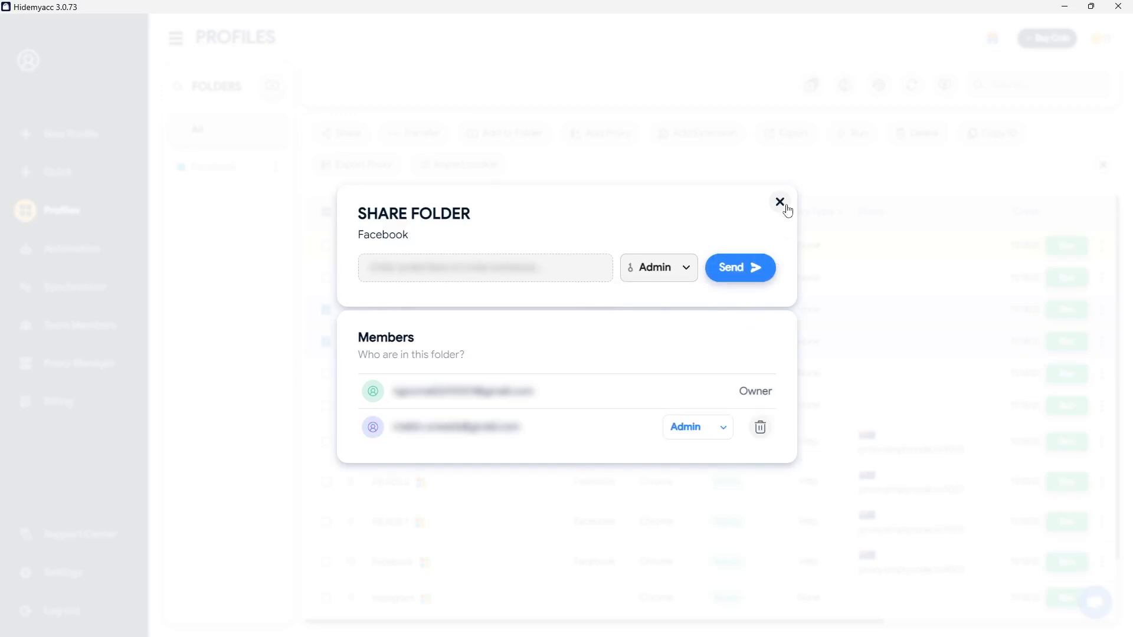
{"action": "left_click", "coordinate": [780, 202]}
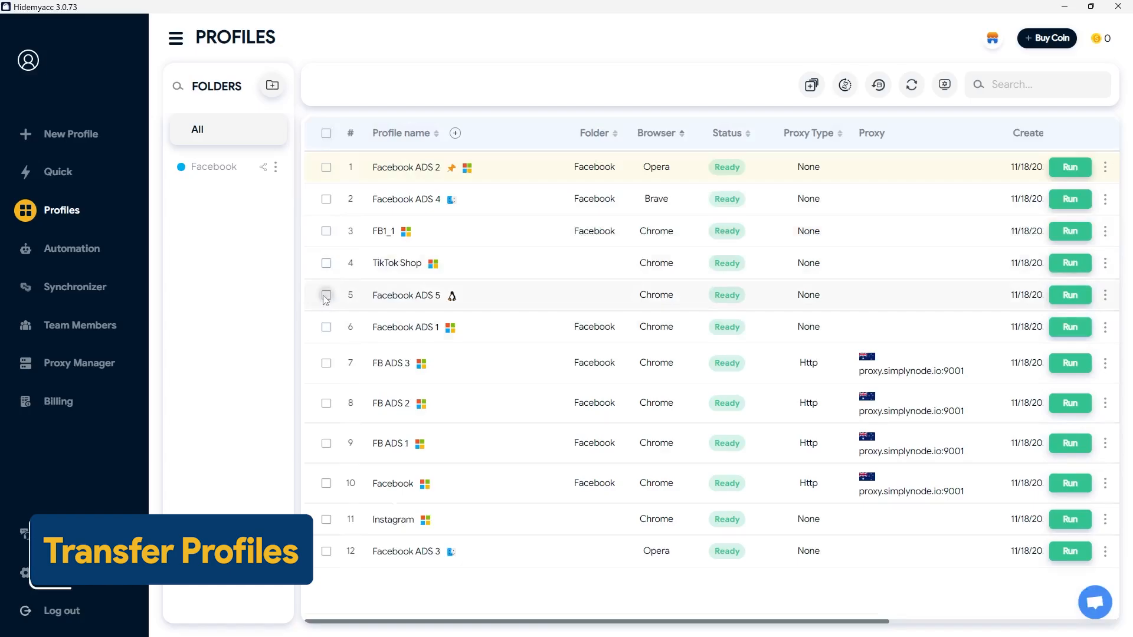
- Transfer Facebook ADS 5 and Facebook ADS 1 to the recipient account after password confirmation
{"action": "left_click", "coordinate": [326, 295]}
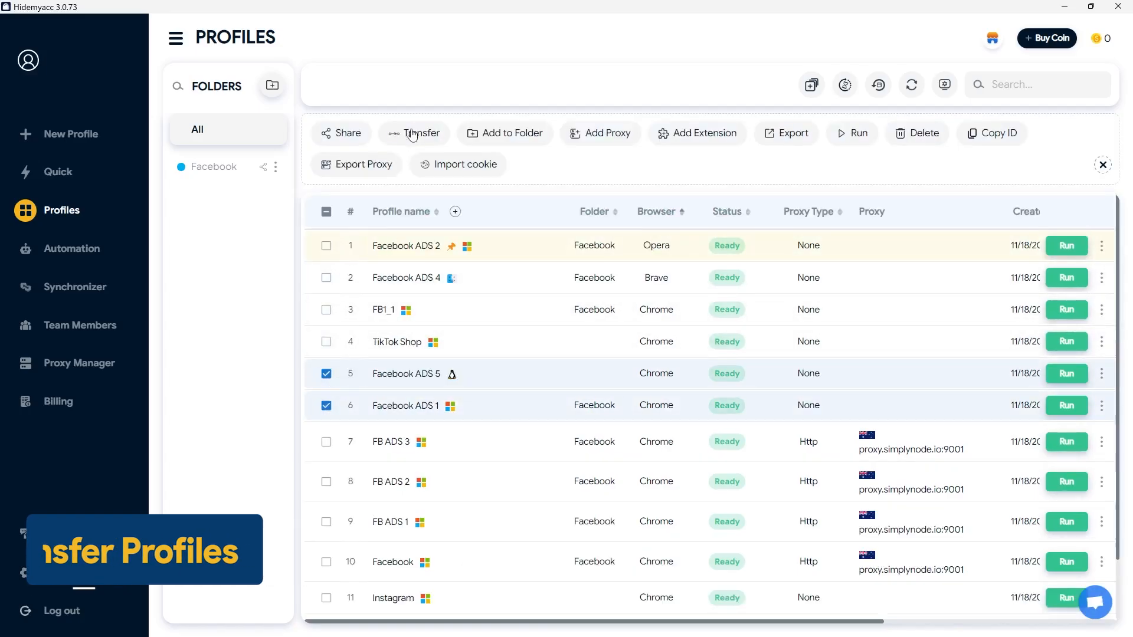
{"action": "left_click", "coordinate": [413, 133]}
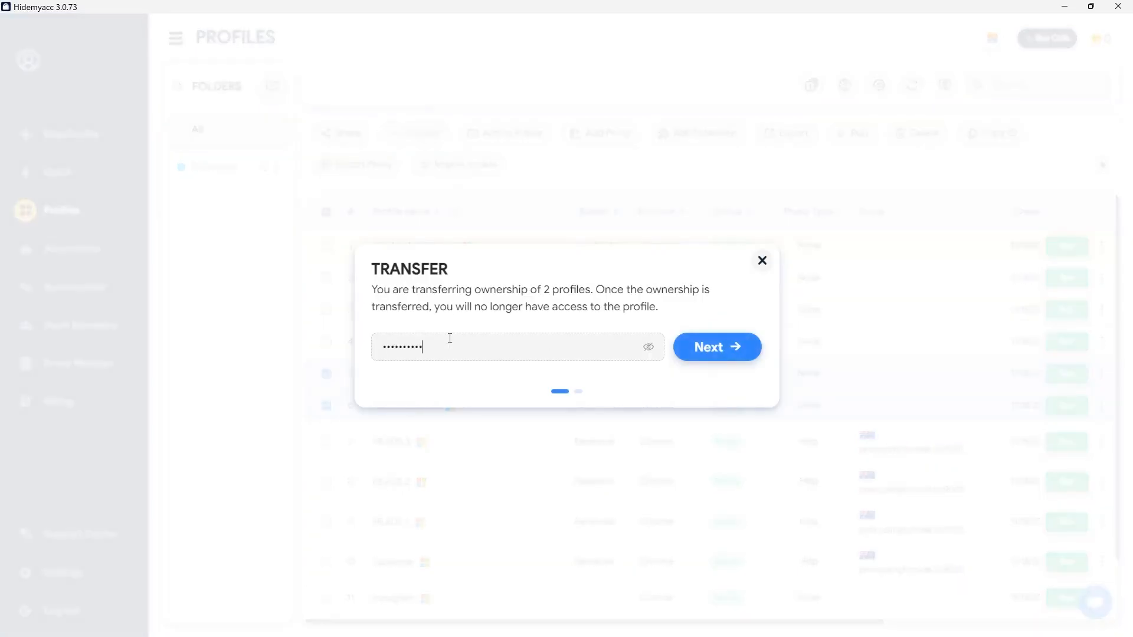
{"action": "left_click", "coordinate": [717, 347]}
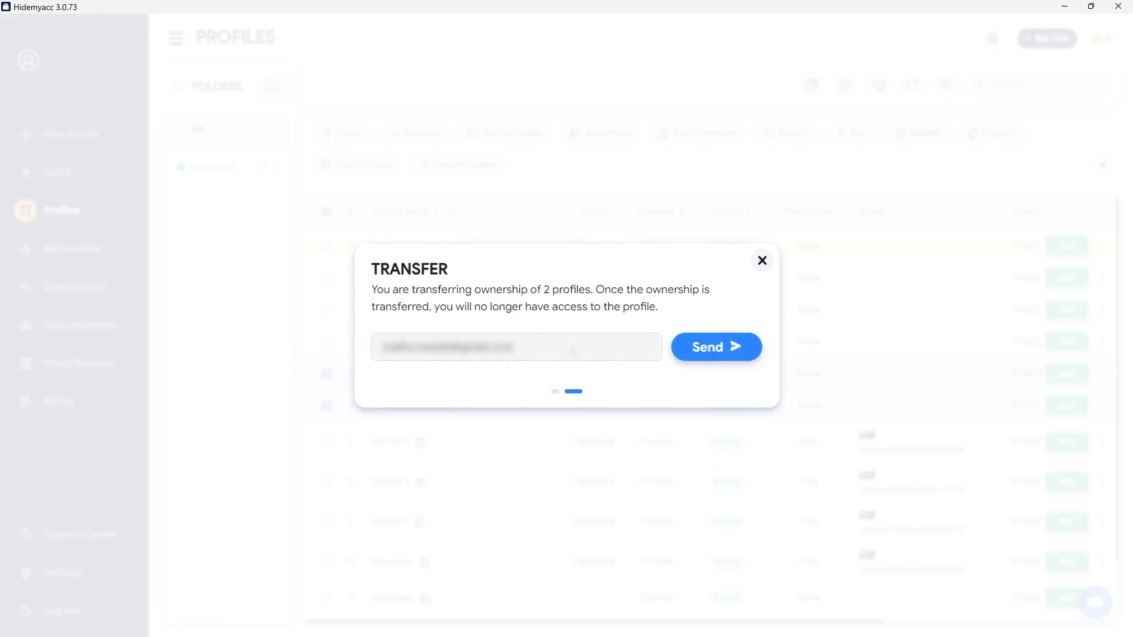
{"action": "mouse_move", "coordinate": [723, 381]}
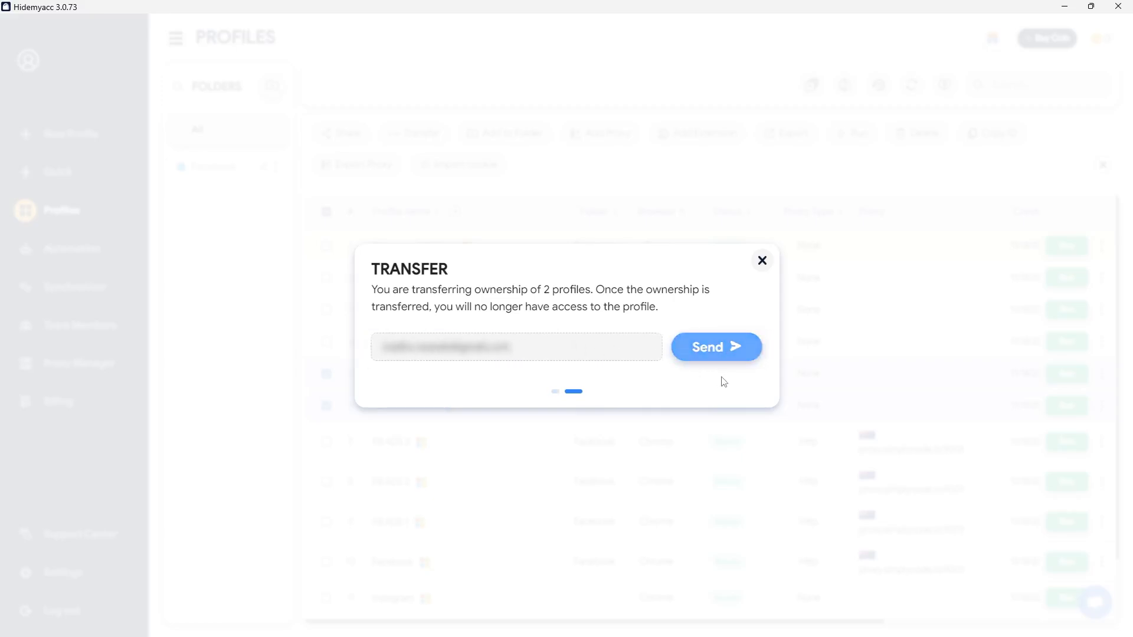
{"action": "left_click", "coordinate": [716, 347]}
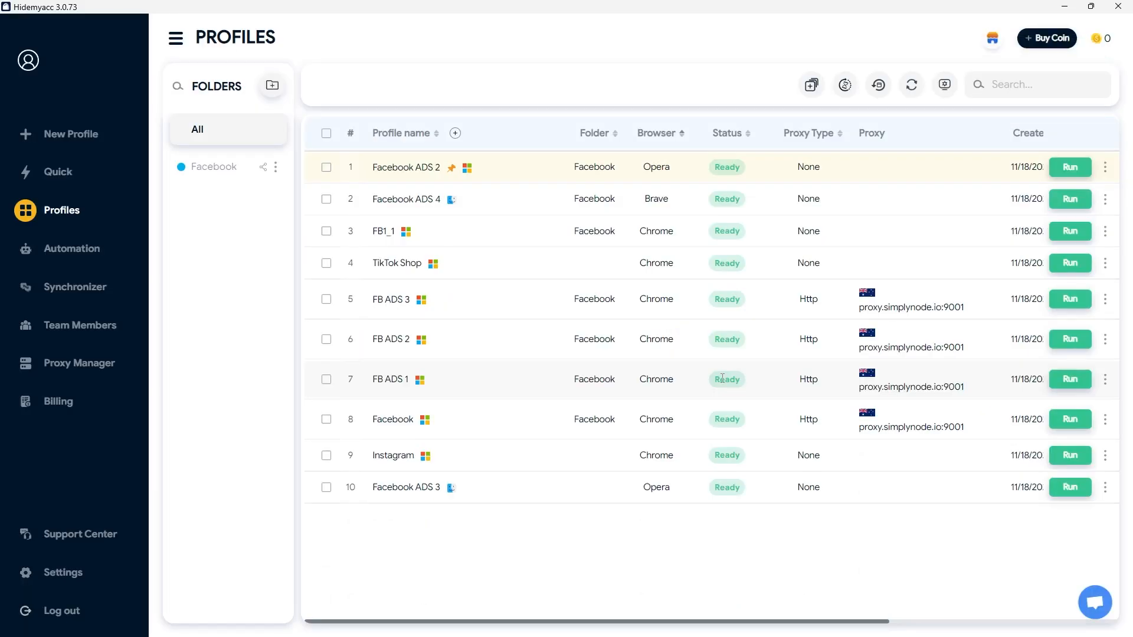
{"action": "mouse_move", "coordinate": [519, 543]}
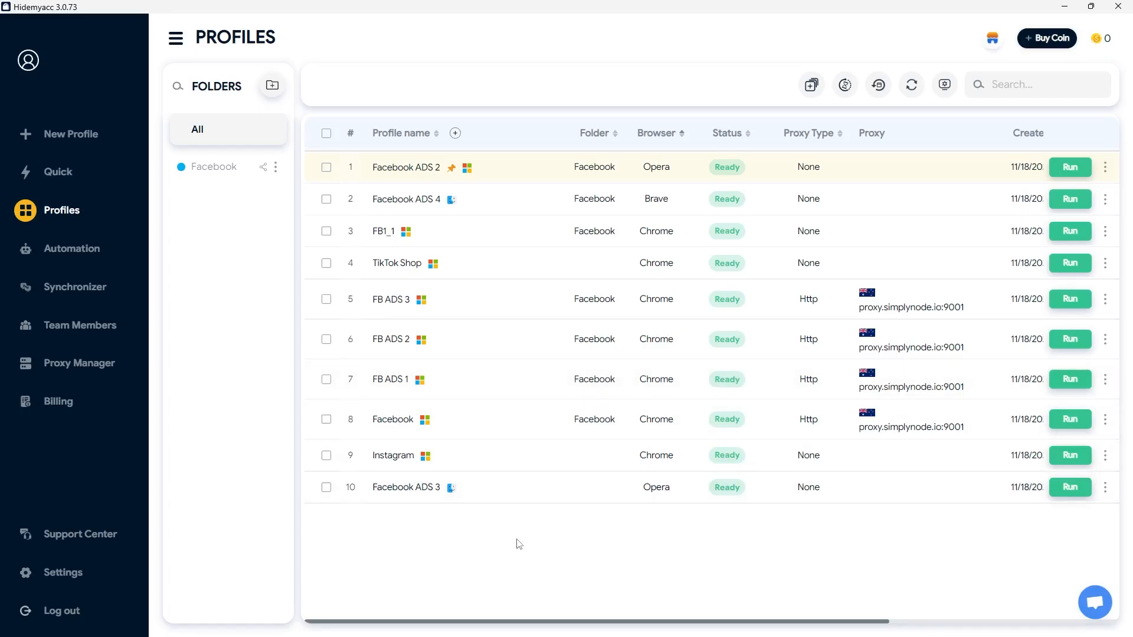
- Create a new team sub-account for Alrx and convert it to a Share account
{"action": "left_click", "coordinate": [79, 325]}
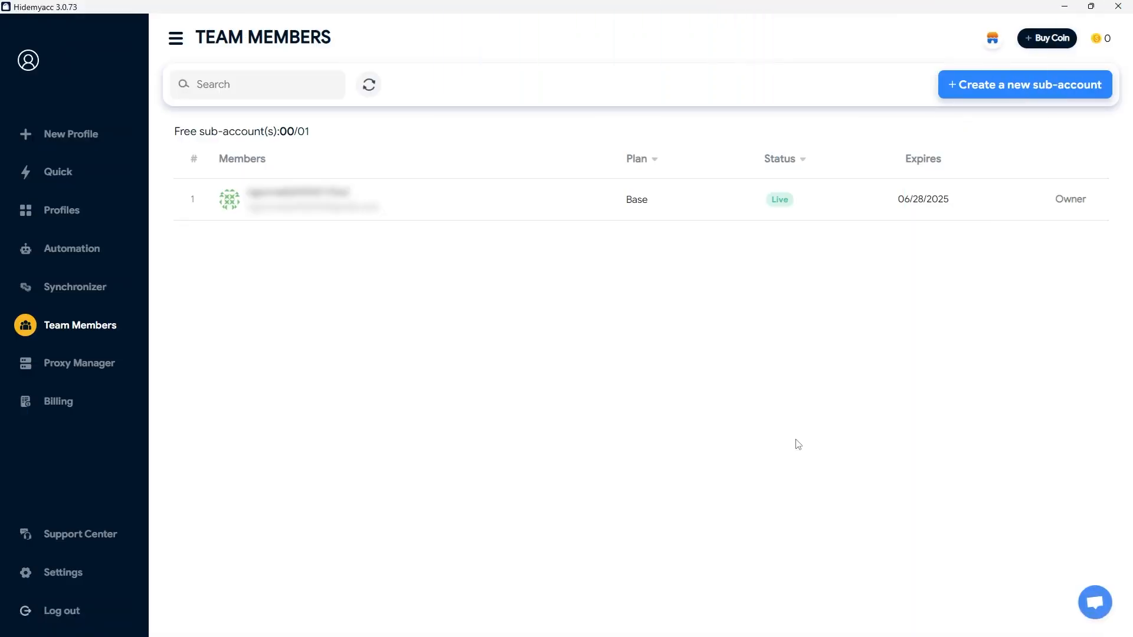
{"action": "left_click", "coordinate": [1026, 84]}
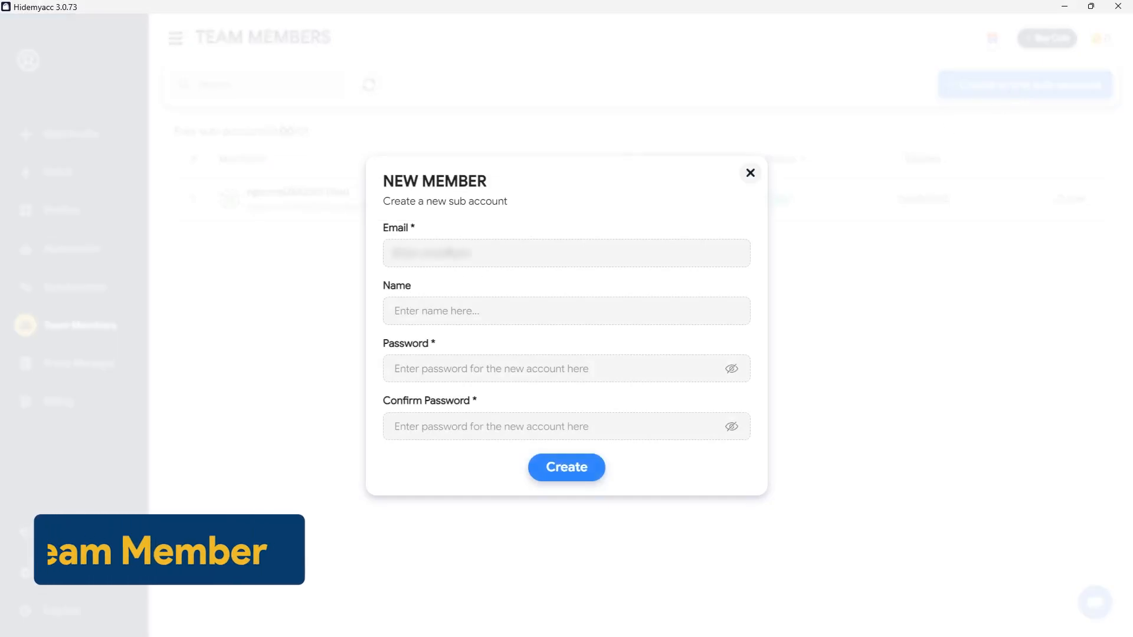
{"action": "type", "text": "Alrx"}
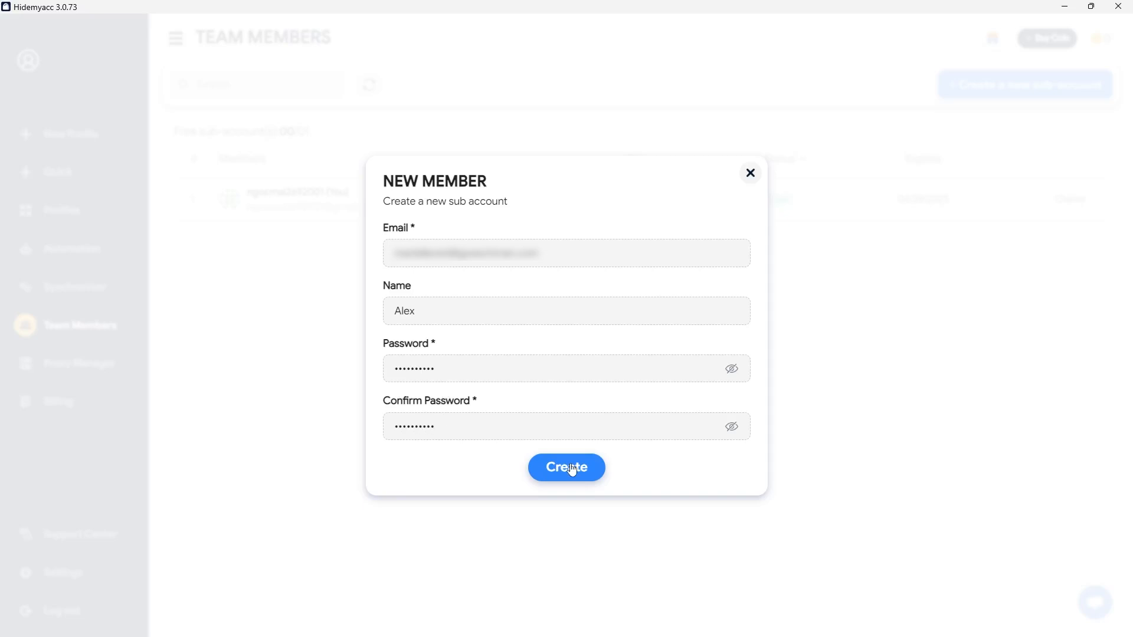
{"action": "left_click", "coordinate": [566, 467]}
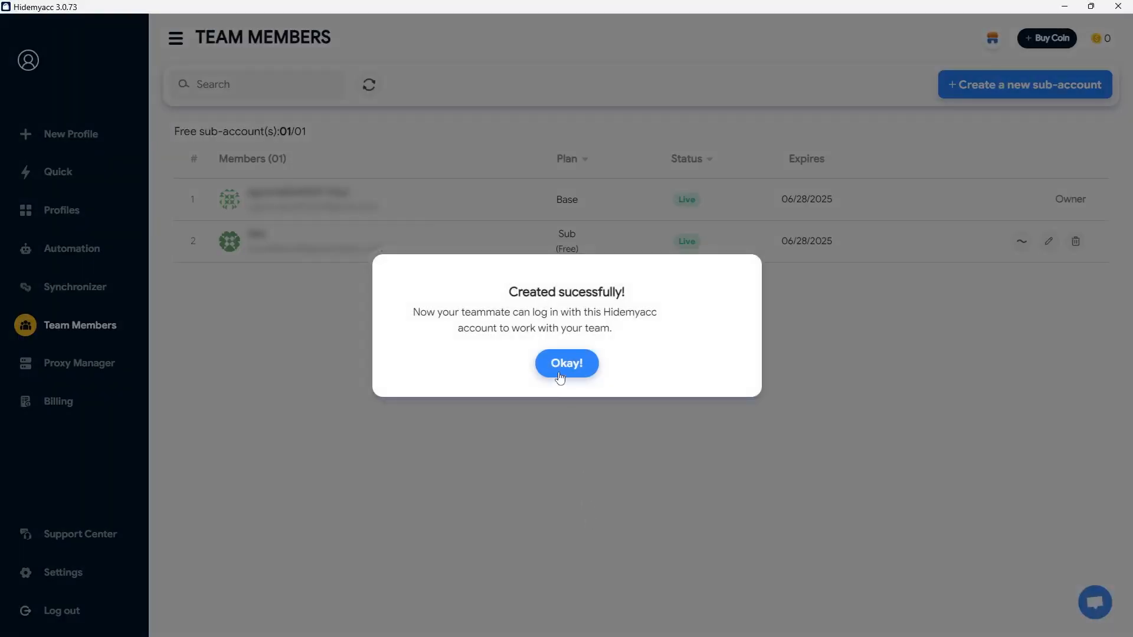
{"action": "left_click", "coordinate": [566, 363]}
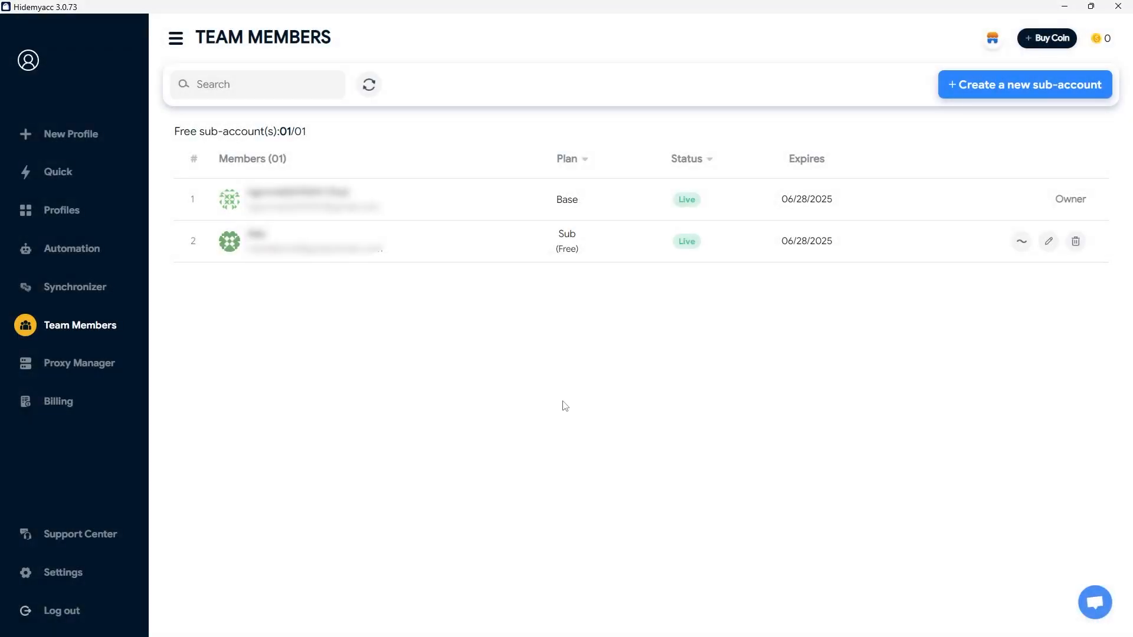
{"action": "left_click", "coordinate": [1021, 242]}
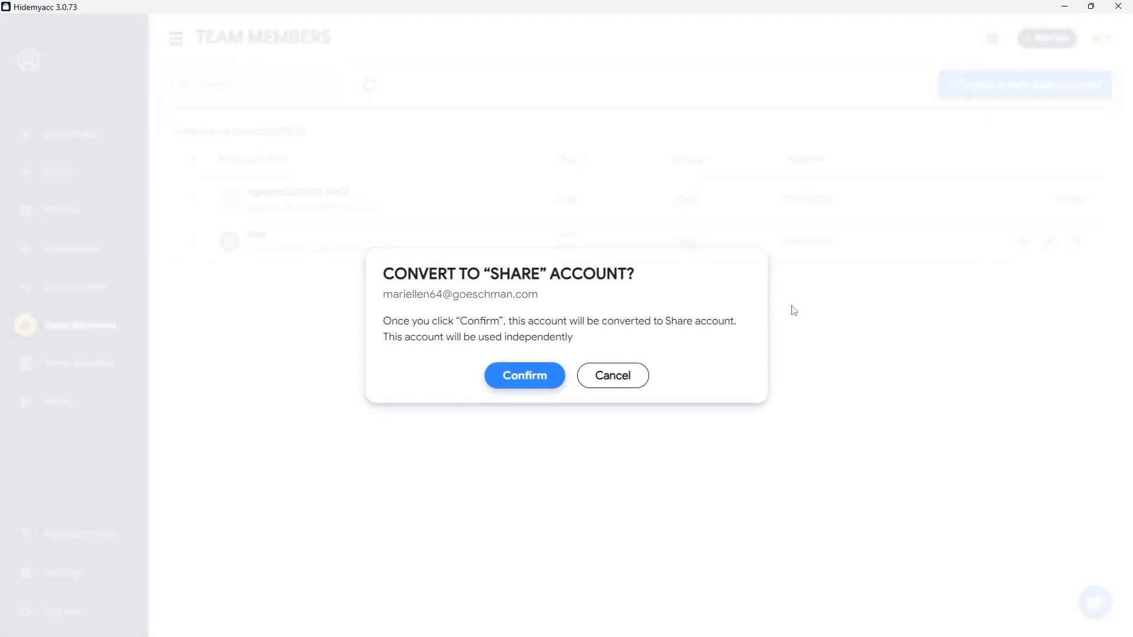
{"action": "left_click", "coordinate": [525, 376]}
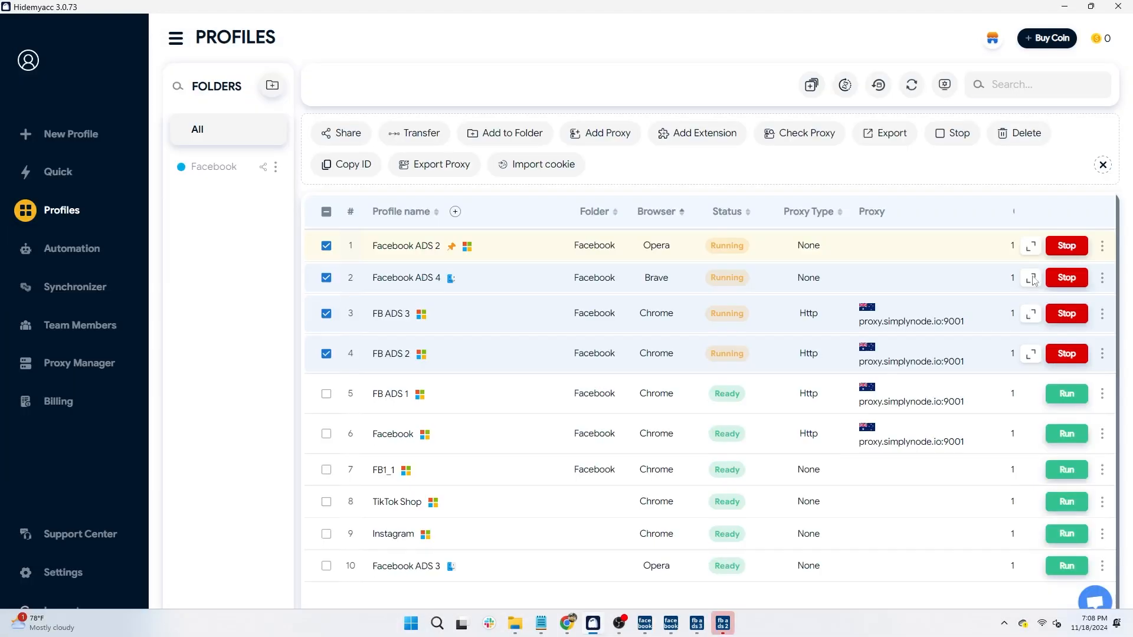
- Bring the Facebook ADS 4 and FB ADS 2 browser windows forward
{"action": "left_click", "coordinate": [1031, 277]}
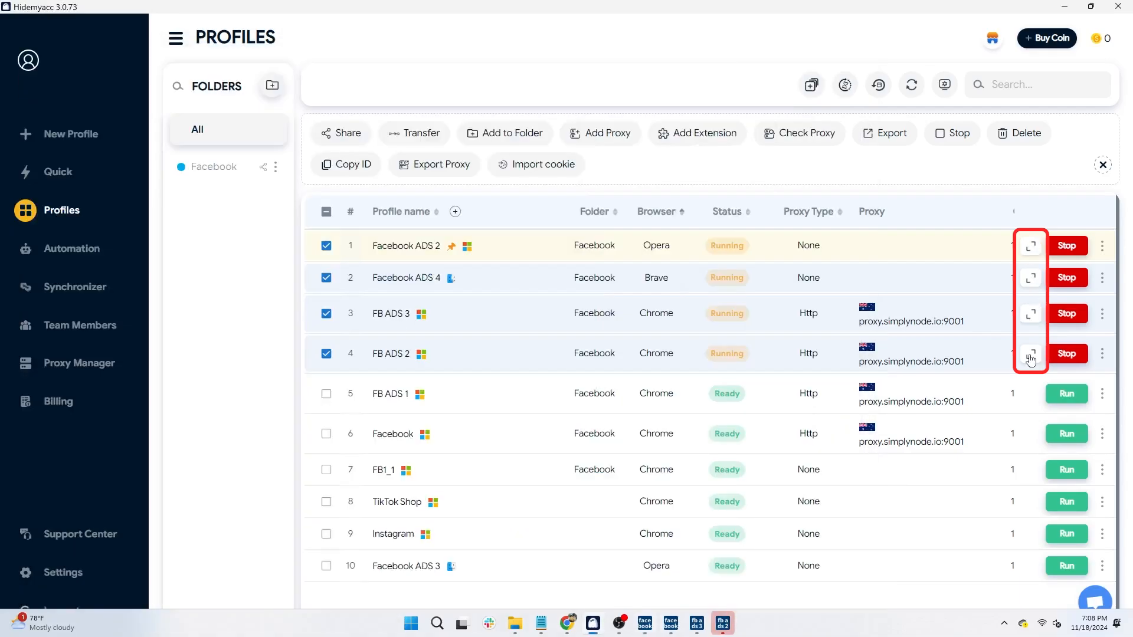
{"action": "left_click", "coordinate": [1030, 356]}
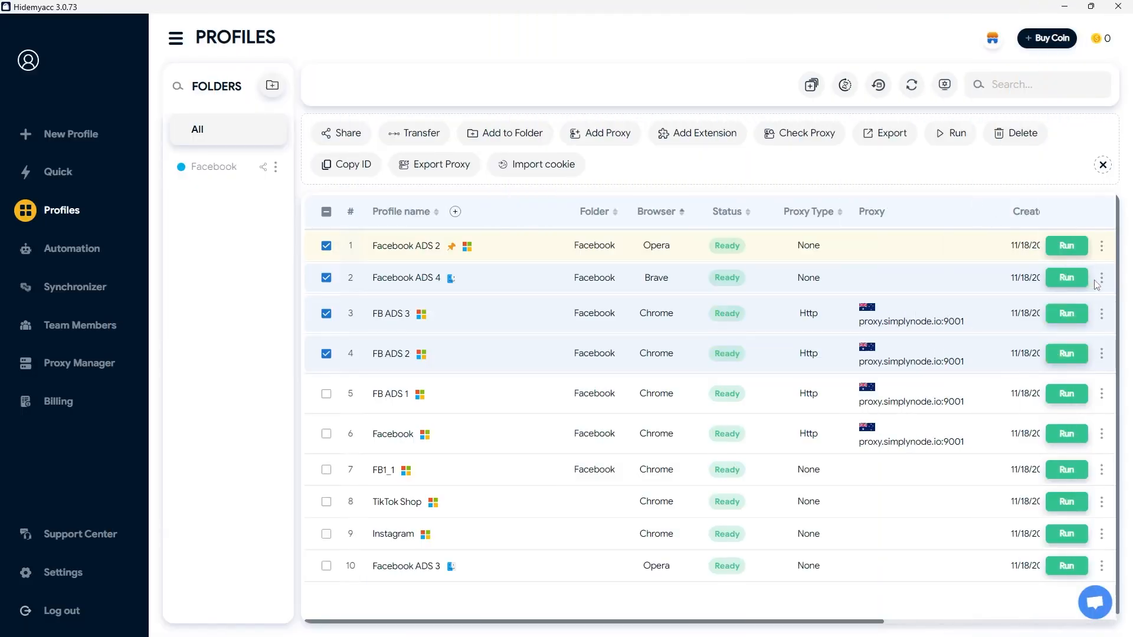
- Delete the Facebook ADS 4 profile
{"action": "left_click", "coordinate": [1102, 278]}
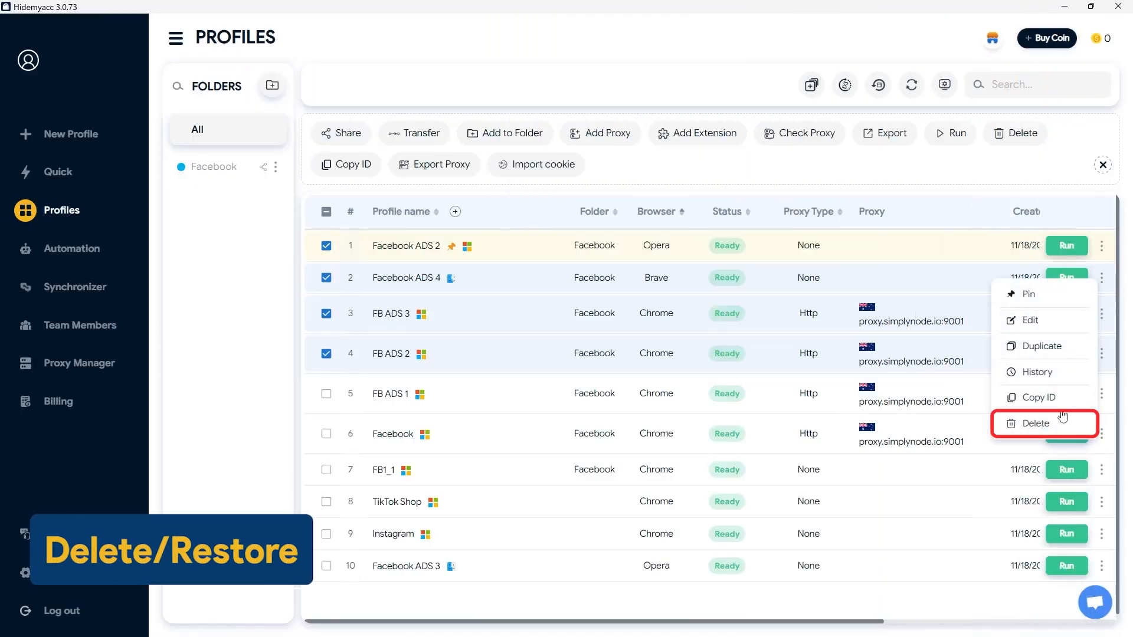
{"action": "left_click", "coordinate": [1035, 423]}
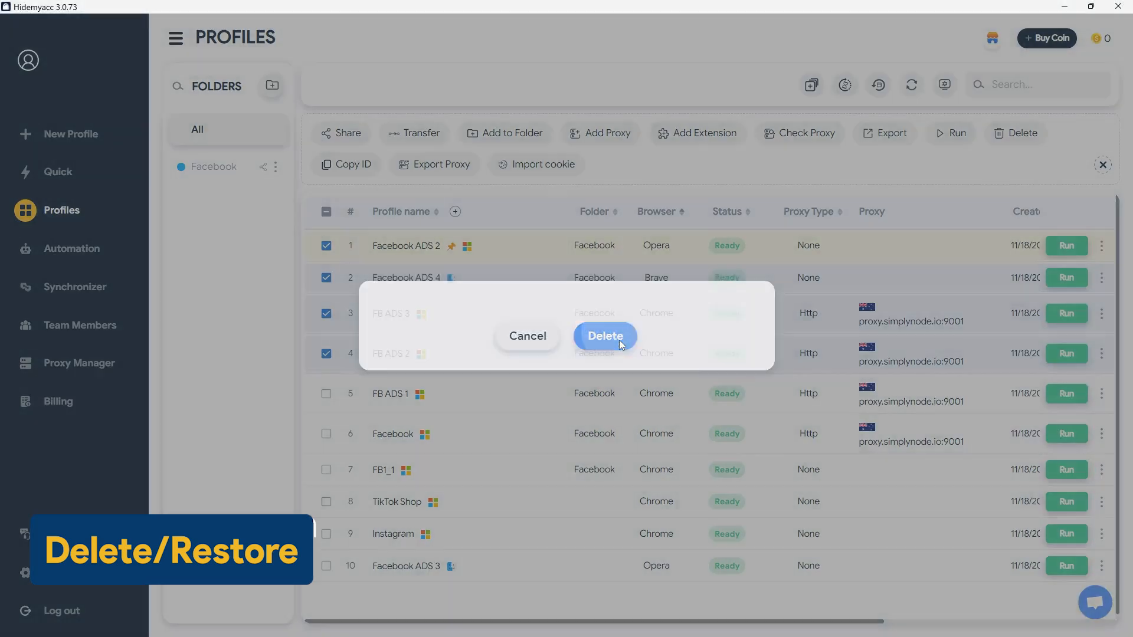
{"action": "left_click", "coordinate": [605, 336]}
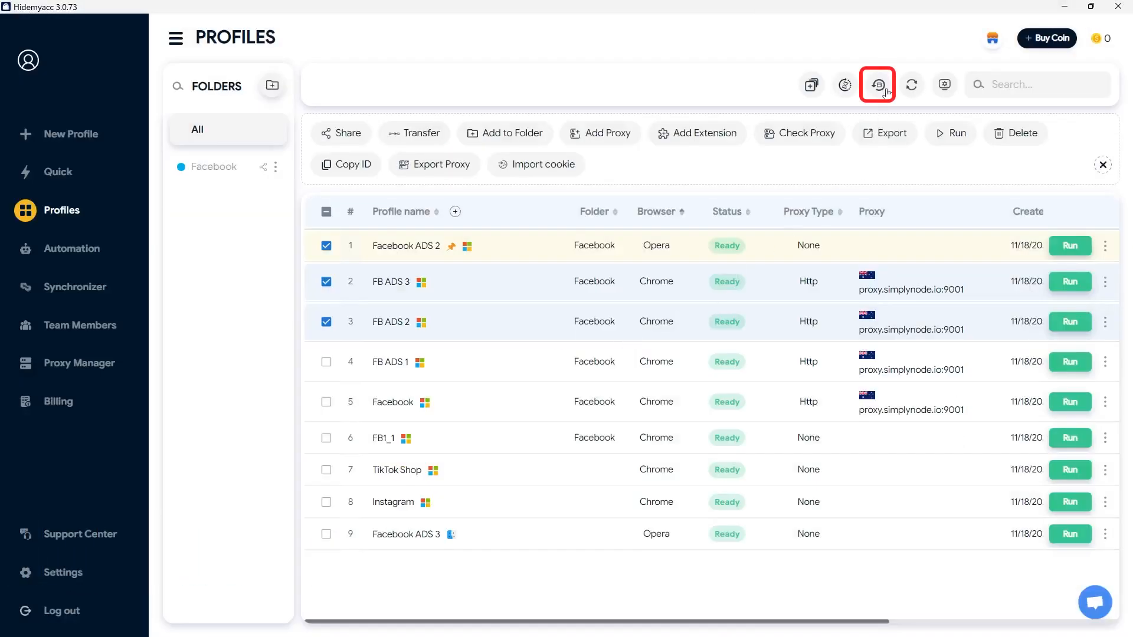
- Restore Facebook ADS 4 from the deleted profiles list
{"action": "left_click", "coordinate": [877, 84]}
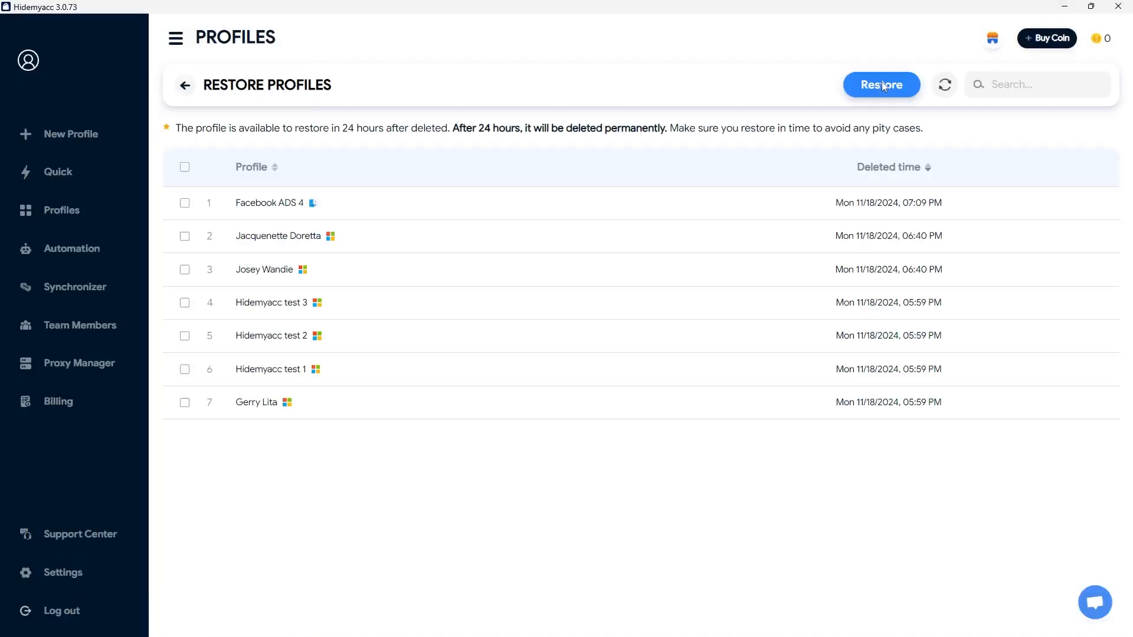
{"action": "left_click", "coordinate": [184, 203]}
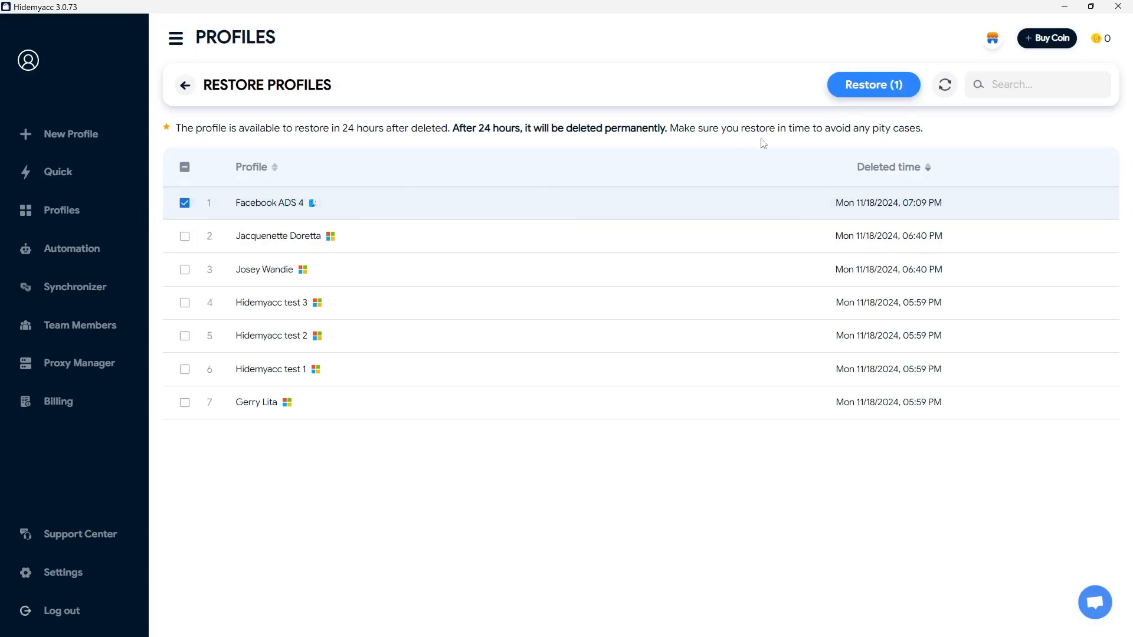
{"action": "left_click", "coordinate": [874, 84]}
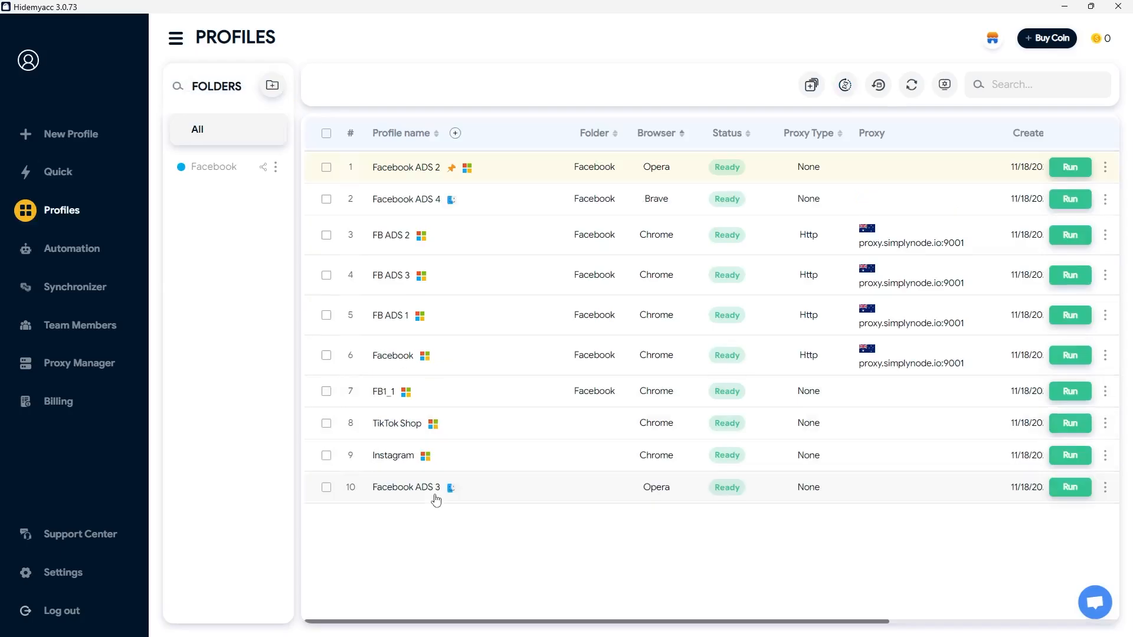
- Filter the profile activity history to review the changes, then close it
{"action": "left_click", "coordinate": [878, 84]}
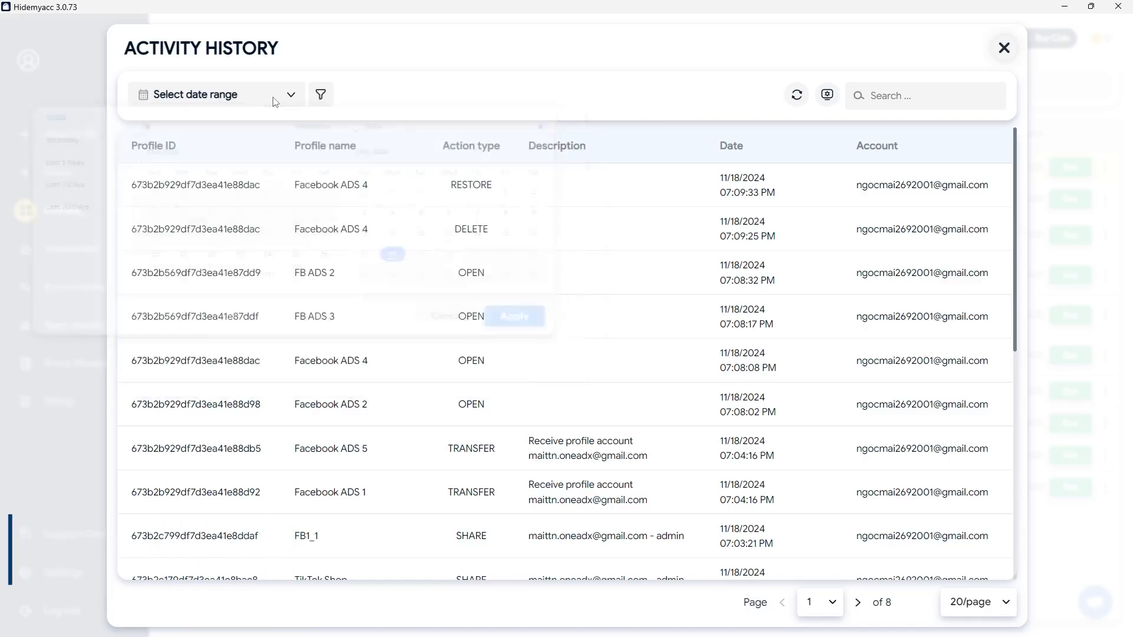
{"action": "left_click", "coordinate": [320, 94]}
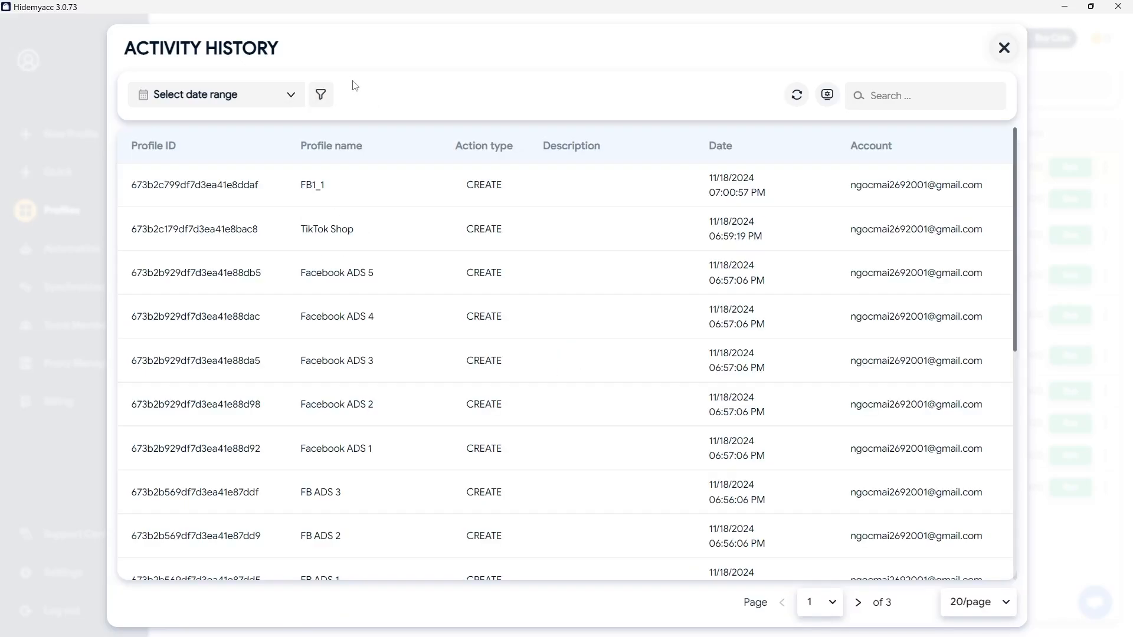
{"action": "left_click", "coordinate": [1004, 47]}
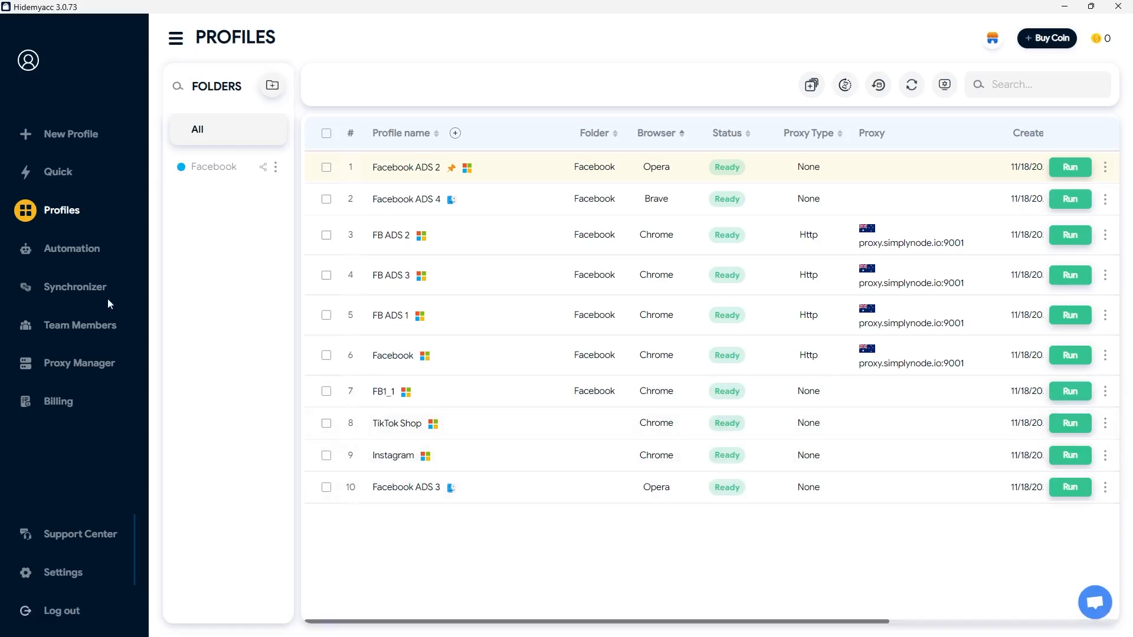
- Build a new script linking Trigger, New tab, Wait navigation, Go back and Click element blocks
{"action": "left_click", "coordinate": [72, 249]}
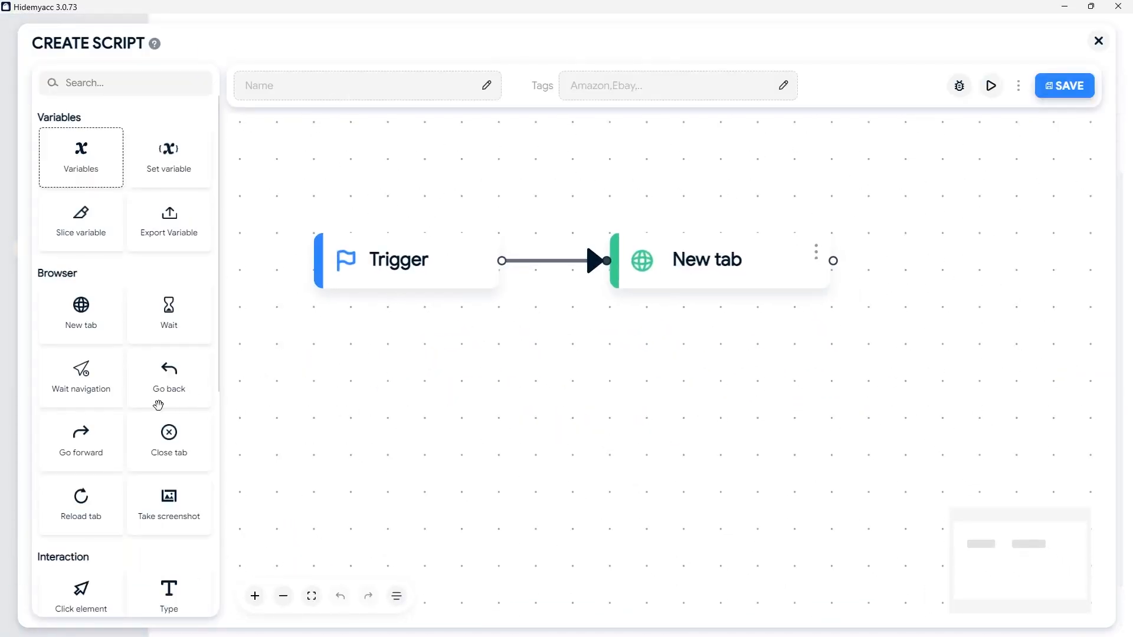
{"action": "left_click_drag", "start_coordinate": [80, 368], "coordinate": [499, 409]}
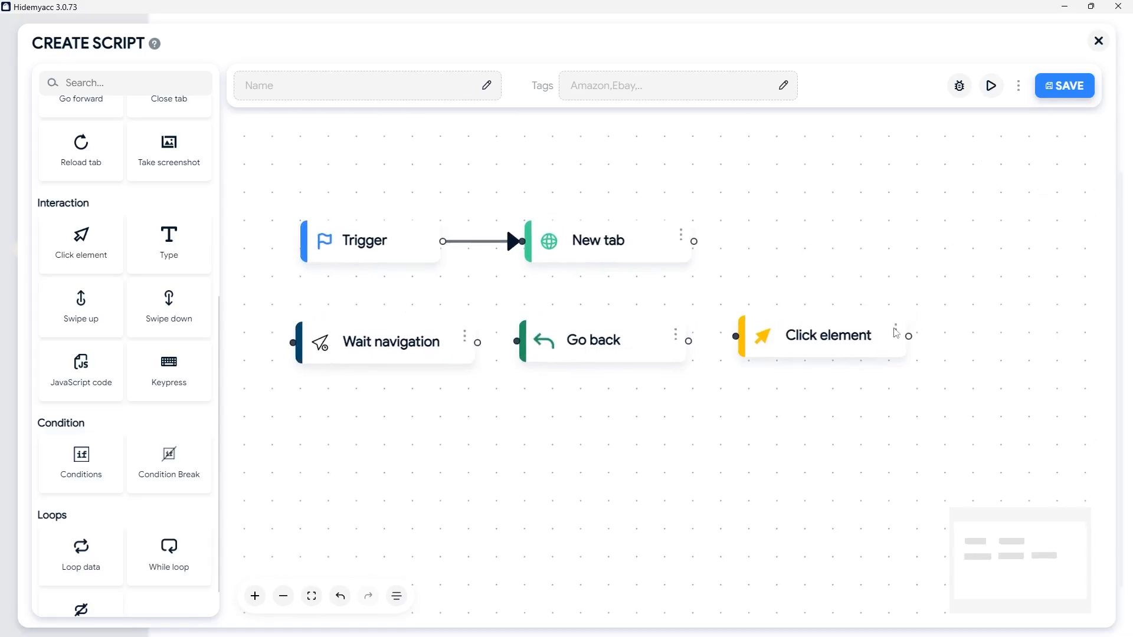
{"action": "left_click", "coordinate": [827, 336]}
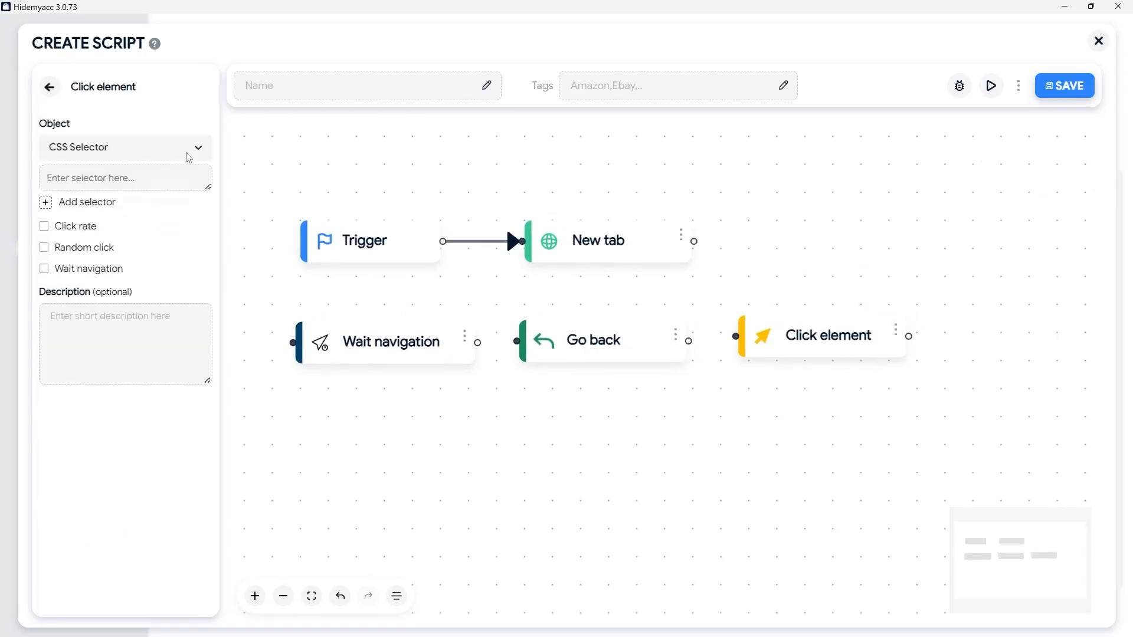
{"action": "left_click", "coordinate": [49, 86]}
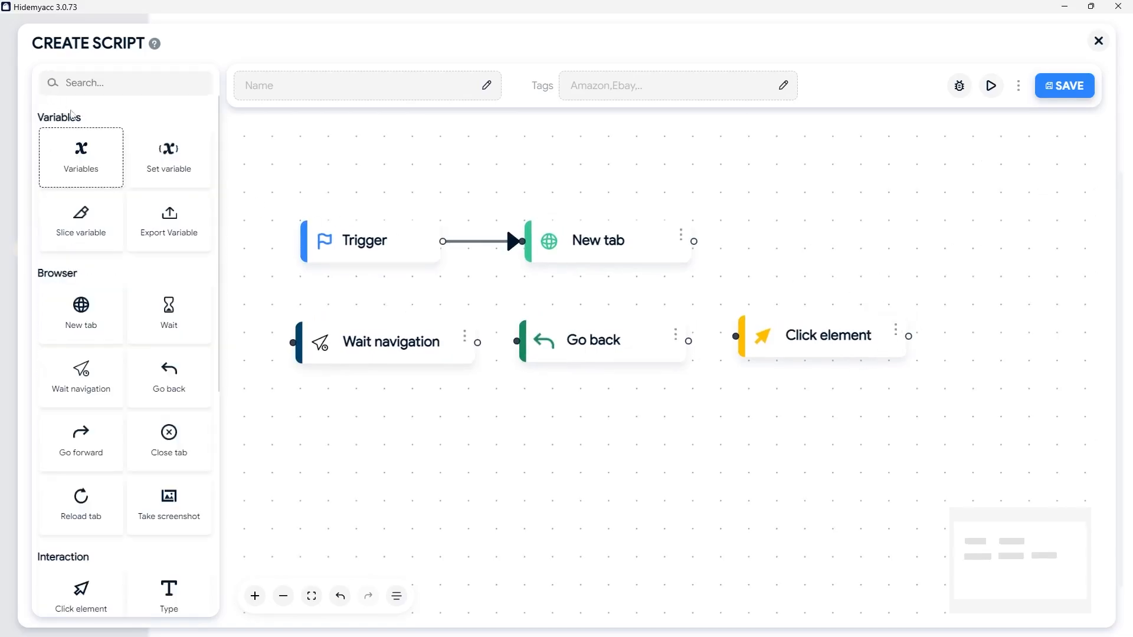
{"action": "left_click_drag", "start_coordinate": [692, 240], "coordinate": [292, 342]}
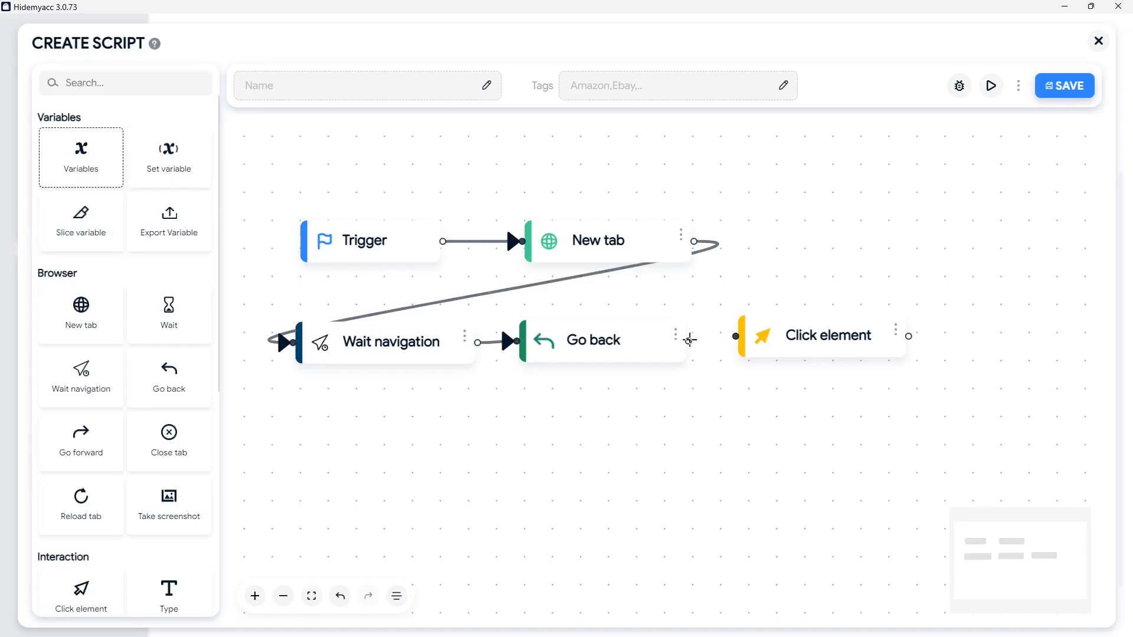
{"action": "left_click", "coordinate": [1098, 40]}
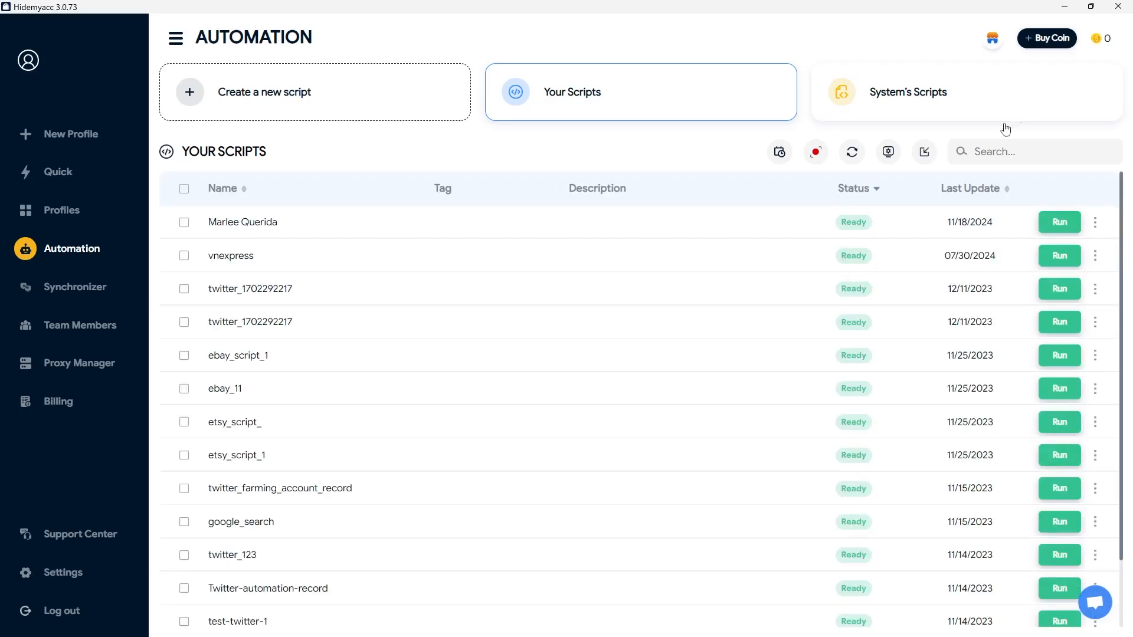
{"action": "mouse_move", "coordinate": [815, 153]}
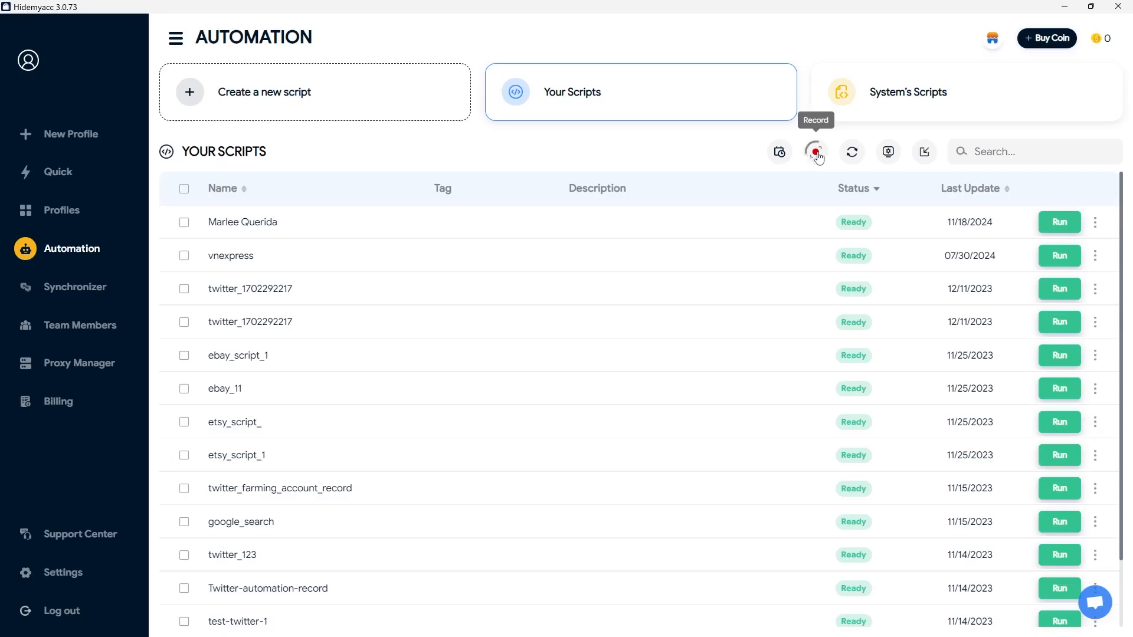
- Record a session visiting hidemyacc.com, its Blog and the Facebook engagement article
{"action": "left_click", "coordinate": [815, 151]}
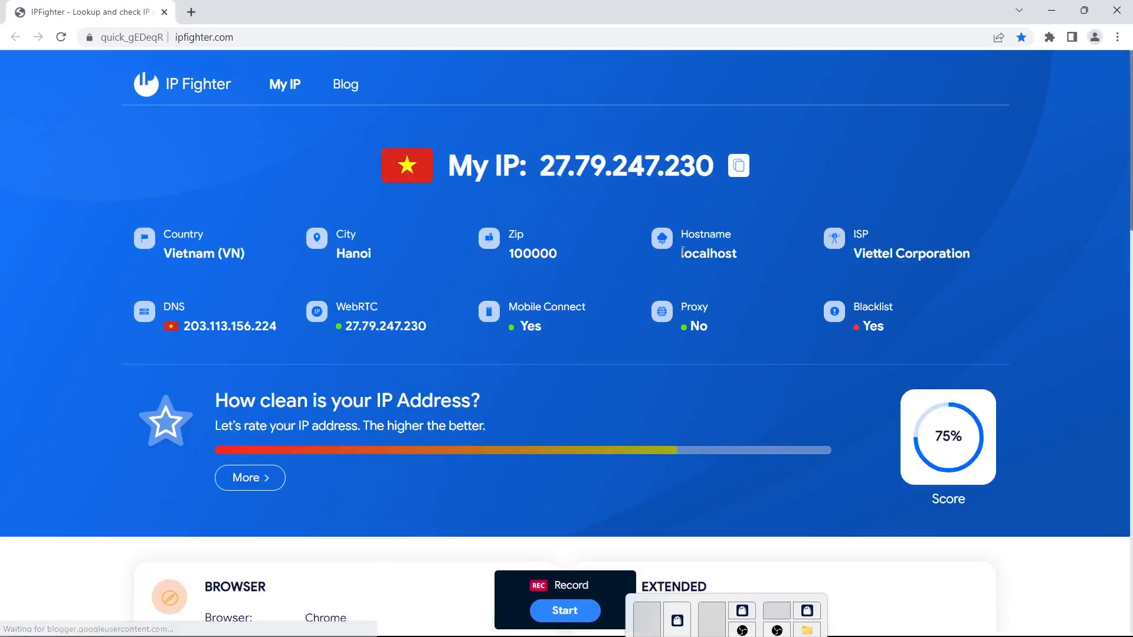
{"action": "left_click", "coordinate": [564, 610]}
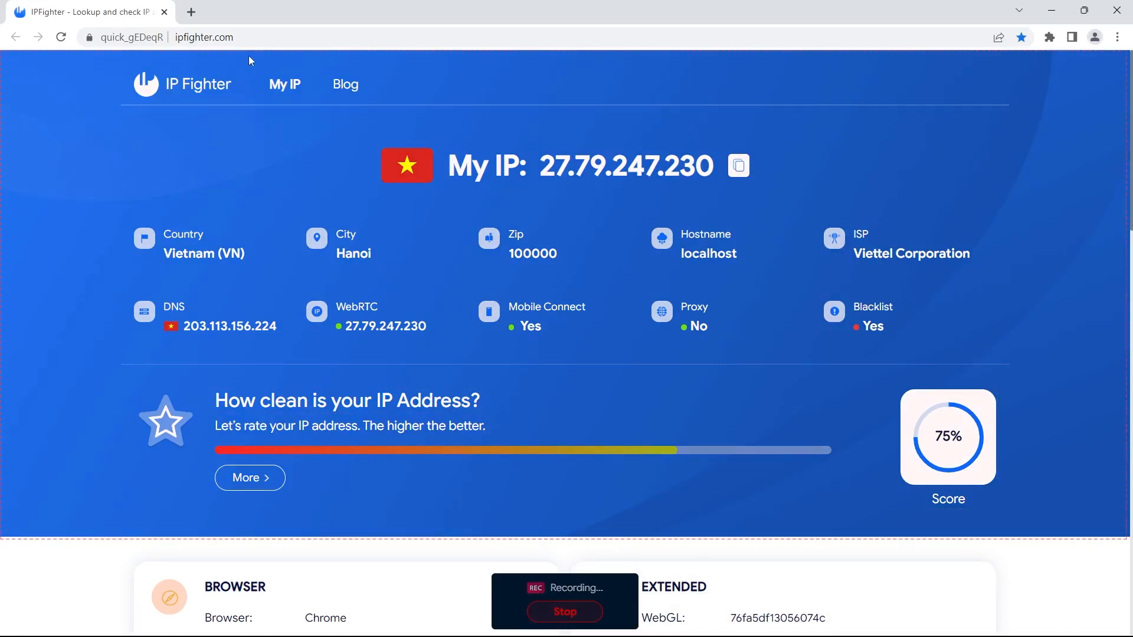
{"action": "type", "text": "hidemyacc.com"}
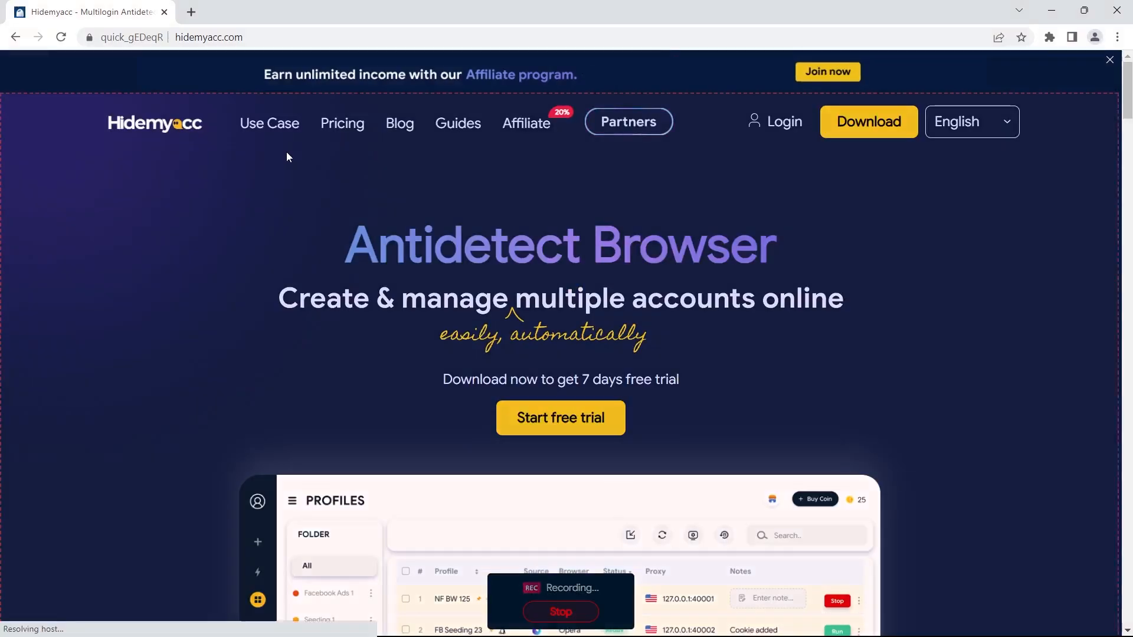
{"action": "left_click", "coordinate": [400, 122]}
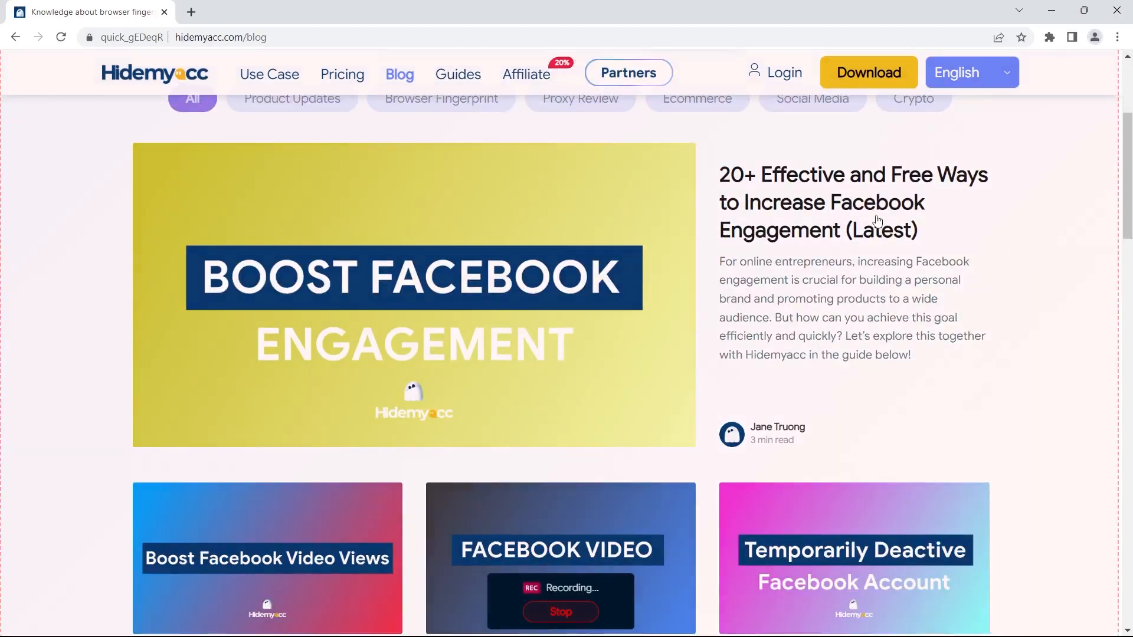
{"action": "left_click", "coordinate": [876, 220]}
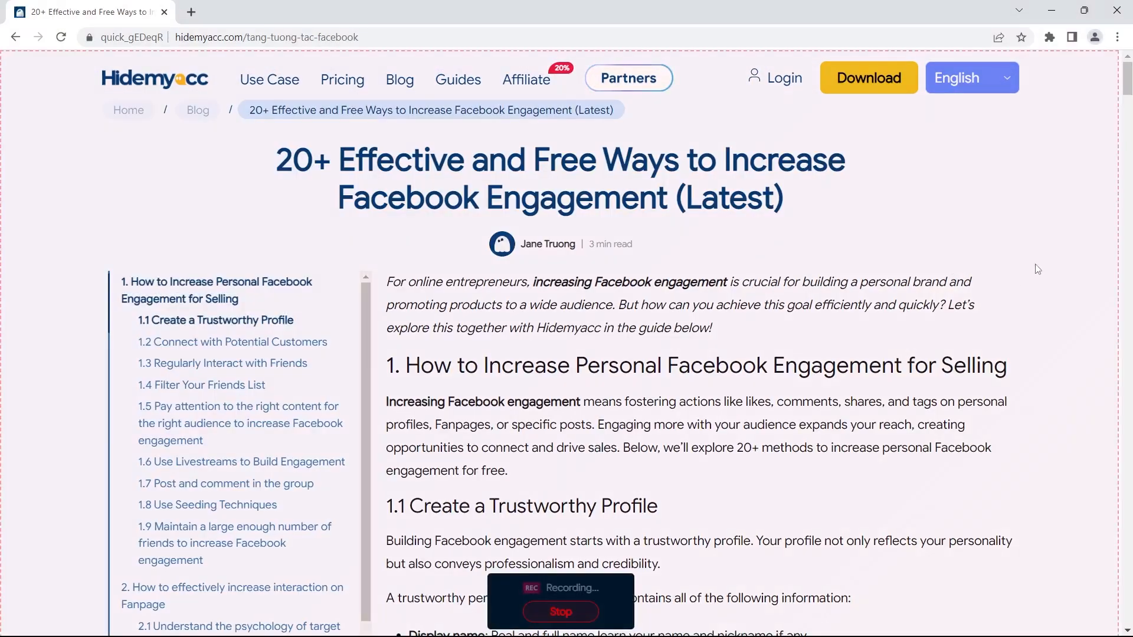
{"action": "scroll", "scroll_direction": "down", "scroll_amount": 3}
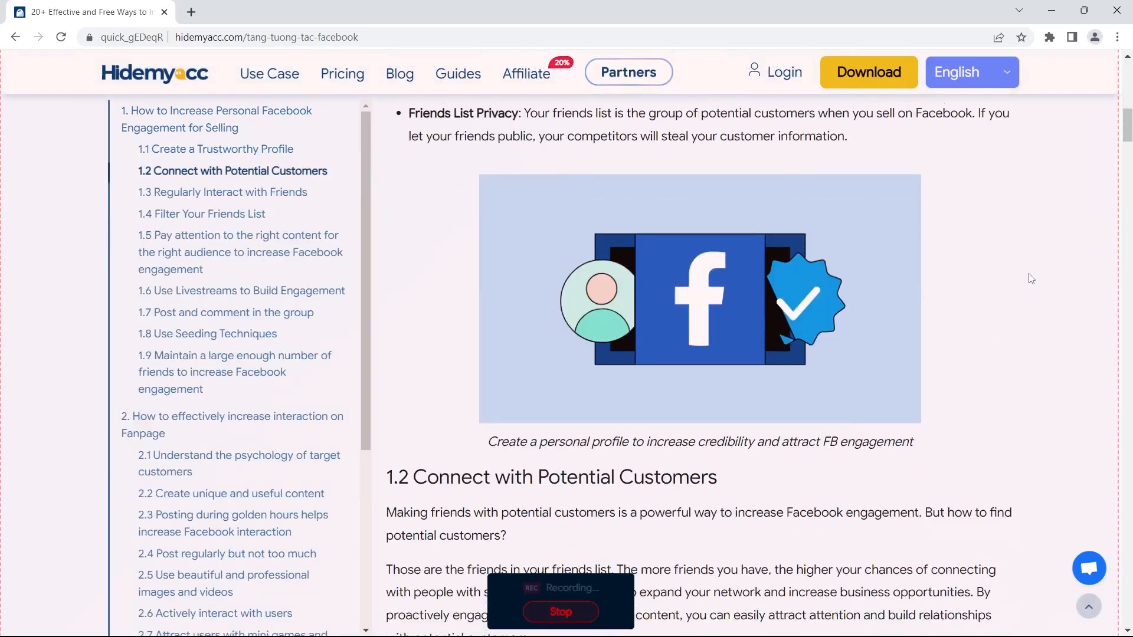
{"action": "scroll", "scroll_direction": "down", "scroll_amount": 3}
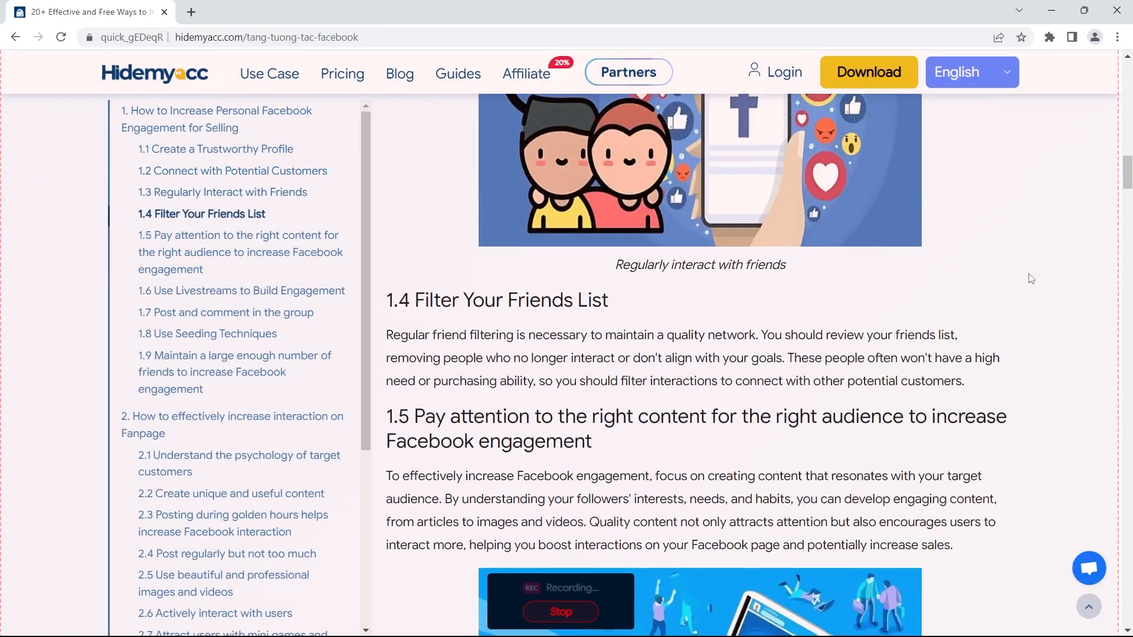
{"action": "scroll", "scroll_direction": "down", "scroll_amount": 3}
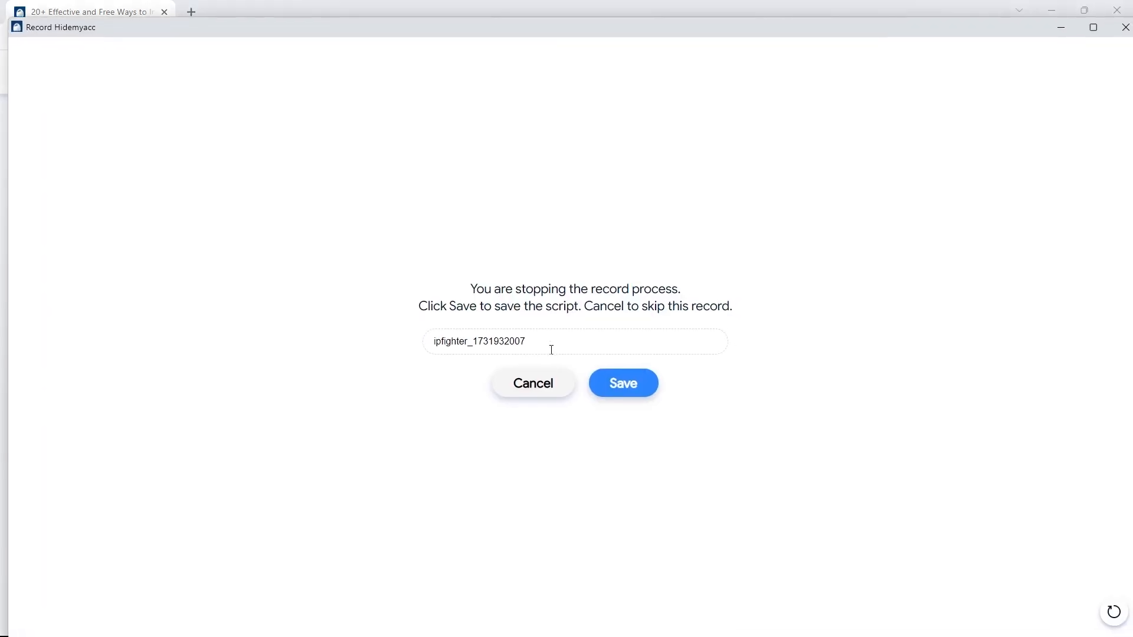
- Save the recording as the Website-Hidemyacc script and close the recorder
{"action": "type", "text": "Website-"}
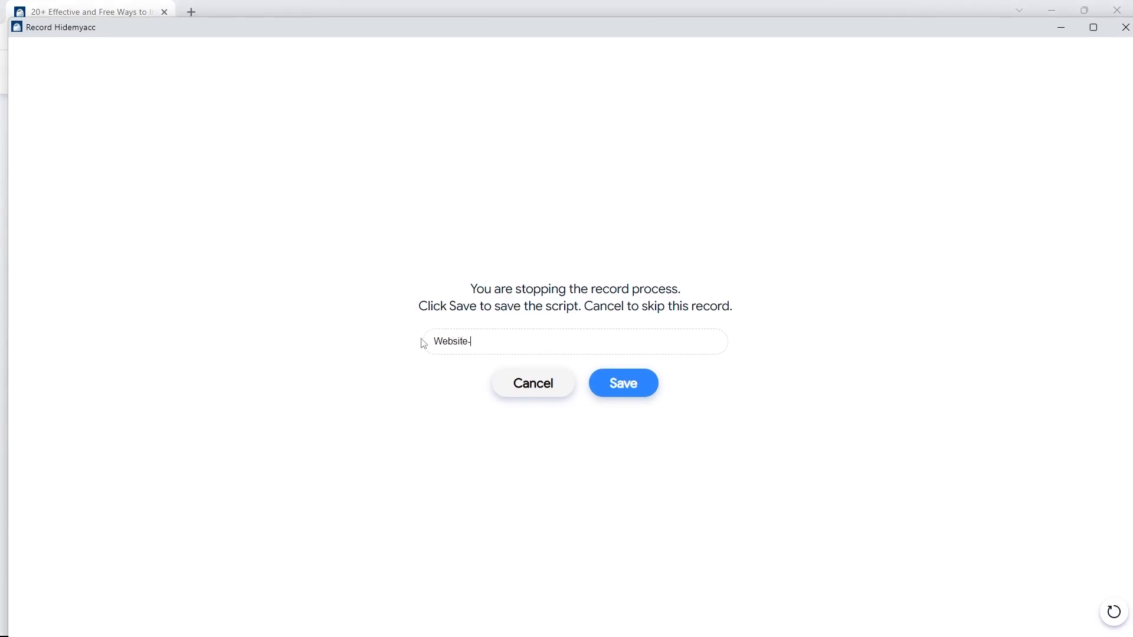
{"action": "left_click", "coordinate": [624, 383]}
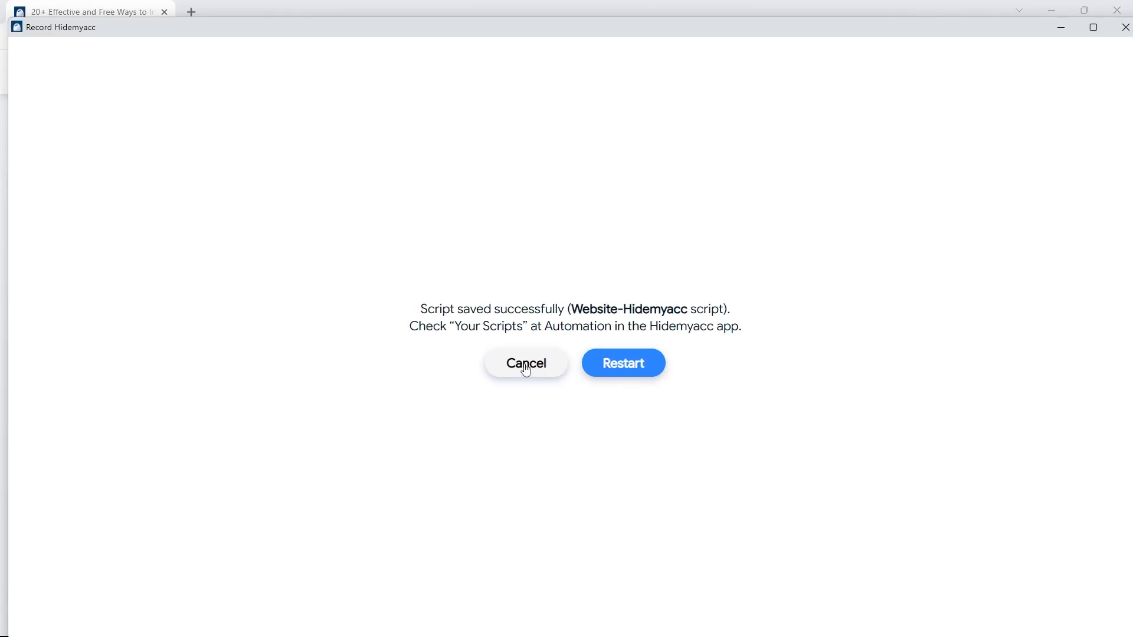
{"action": "left_click", "coordinate": [526, 363]}
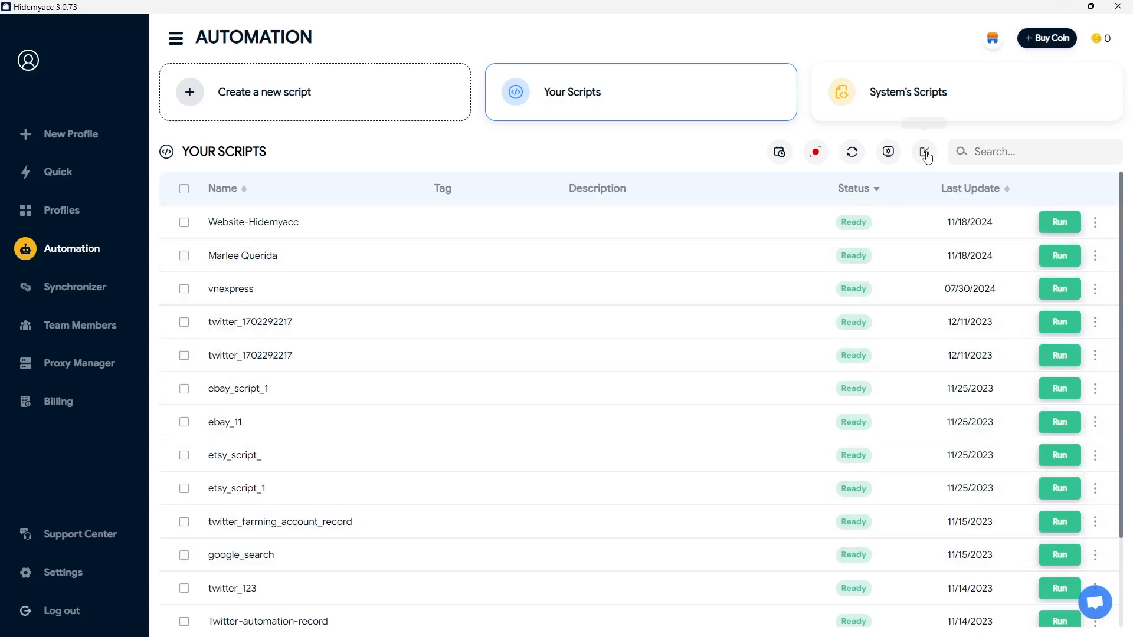
- Import the vnexpress script file
{"action": "left_click", "coordinate": [924, 152]}
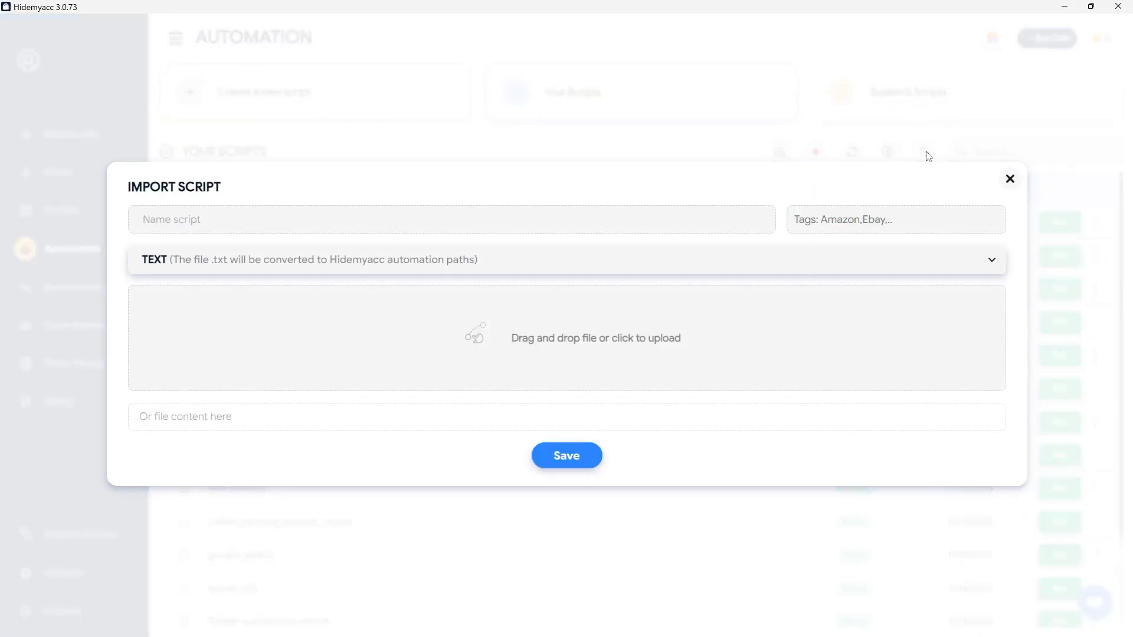
{"action": "type", "text": "New"}
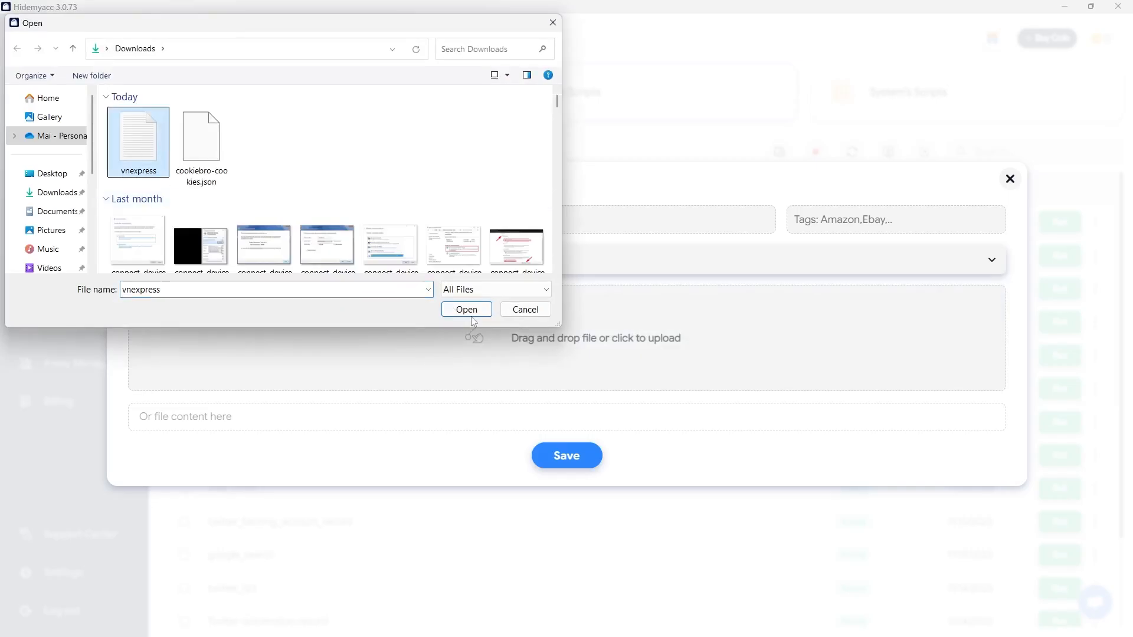
{"action": "left_click", "coordinate": [466, 309]}
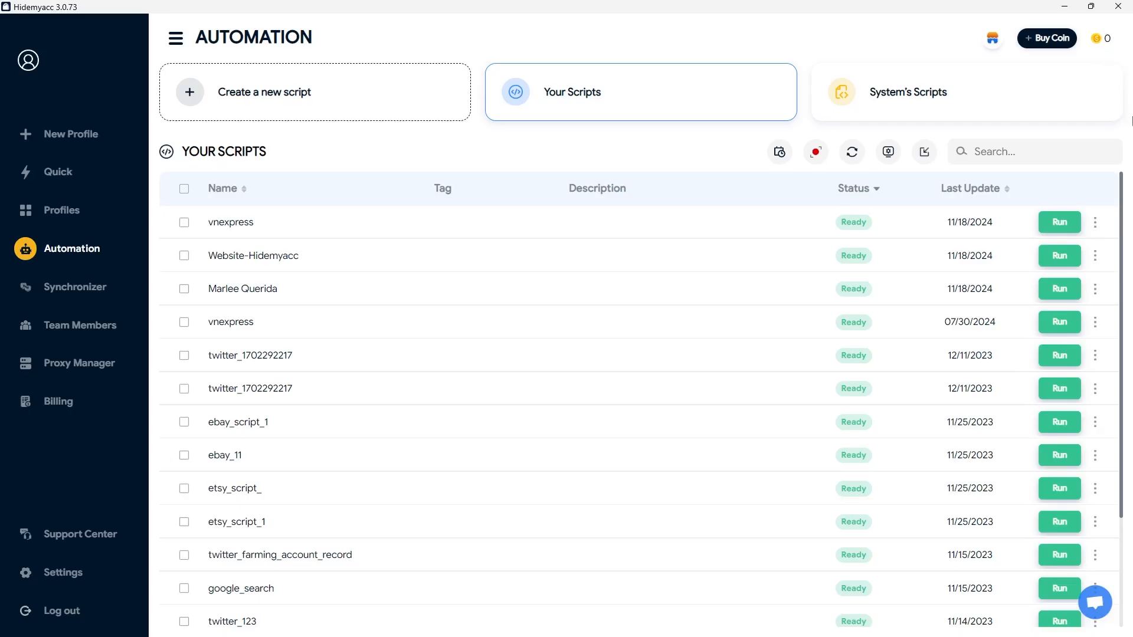
- Duplicate vnexpress as Google Search 2 and search System's Scripts for Facebook
{"action": "left_click", "coordinate": [1095, 221]}
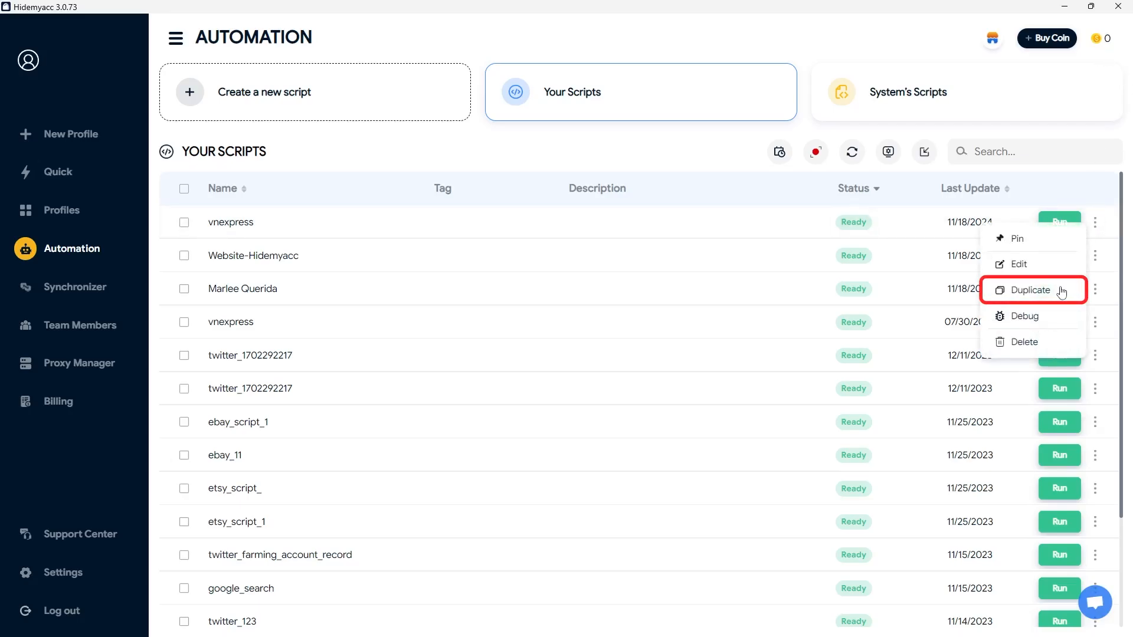
{"action": "left_click", "coordinate": [1031, 290]}
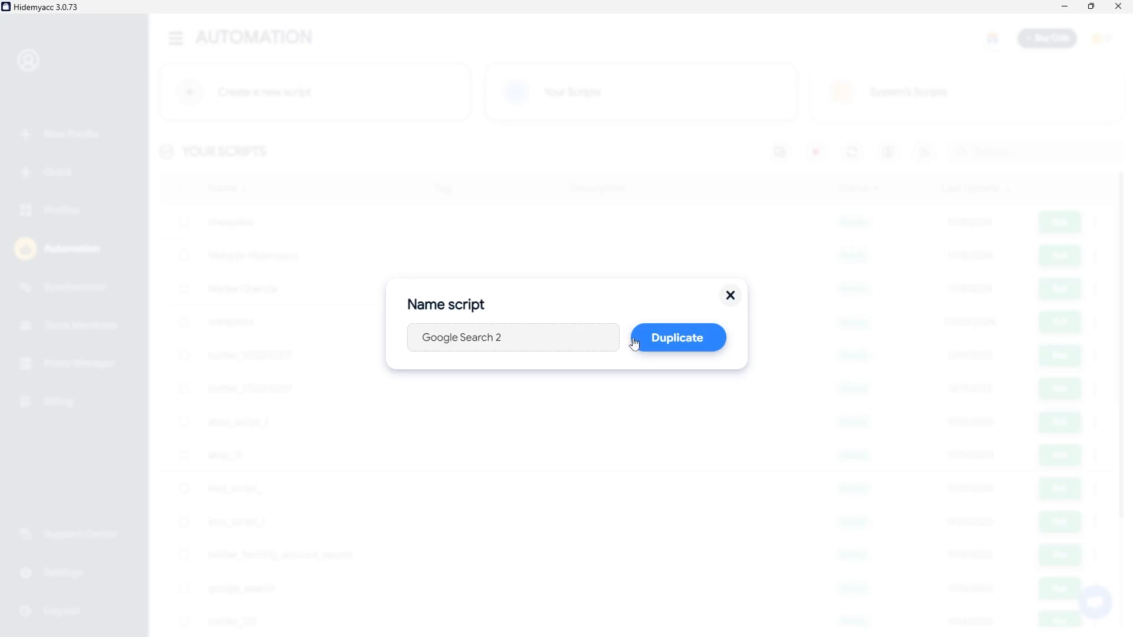
{"action": "left_click", "coordinate": [677, 337]}
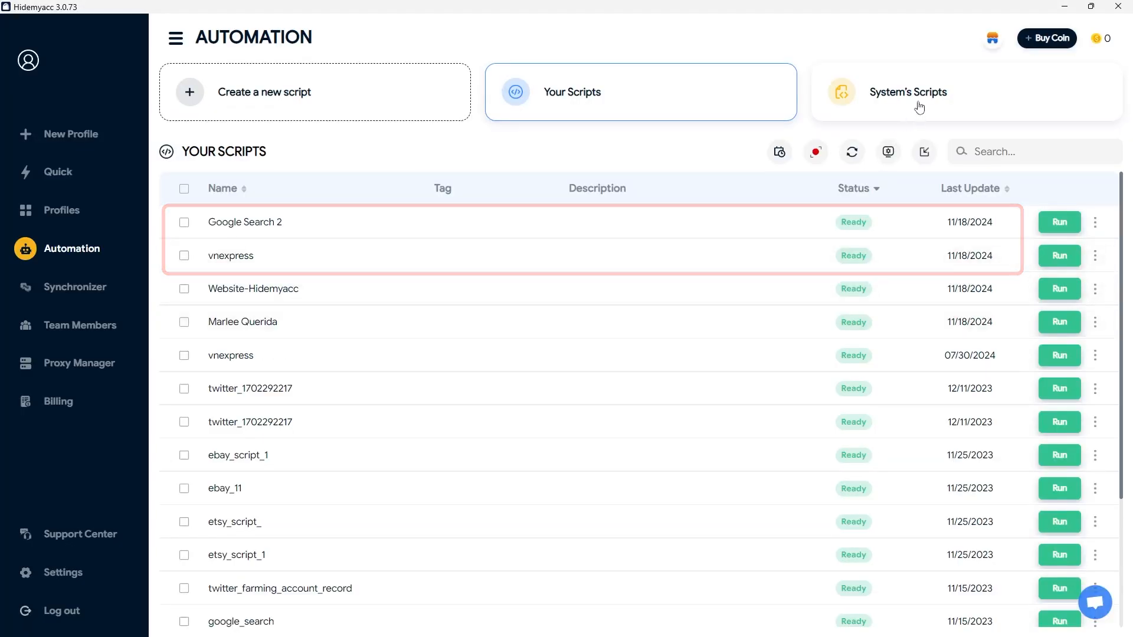
{"action": "left_click", "coordinate": [908, 92]}
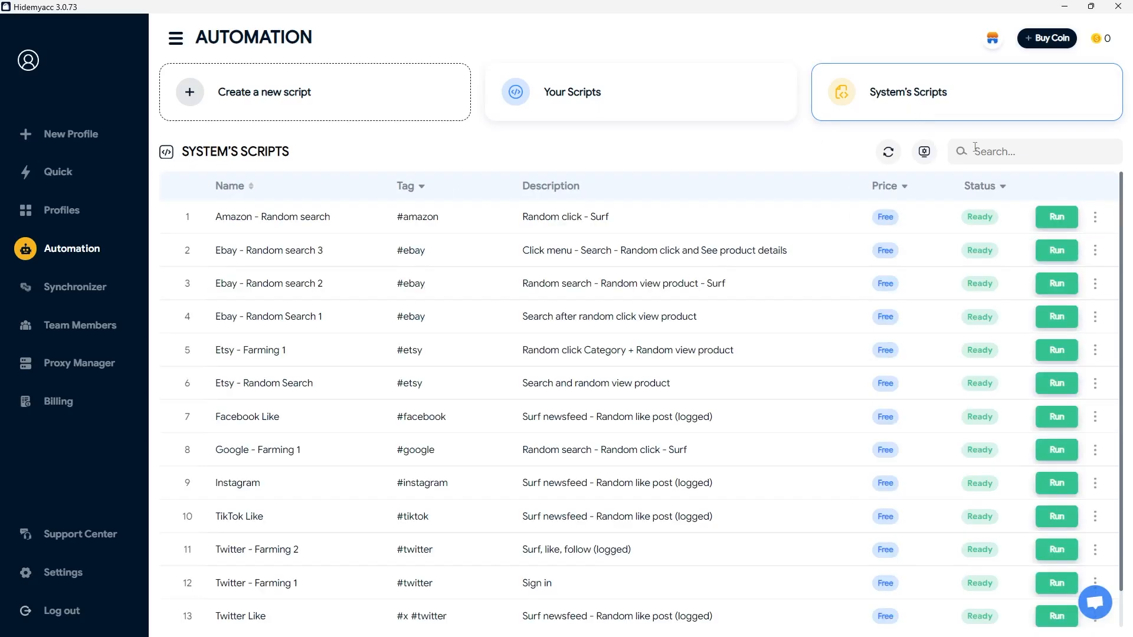
{"action": "type", "text": "Facebook"}
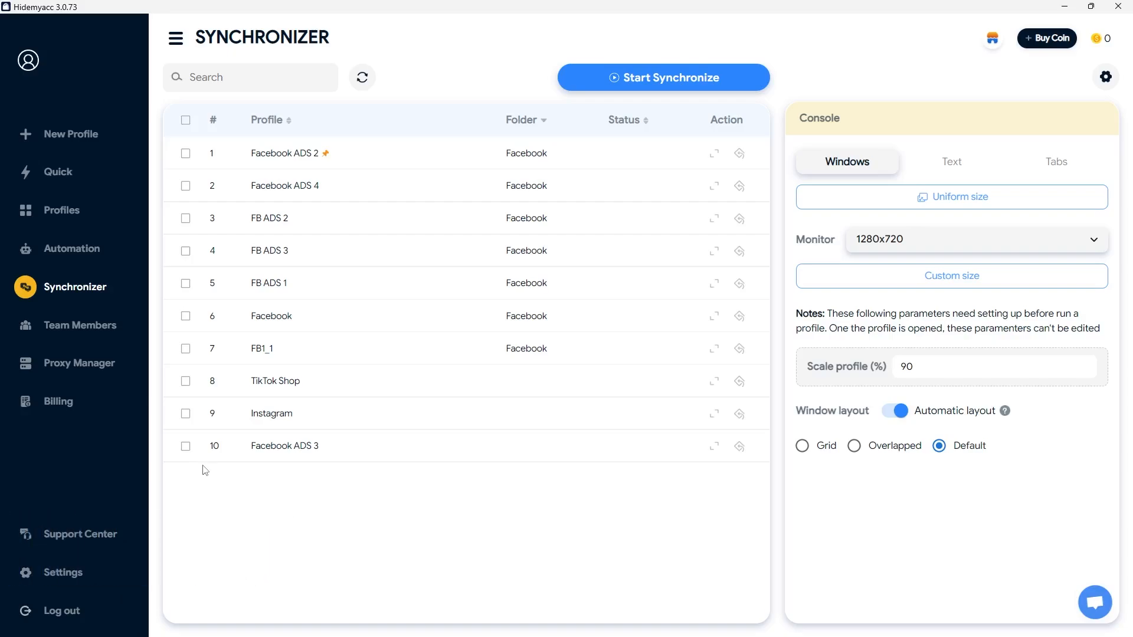
- Synchronize Facebook ADS 4, FB ADS 2 and FB ADS 3, typing 'hidemya' in the main window
{"action": "left_click", "coordinate": [185, 251]}
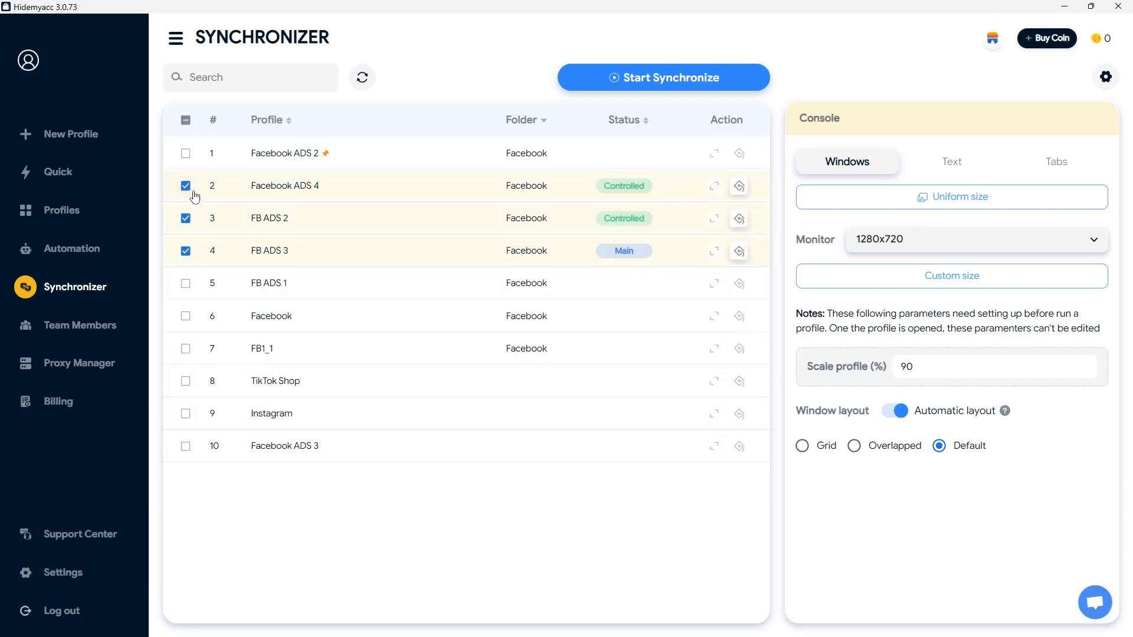
{"action": "left_click", "coordinate": [664, 77]}
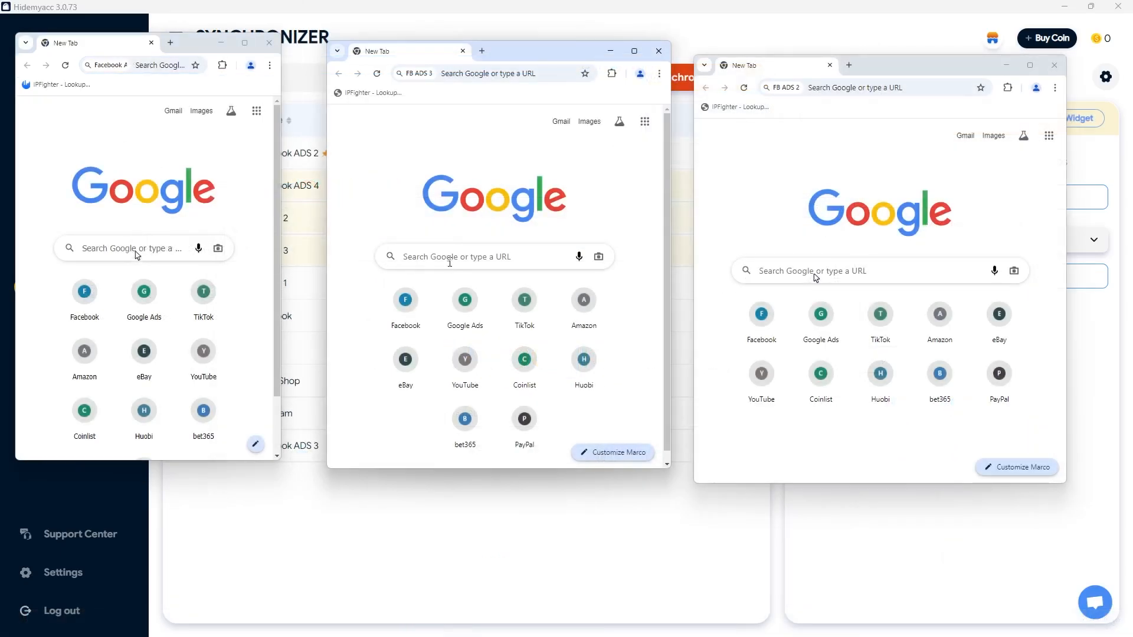
{"action": "type", "text": "hidemya"}
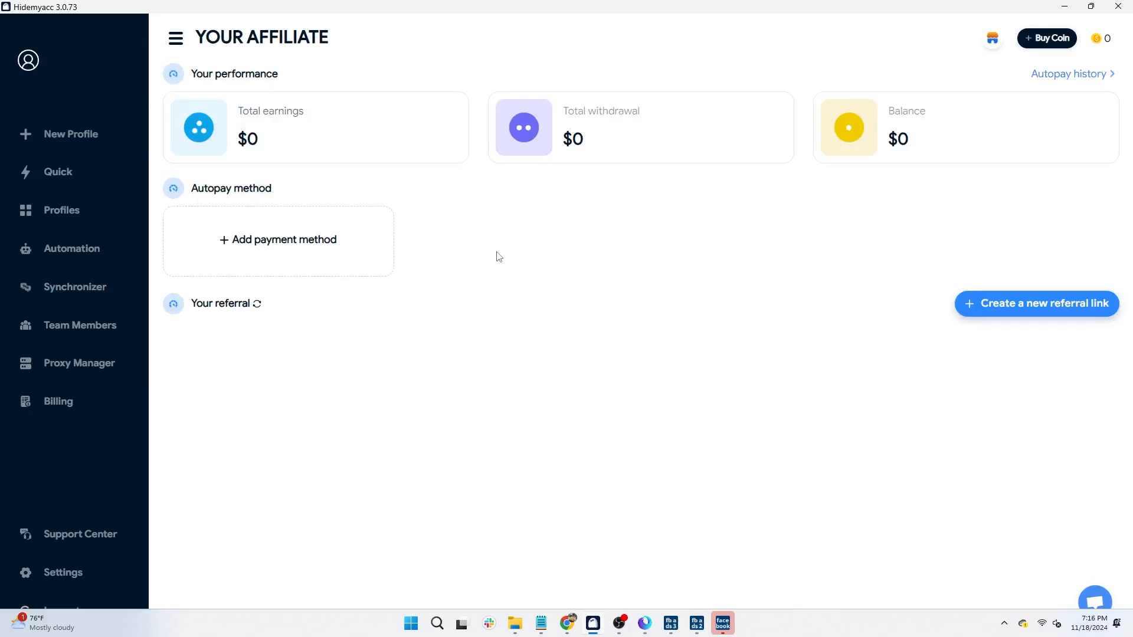
{"action": "left_click", "coordinate": [1037, 303]}
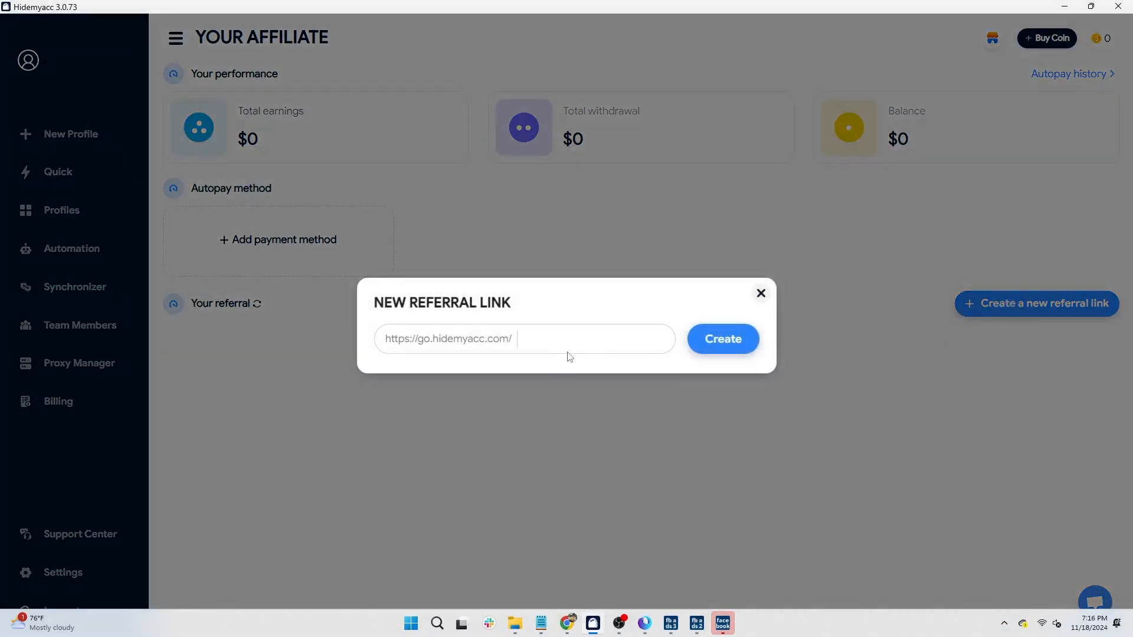
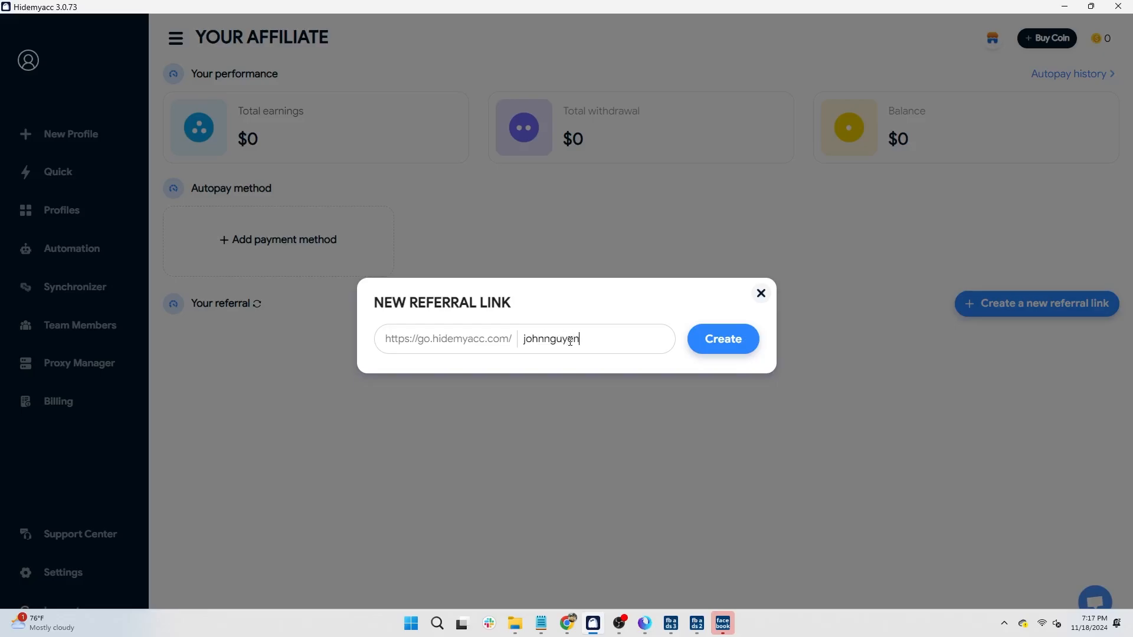
{"action": "left_click", "coordinate": [723, 339]}
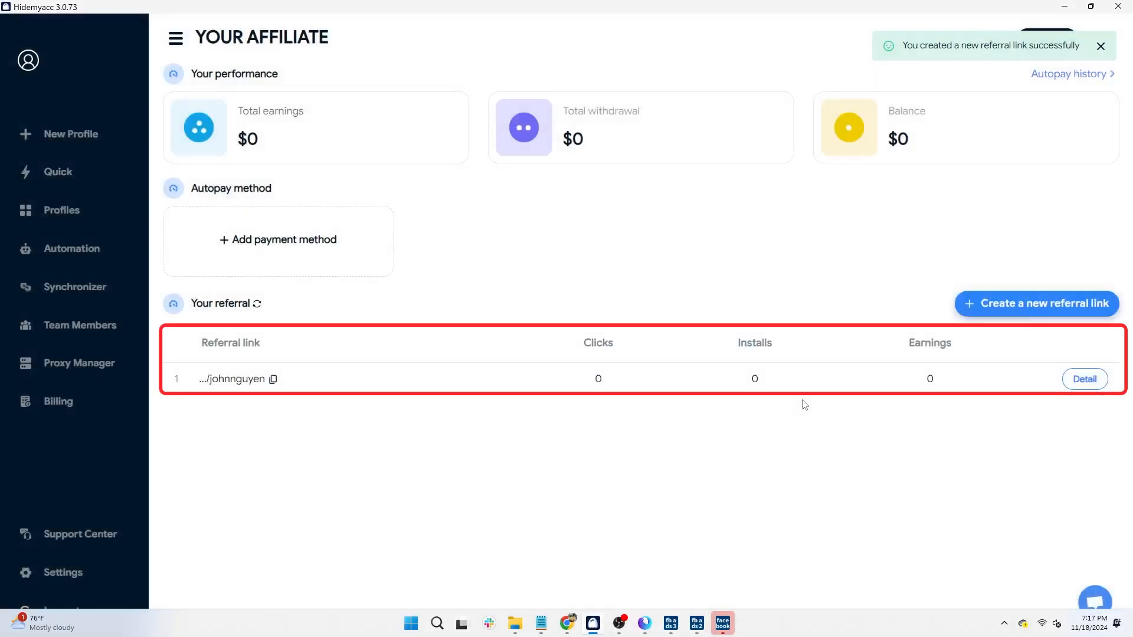